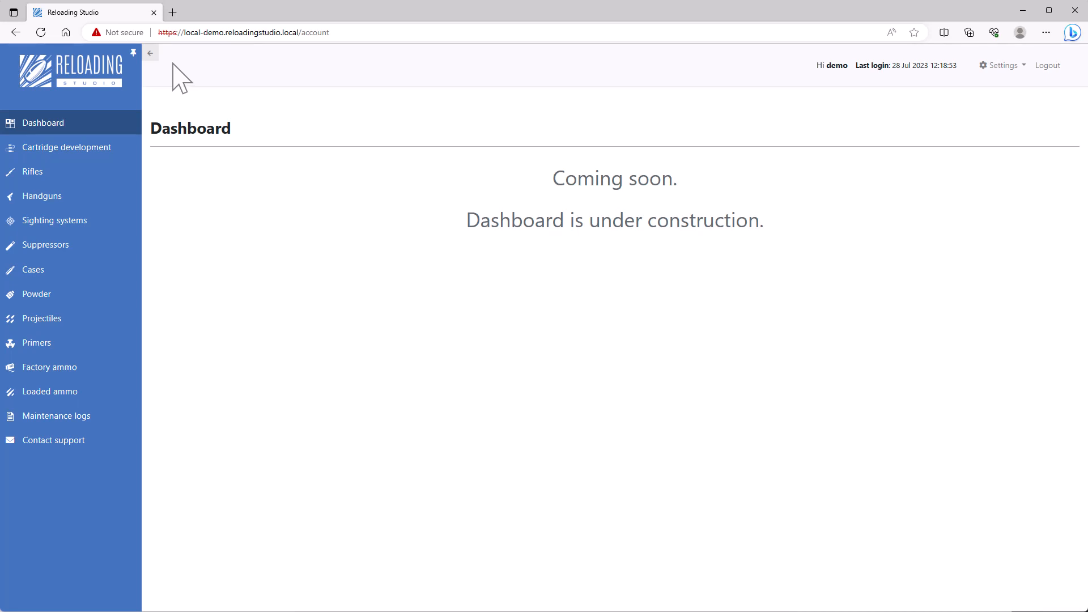
pyautogui.moveTo(170, 239)
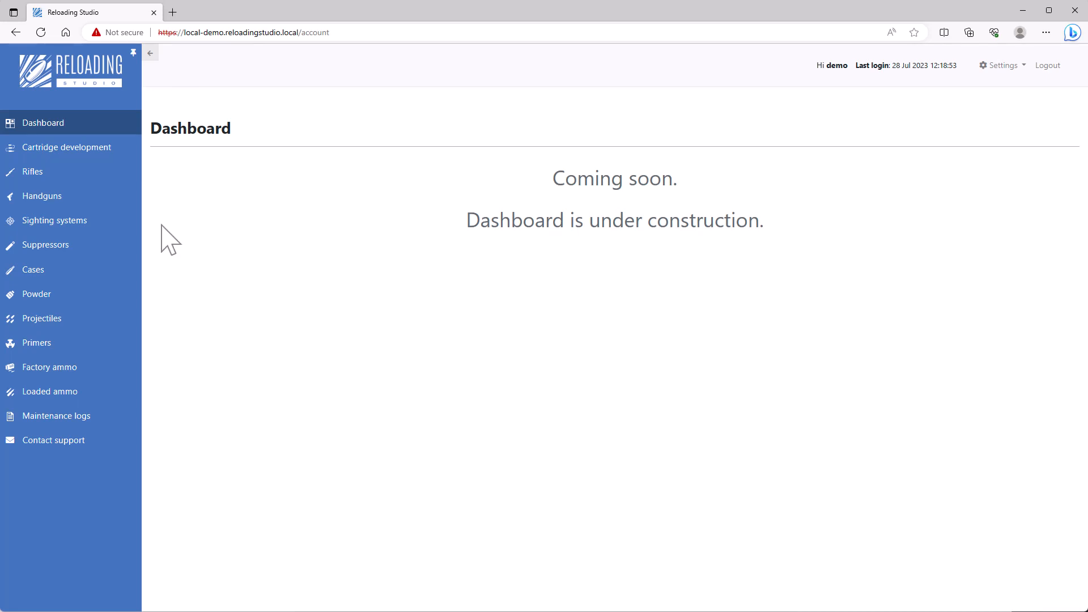
pyautogui.moveTo(132, 248)
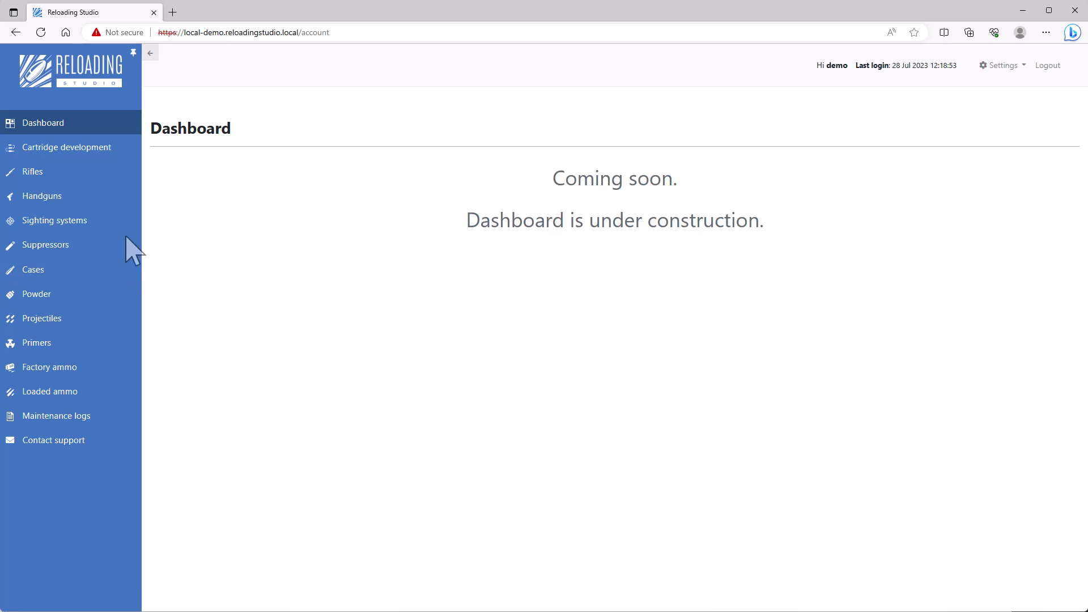
pyautogui.moveTo(517, 269)
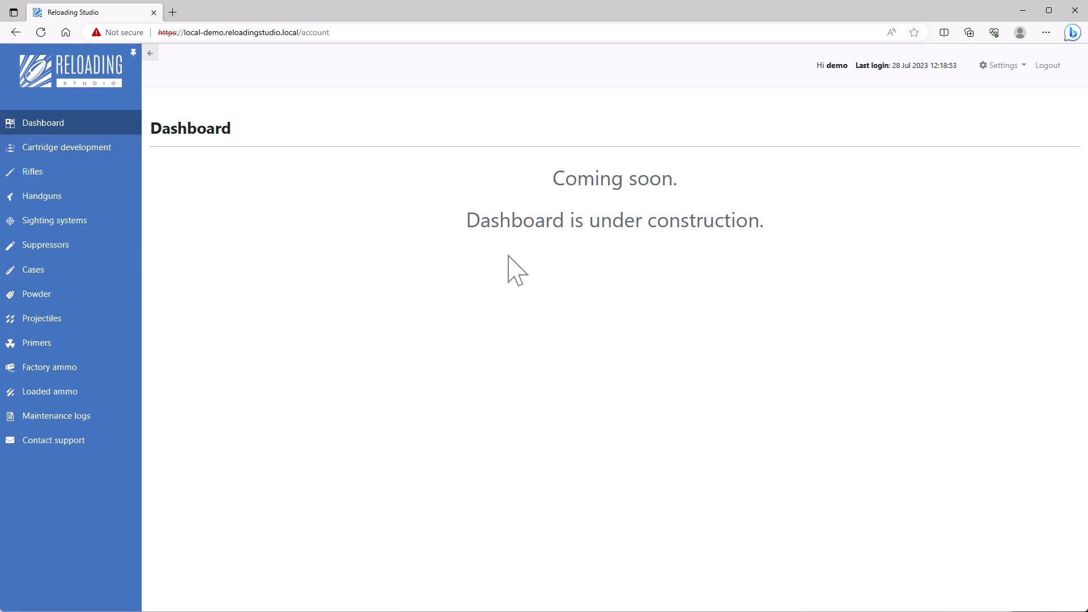
pyautogui.moveTo(68, 147)
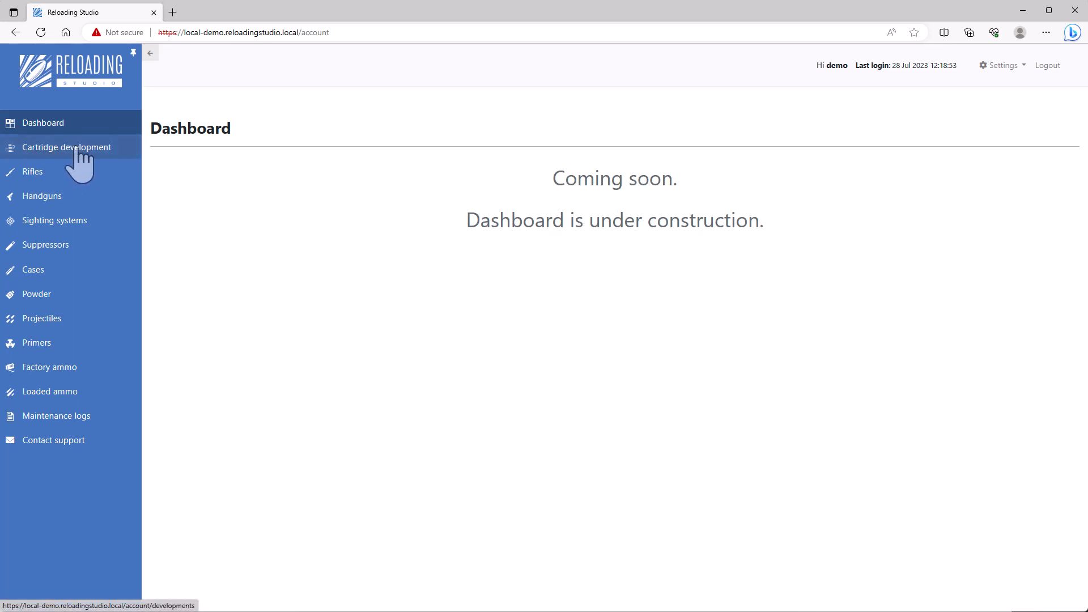
pyautogui.moveTo(38, 197)
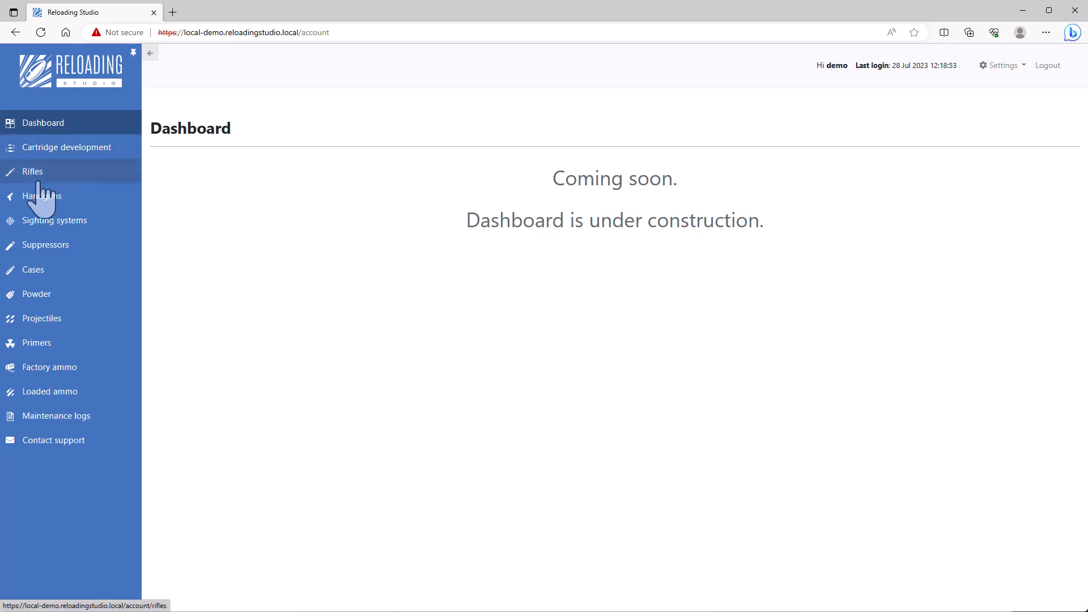
pyautogui.moveTo(54, 440)
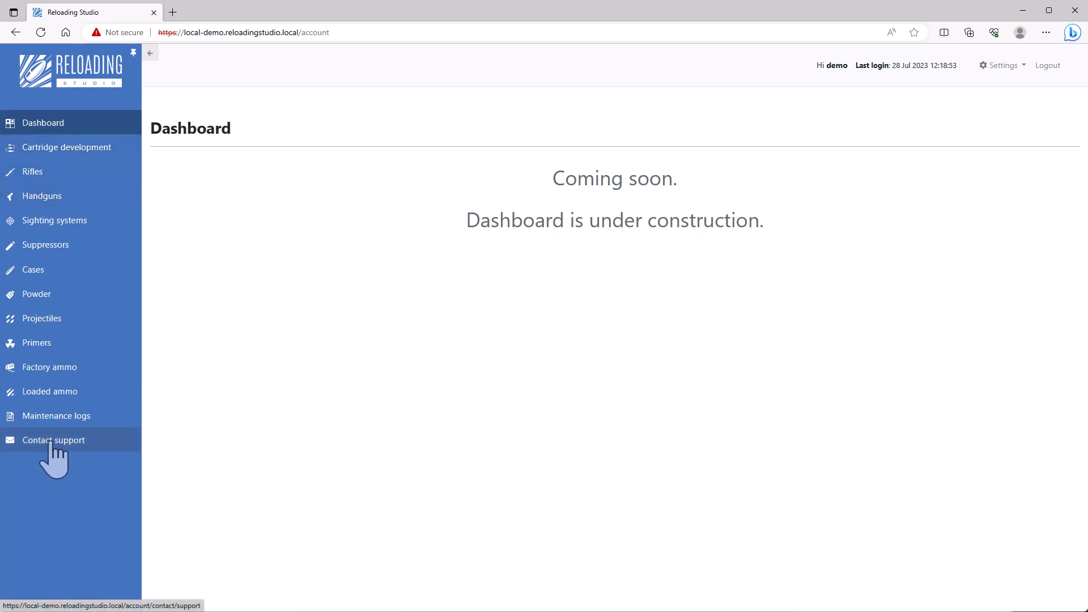
# Step: Leave Contact support, glance at the five handguns, and return to the nine-rifle list
pyautogui.click(52, 440)
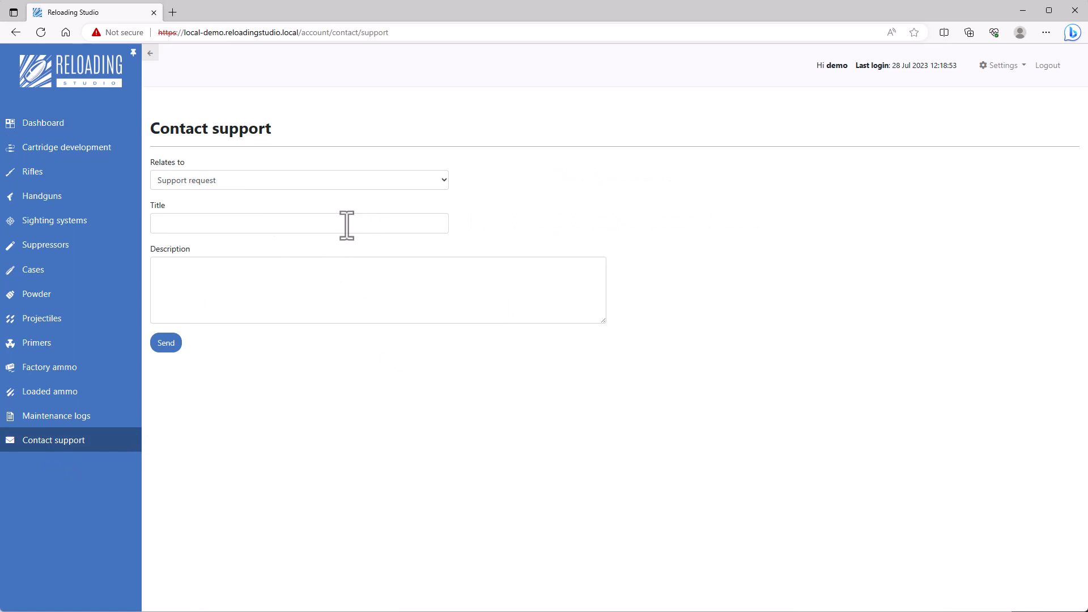
pyautogui.moveTo(255, 367)
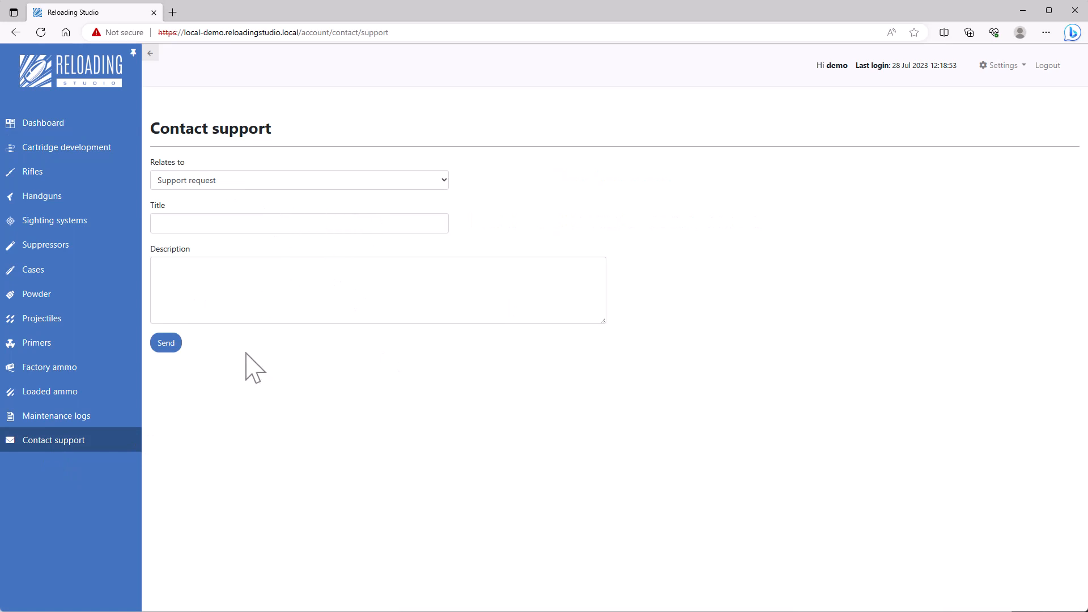
pyautogui.click(32, 172)
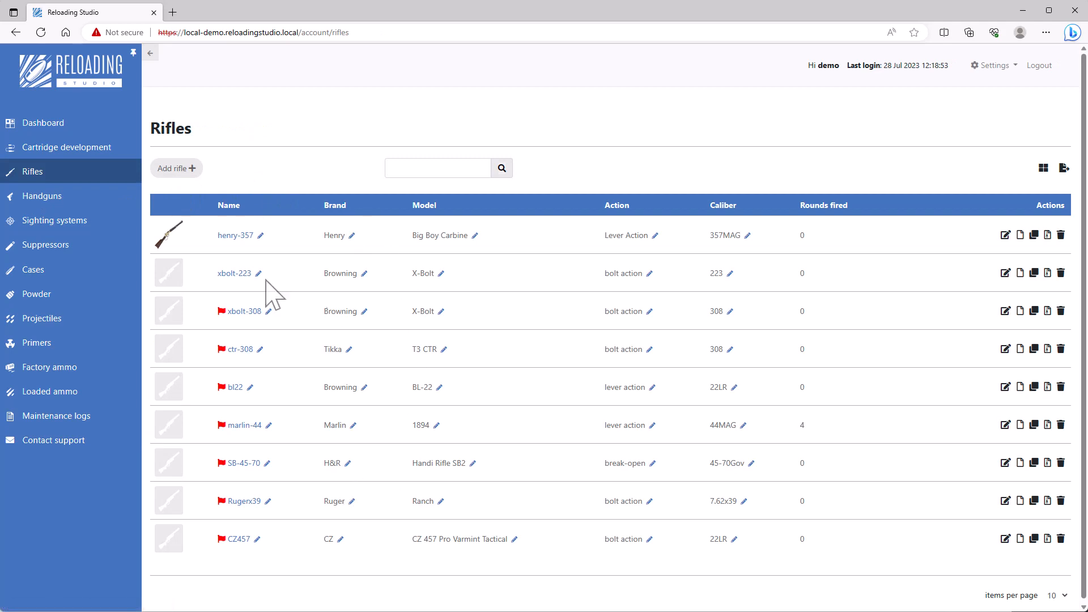
pyautogui.click(42, 195)
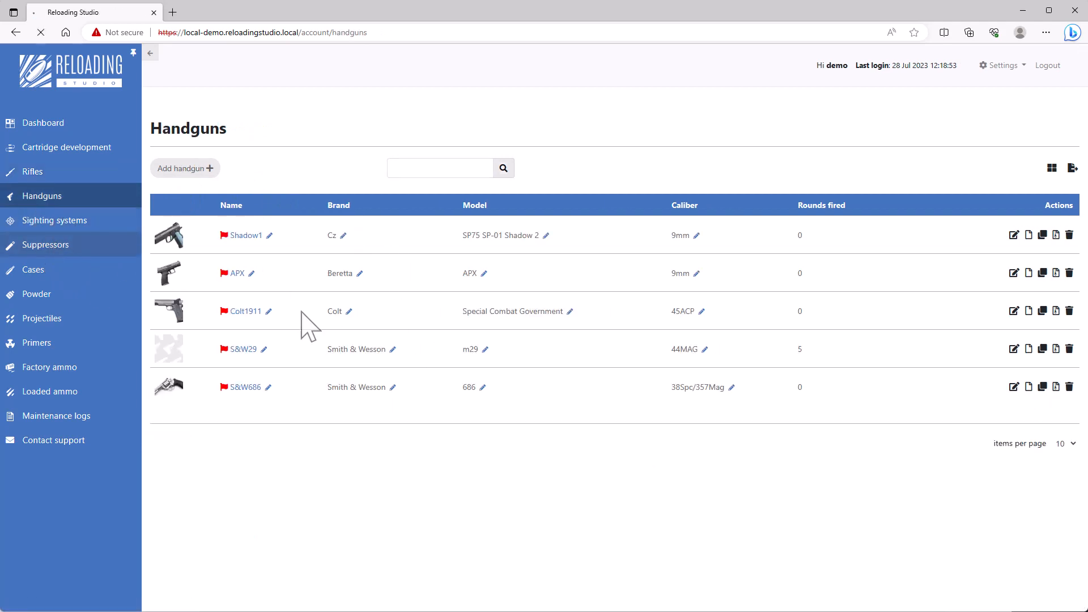
pyautogui.click(31, 171)
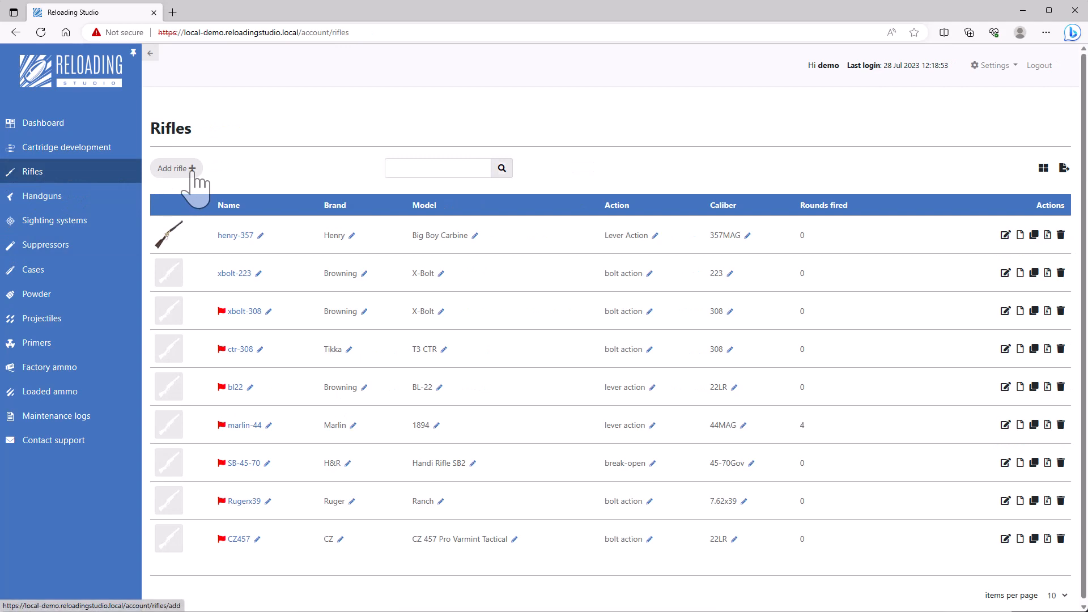
# Step: Start a new rifle named ruger-223 with brand Ruger and model Ranch
pyautogui.click(176, 168)
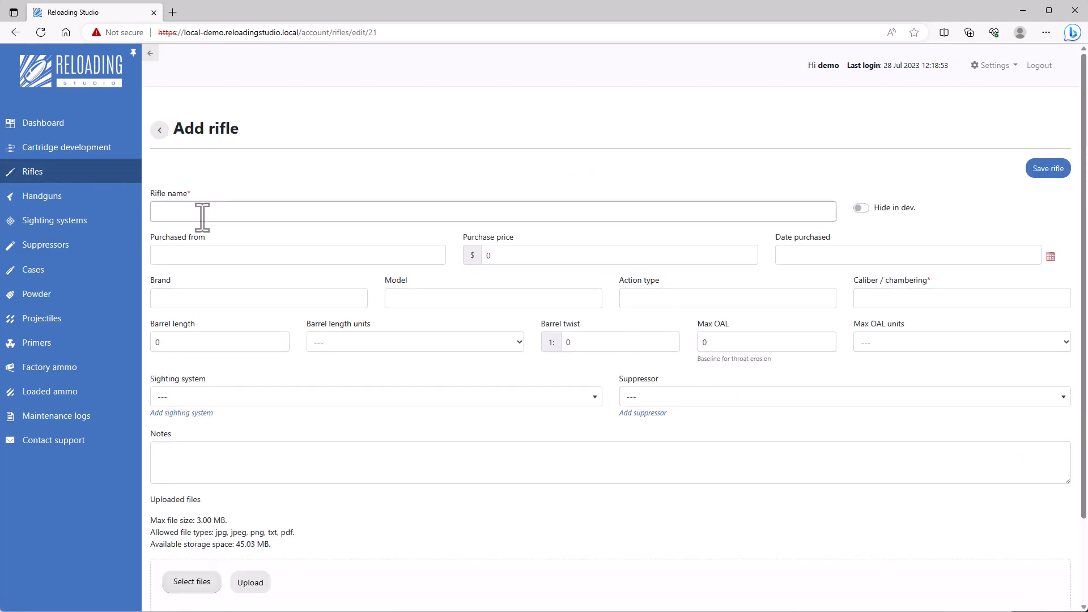
pyautogui.write('ruger-223')
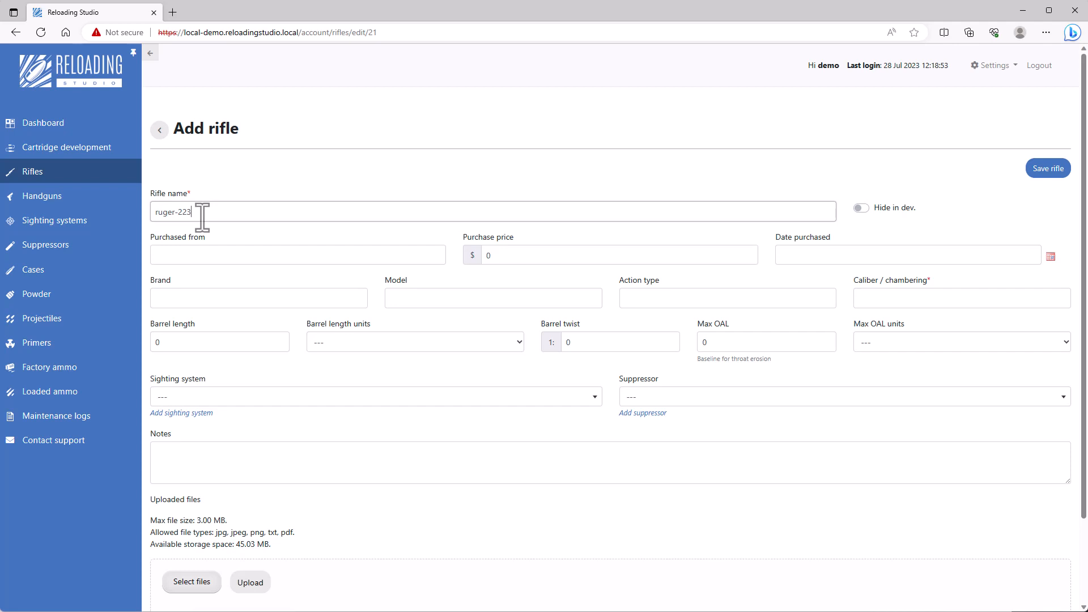
pyautogui.click(259, 298)
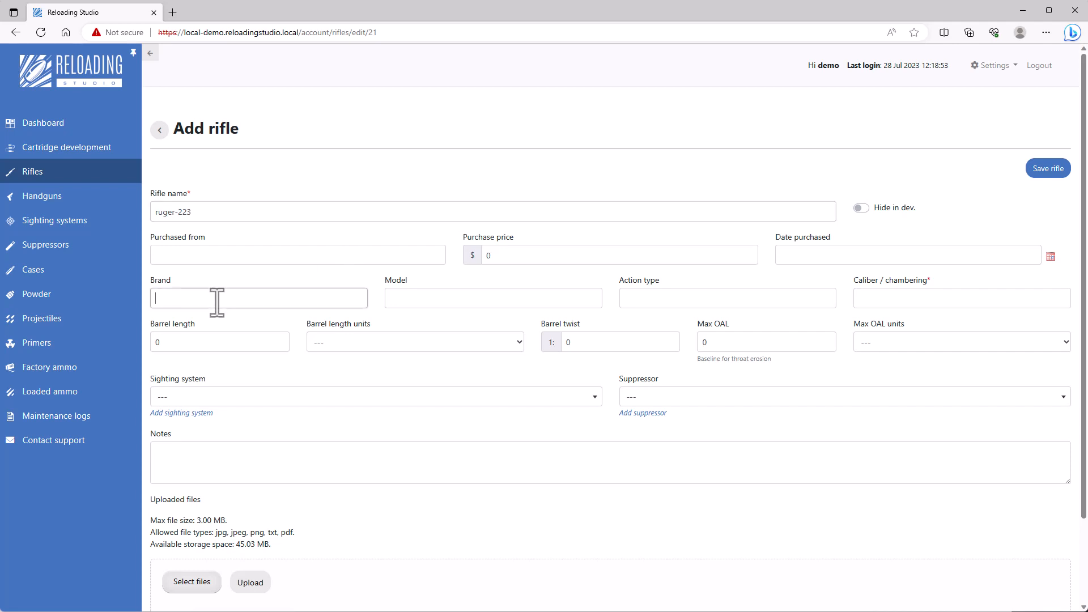
pyautogui.write('Ruger')
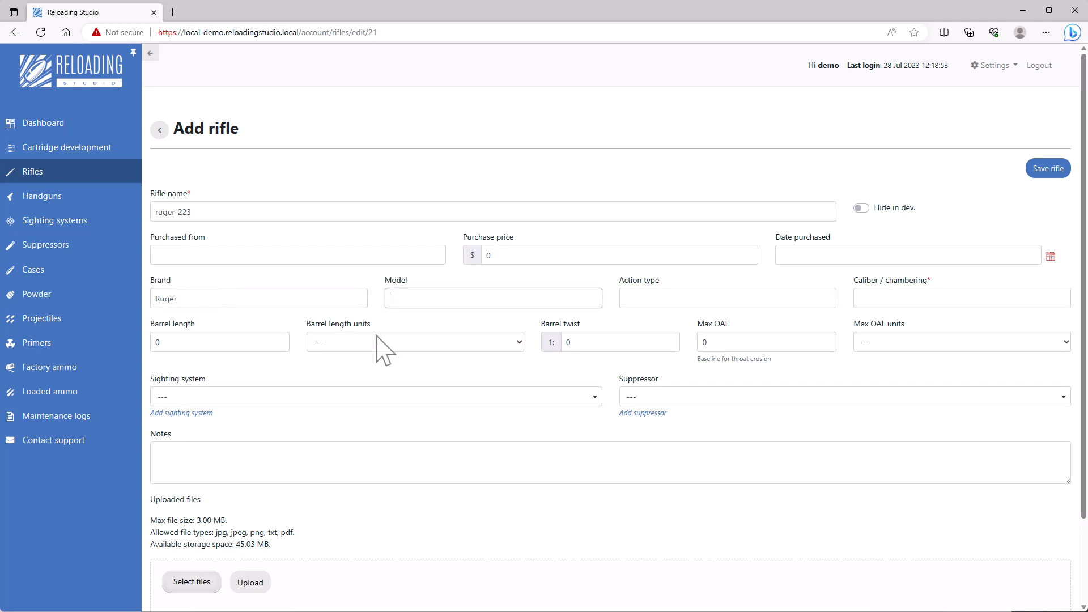
pyautogui.moveTo(393, 326)
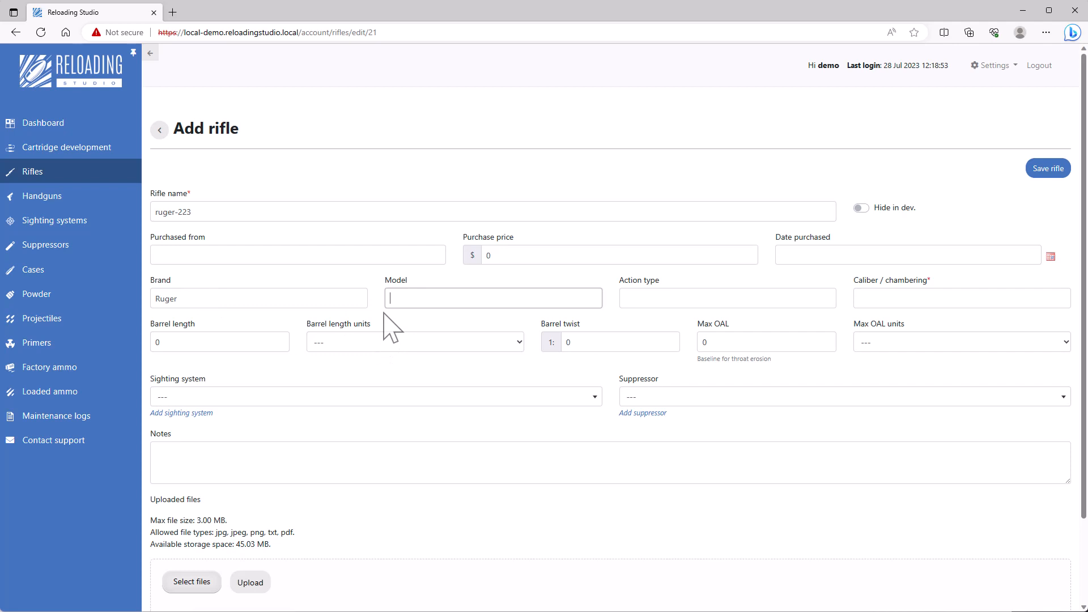
pyautogui.moveTo(525, 299)
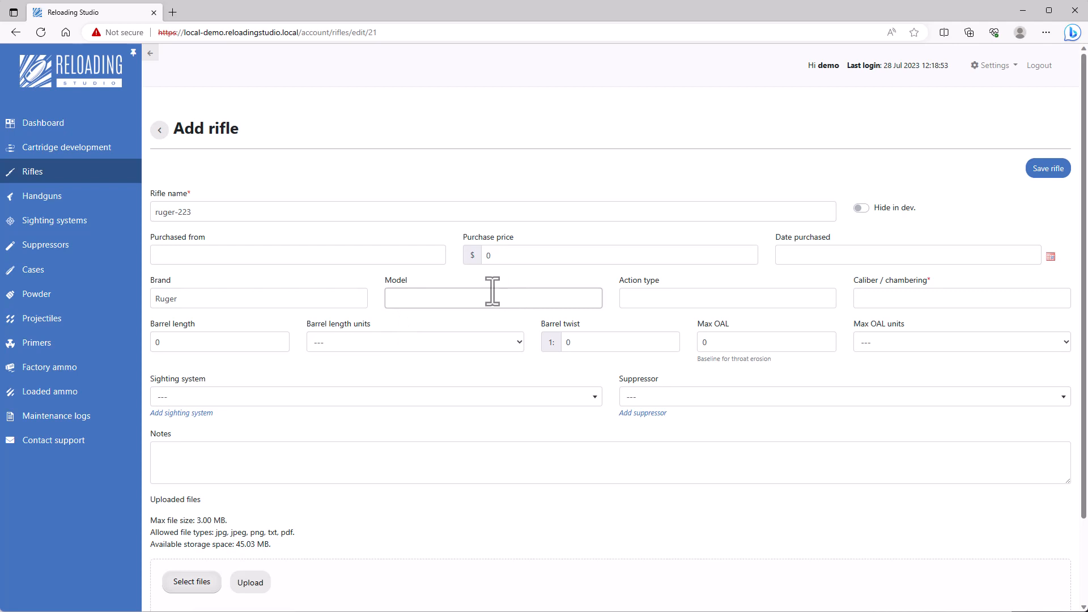
pyautogui.write('R')
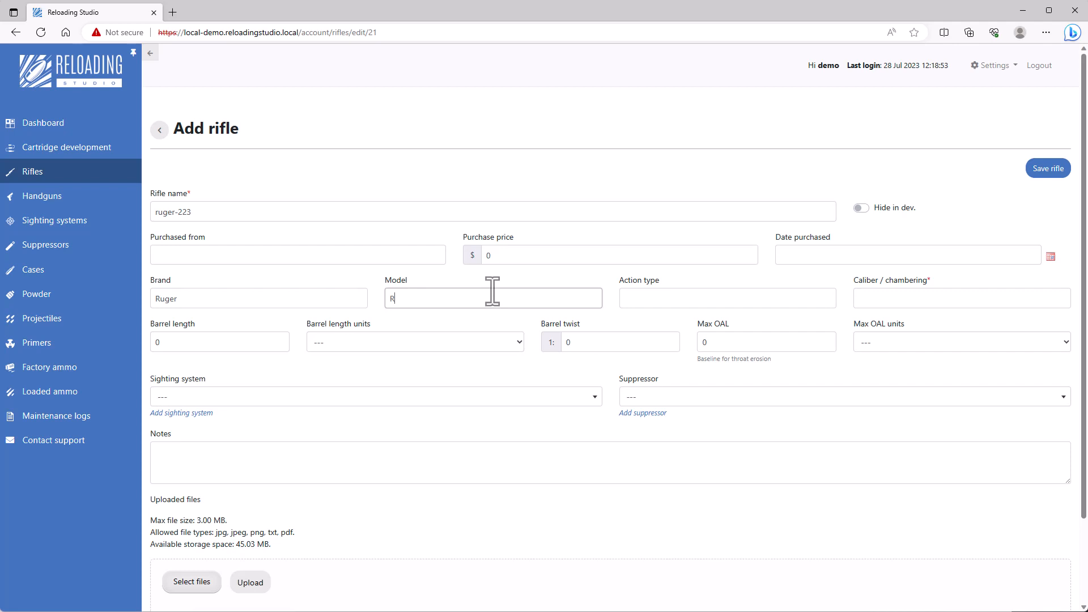
pyautogui.write('anch')
pyautogui.click(727, 297)
pyautogui.write('Bolt')
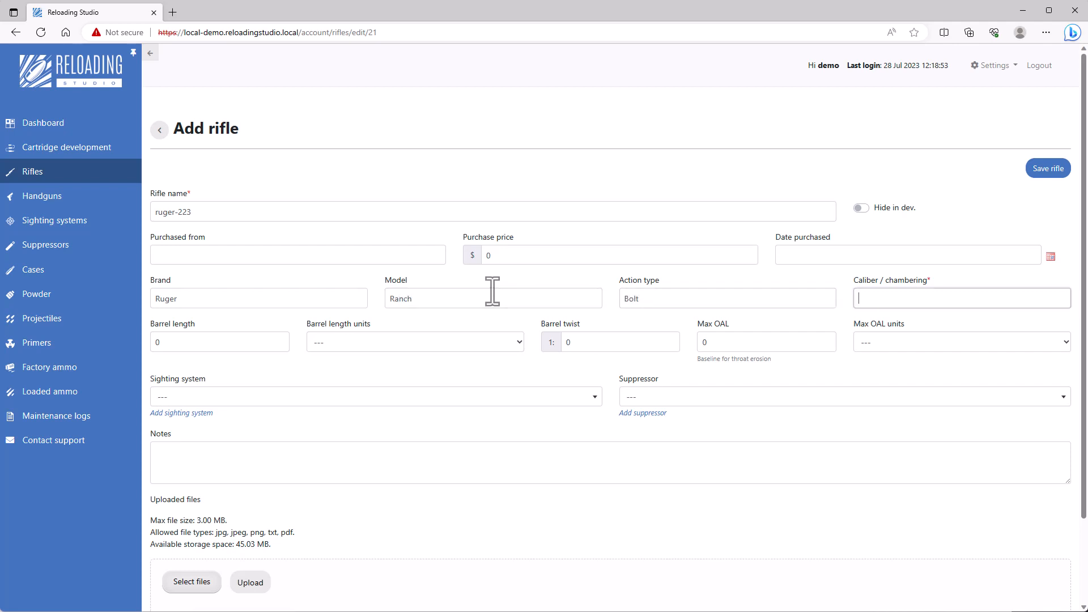
# Step: Enter caliber 5.56 NATO, a 16.12-inch barrel and 1:8 twist
pyautogui.write('5.56')
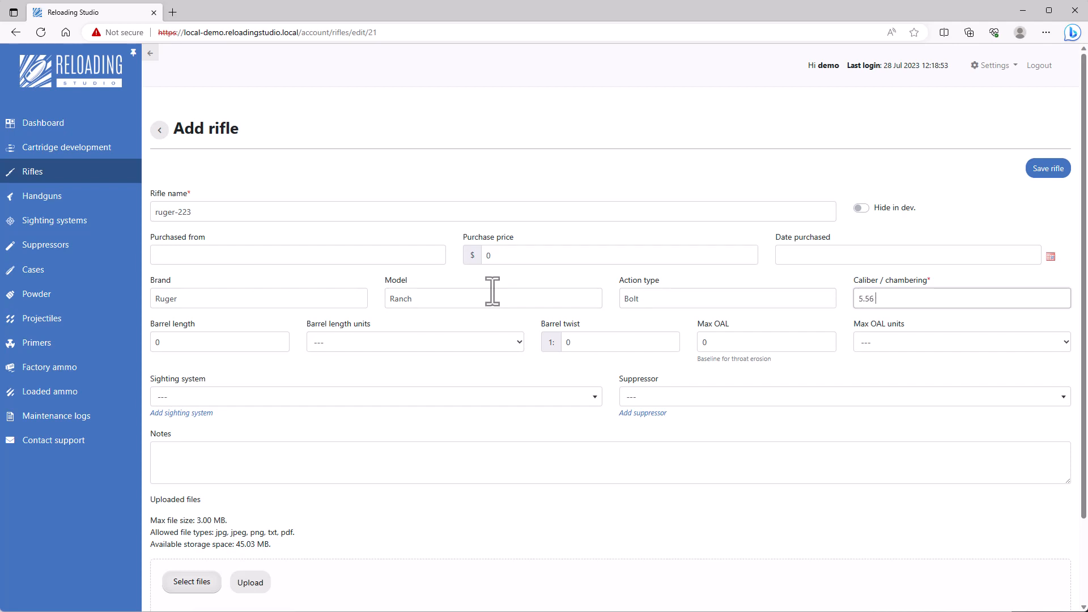
pyautogui.write('NATO')
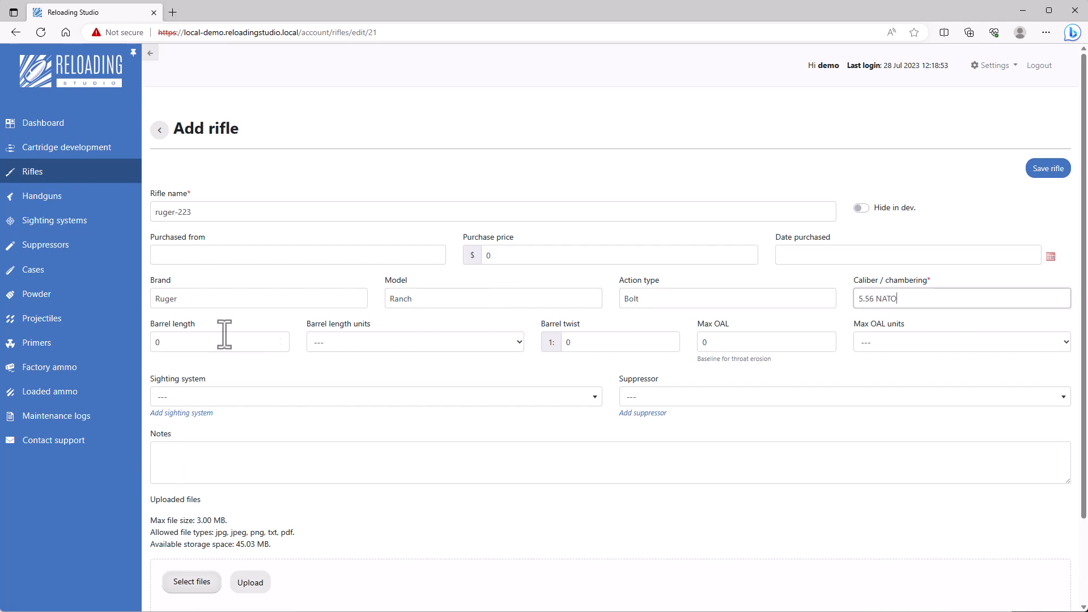
pyautogui.write('16')
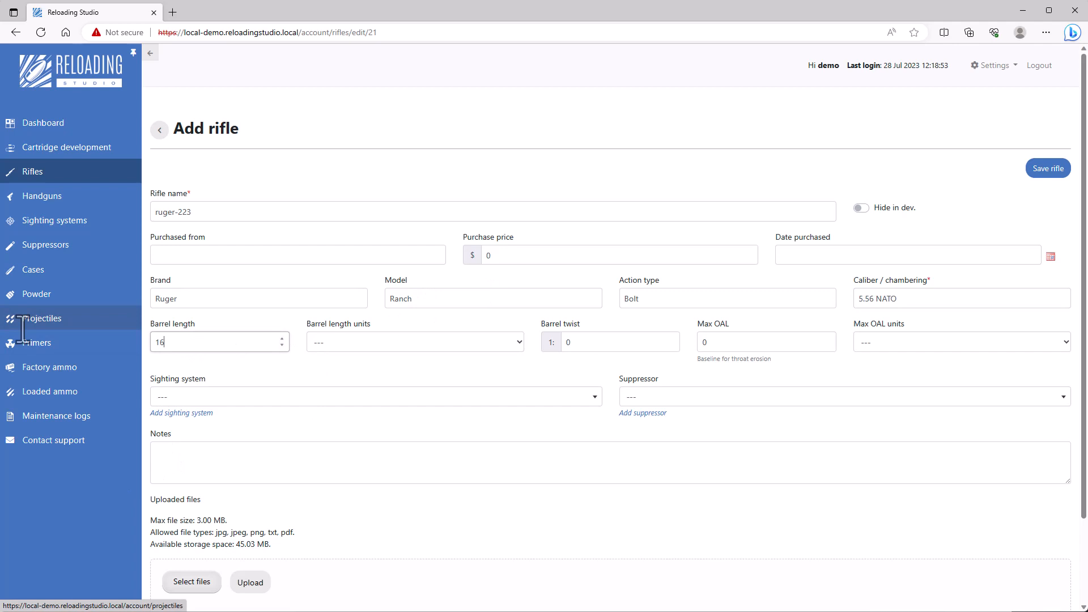
pyautogui.click(414, 341)
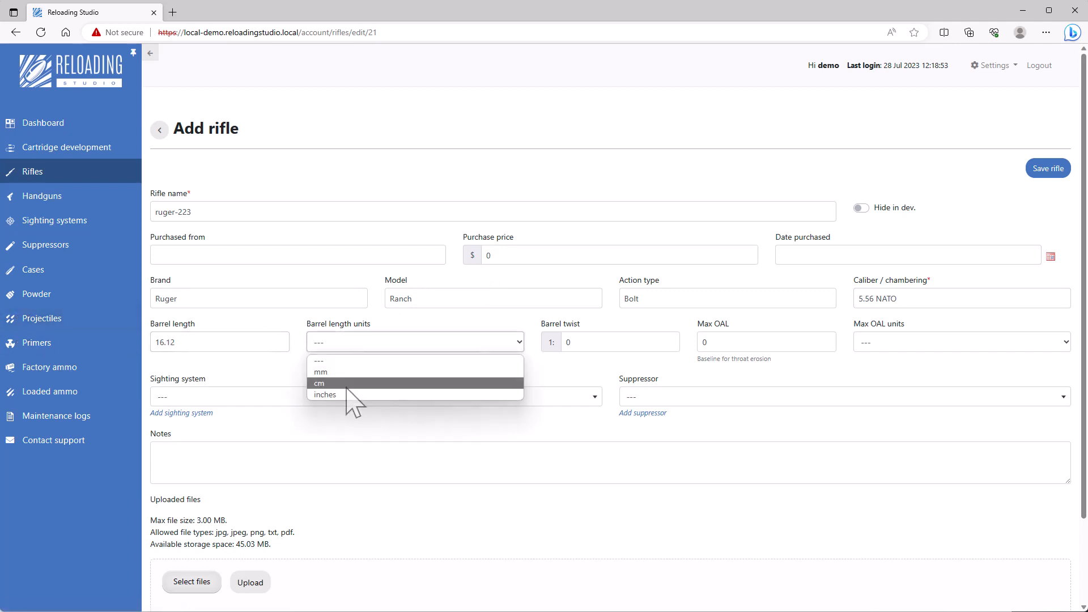
pyautogui.click(324, 395)
pyautogui.write('8')
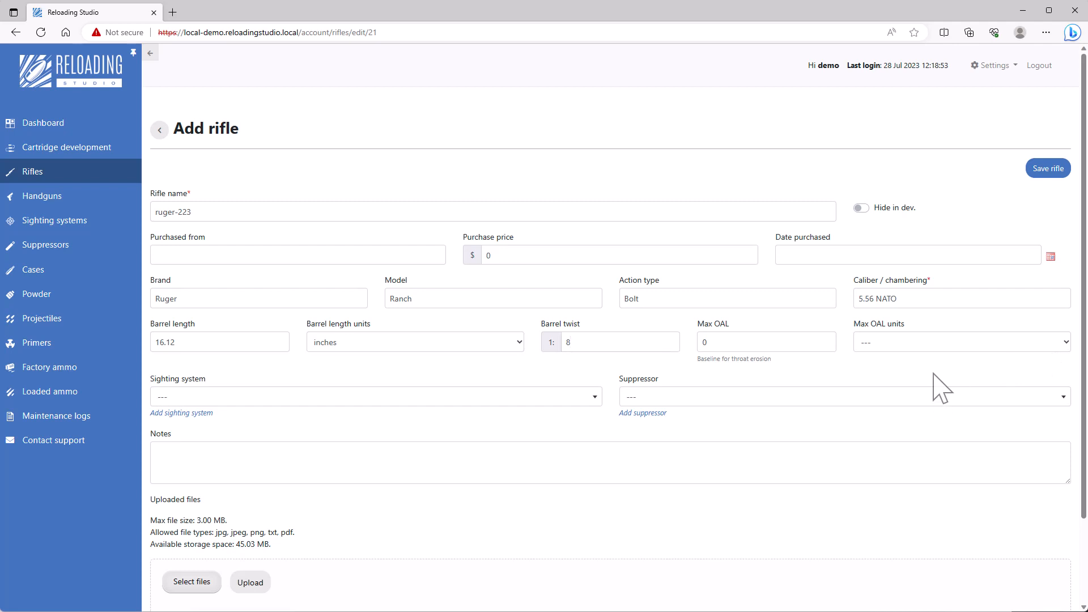
# Step: Upload the rifle photo ruger-ranch-5.56.jpg
pyautogui.scroll(-3)
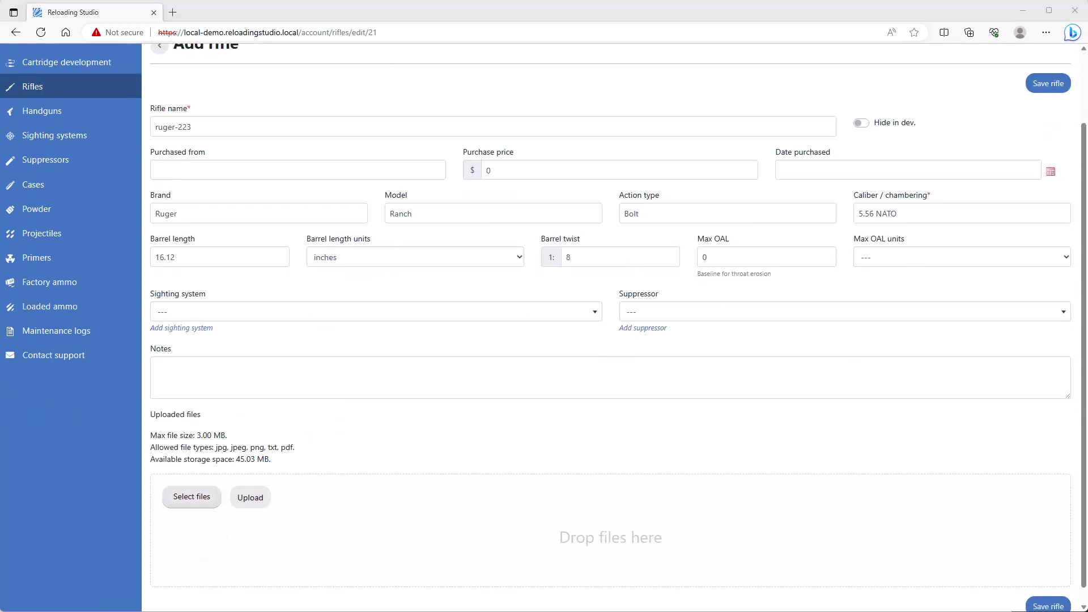
pyautogui.click(191, 497)
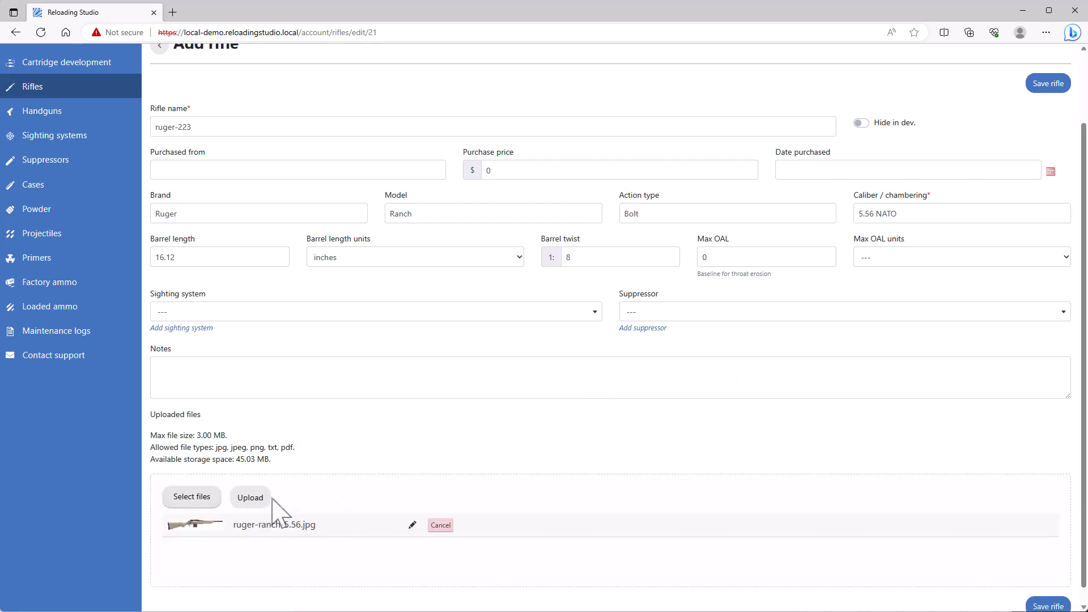
pyautogui.click(250, 498)
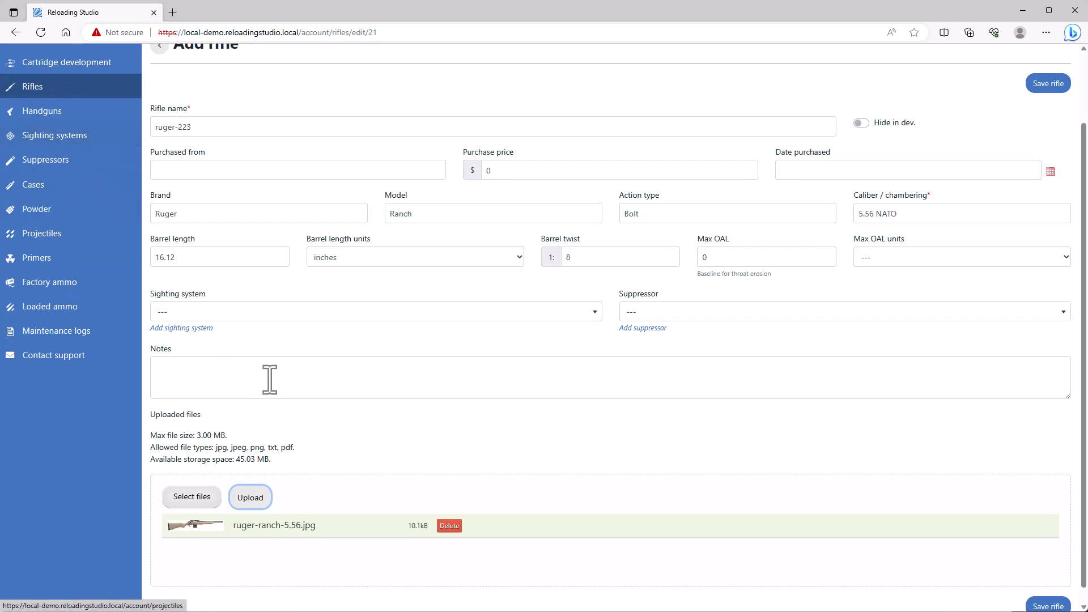
# Step: Set the sighting system to Vixen-12 and save the rifle
pyautogui.click(375, 311)
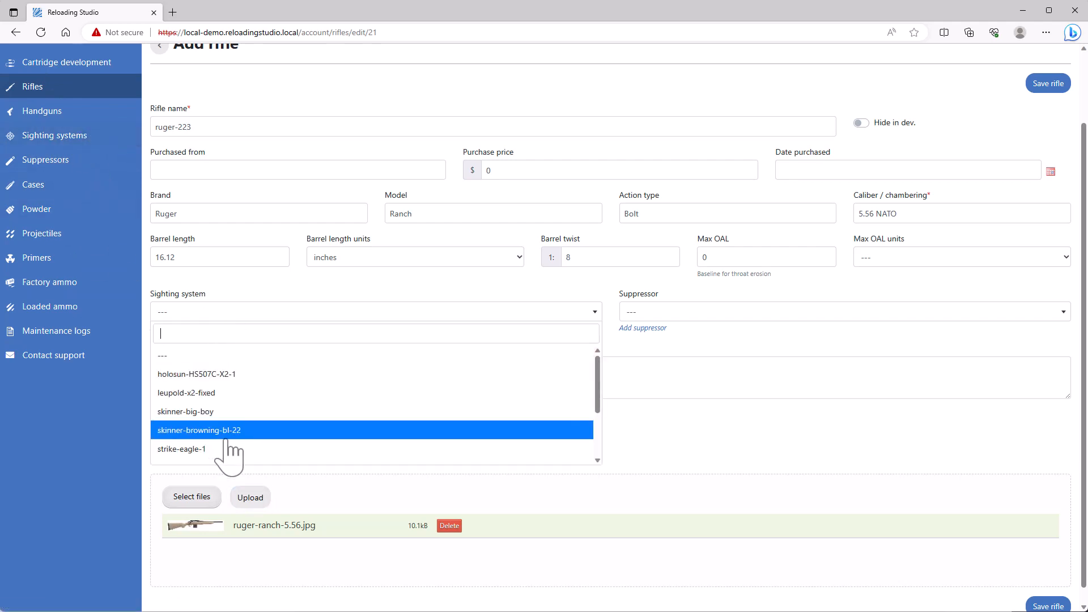
pyautogui.scroll(-3)
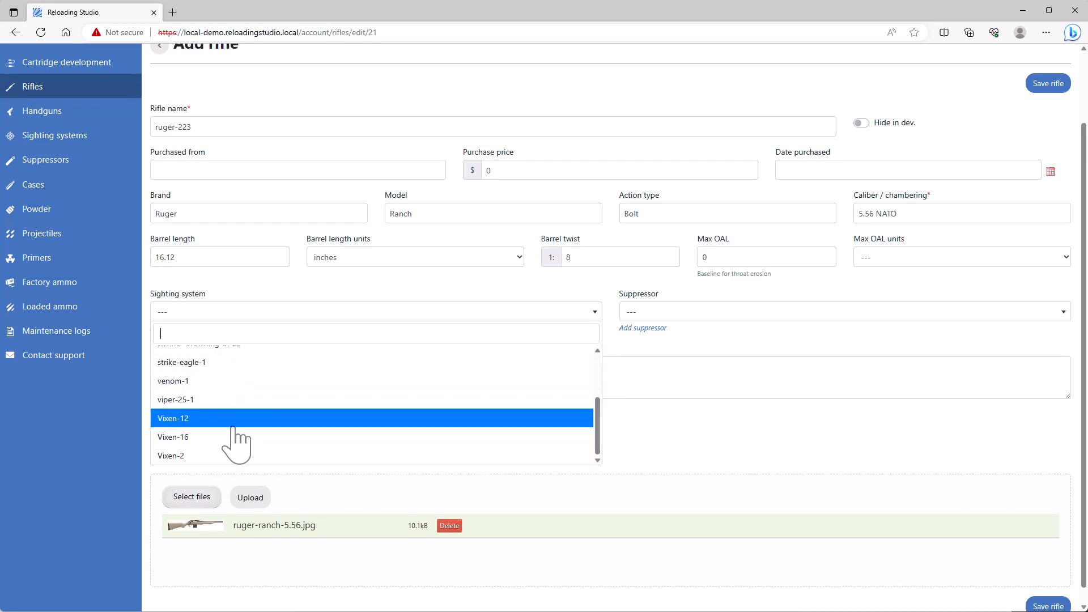
pyautogui.click(173, 418)
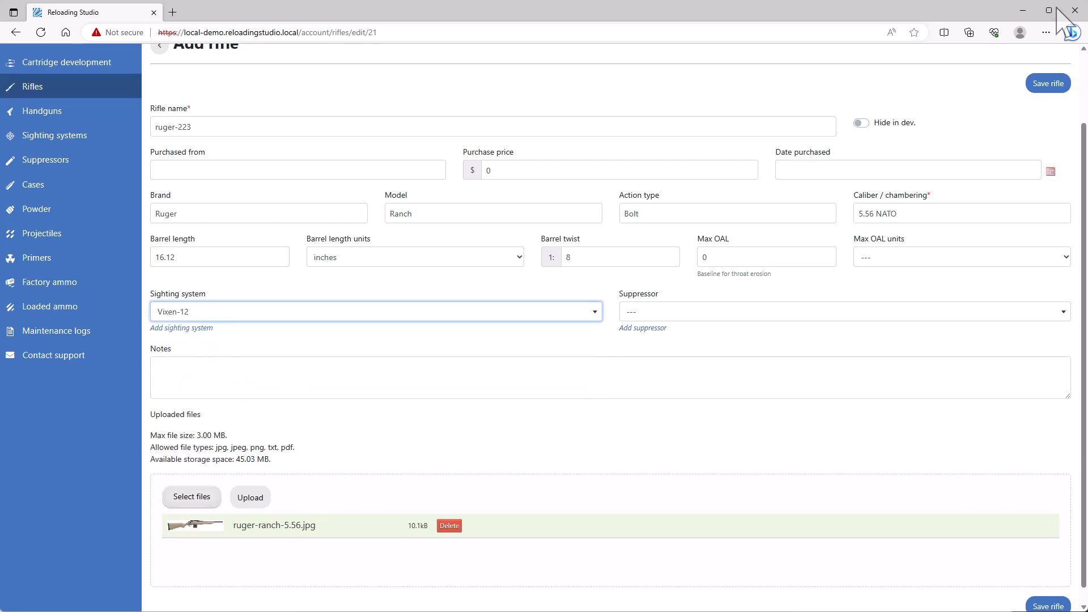
pyautogui.click(1047, 82)
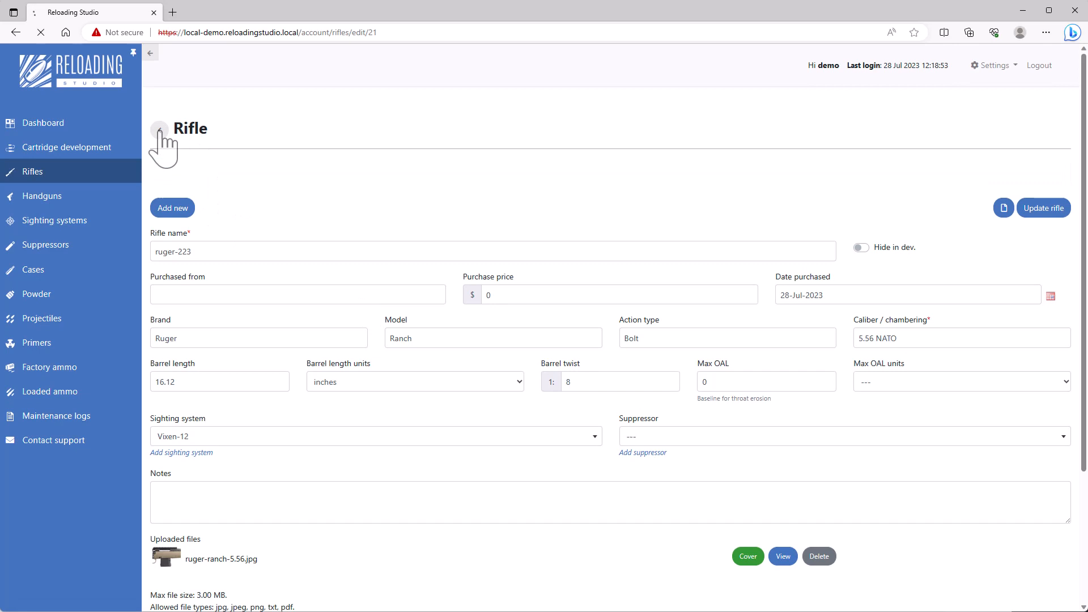
# Step: Add a Boresnake maintenance log entry for ruger-223, dated 28-Jul-2023
pyautogui.click(159, 129)
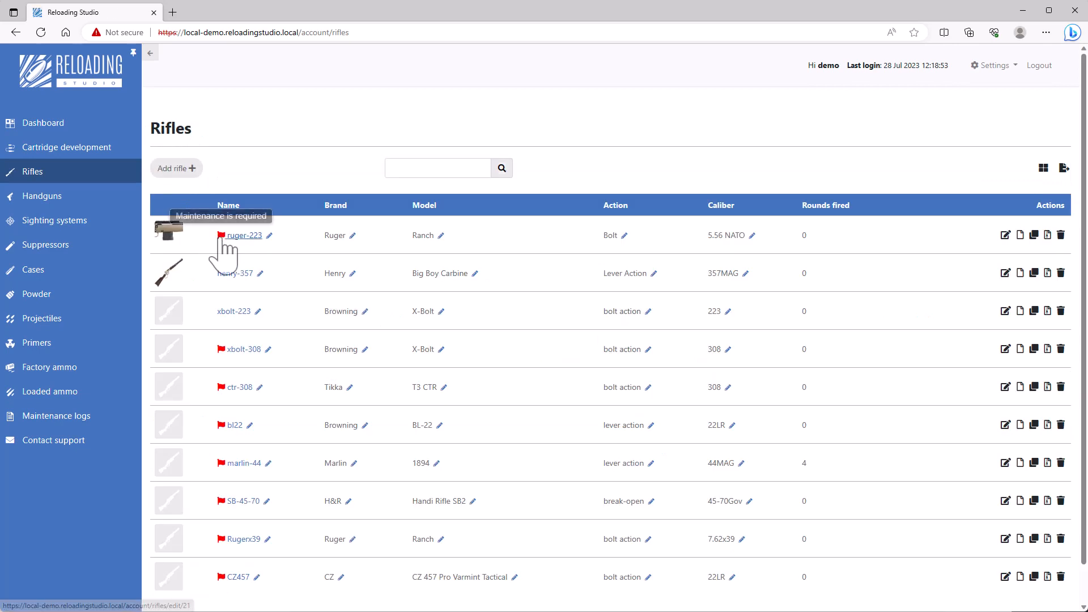
pyautogui.click(244, 235)
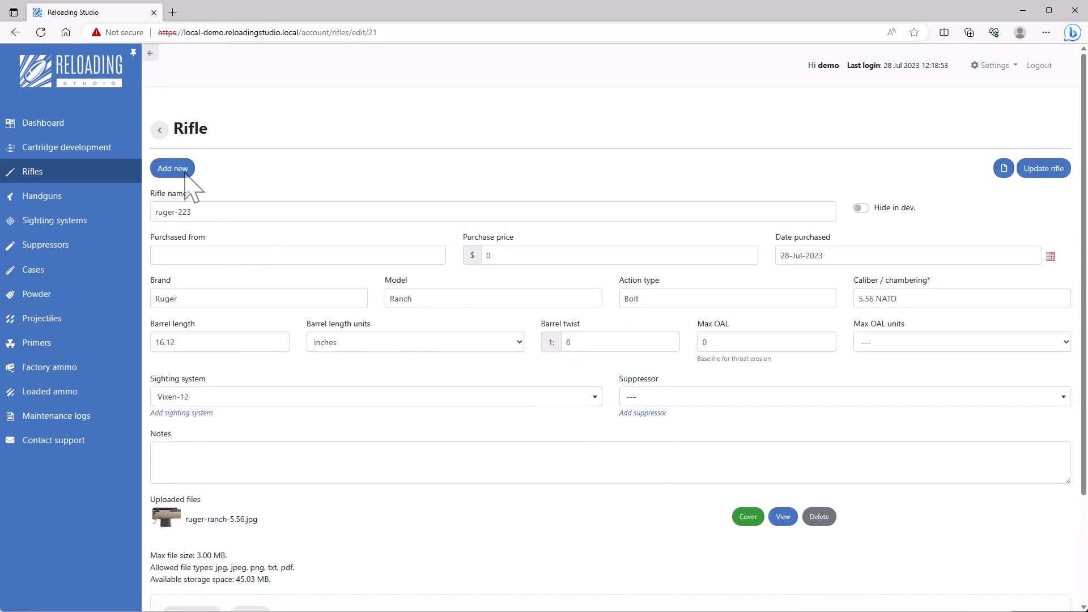
pyautogui.click(1003, 167)
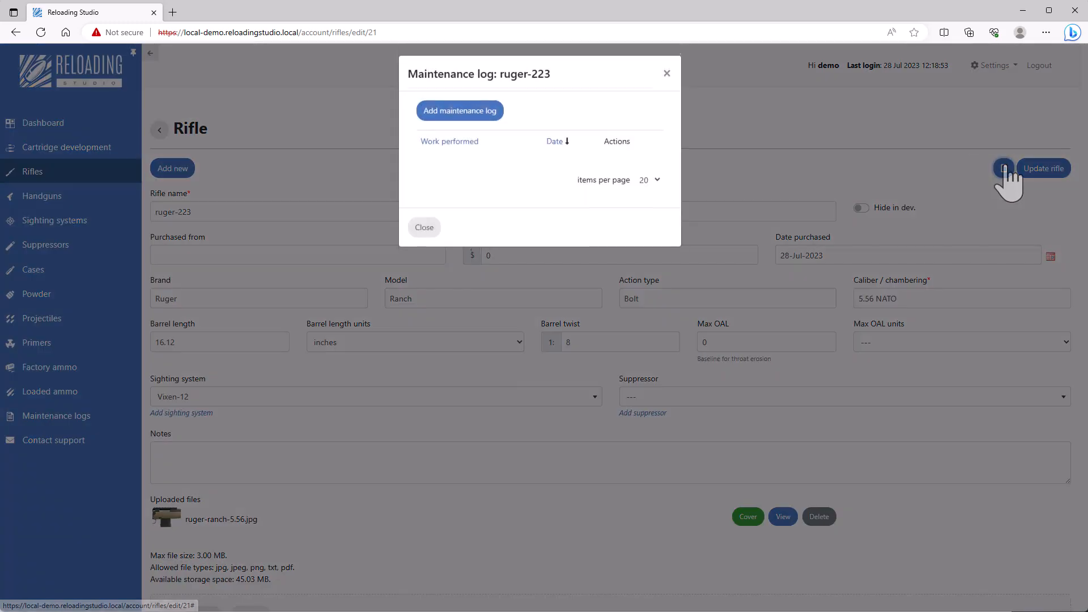
pyautogui.click(459, 110)
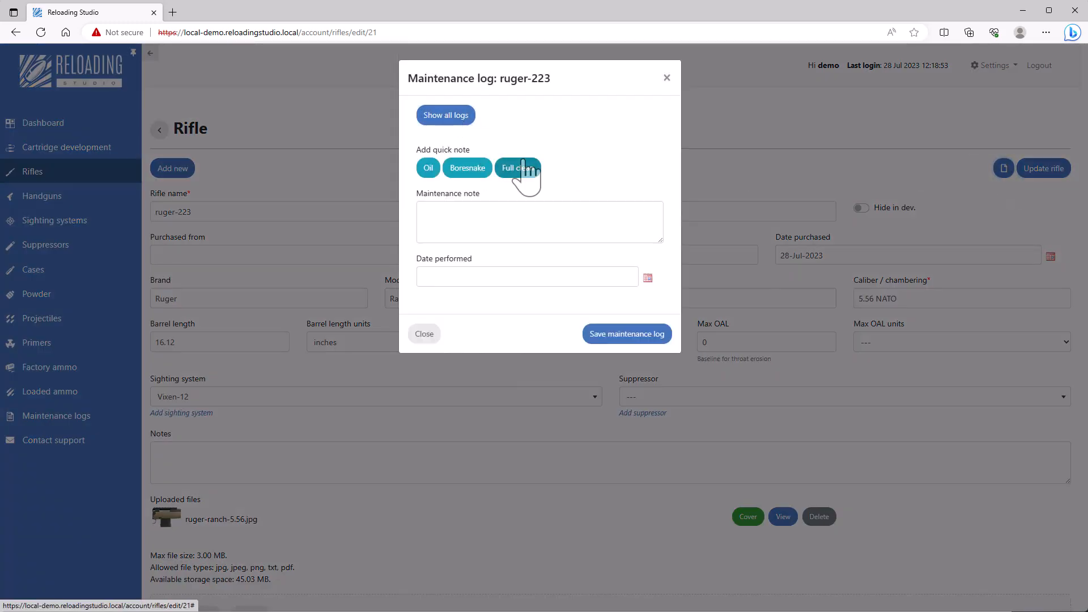
pyautogui.click(467, 168)
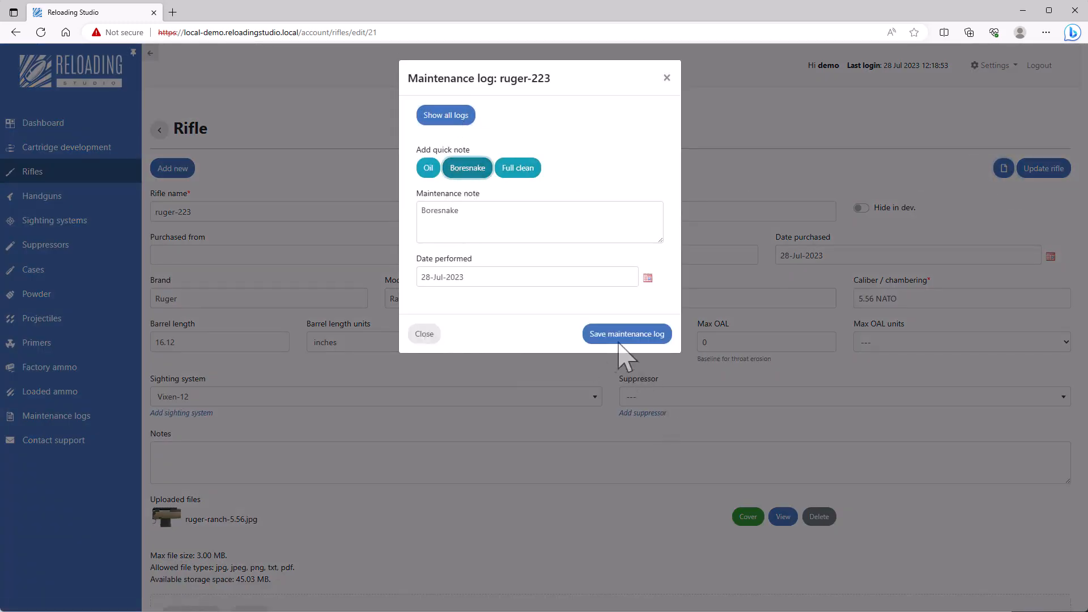
pyautogui.click(626, 333)
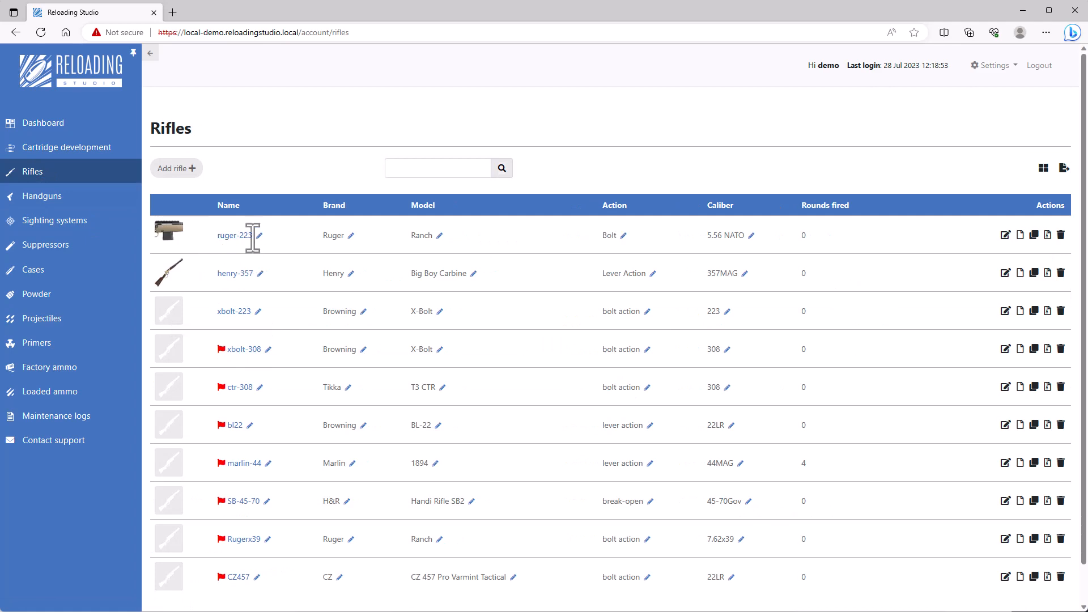
pyautogui.moveTo(802, 233)
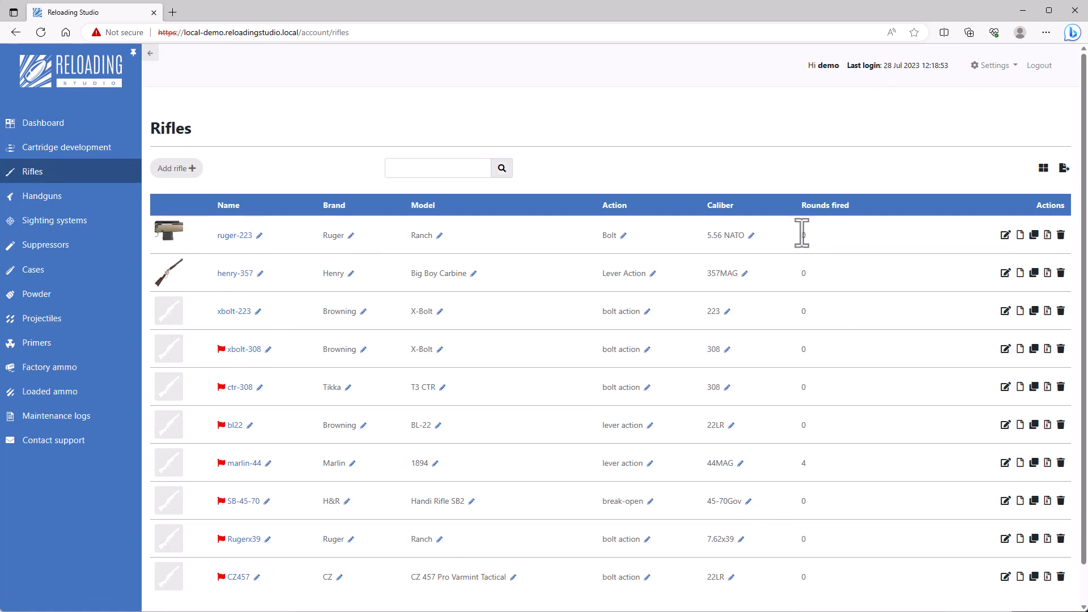
pyautogui.moveTo(152, 437)
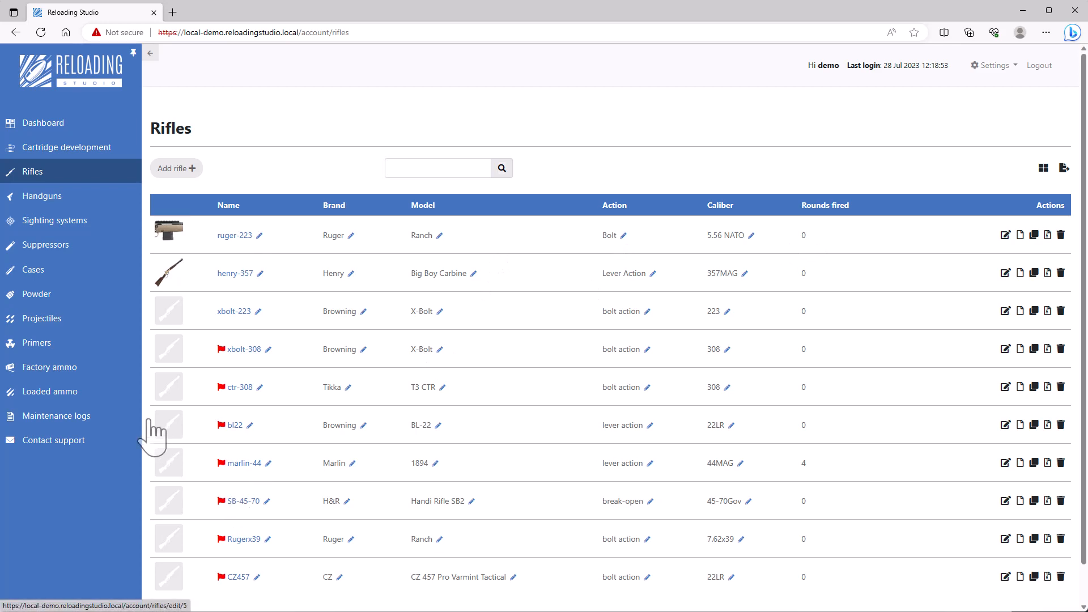
# Step: Start batch WIN-223-150: notes 'range pack', quantity 150, grain weight units, 3240 ft/sec
pyautogui.click(50, 366)
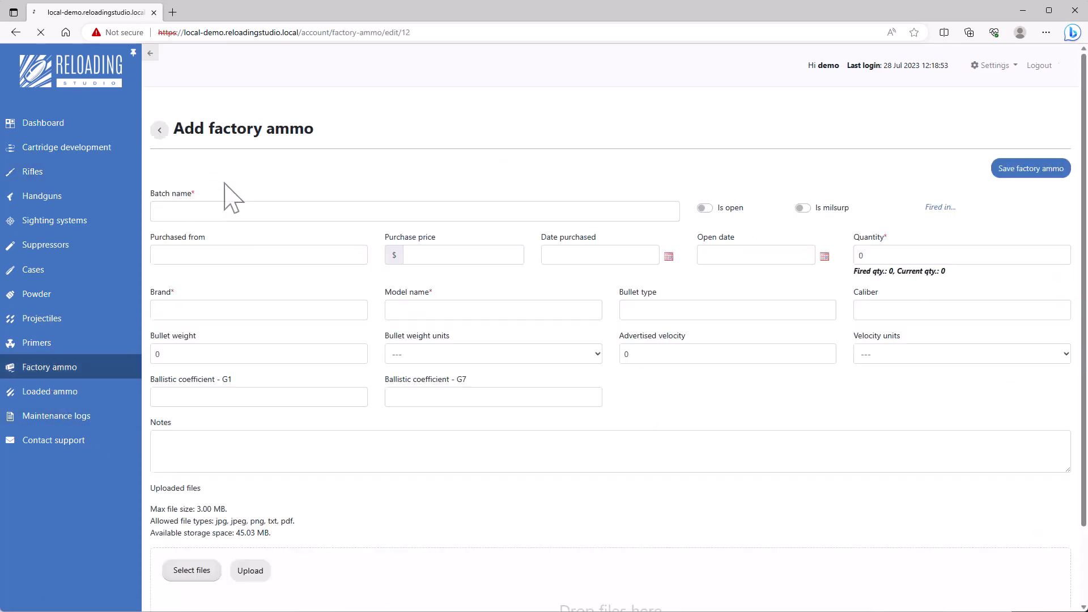
pyautogui.write('WIN-223-150')
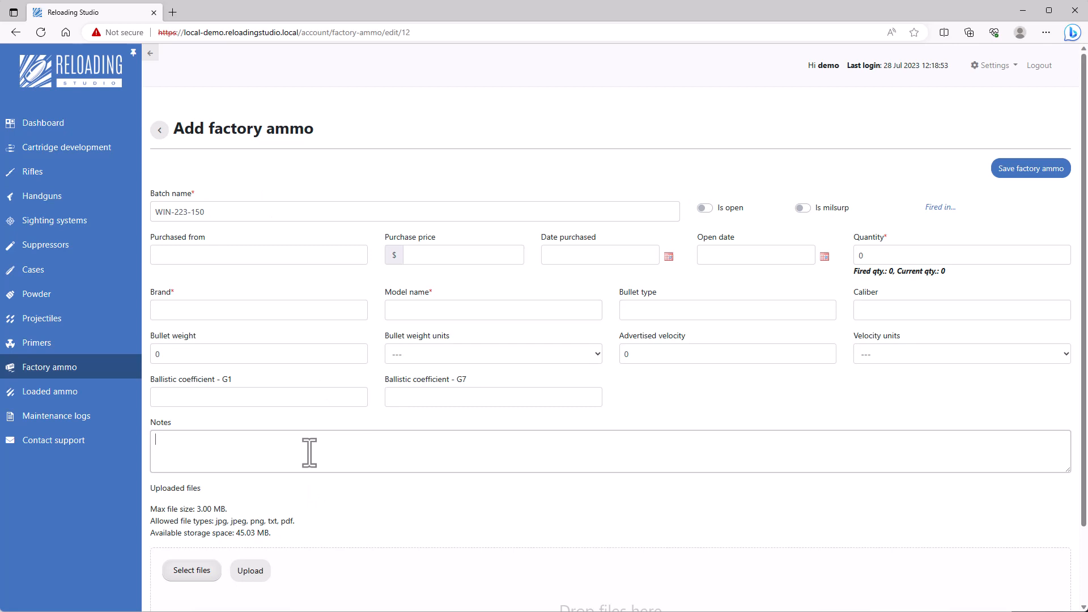
pyautogui.write('range pack')
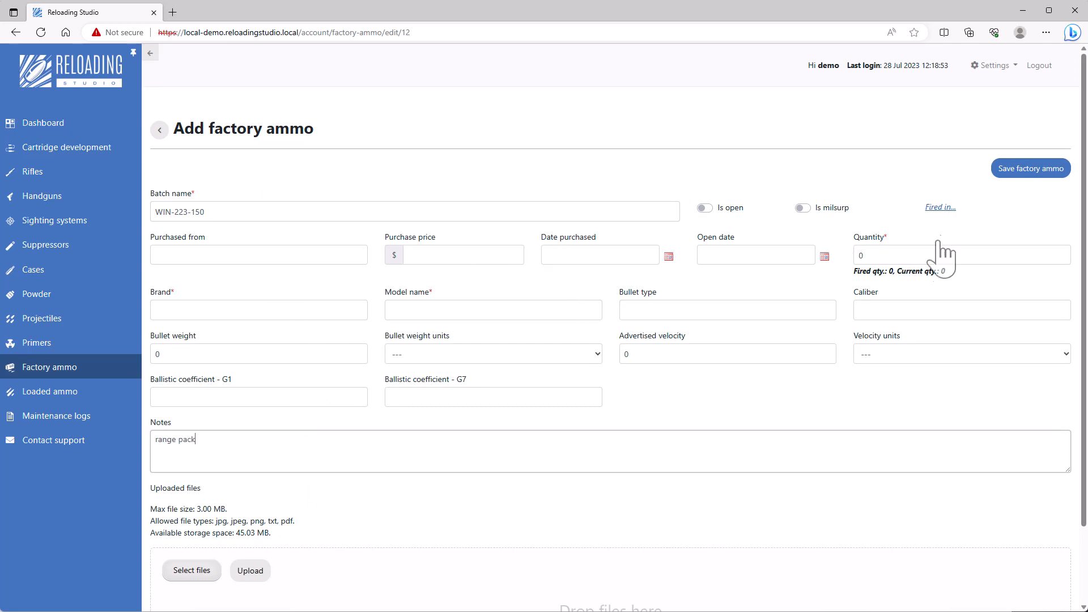
pyautogui.write('150')
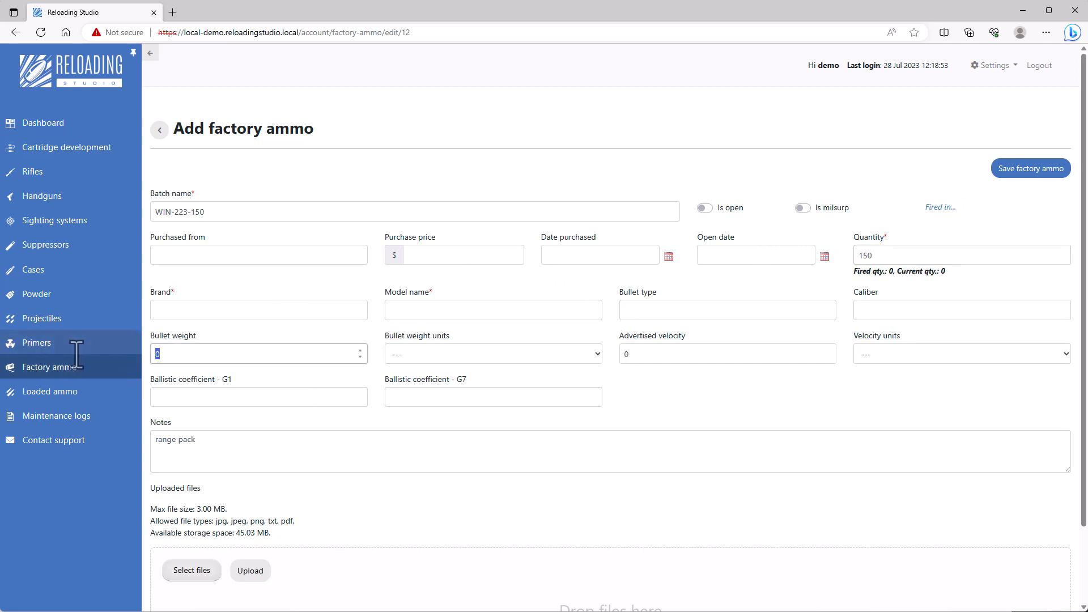
pyautogui.click(493, 353)
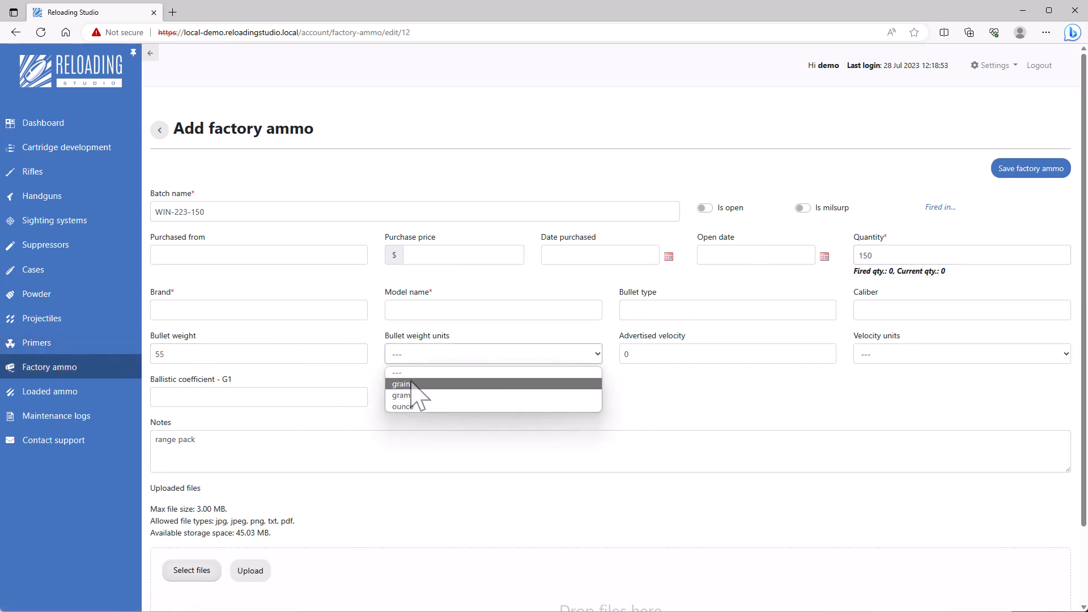
pyautogui.click(402, 383)
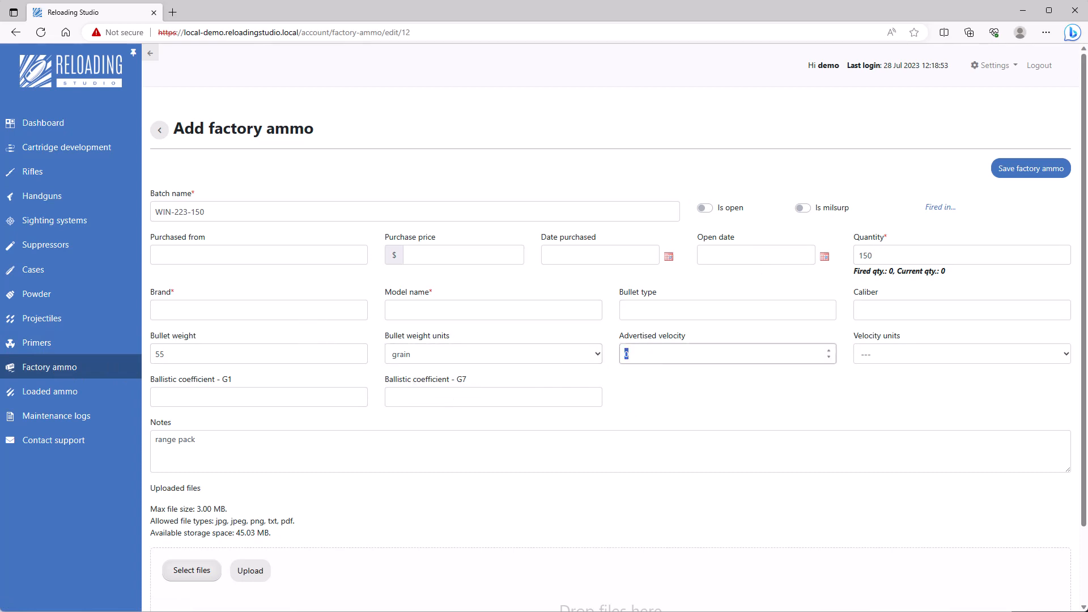
pyautogui.write('3240')
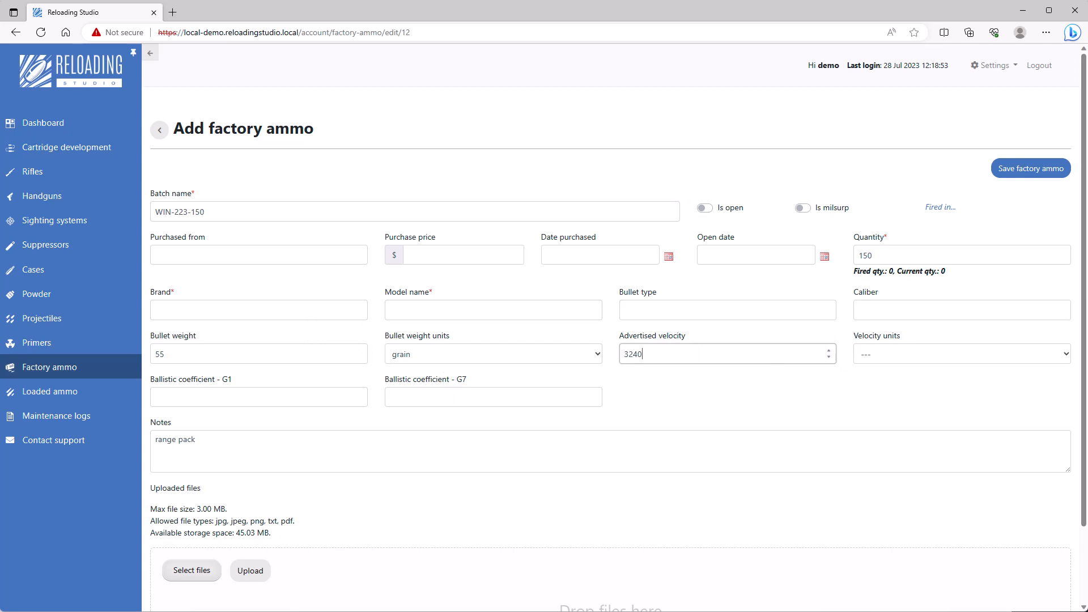
pyautogui.click(961, 353)
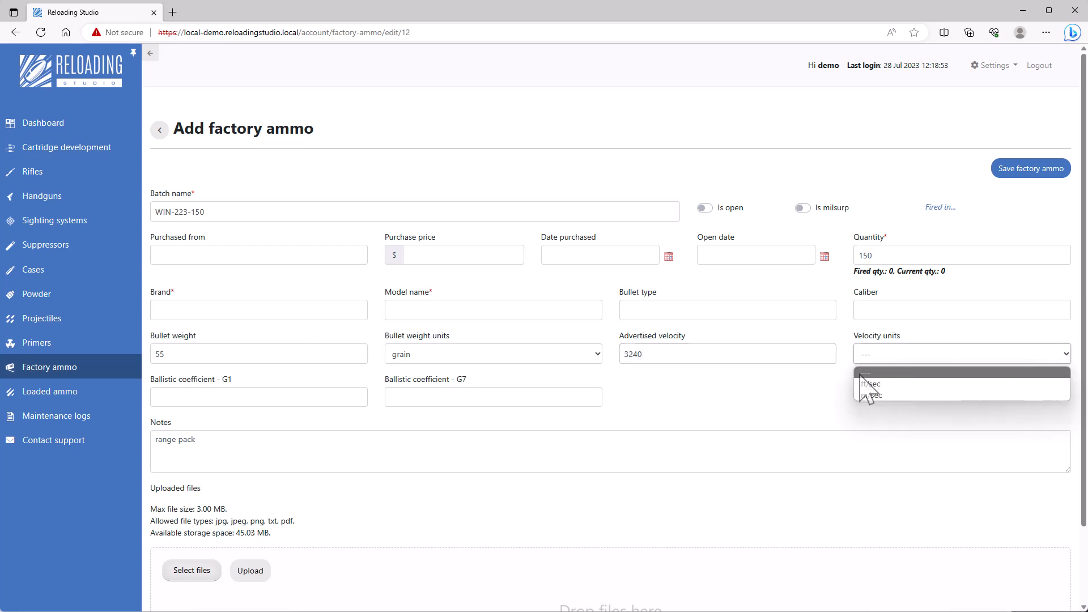
pyautogui.click(870, 384)
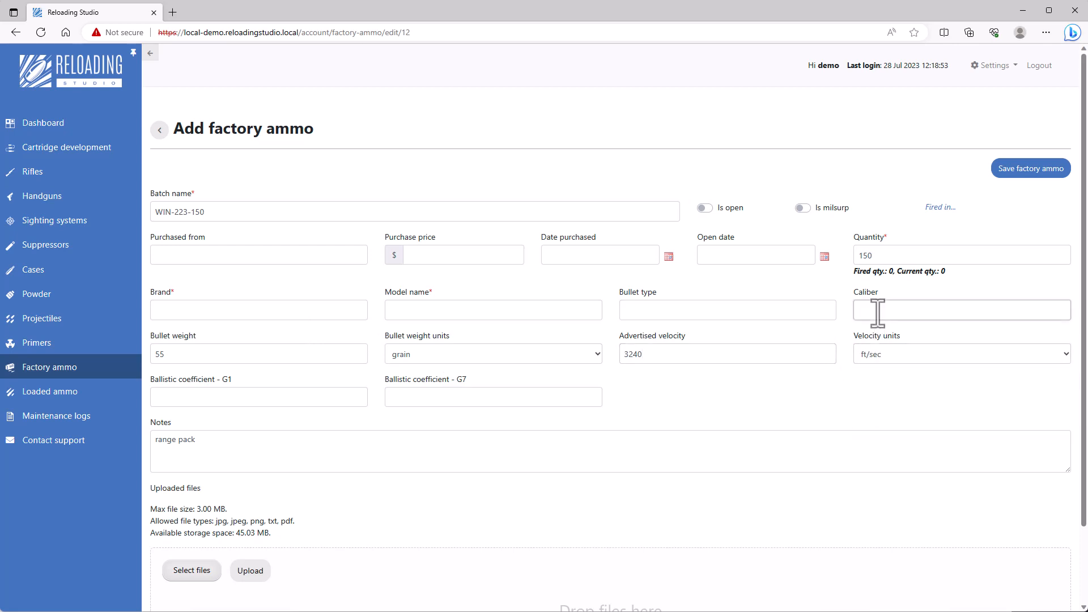
# Step: Enter 223 REM, Winchester White Box FMJ, then save the factory ammo batch
pyautogui.write('223 REM')
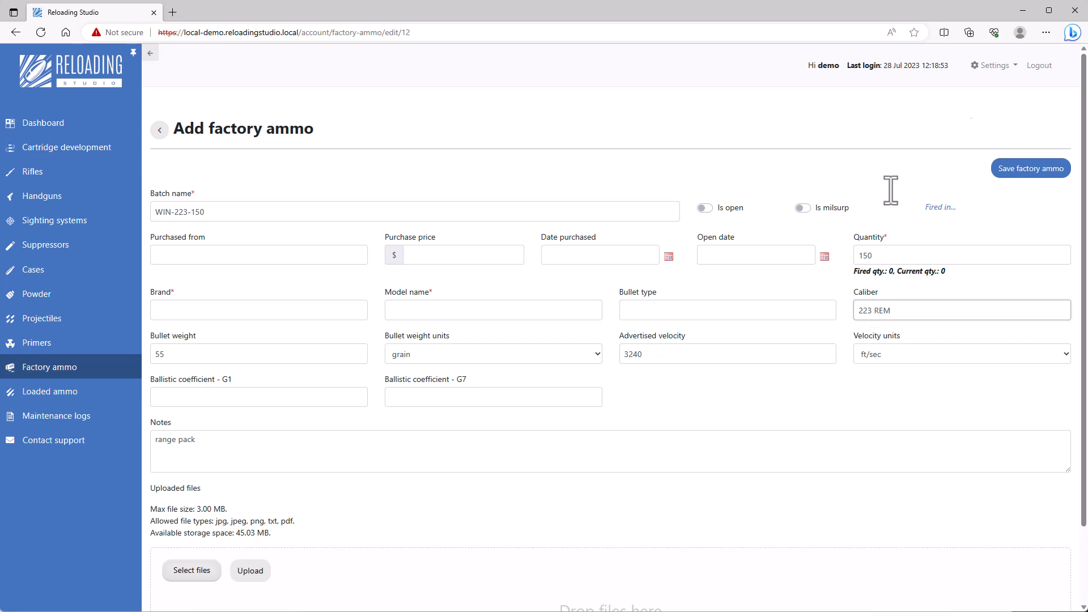
pyautogui.click(1030, 168)
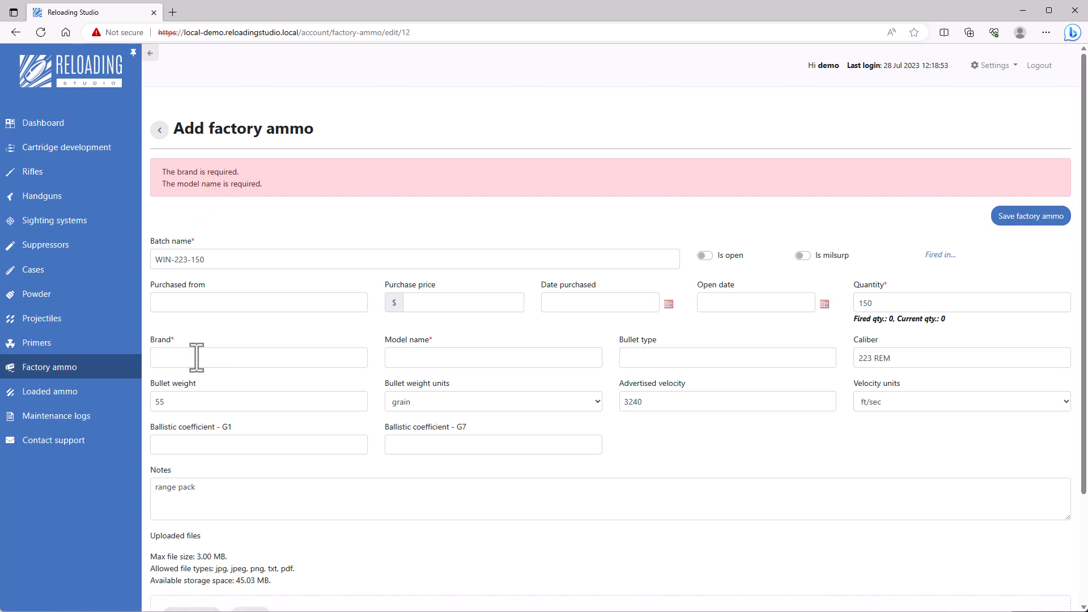
pyautogui.write('winchester')
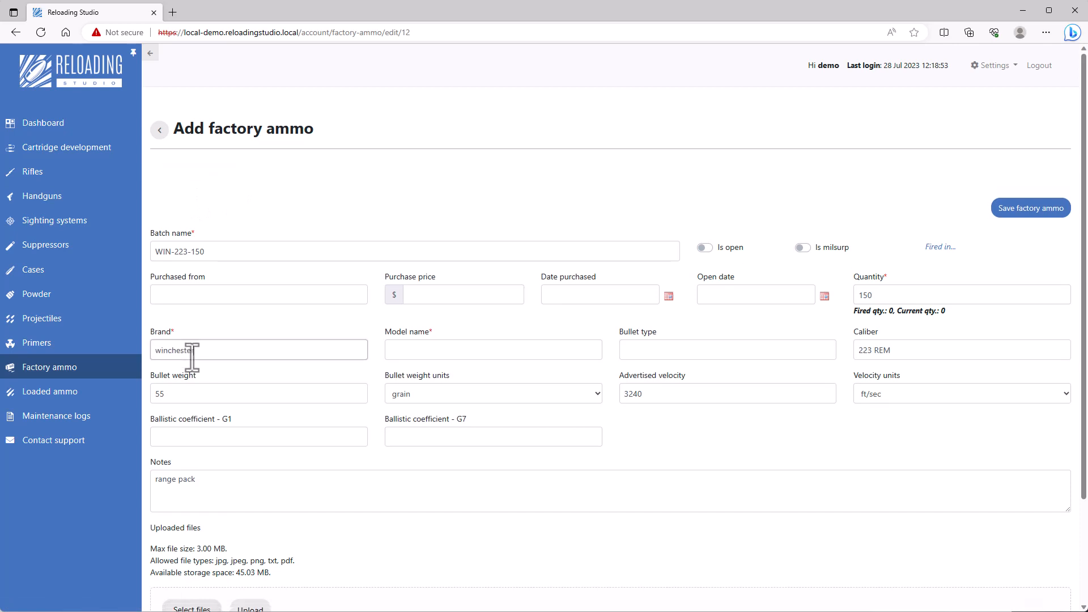
pyautogui.write('White Box')
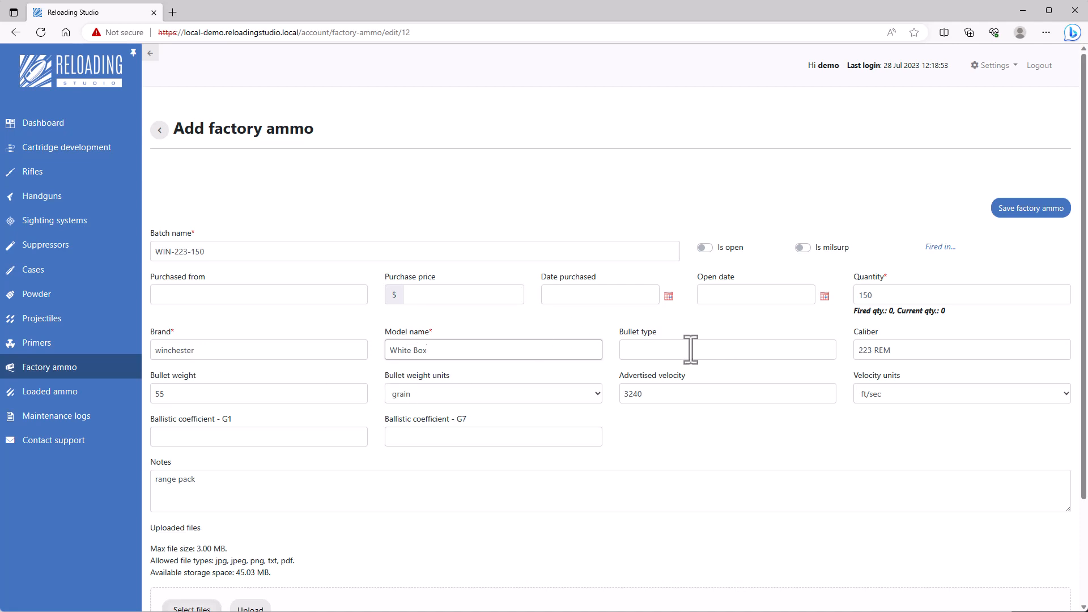
pyautogui.write('FMJ')
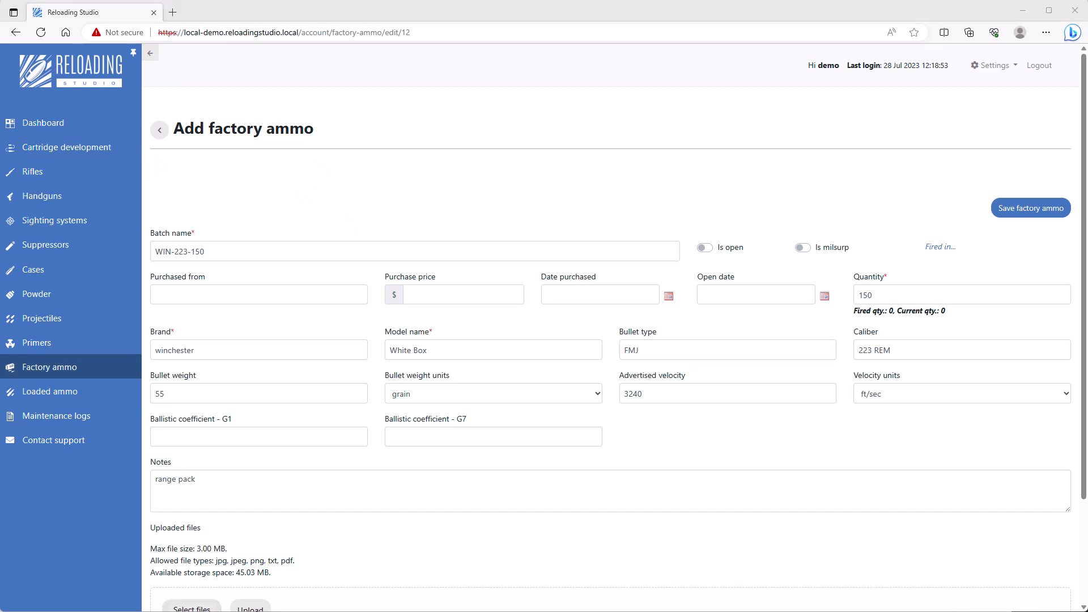
pyautogui.moveTo(529, 349)
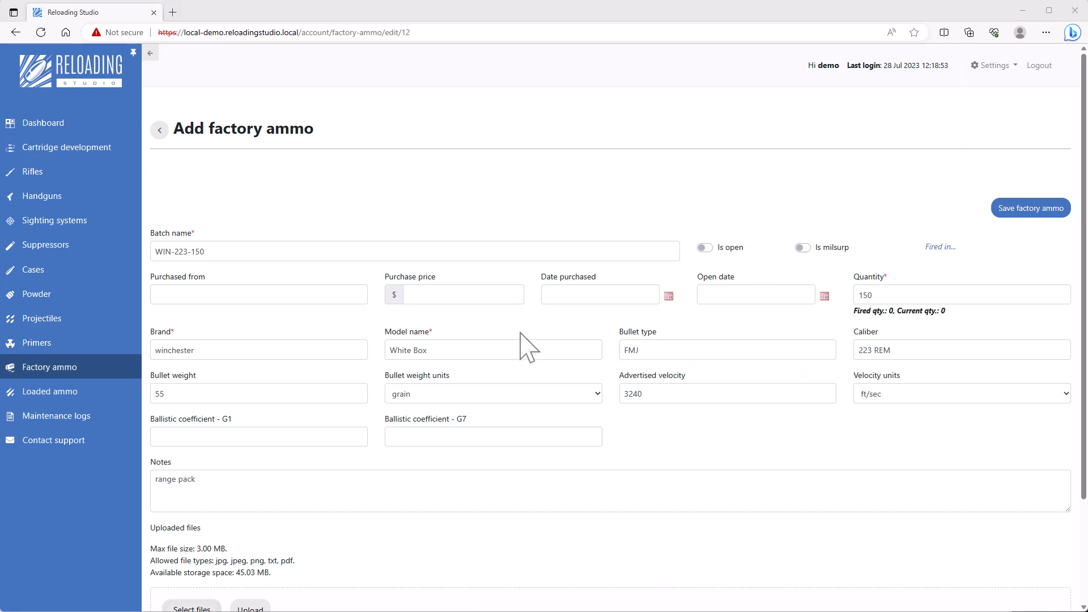
pyautogui.click(1030, 208)
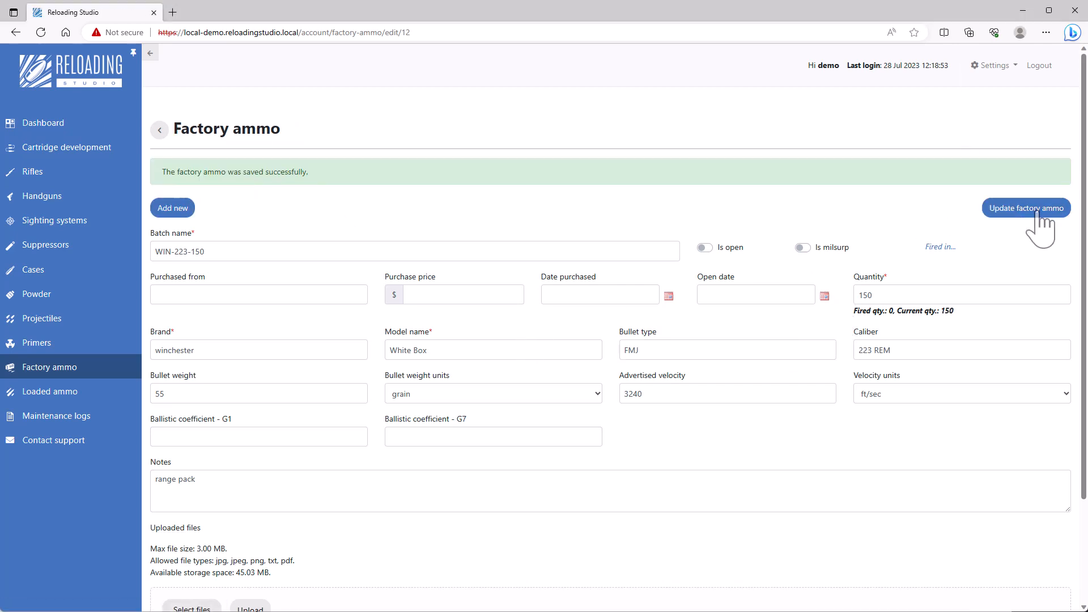
# Step: Attach a Winchester 223 REM box photo to WIN-223-150 and return to the list
pyautogui.click(1026, 208)
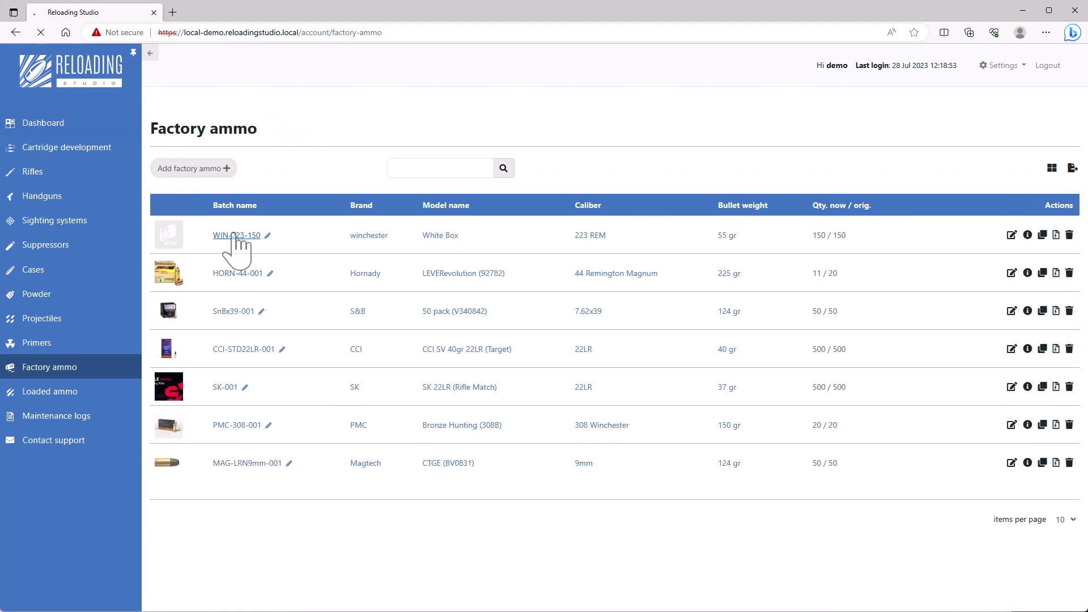
pyautogui.click(236, 235)
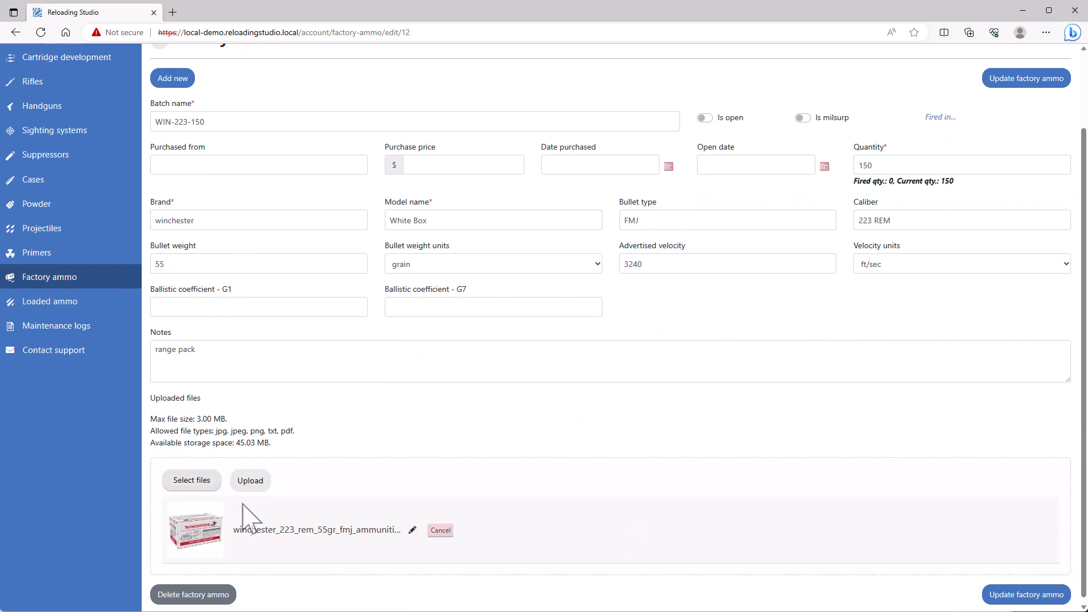
pyautogui.click(250, 480)
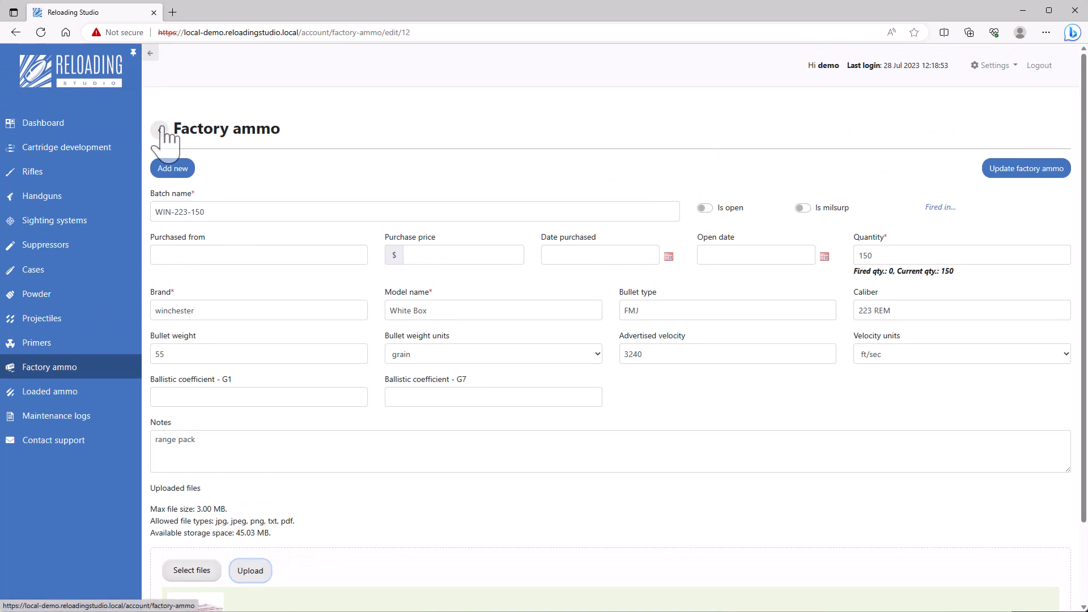
pyautogui.click(161, 131)
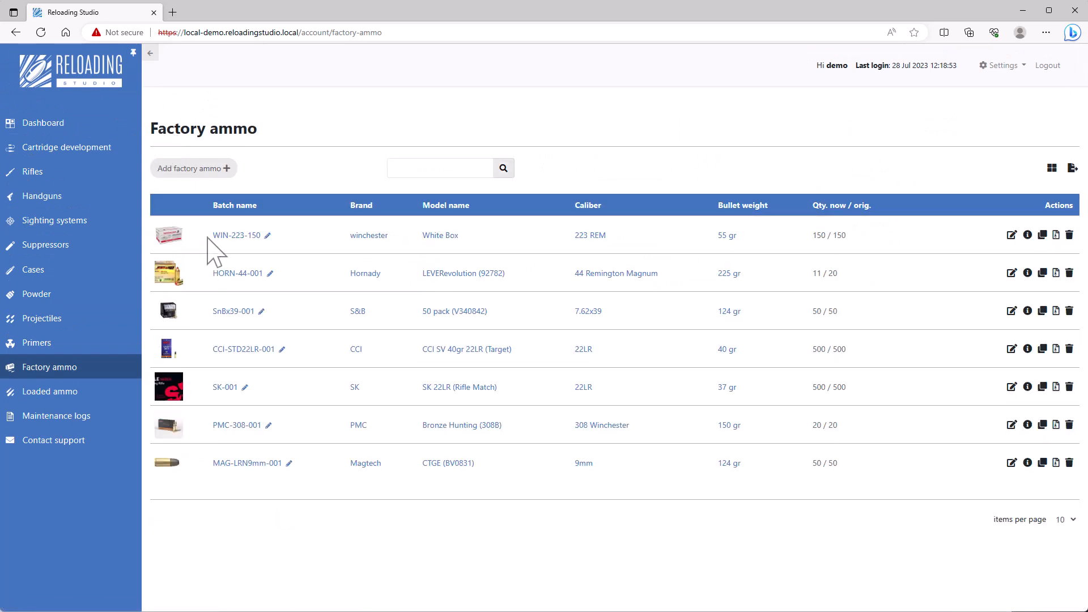
pyautogui.moveTo(400, 309)
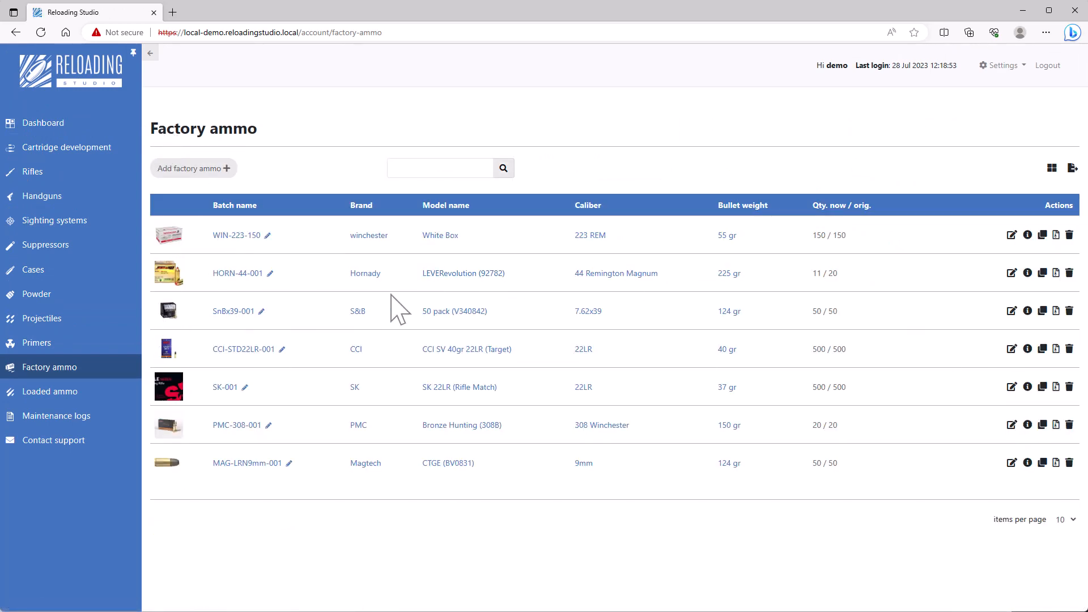
pyautogui.moveTo(977, 310)
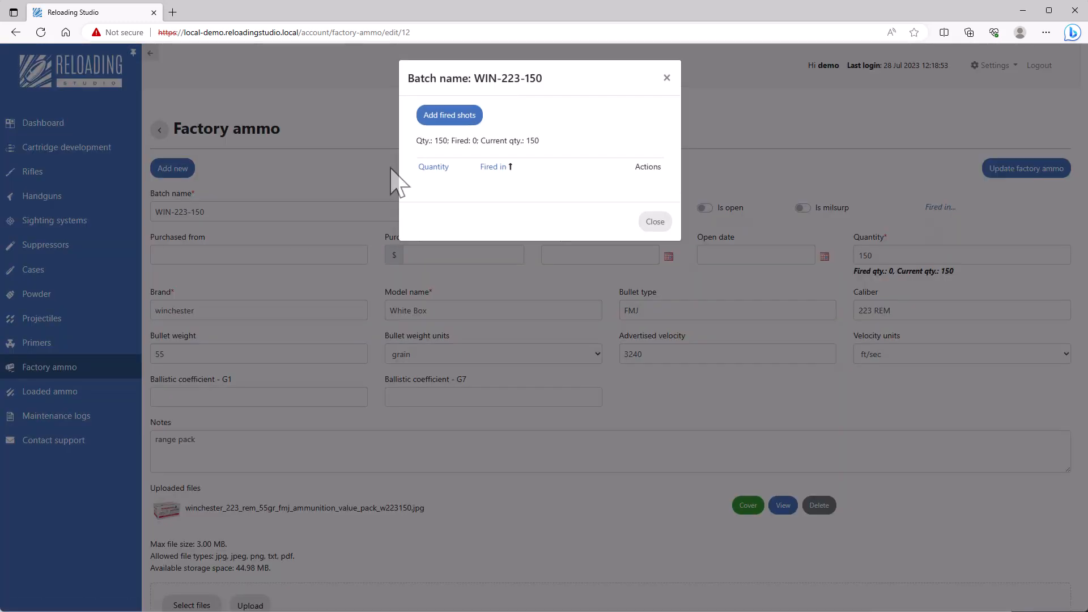
# Step: Log 50 WIN-223-150 rounds fired in ruger-223 and check the Rifles list
pyautogui.click(448, 114)
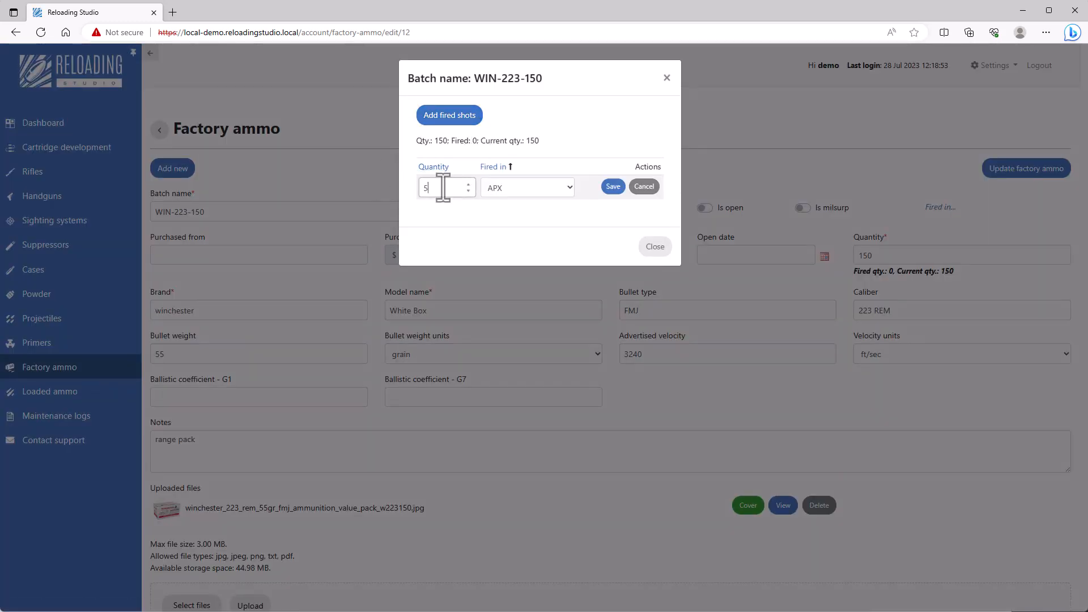
pyautogui.click(526, 188)
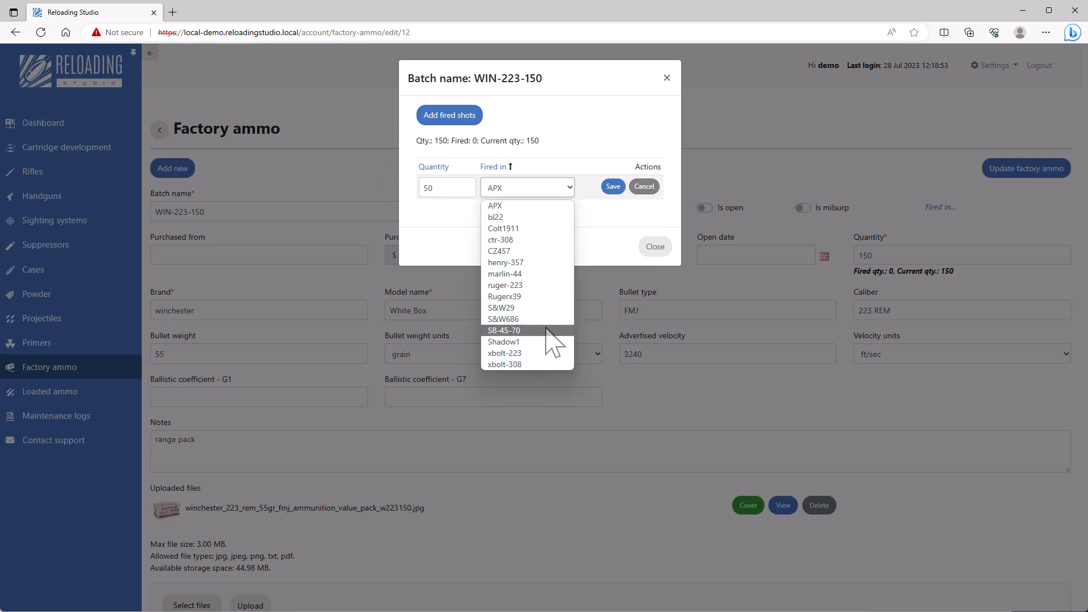
pyautogui.click(504, 297)
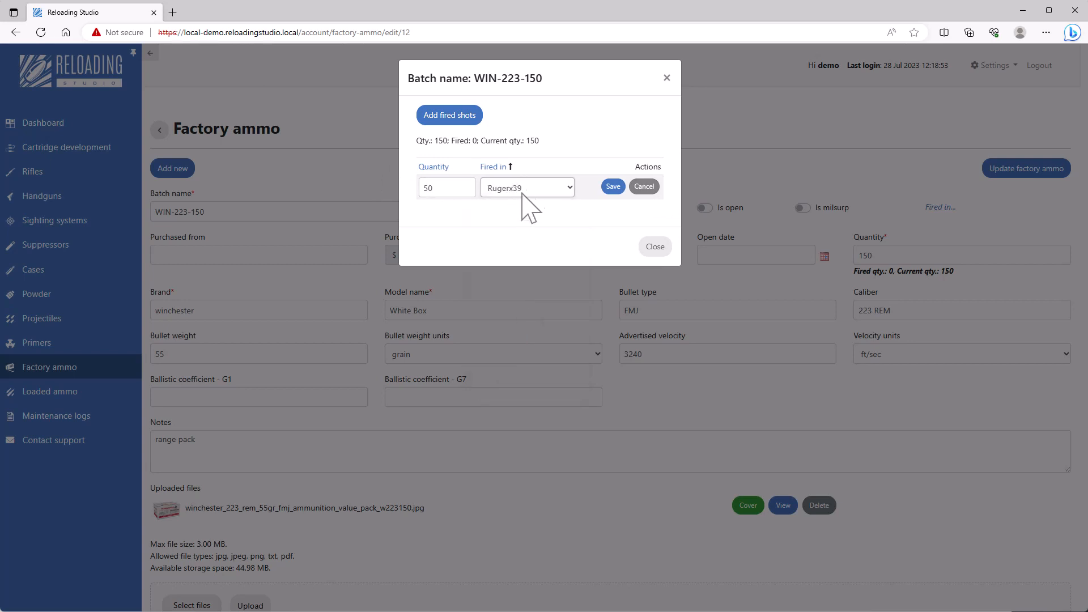
pyautogui.click(527, 186)
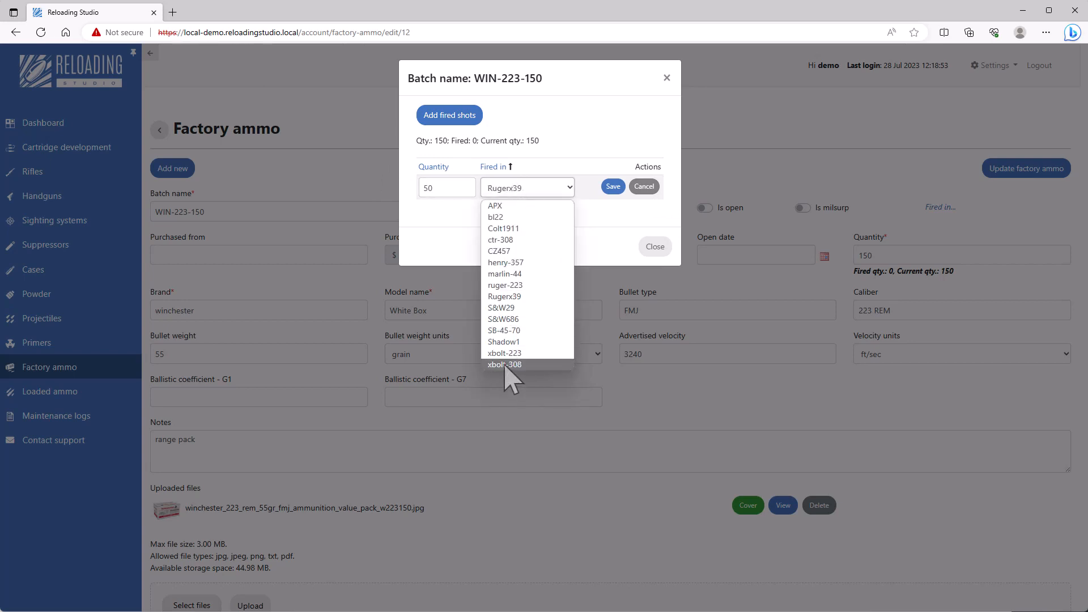
pyautogui.click(505, 285)
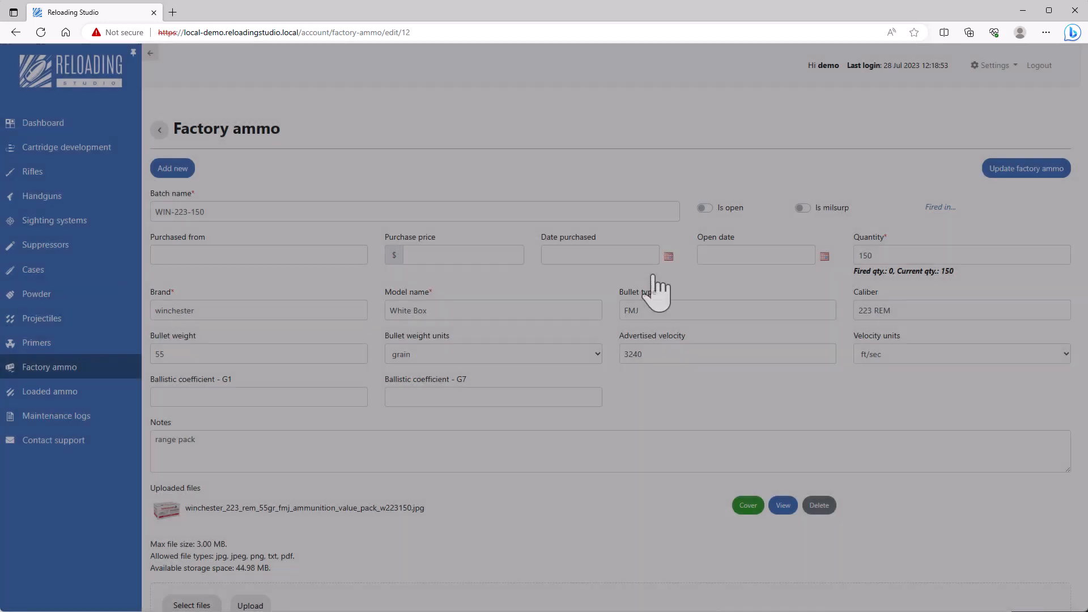
pyautogui.click(1027, 168)
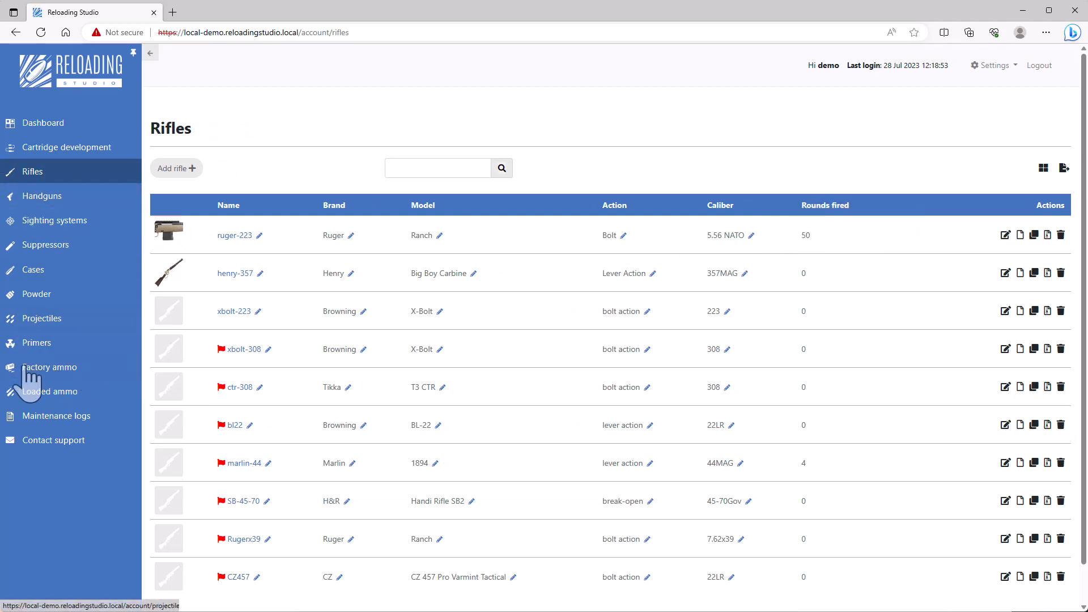
# Step: Start case batch WIN-223 with brand Winchester and caliber 223REM
pyautogui.click(32, 269)
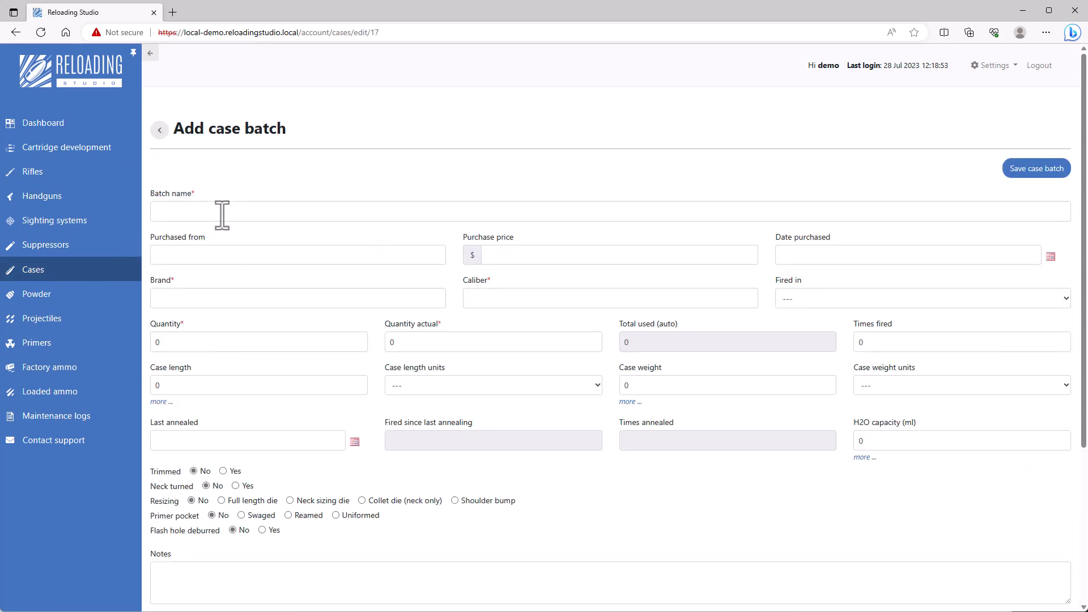
pyautogui.write('WIN-')
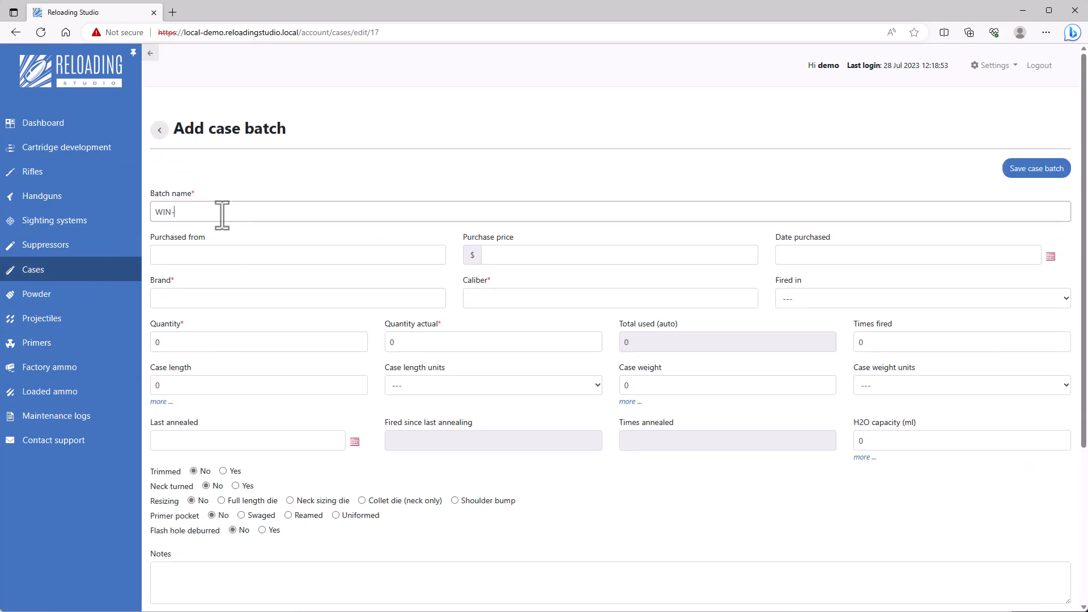
pyautogui.write('50-')
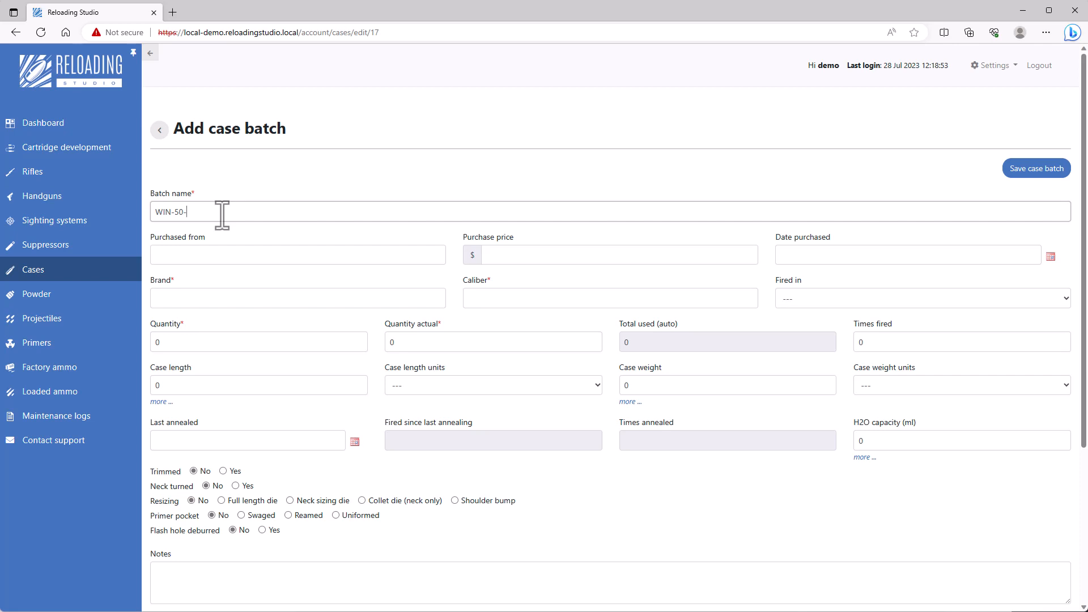
pyautogui.write('223')
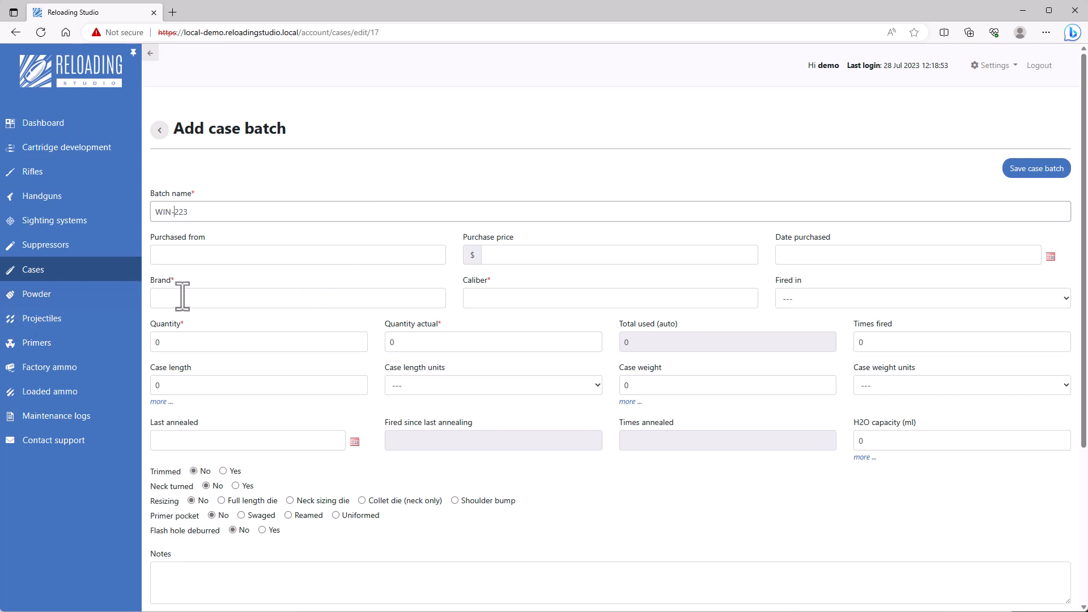
pyautogui.write('Winchester')
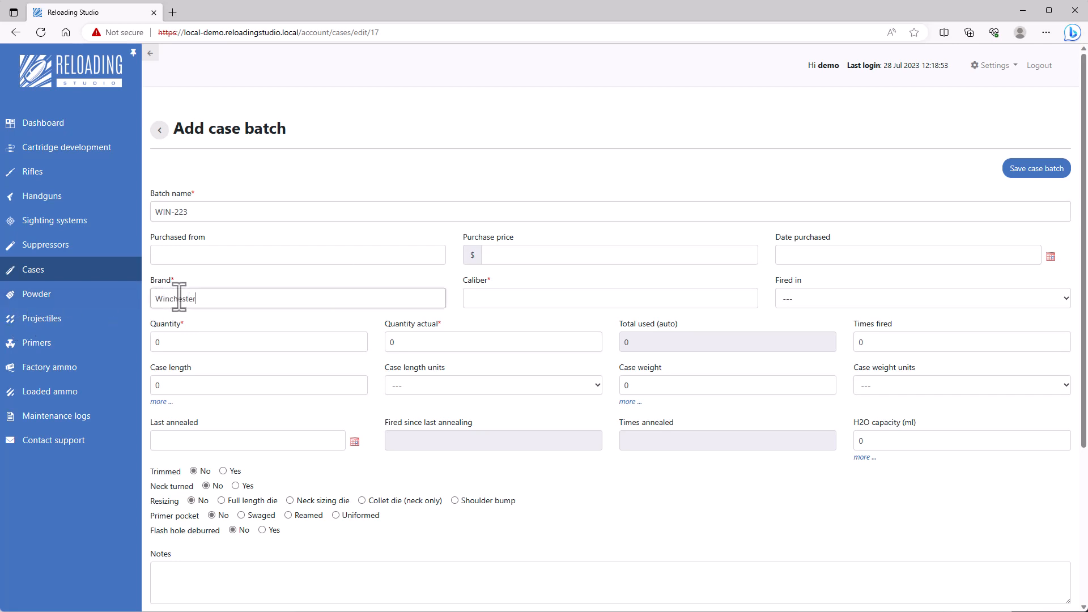
pyautogui.write('2')
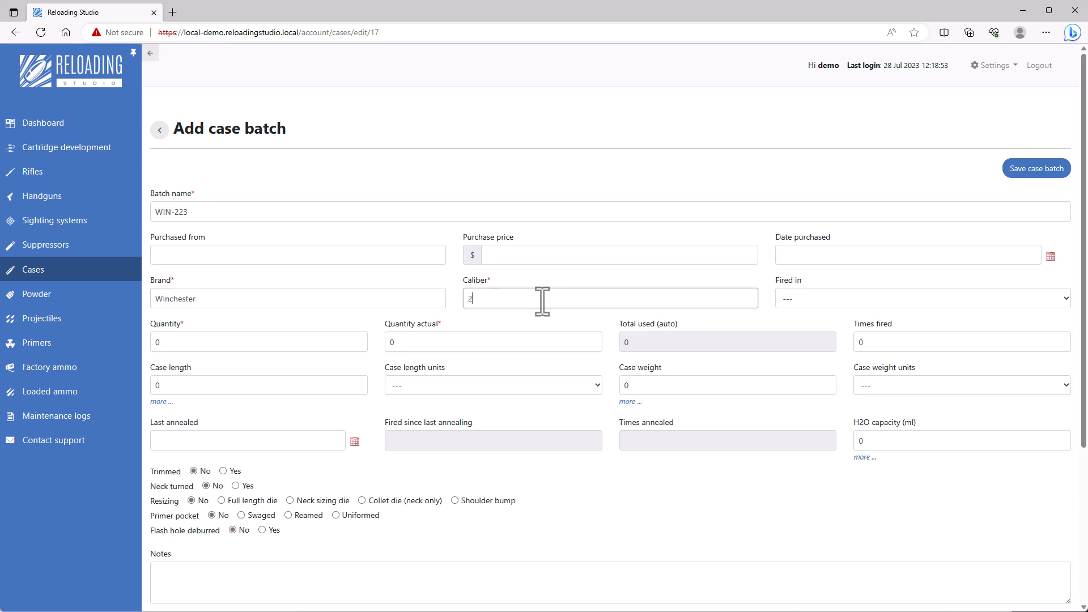
pyautogui.write('23REM')
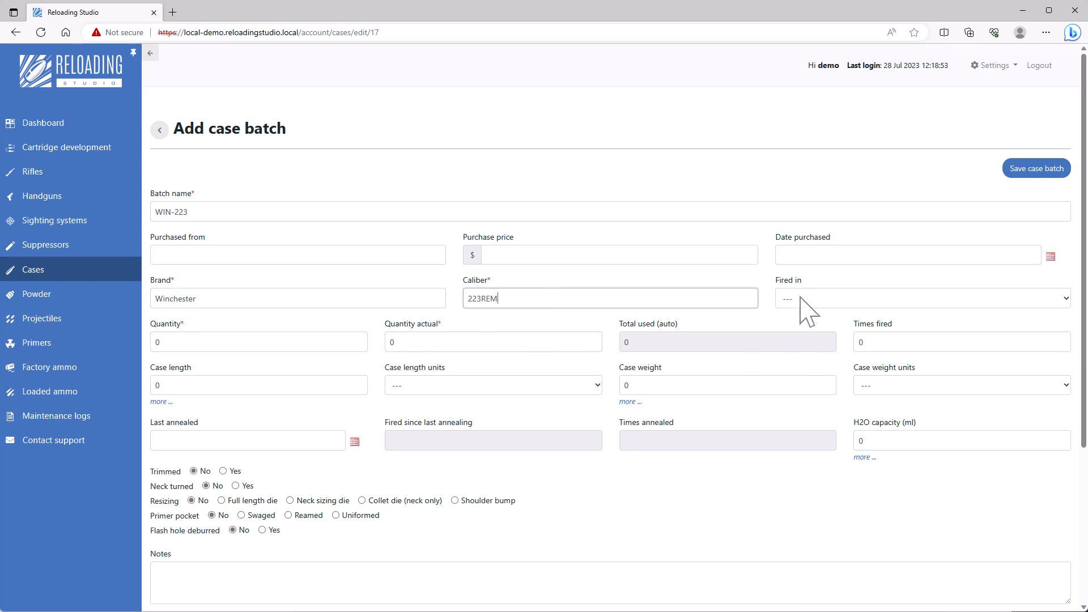
# Step: Set fired once in ruger-223, quantity 50, shoulder bump resizing, and save
pyautogui.click(922, 298)
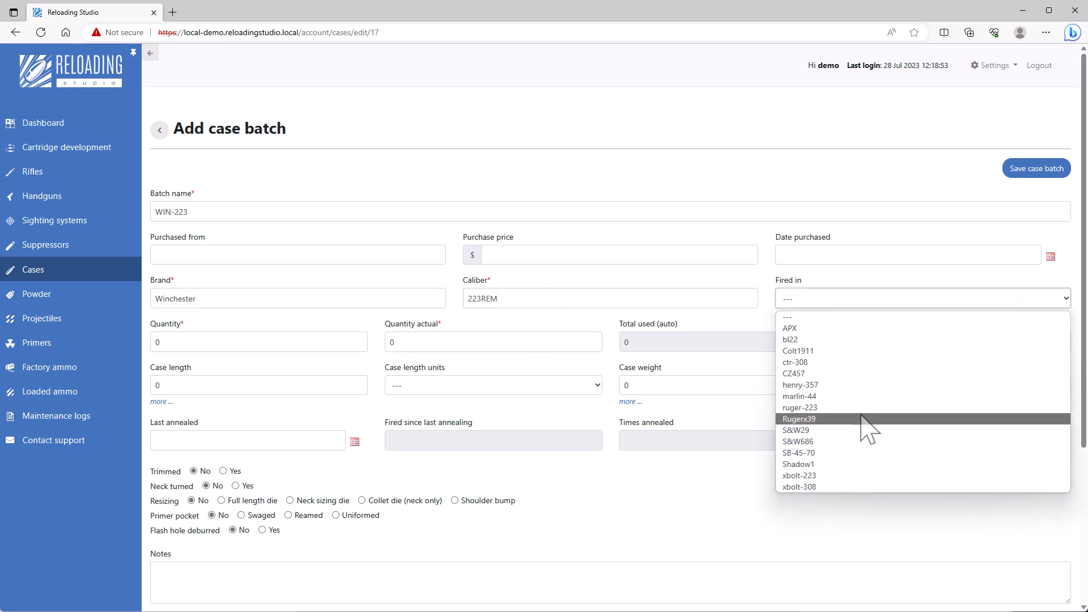
pyautogui.click(800, 407)
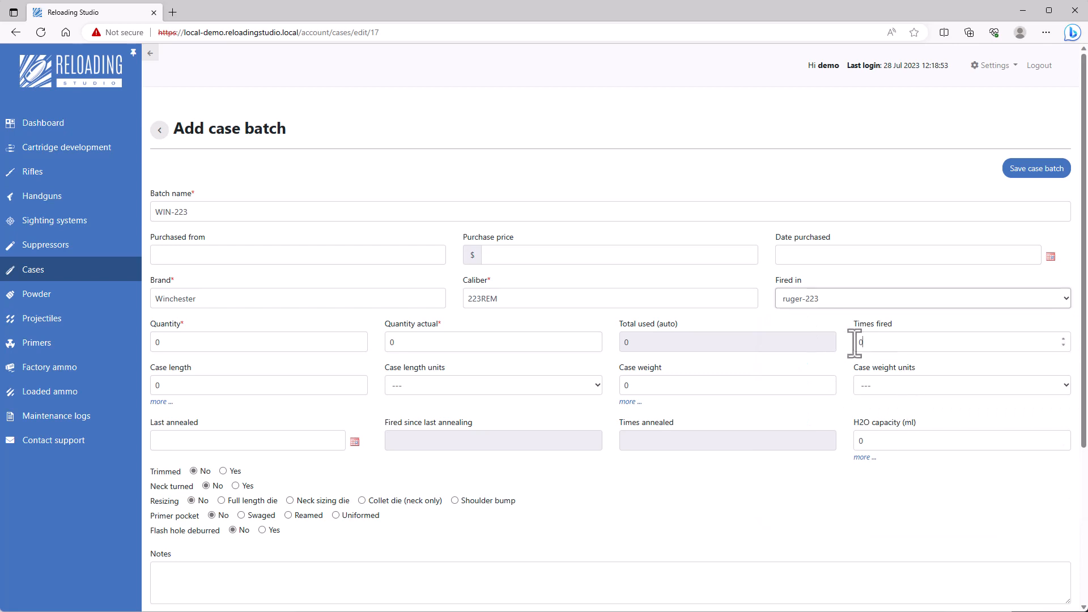
pyautogui.click(1061, 338)
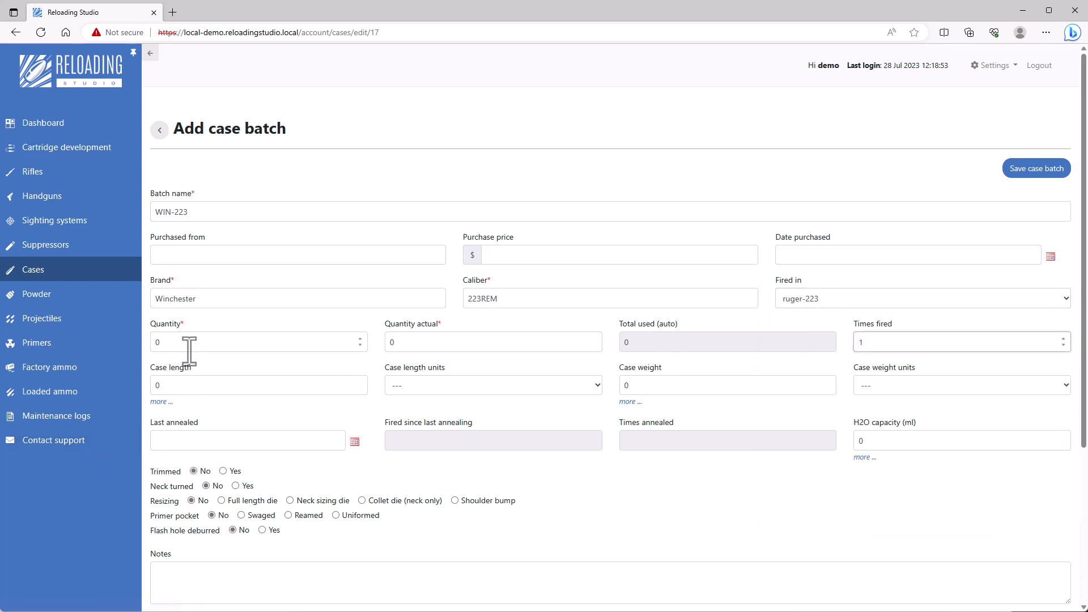
pyautogui.write('50')
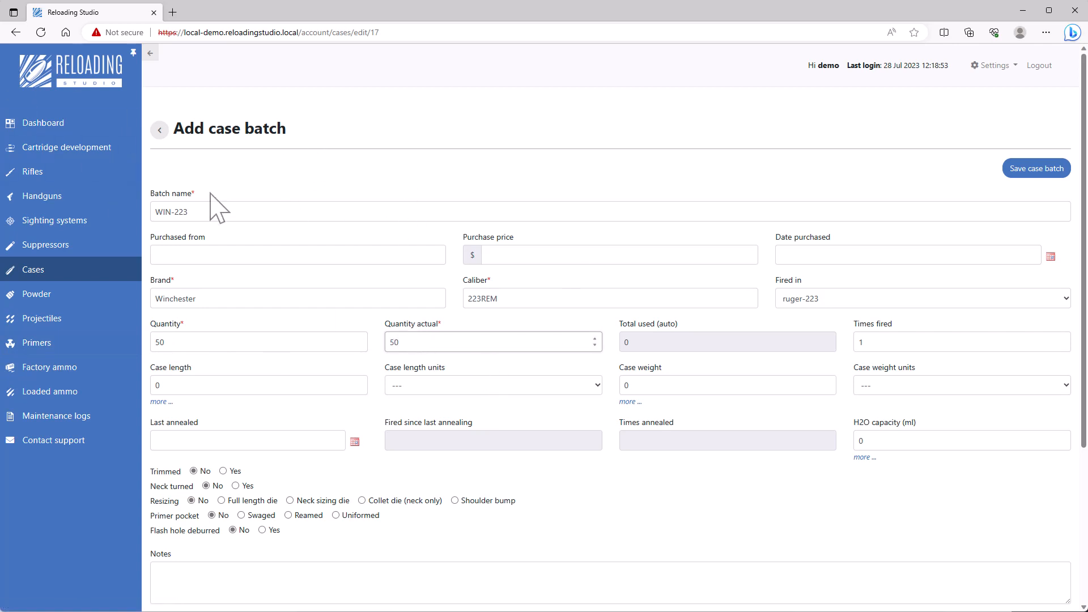
pyautogui.moveTo(97, 284)
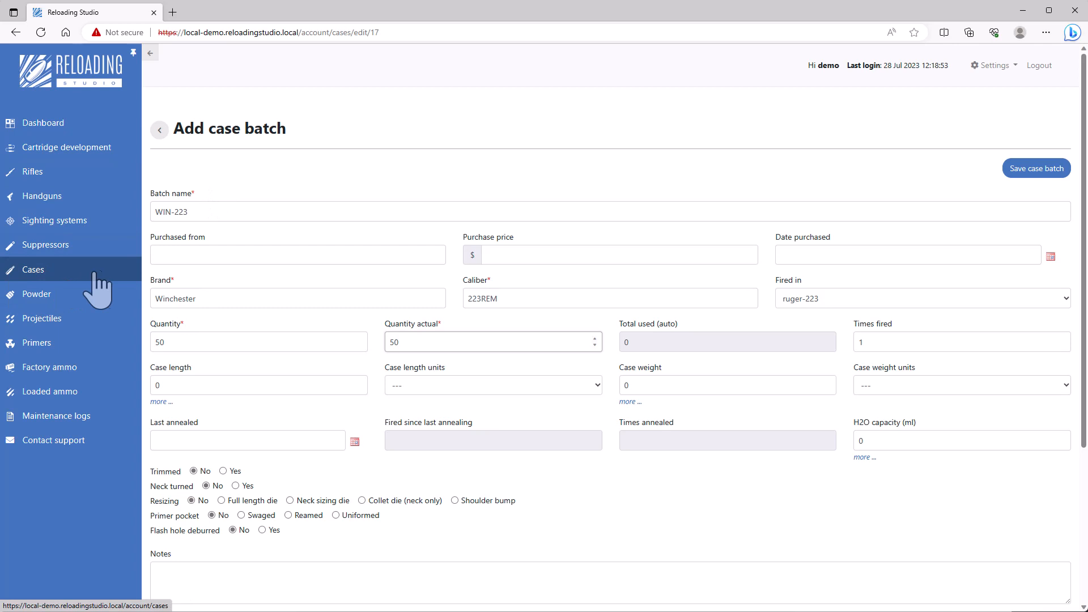
pyautogui.moveTo(936, 176)
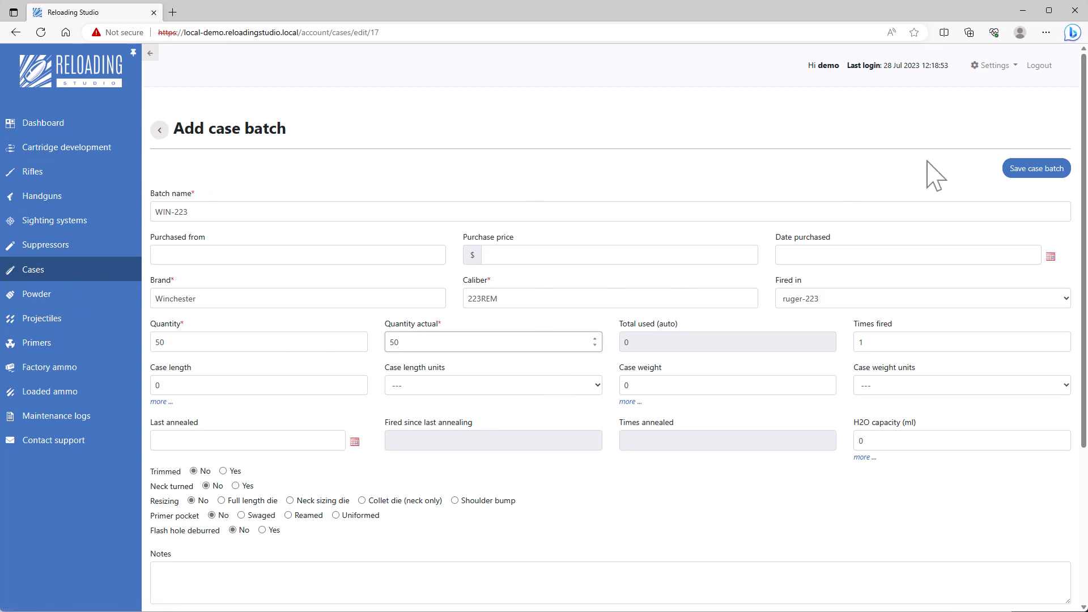
pyautogui.moveTo(204, 503)
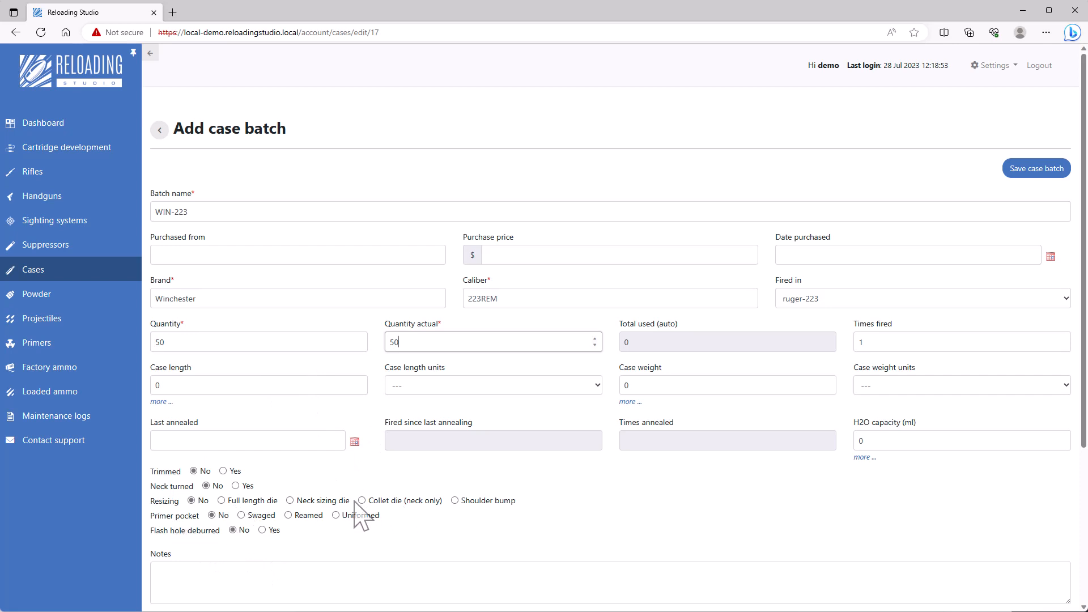
pyautogui.click(454, 501)
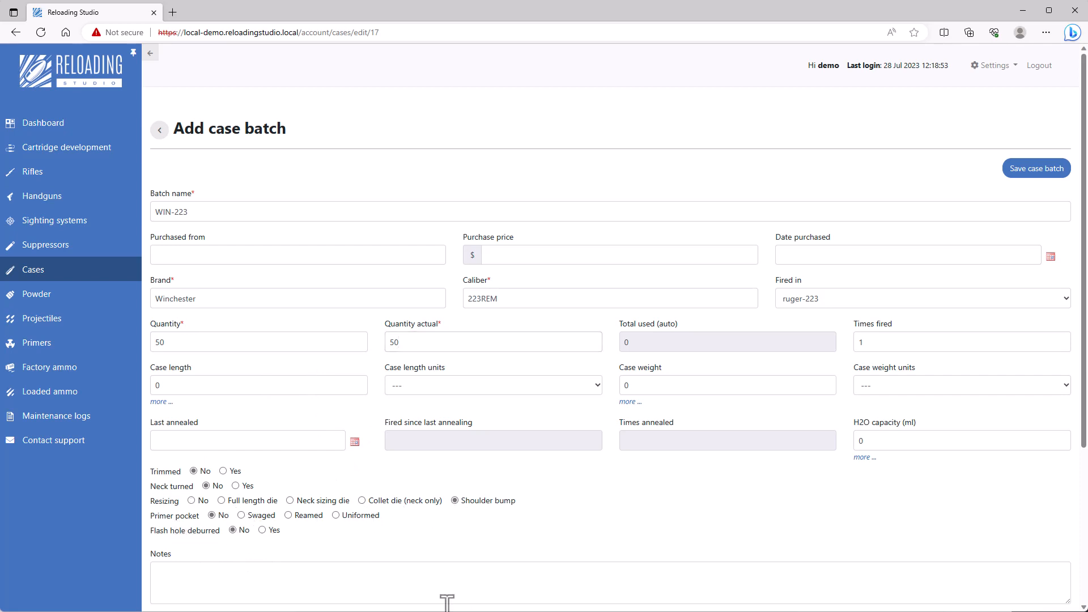
pyautogui.moveTo(1081, 133)
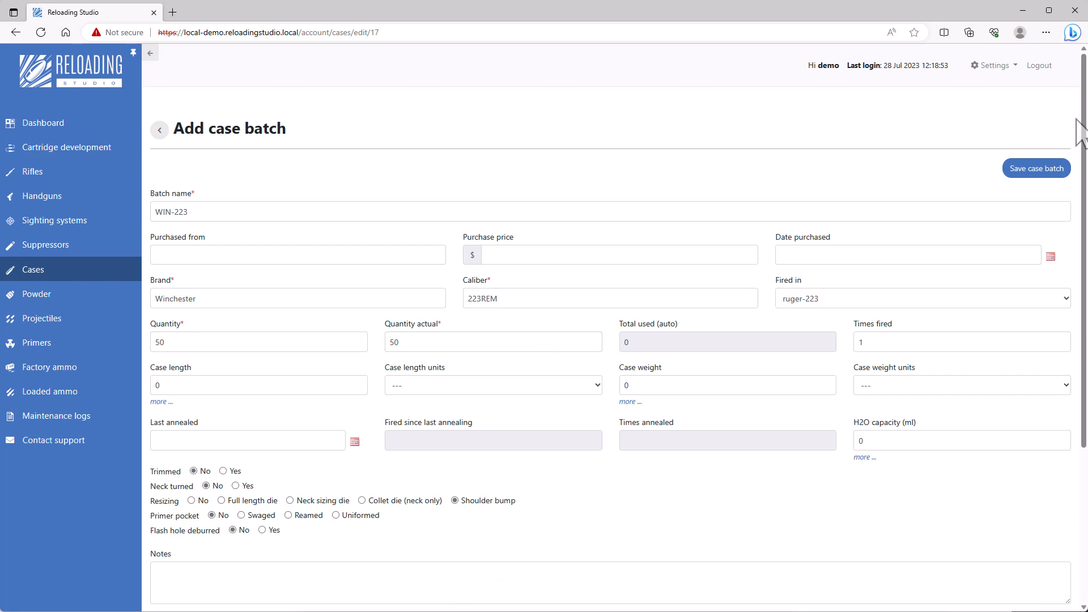
pyautogui.click(1035, 168)
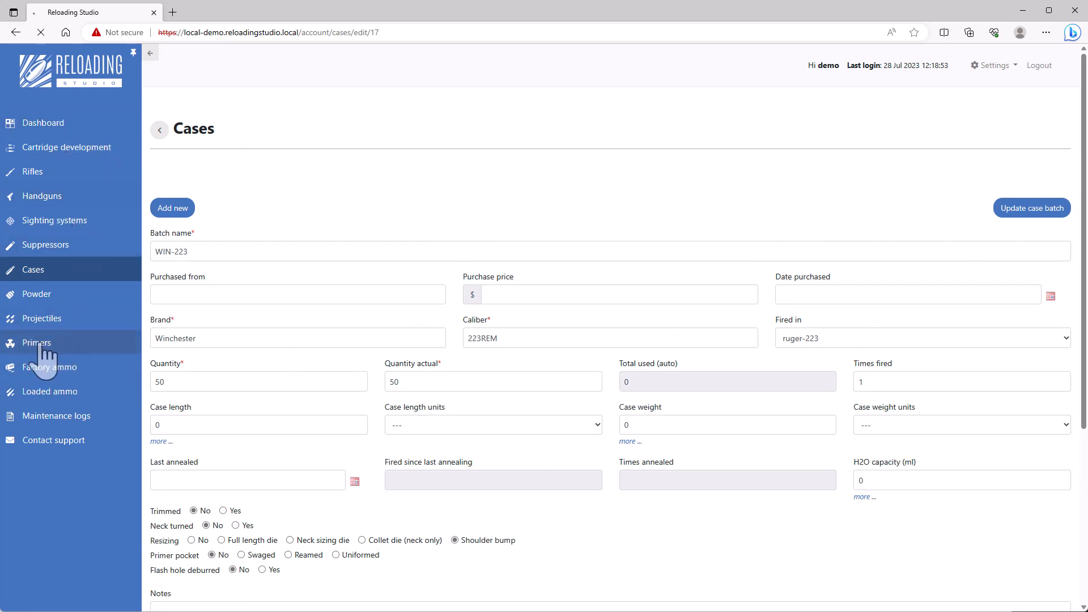
# Step: Browse primer, projectile and powder batches, then open the Cartridge development recipes
pyautogui.click(36, 343)
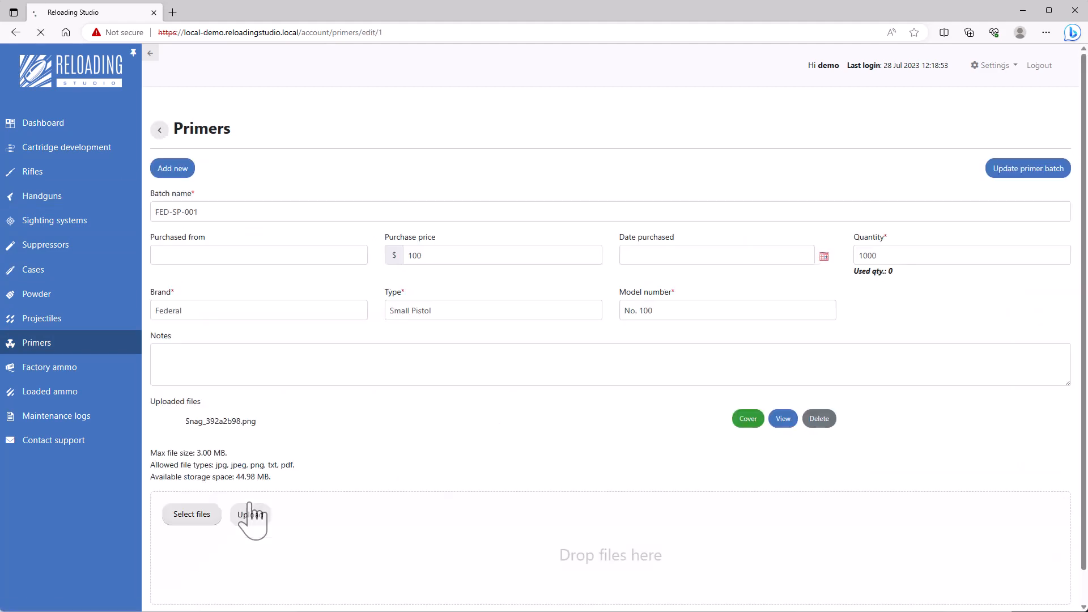
pyautogui.click(159, 130)
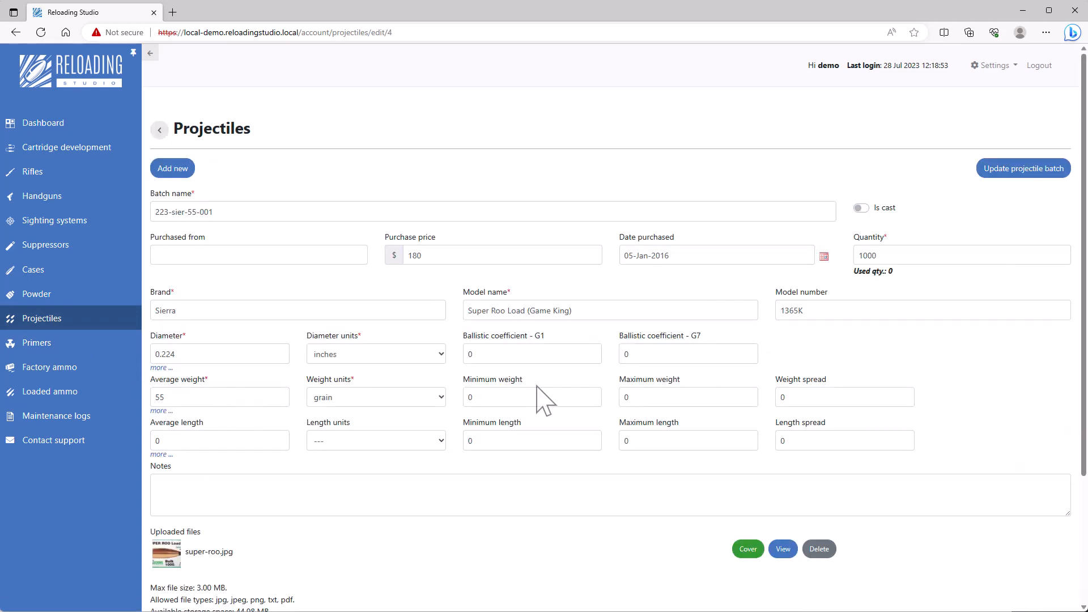
pyautogui.click(35, 294)
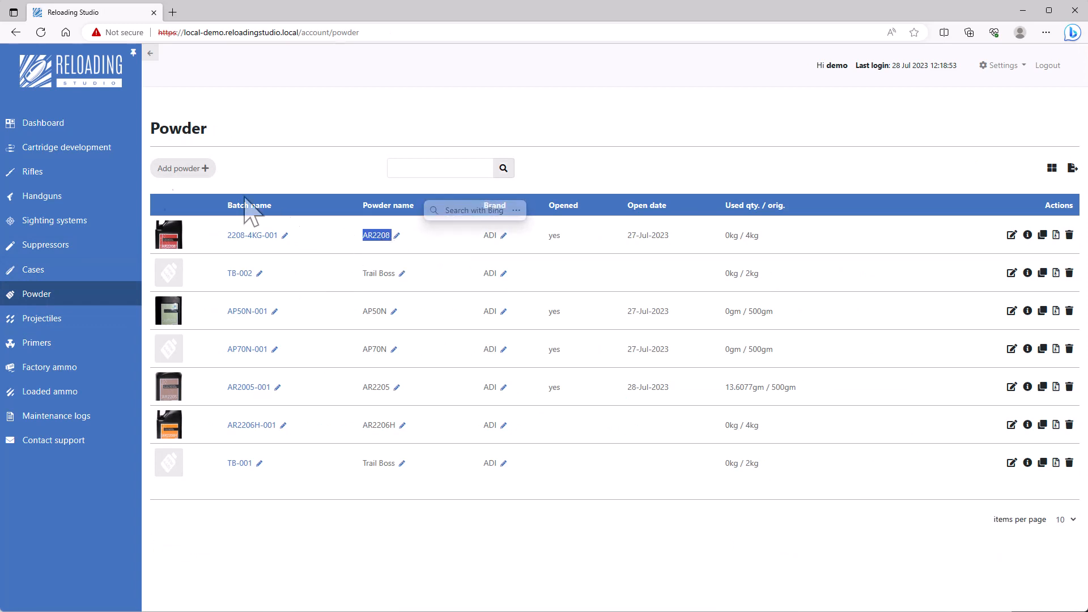
pyautogui.click(67, 147)
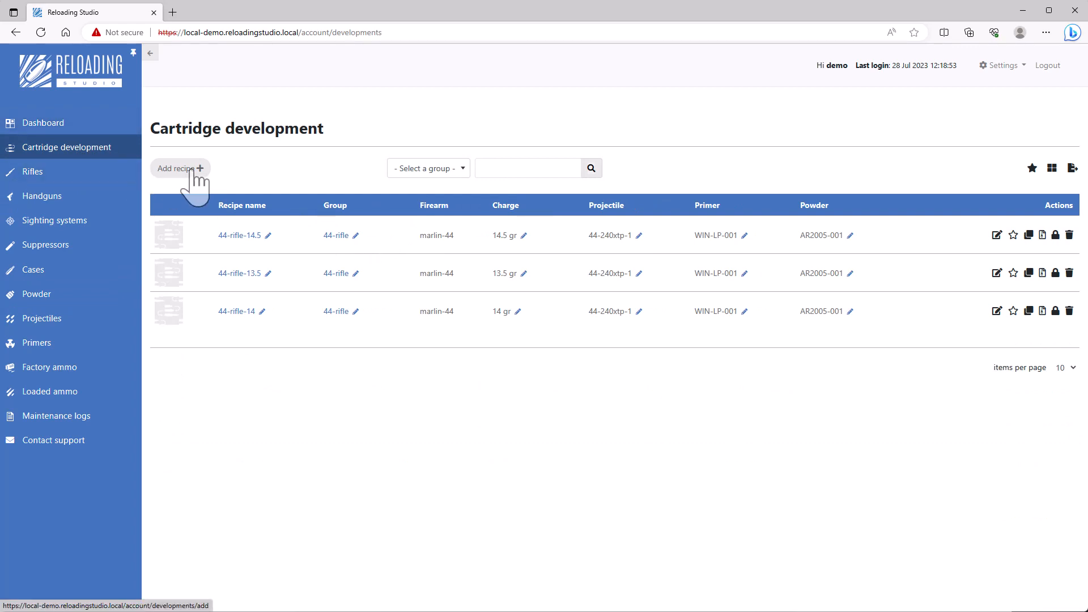
# Step: Start a new recipe named ruger-223-55gn-22gn and view the recipe groups list
pyautogui.click(176, 168)
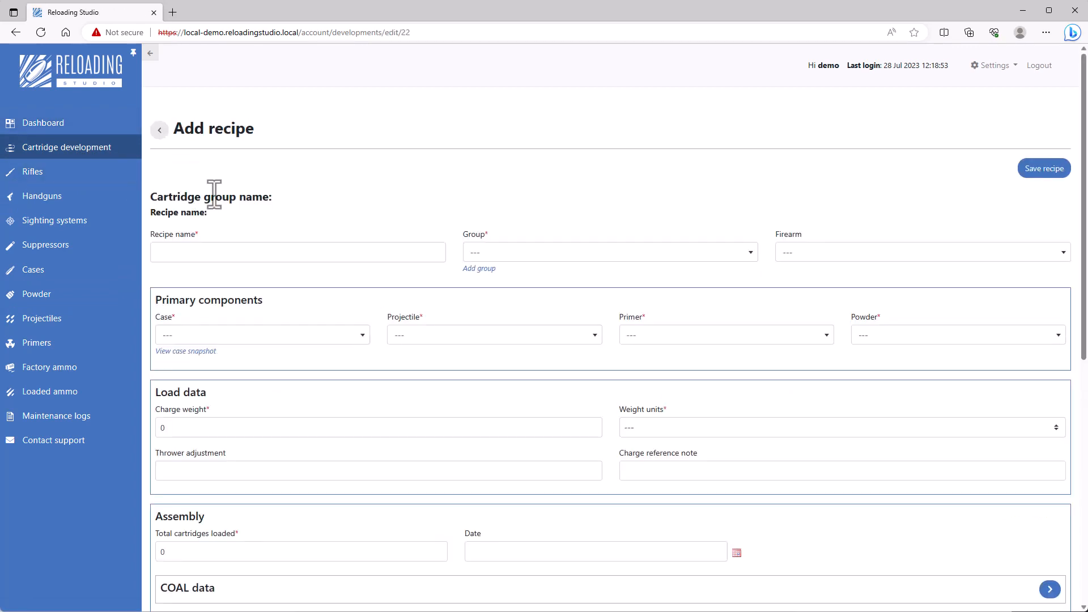
pyautogui.click(297, 251)
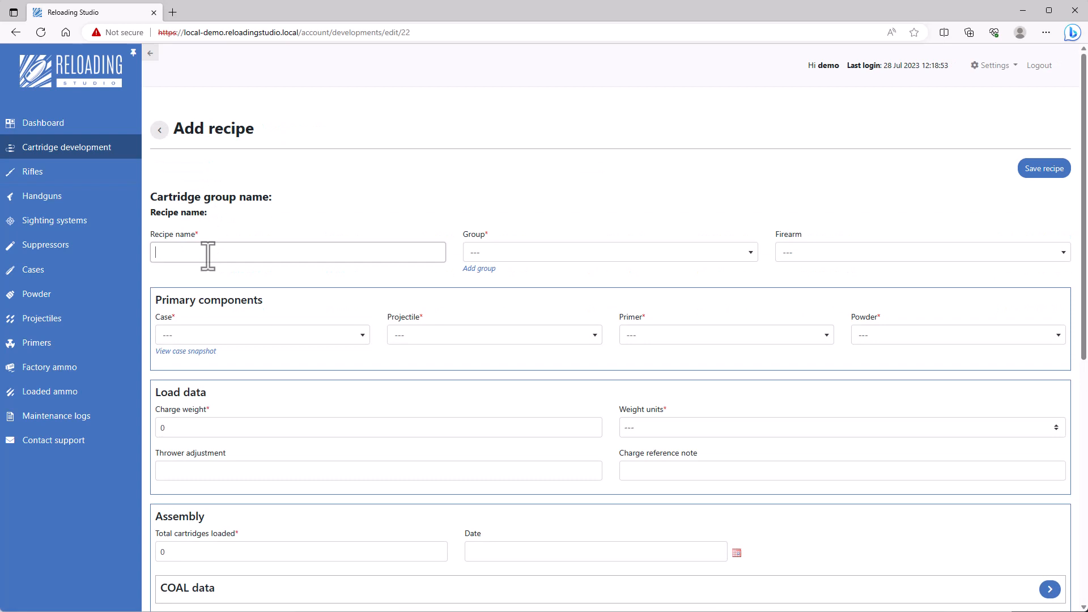
pyautogui.write('223-')
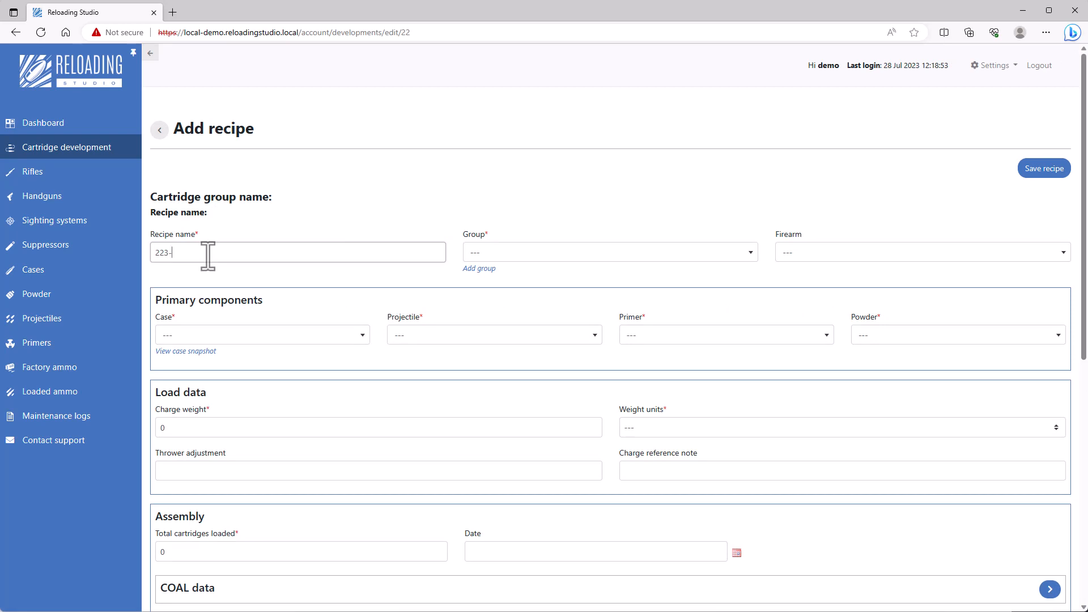
pyautogui.write('ruger-2')
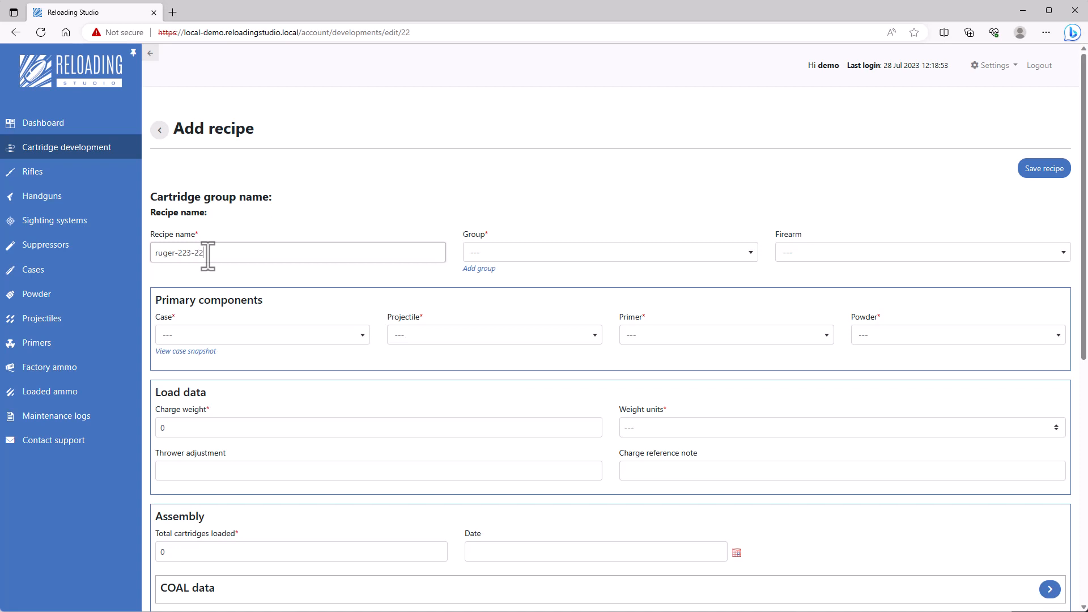
pyautogui.write('gn-22gn')
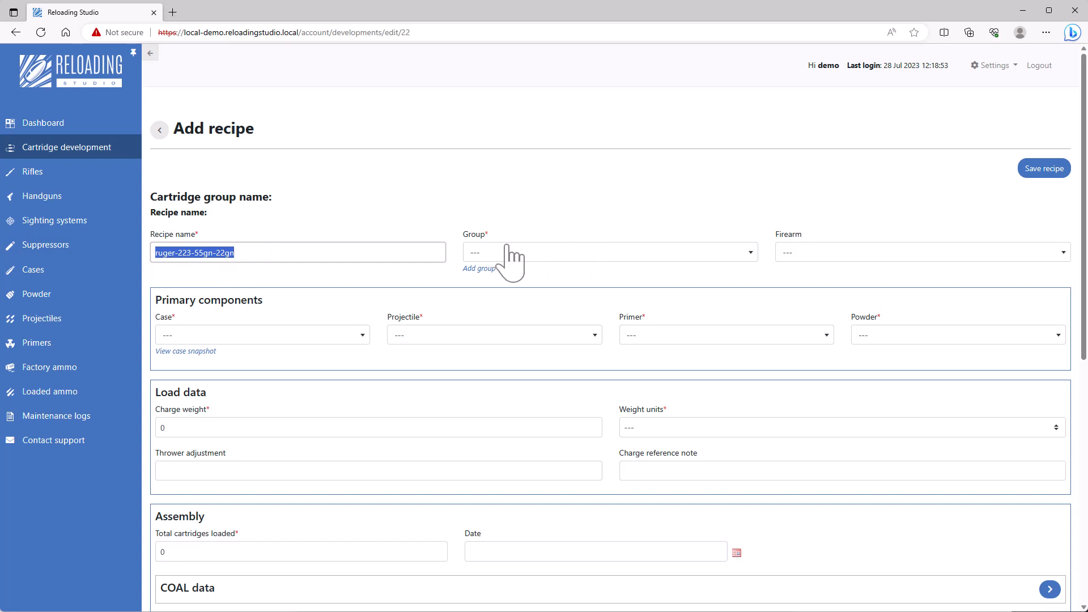
pyautogui.click(479, 269)
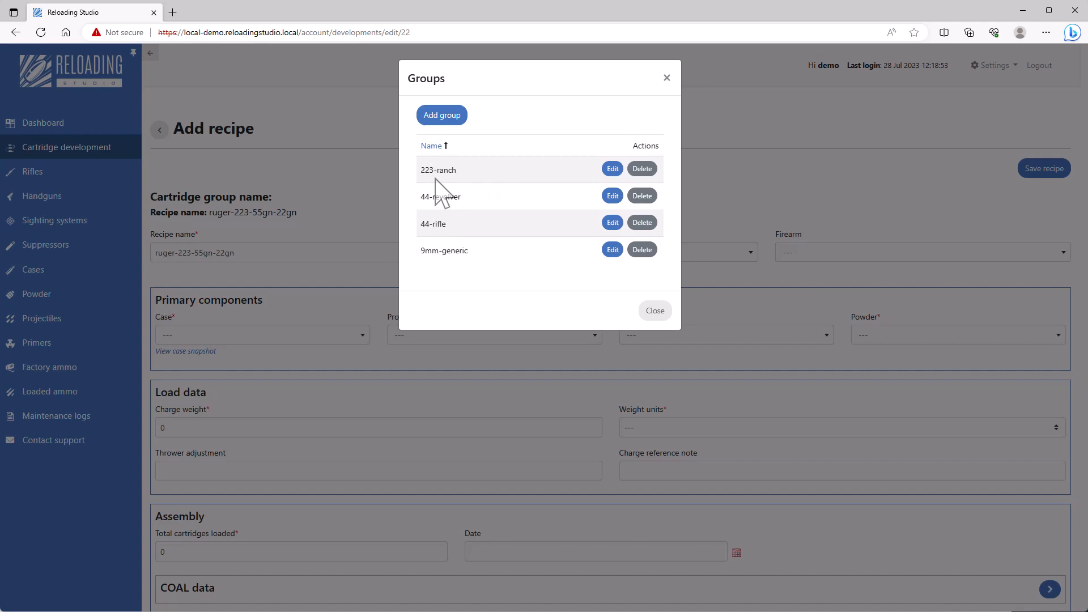
pyautogui.moveTo(479, 183)
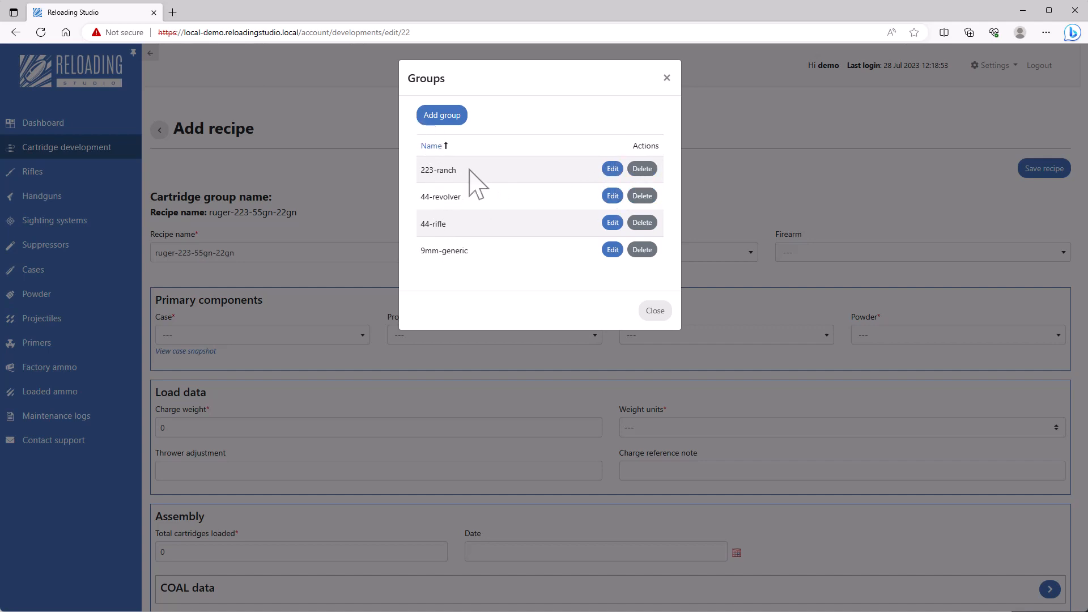
# Step: Dismiss the Groups dialog, then assign group 223-ranch and firearm ruger-223 to the recipe
pyautogui.click(653, 310)
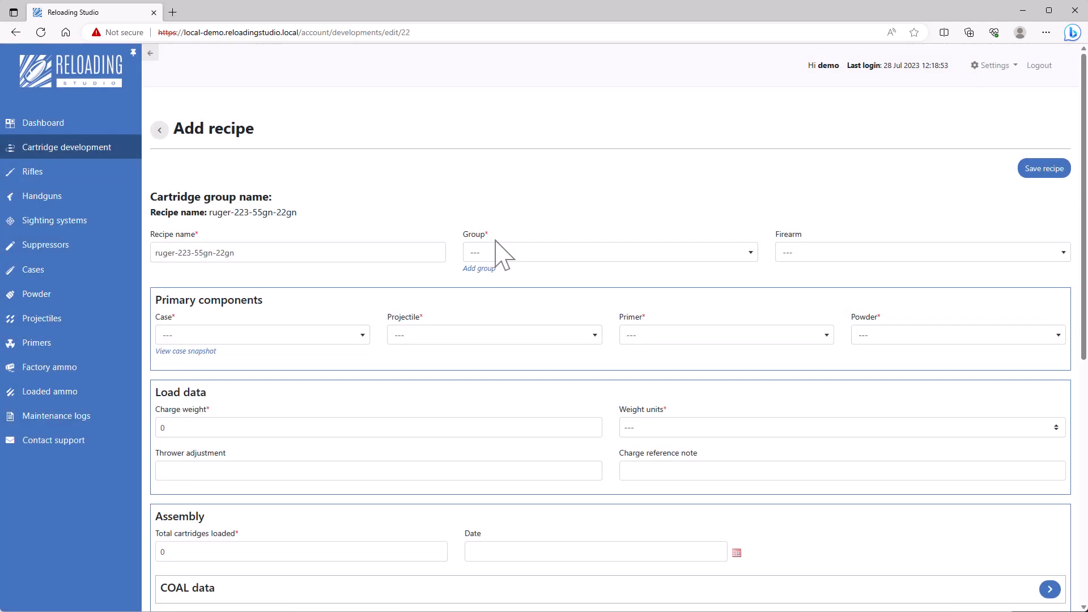
pyautogui.click(610, 252)
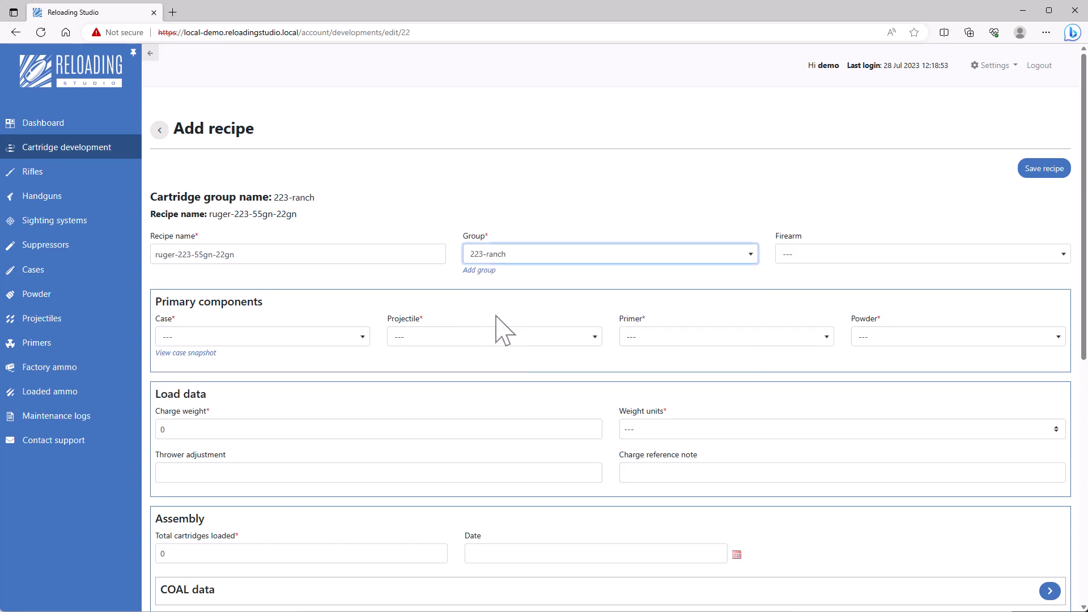
pyautogui.click(919, 253)
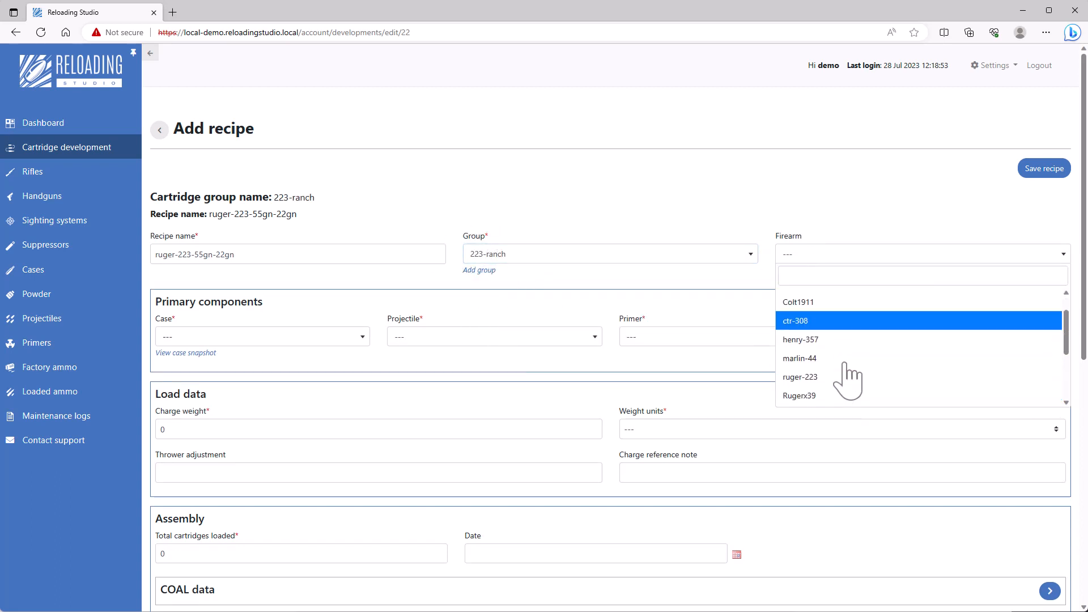
pyautogui.scroll(-3)
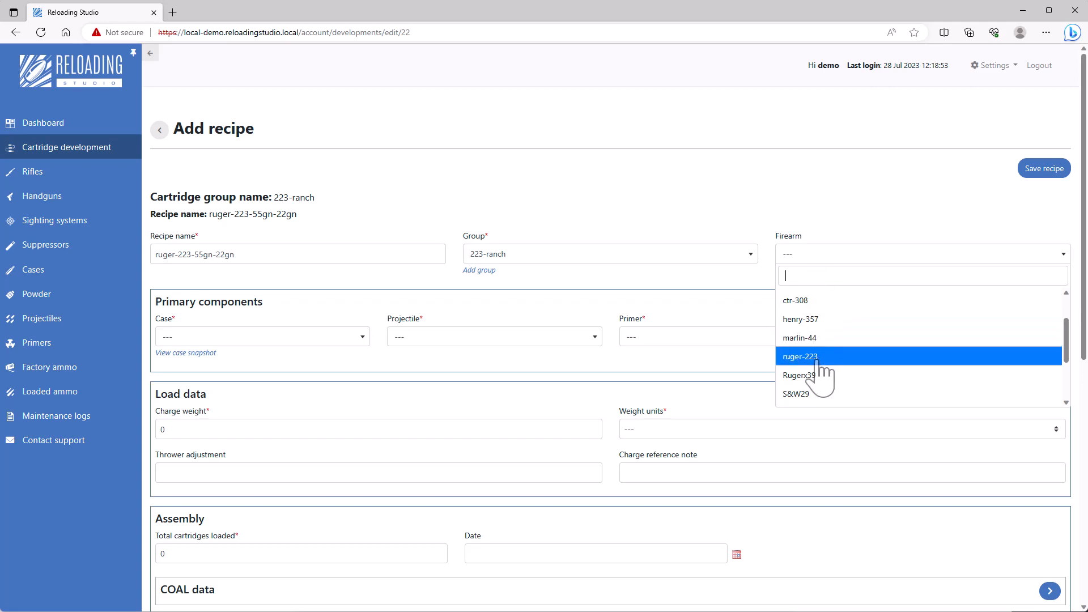
pyautogui.click(800, 356)
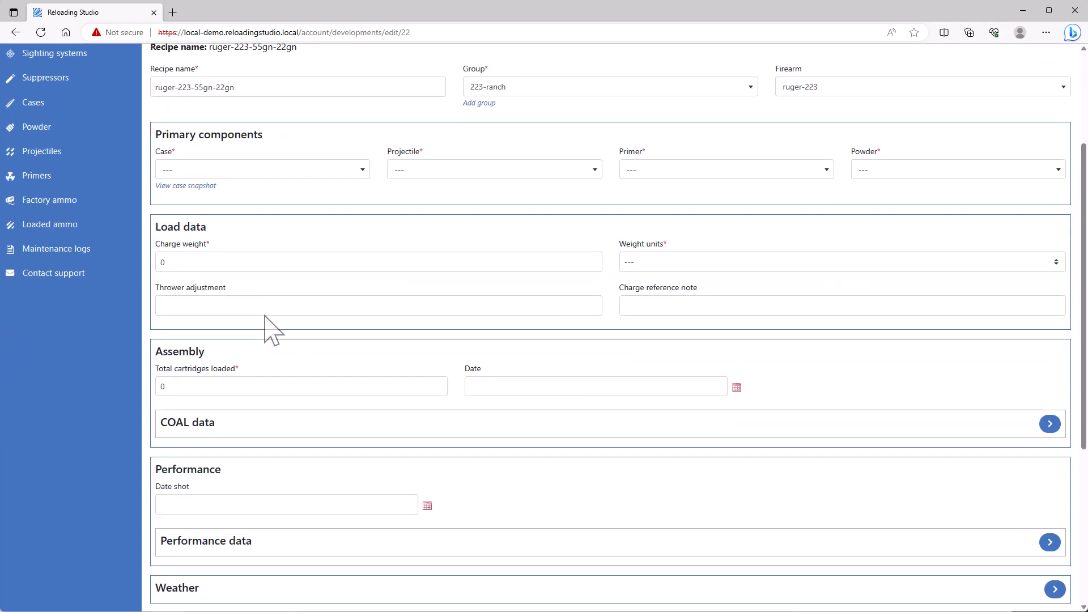
# Step: Pick case WIN-223, projectile 223-sier-55-001, primer CCI-SR-001 and powder 2208-4KG-001
pyautogui.click(262, 169)
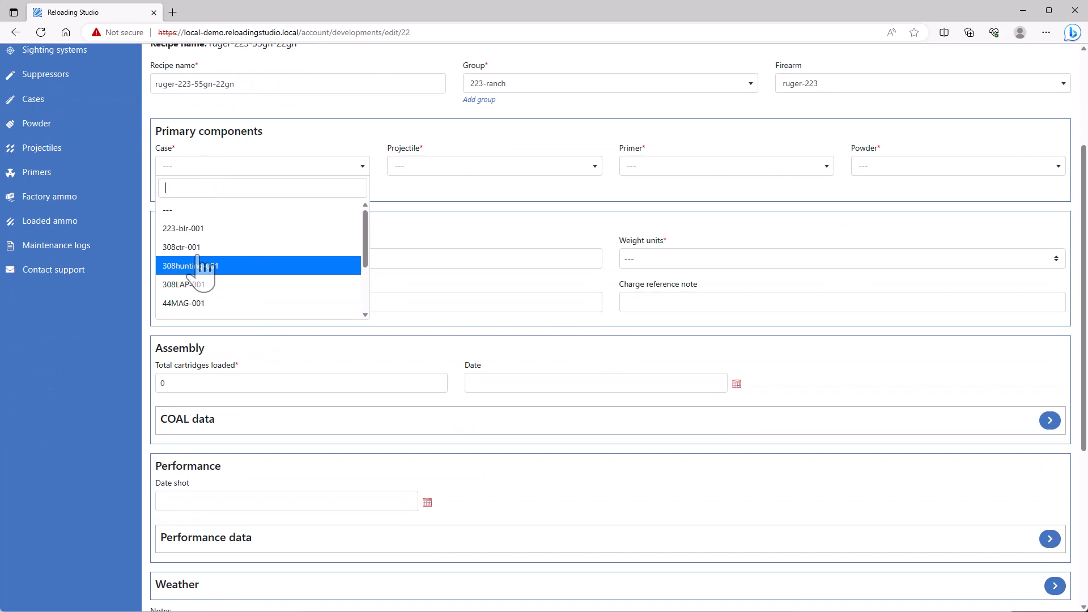
pyautogui.scroll(-3)
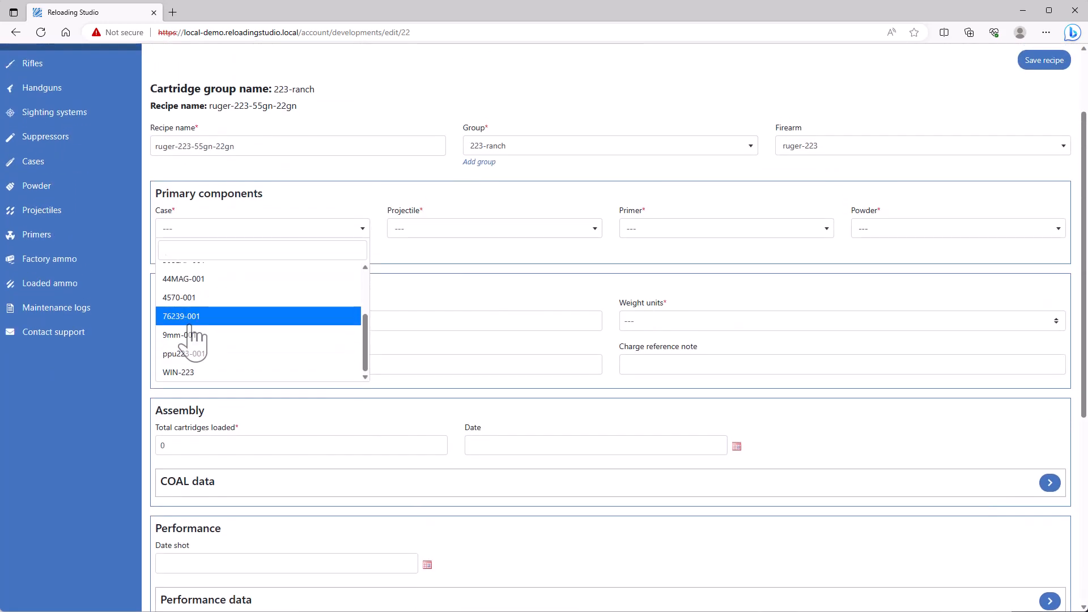
pyautogui.write('223')
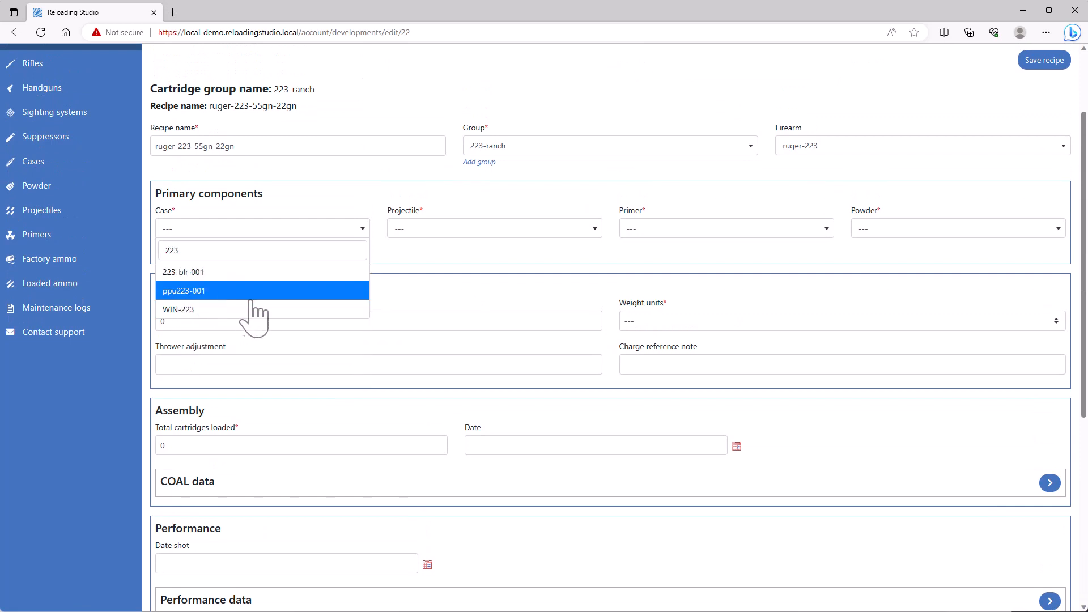
pyautogui.click(177, 310)
pyautogui.write('55')
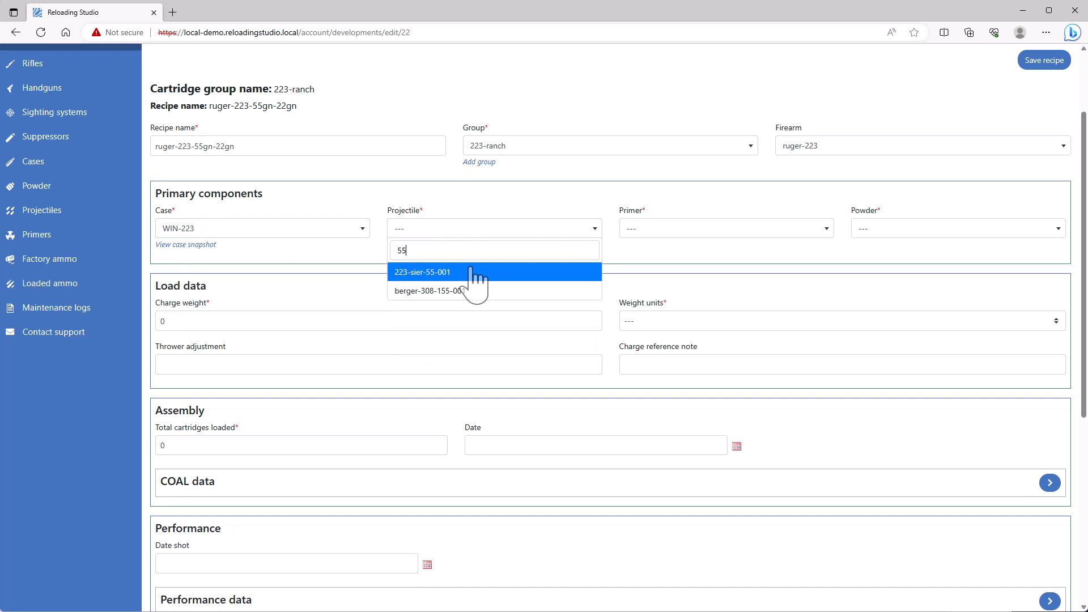
pyautogui.click(421, 271)
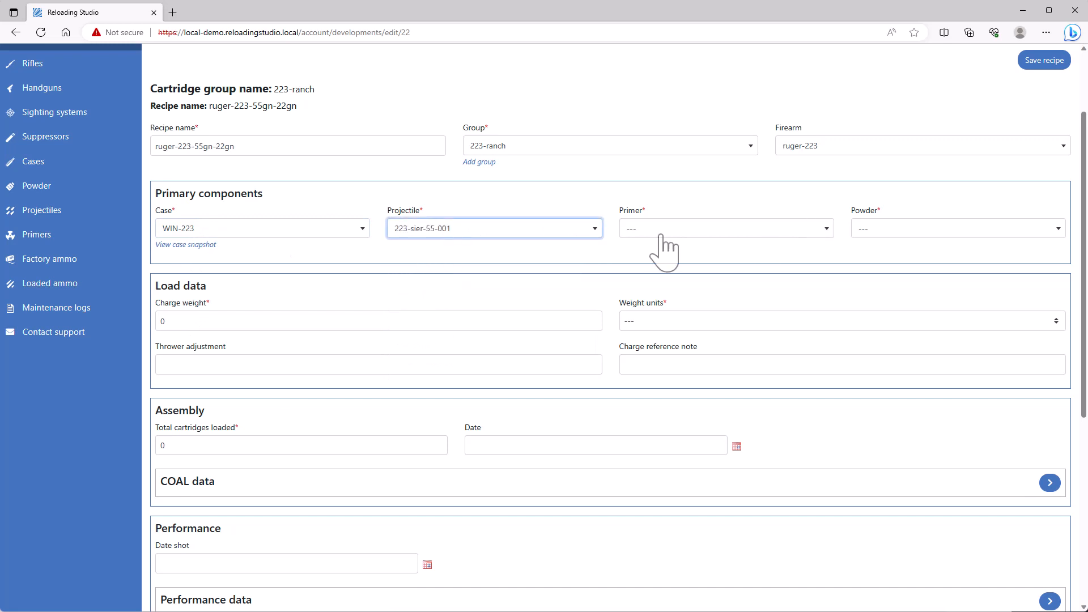
pyautogui.click(725, 228)
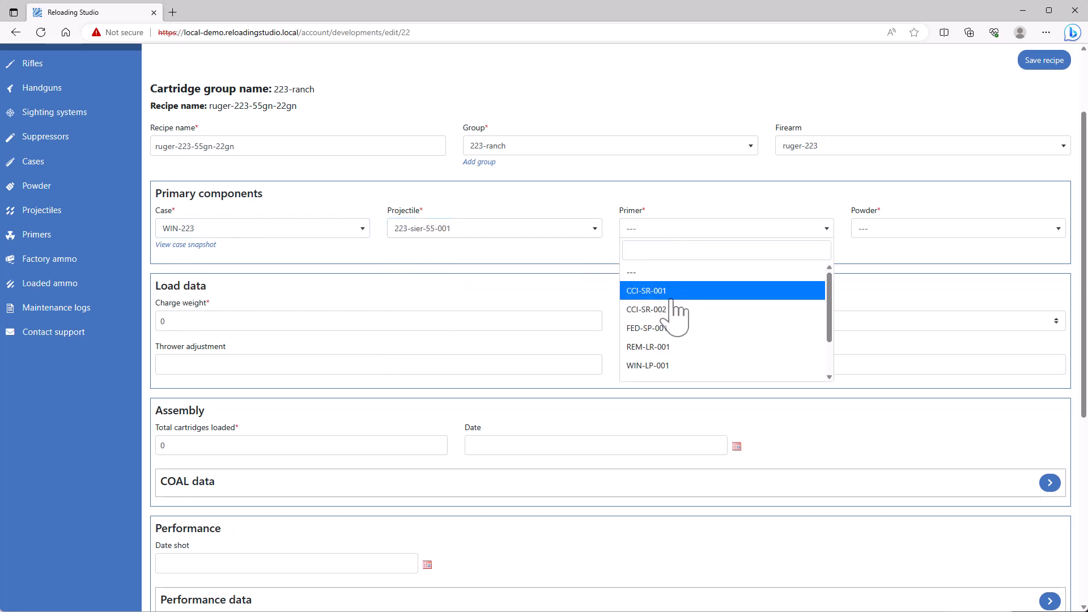
pyautogui.click(645, 290)
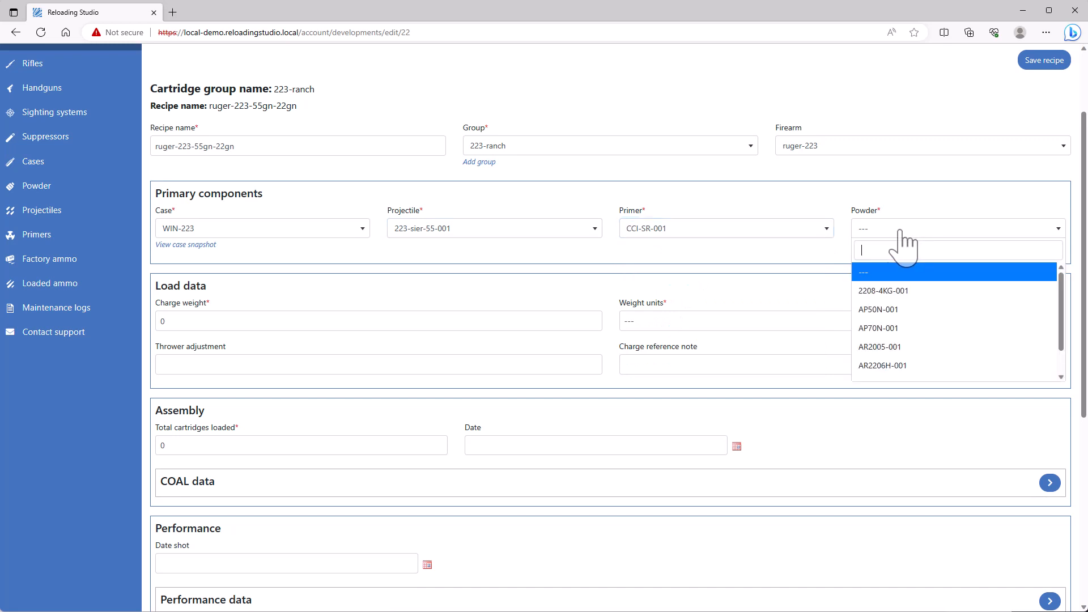
pyautogui.click(884, 291)
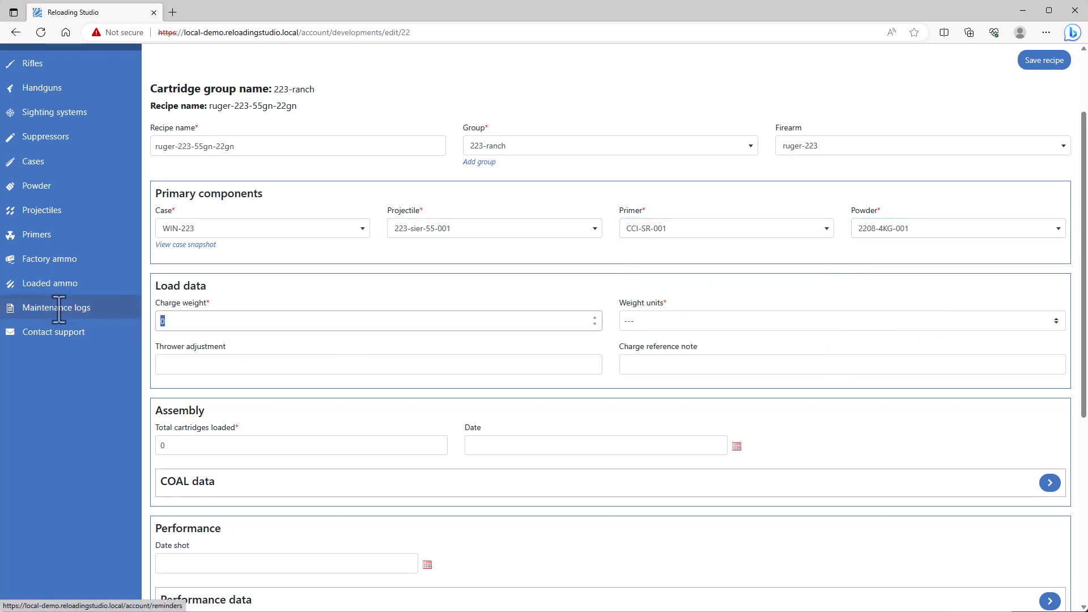
# Step: Enter a 22-grain charge weight with the reference note 'Load website'
pyautogui.write('22')
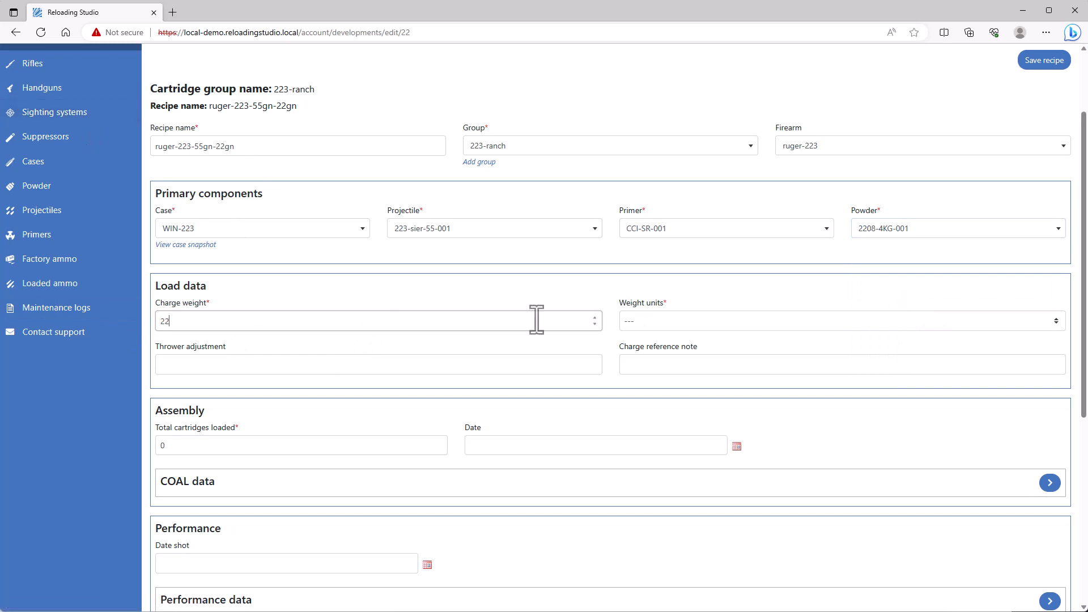
pyautogui.click(840, 321)
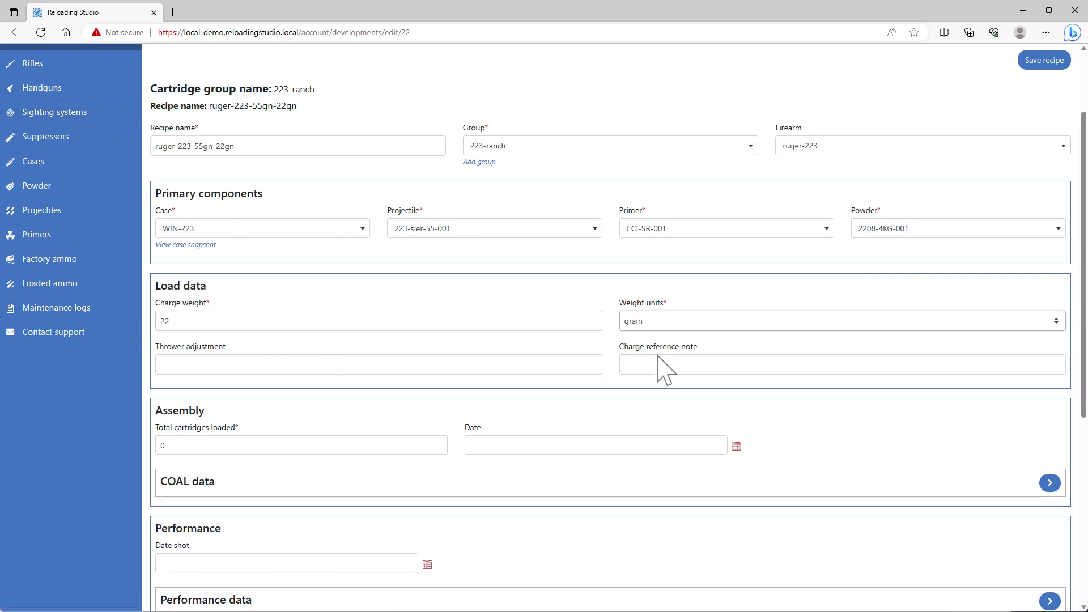
pyautogui.click(840, 365)
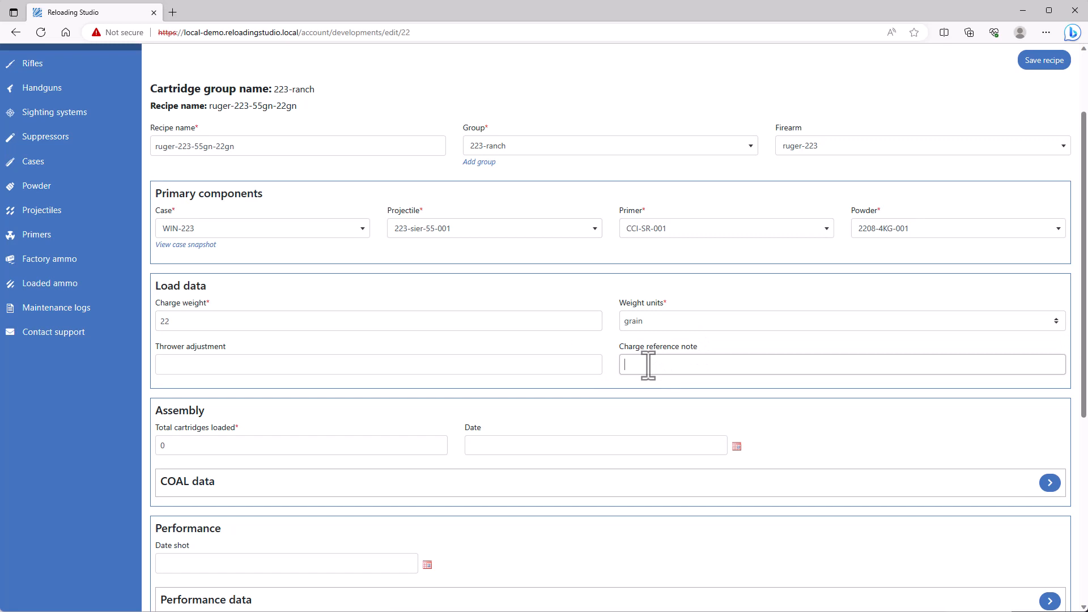
pyautogui.write('Load deve')
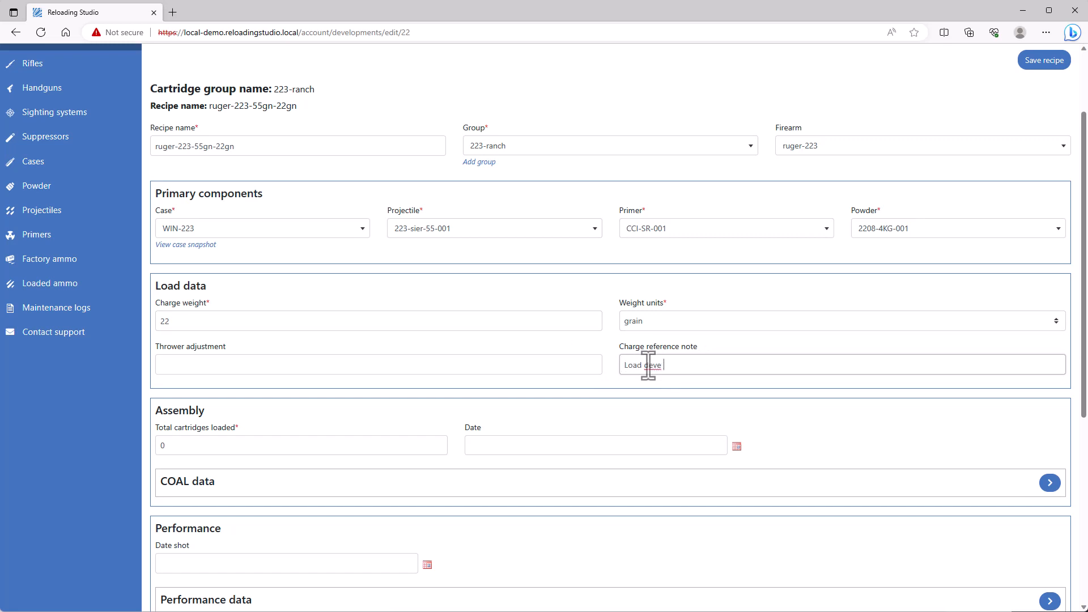
pyautogui.press('Backspace')
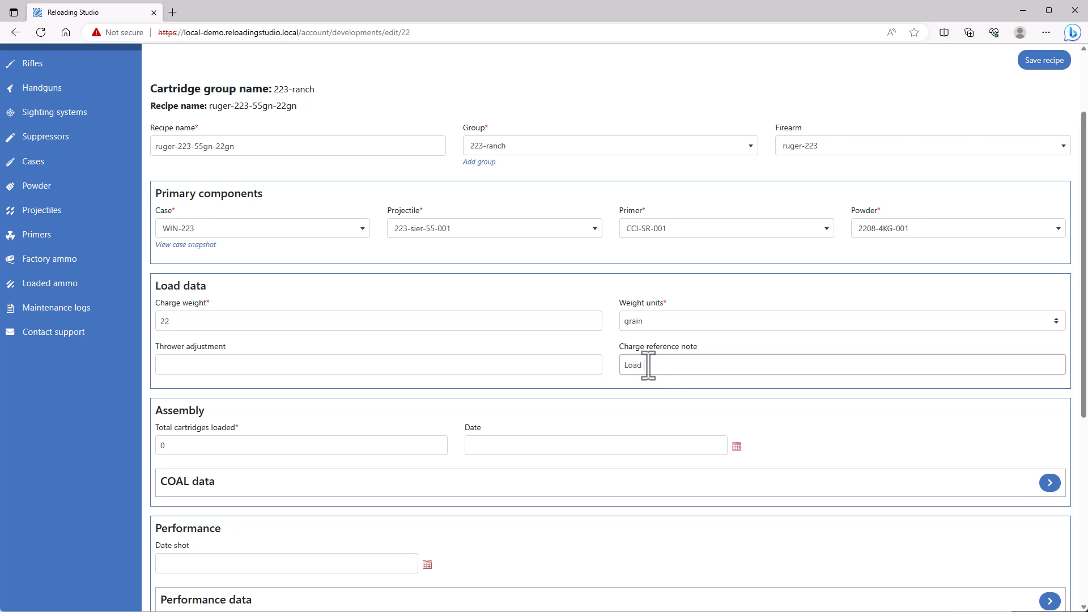
pyautogui.write('website')
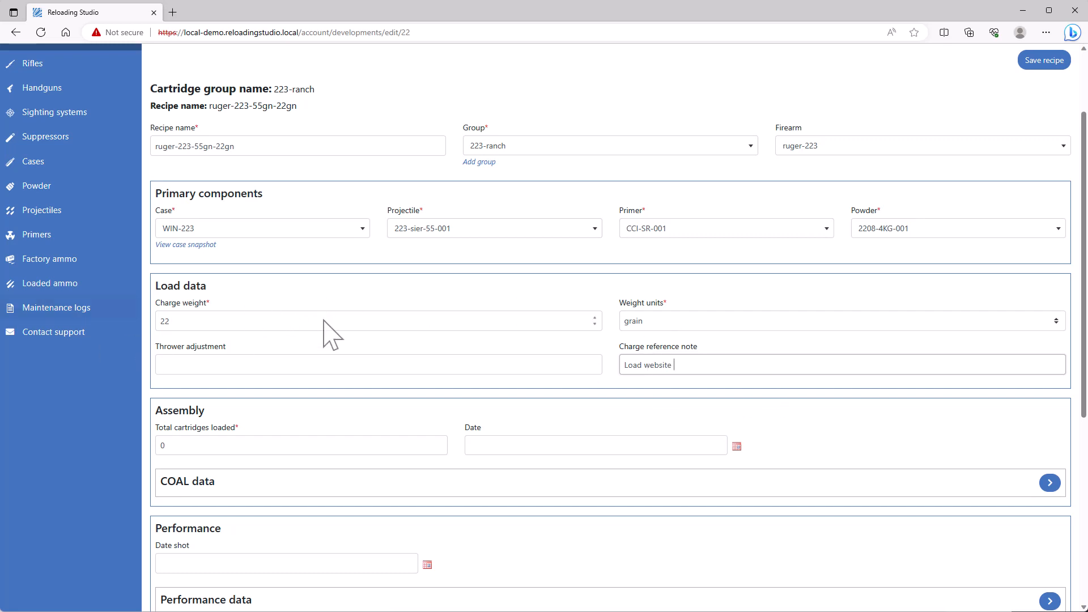
# Step: Enter 10 total cartridges loaded and expand the COAL data section
pyautogui.scroll(-3)
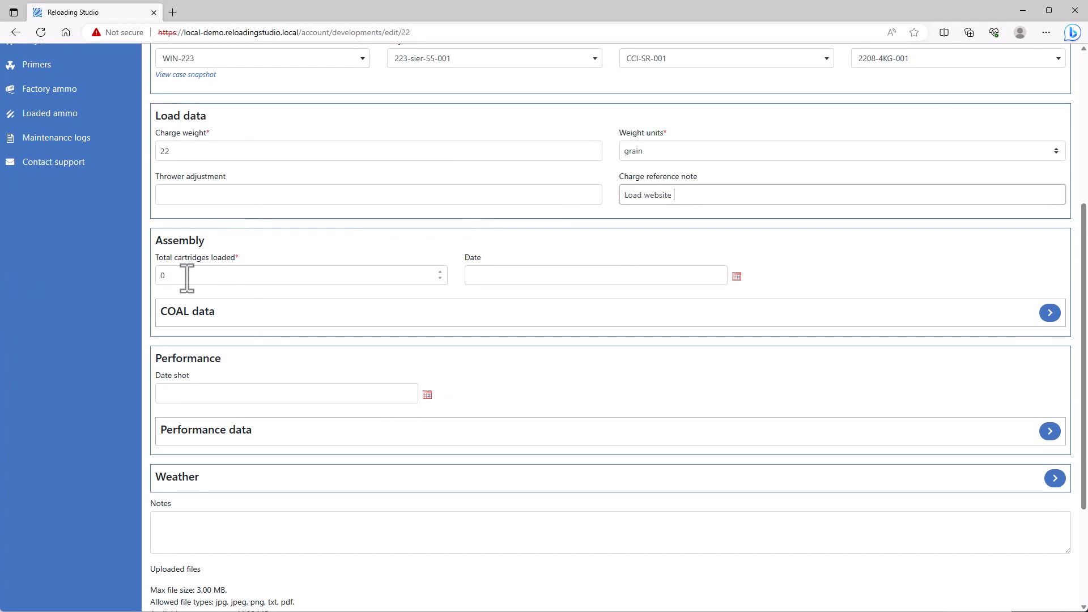
pyautogui.write('10')
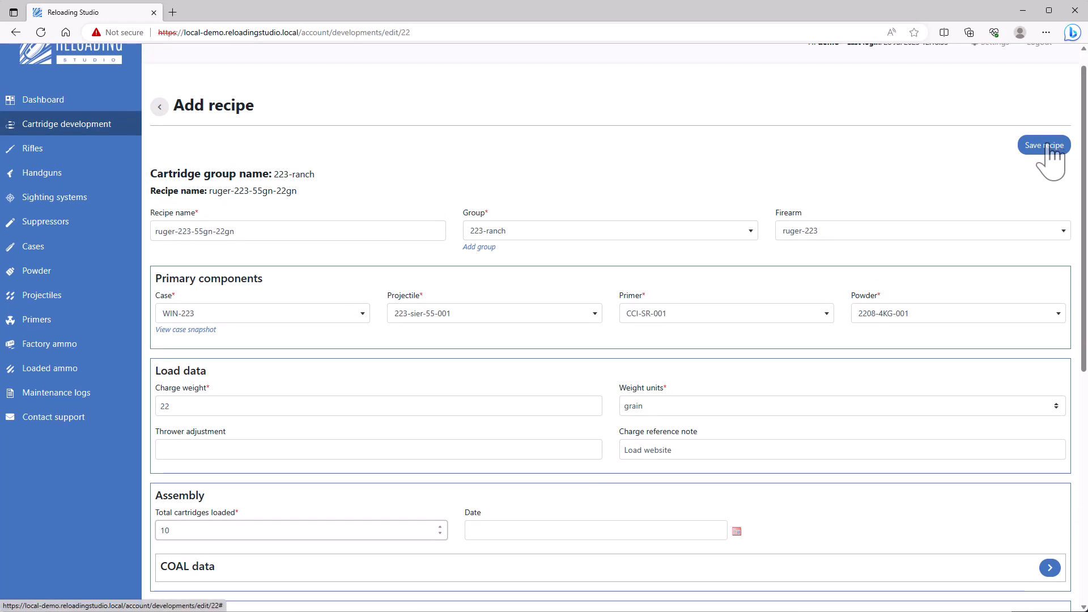
pyautogui.scroll(-3)
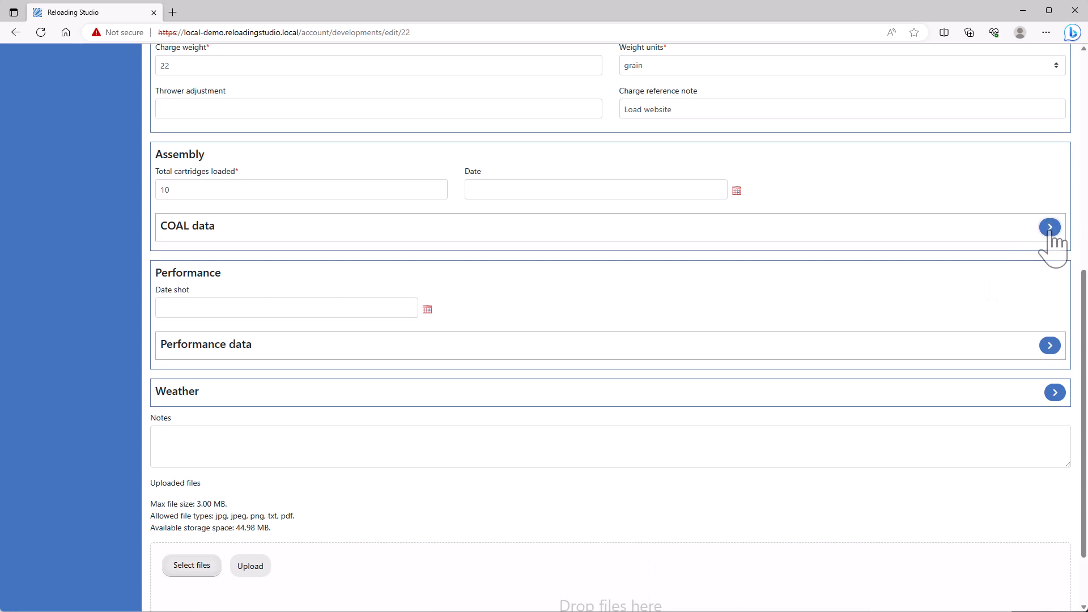
pyautogui.click(1048, 227)
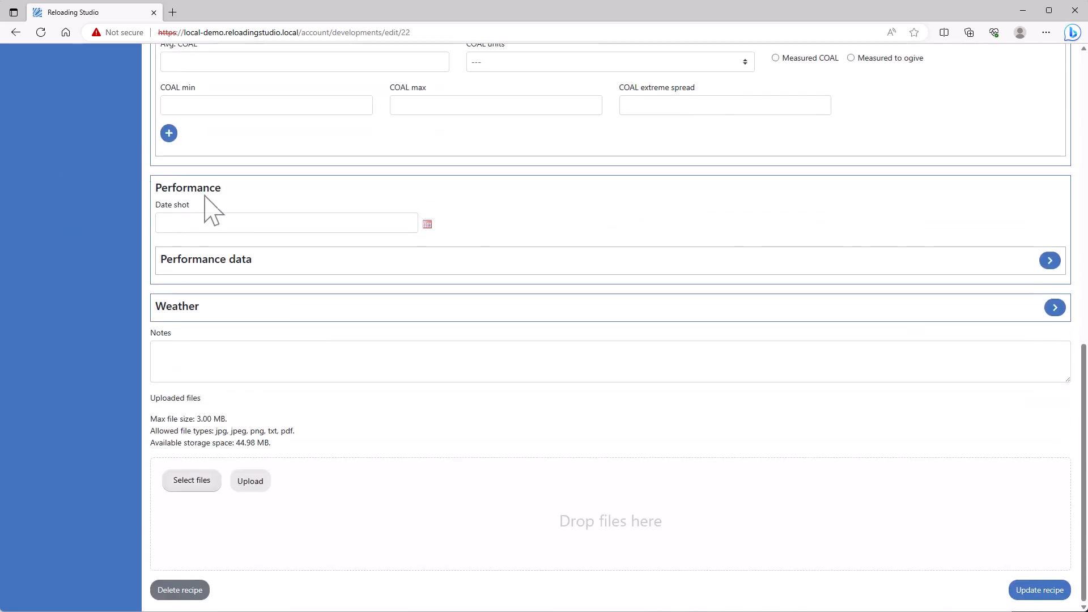
pyautogui.moveTo(224, 284)
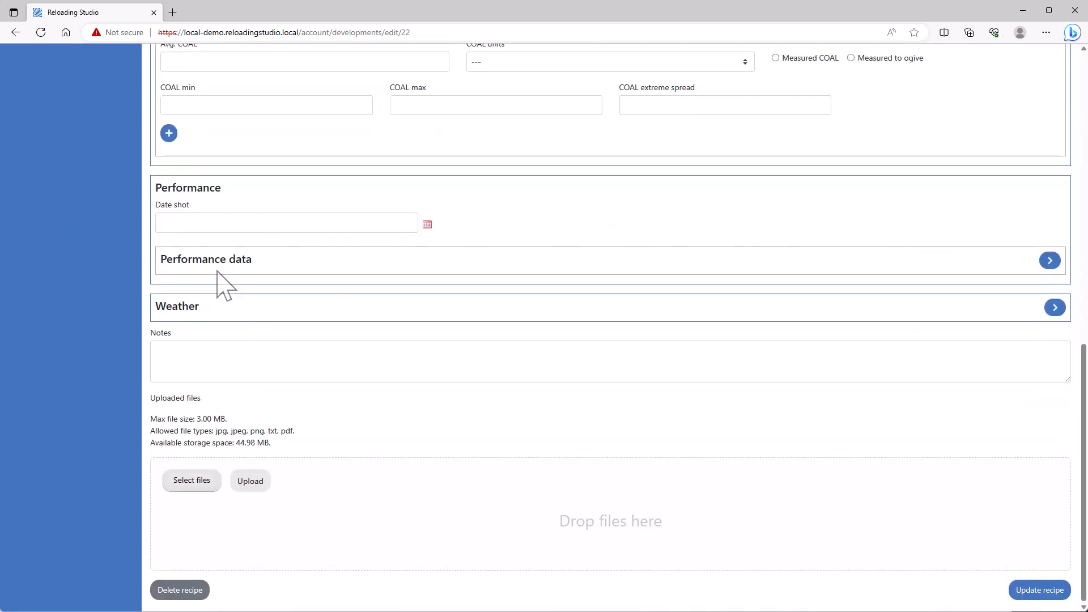
pyautogui.moveTo(250, 481)
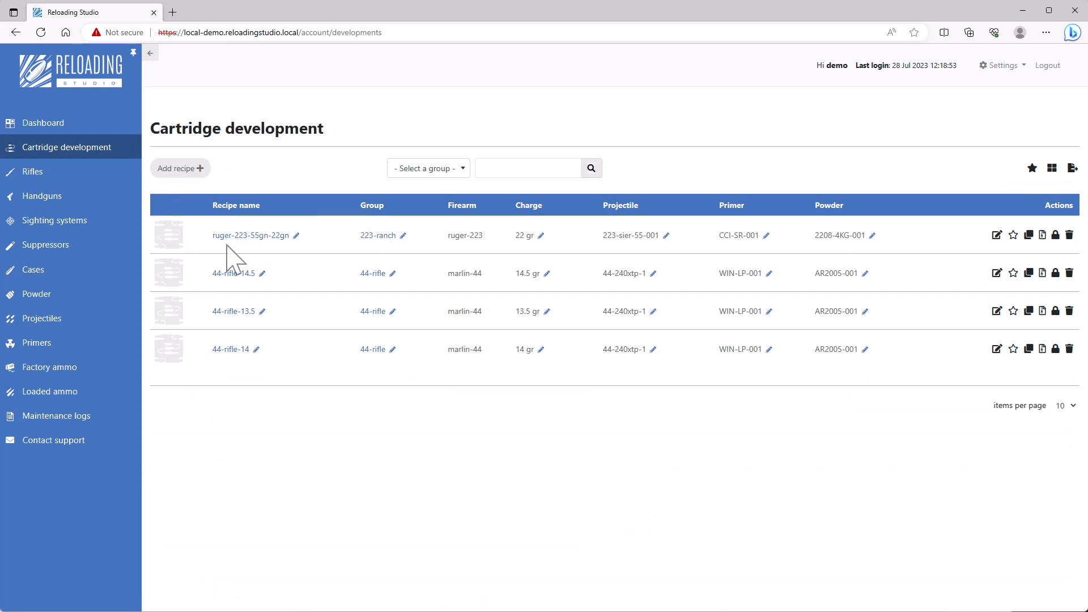
pyautogui.moveTo(1052, 276)
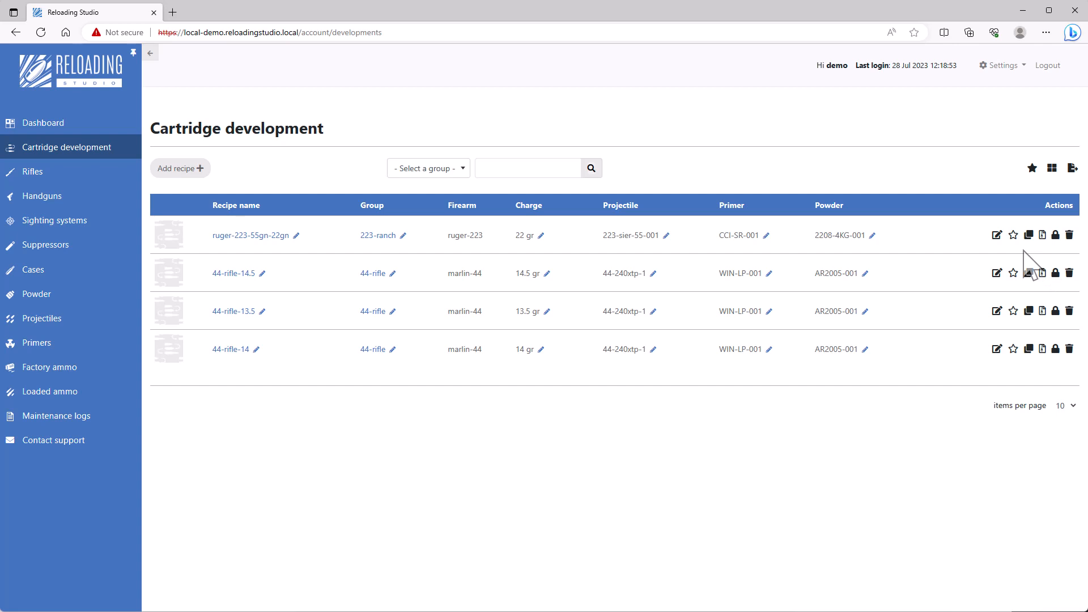
pyautogui.moveTo(1030, 235)
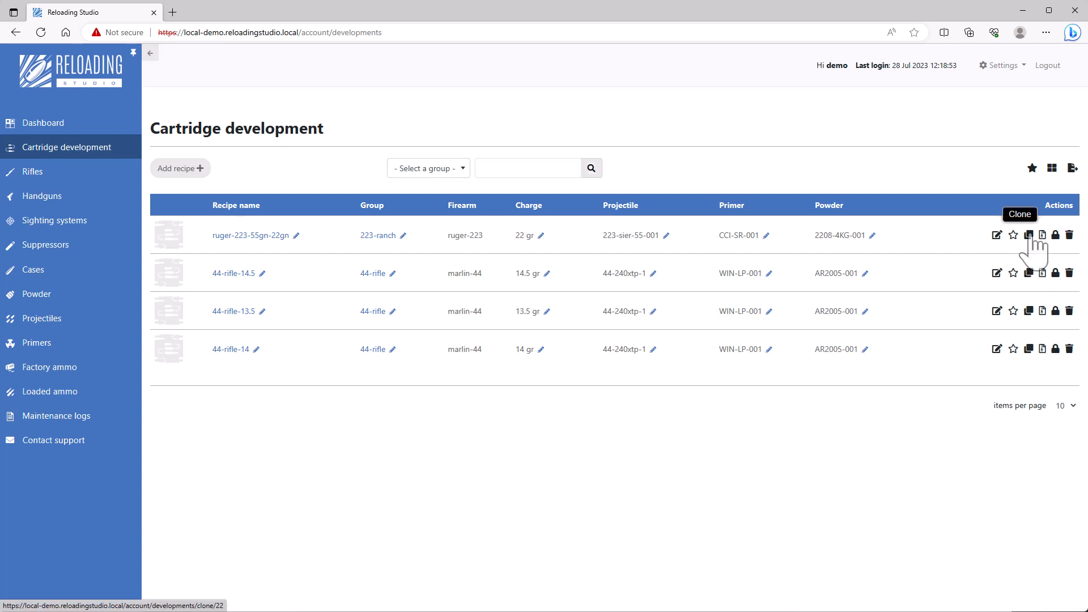
# Step: Clone the 22gn recipe, then clone the newest copy, confirming each with OK
pyautogui.click(1028, 235)
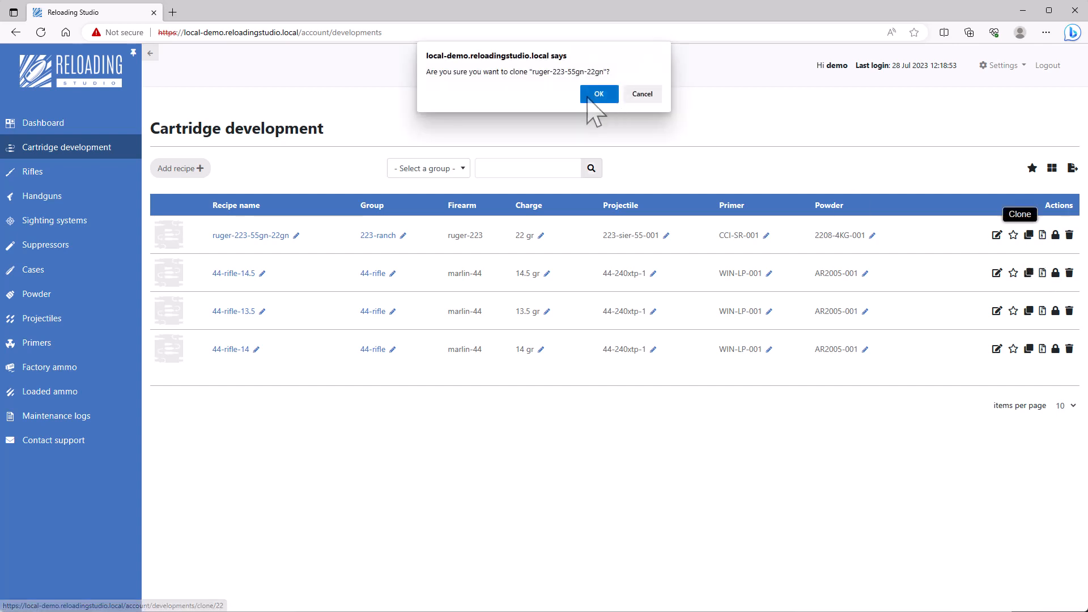
pyautogui.click(597, 93)
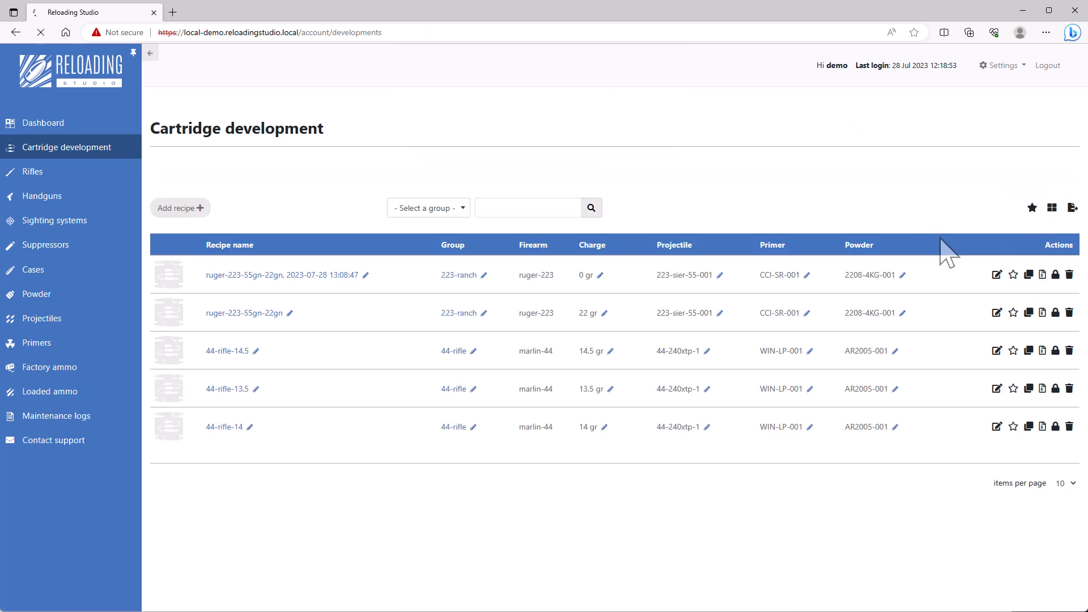
pyautogui.click(1029, 274)
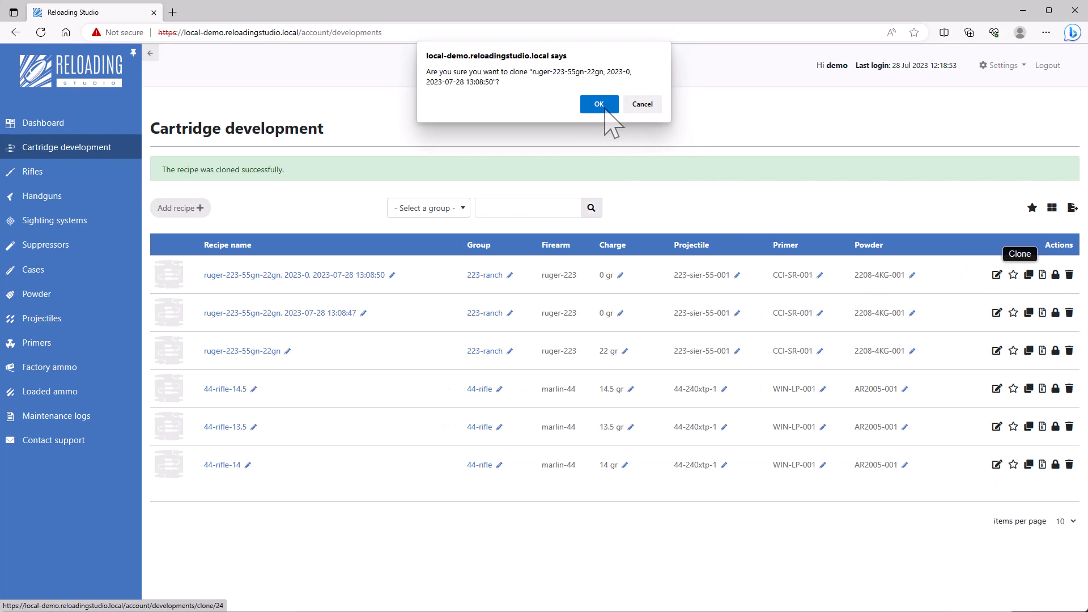
pyautogui.click(597, 104)
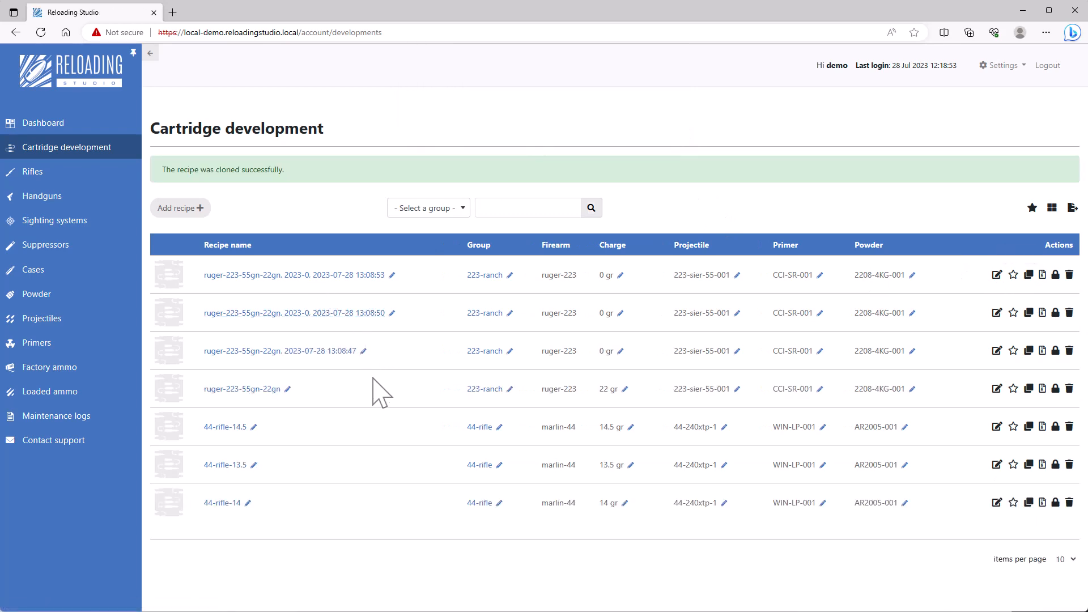
# Step: Replace the copies' timestamp suffixes, naming them ruger-223-55gn-23gn, -24gn and -25gn
pyautogui.click(364, 350)
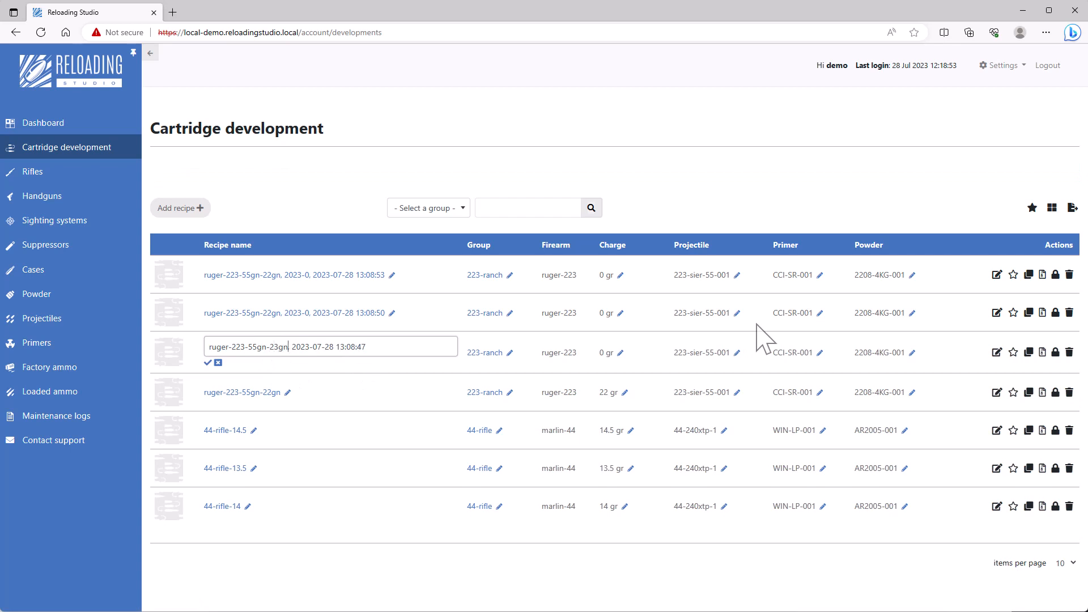
pyautogui.click(218, 362)
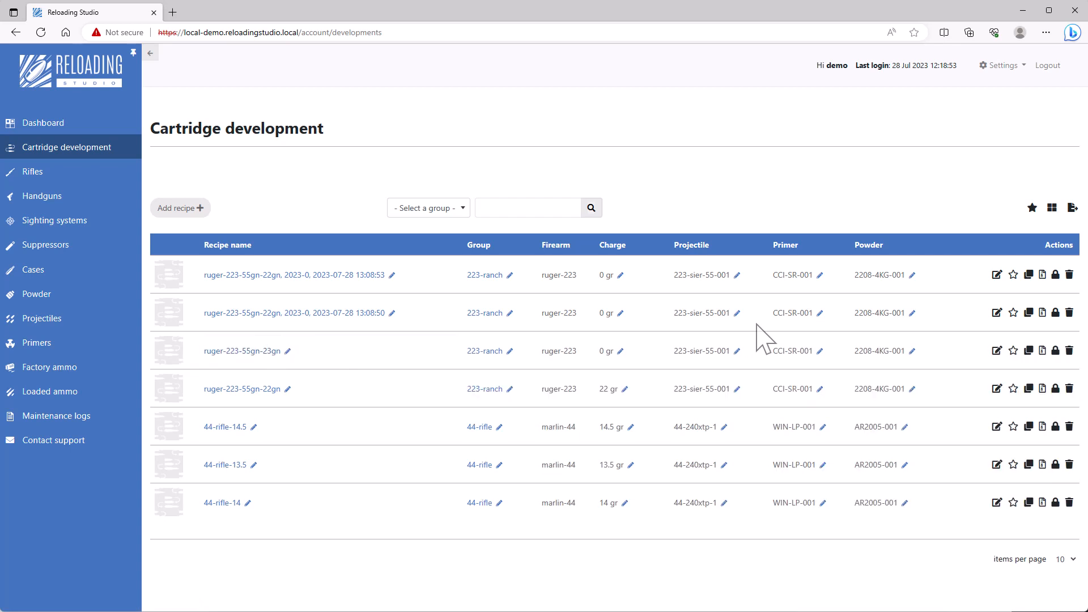
pyautogui.click(395, 313)
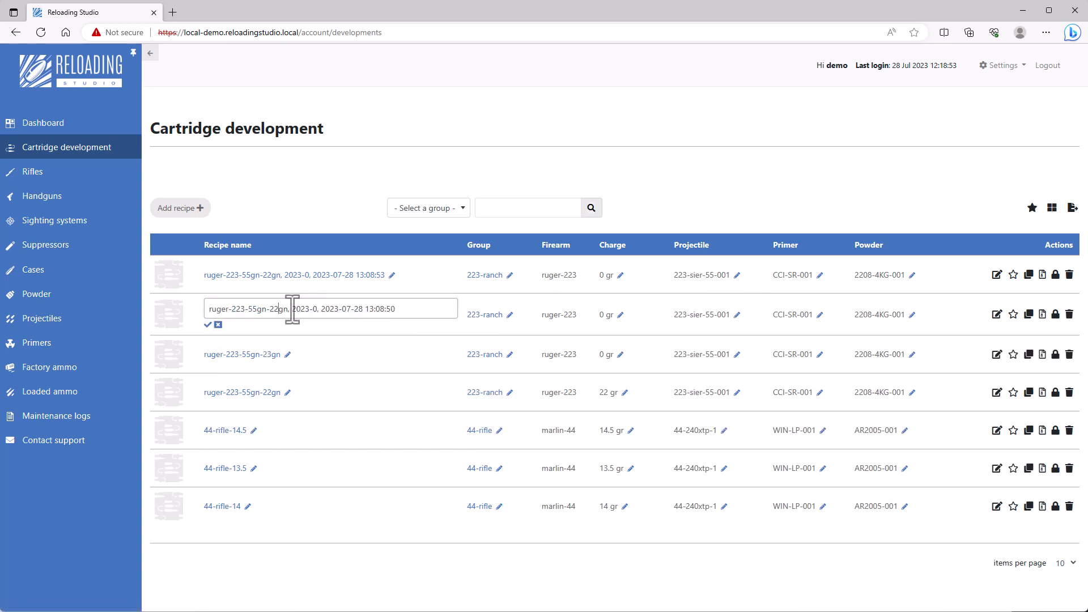
pyautogui.moveTo(291, 309); pyautogui.dragTo(398, 308)
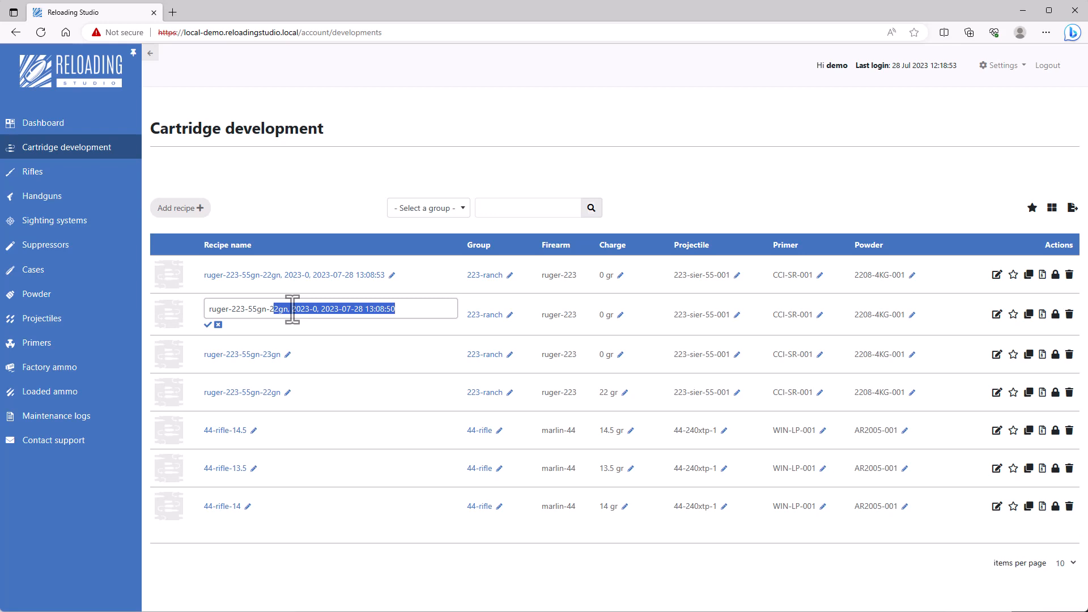
pyautogui.write('ruger-223-55gn-24g')
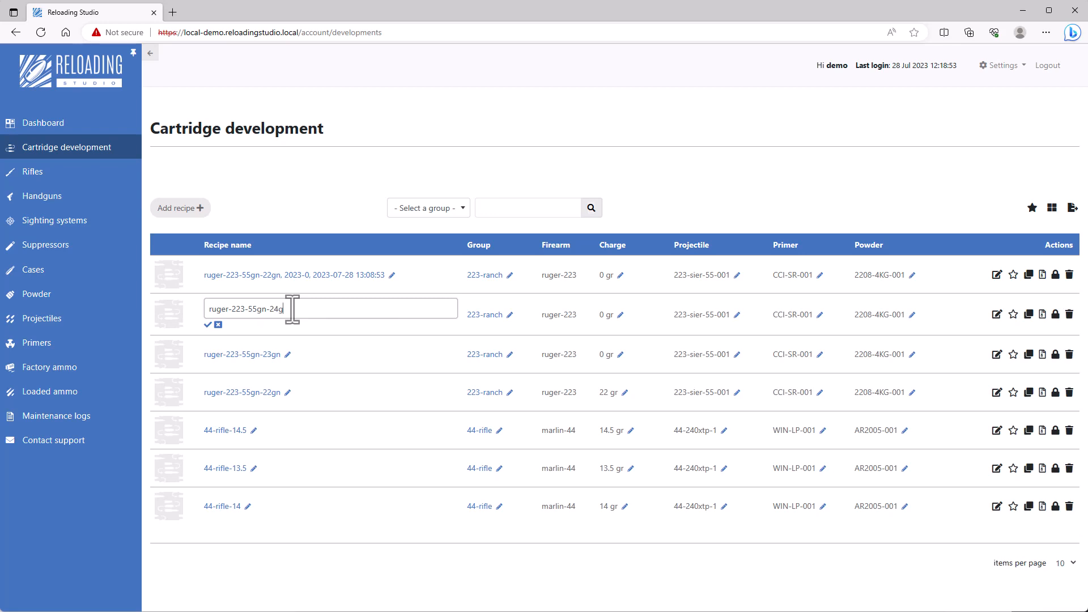
pyautogui.click(217, 325)
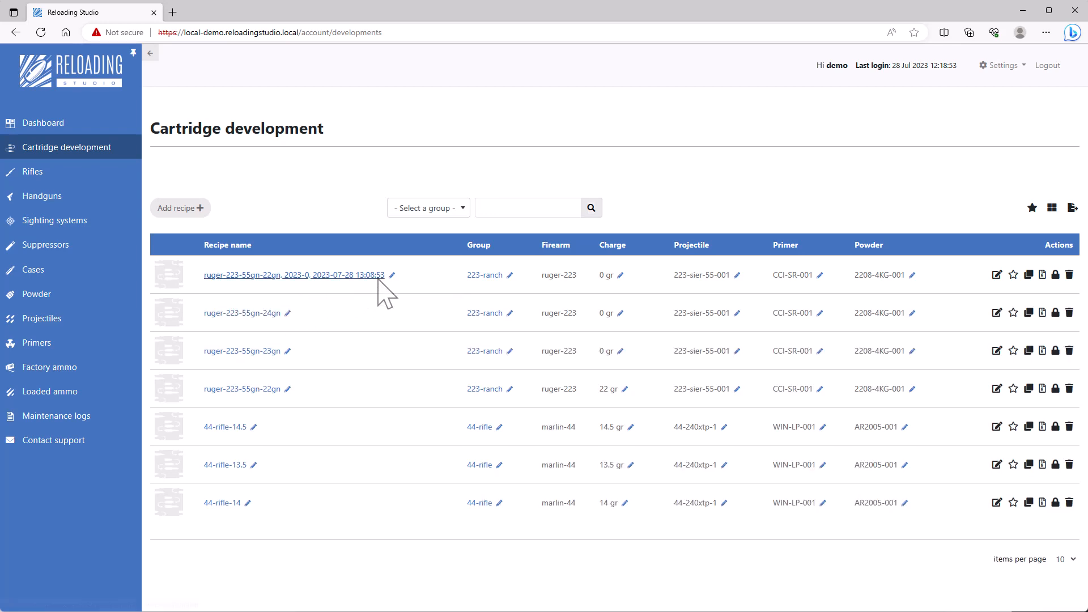
pyautogui.click(391, 275)
pyautogui.write('ruger-223-55gn-25gn')
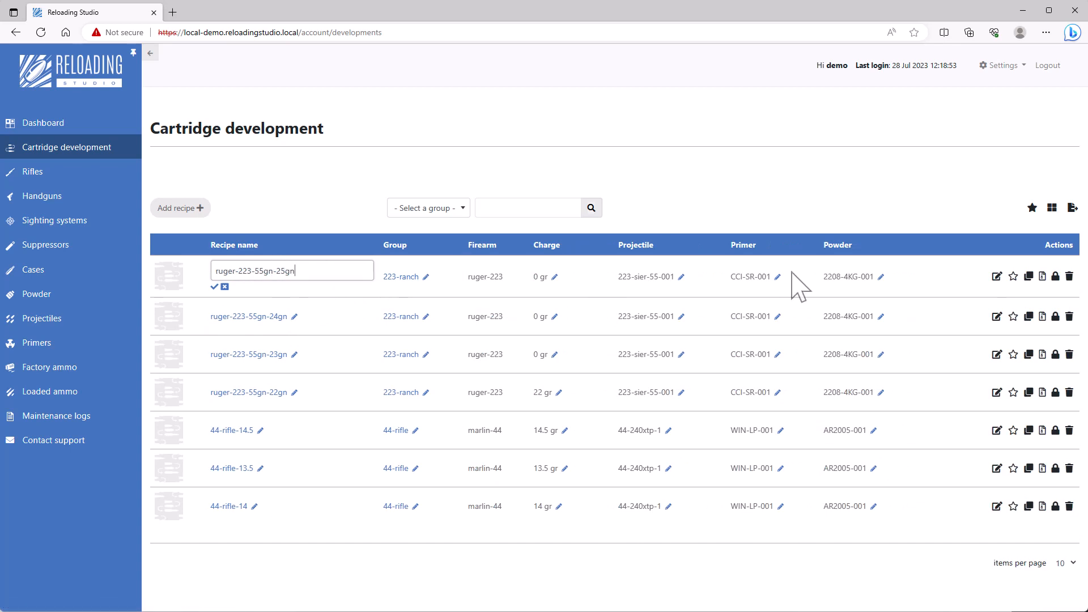
pyautogui.click(224, 287)
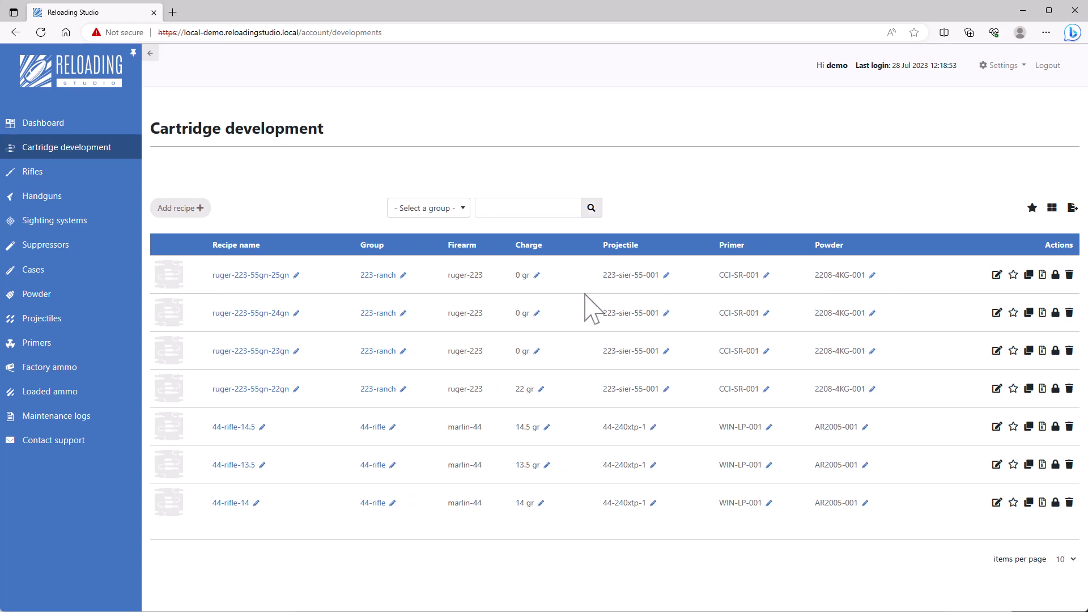
pyautogui.moveTo(535, 309)
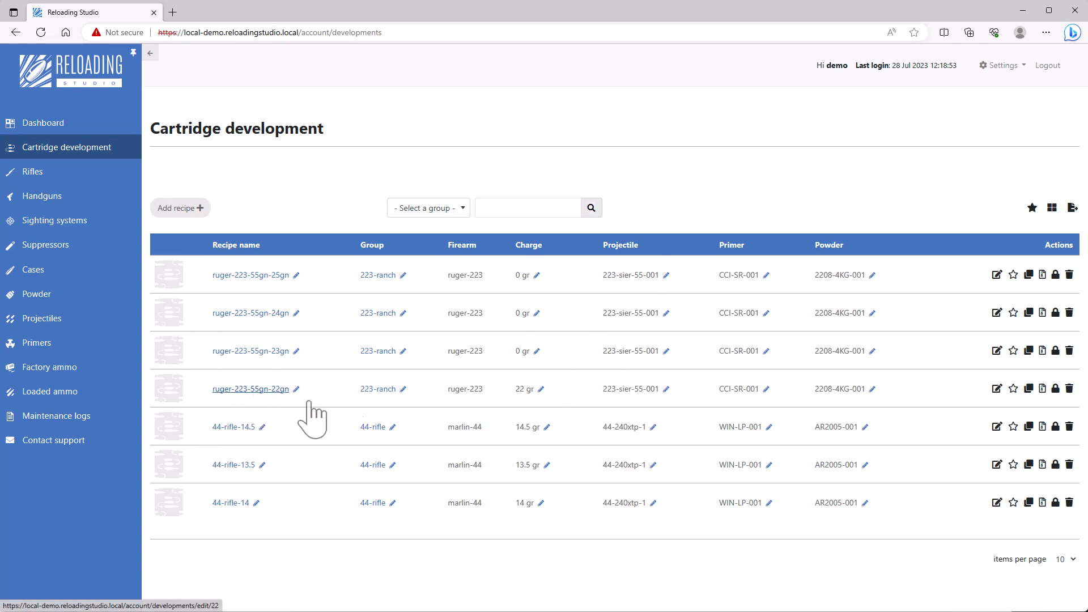
pyautogui.moveTo(535, 386)
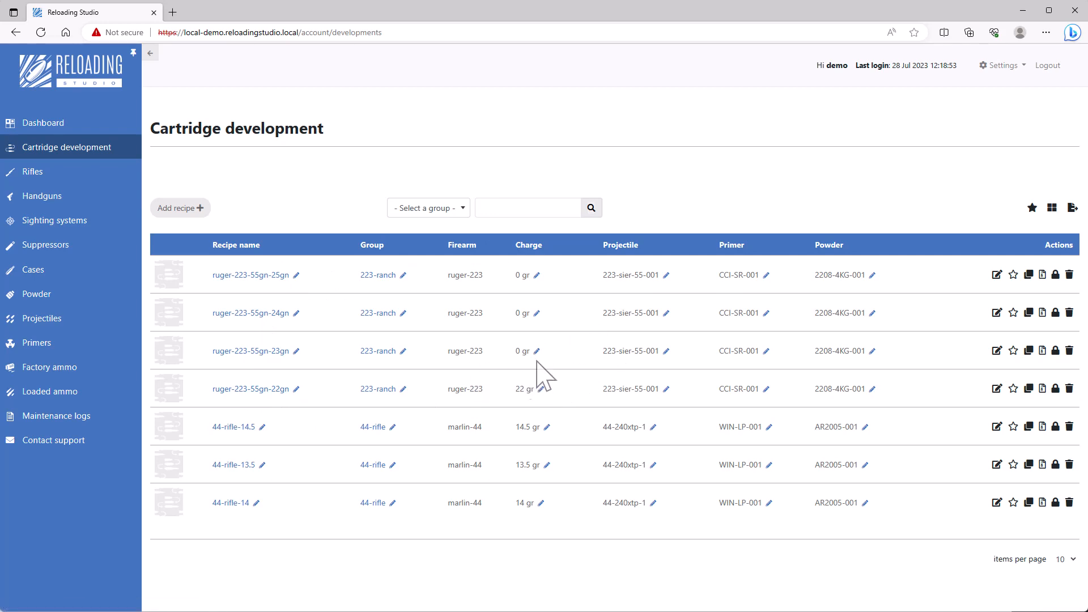
# Step: Open ruger-223-55gn-23gn, enter a 23 gr charge and save with Update recipe
pyautogui.click(996, 350)
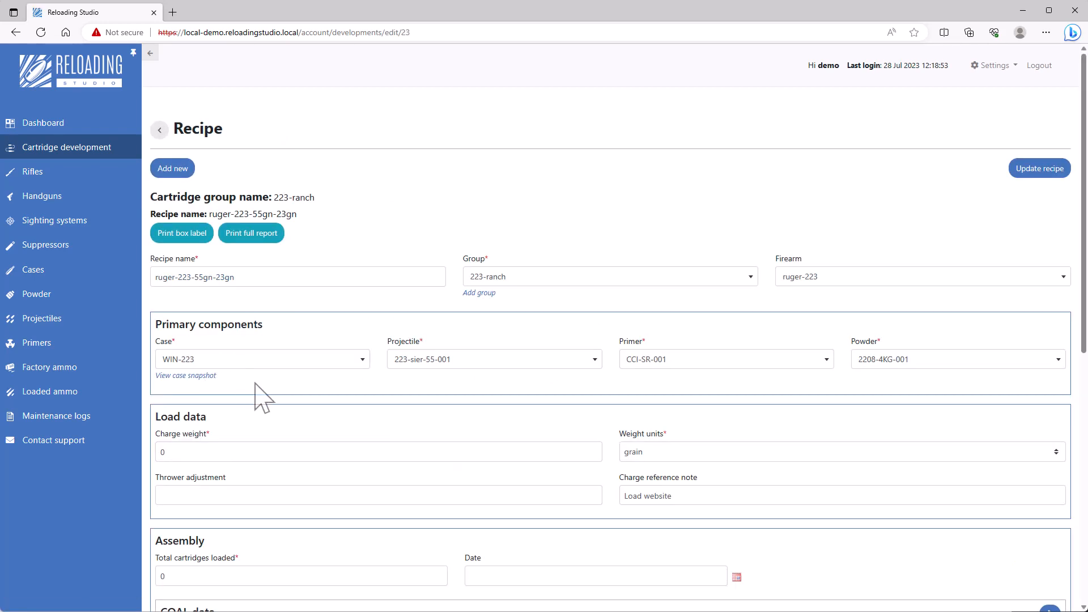
pyautogui.scroll(-3)
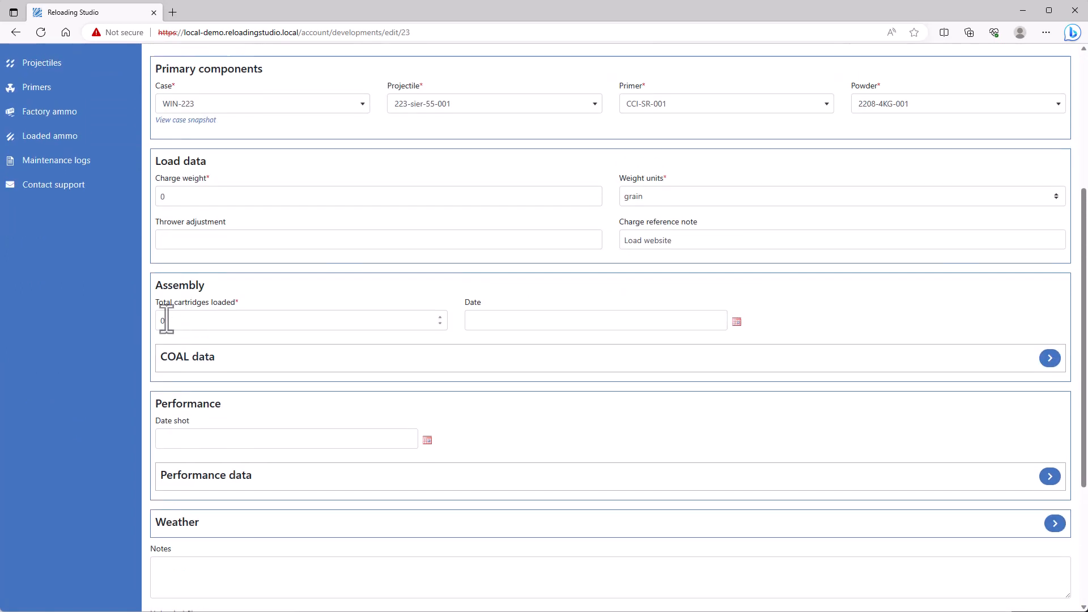
pyautogui.moveTo(180, 326)
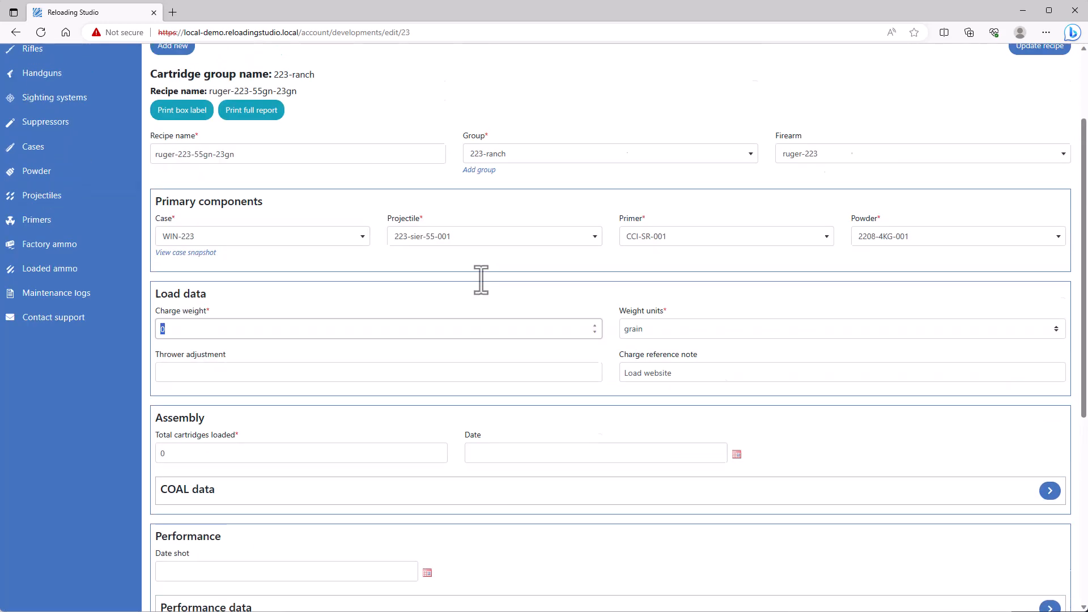
pyautogui.write('23')
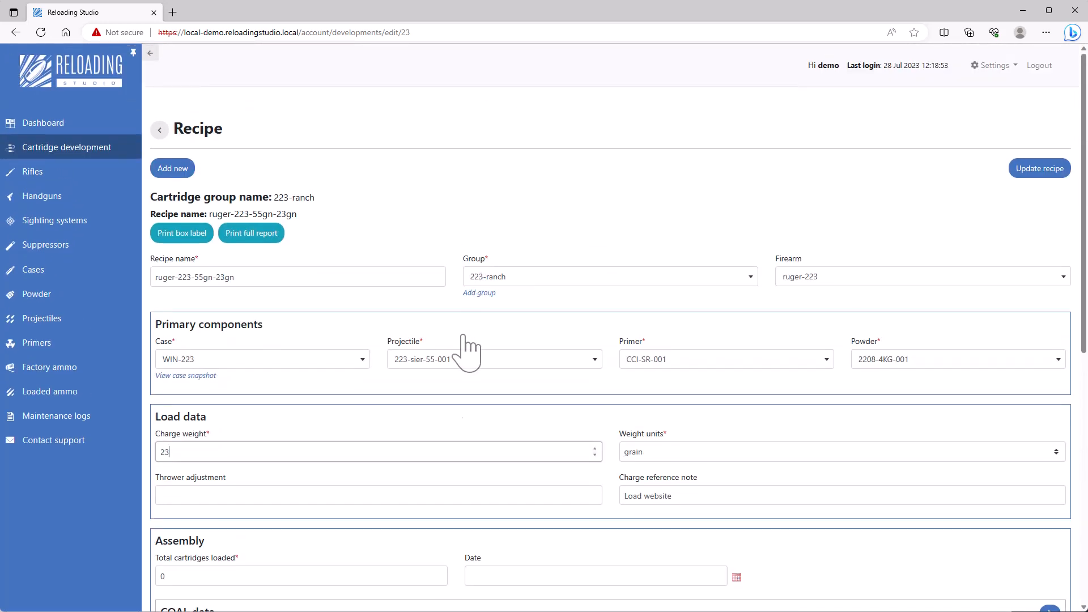
pyautogui.scroll(-3)
pyautogui.write('10')
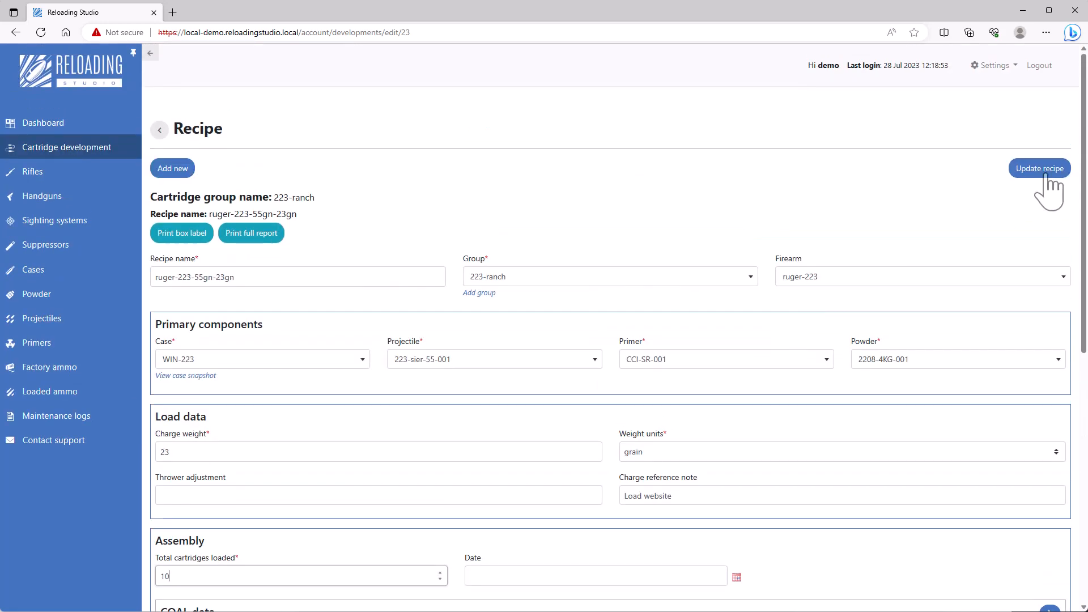
pyautogui.click(1039, 168)
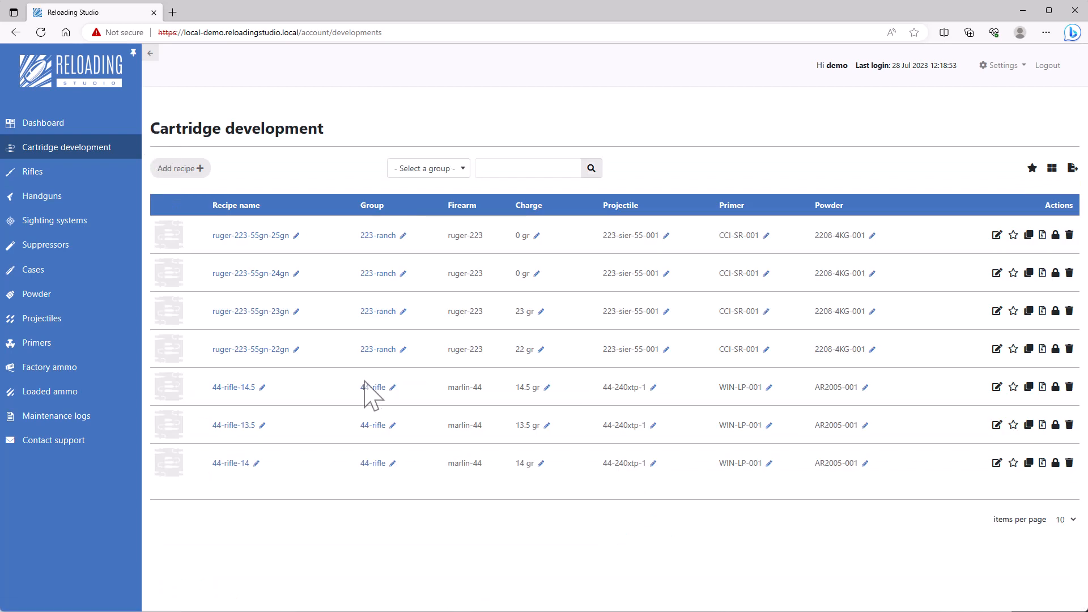
pyautogui.moveTo(538, 272)
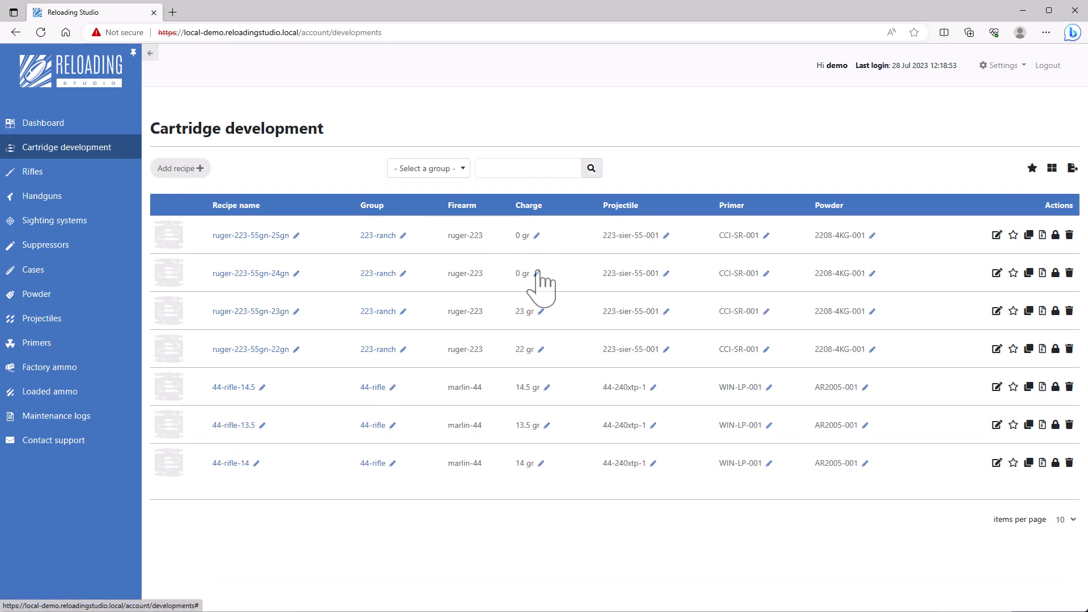
# Step: Start editing the 24gn charge, then set the 25gn recipe's charge inline to 25 gr
pyautogui.click(540, 273)
pyautogui.write('24')
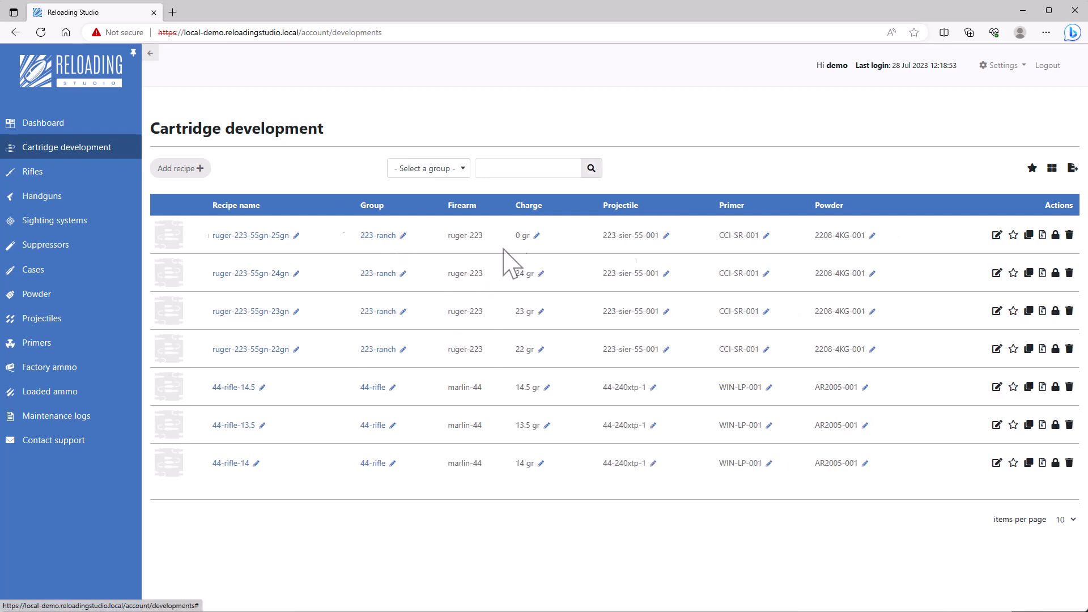
pyautogui.click(539, 235)
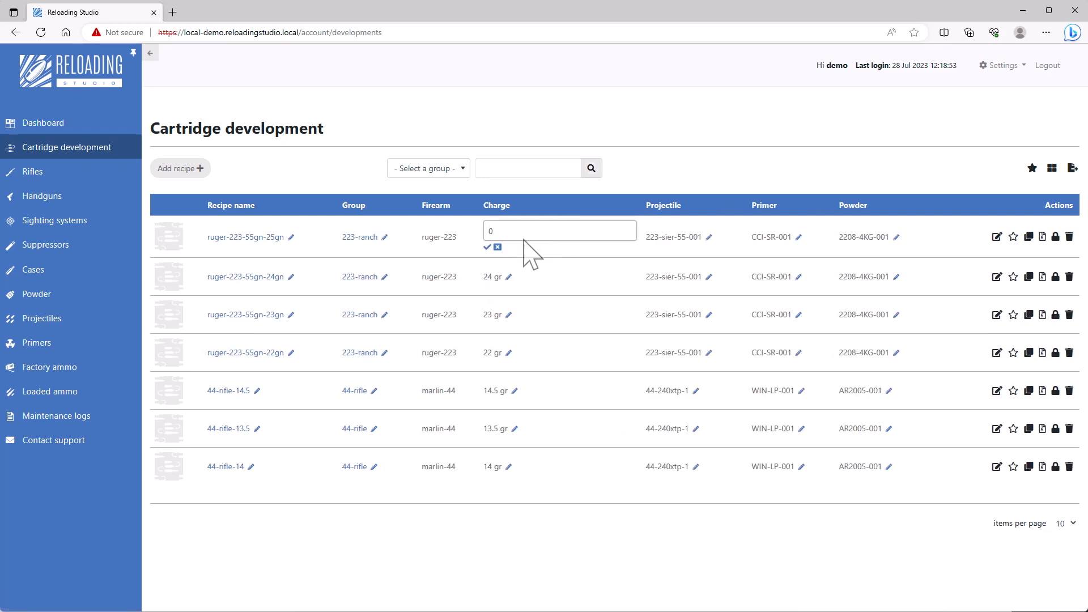
pyautogui.write('25')
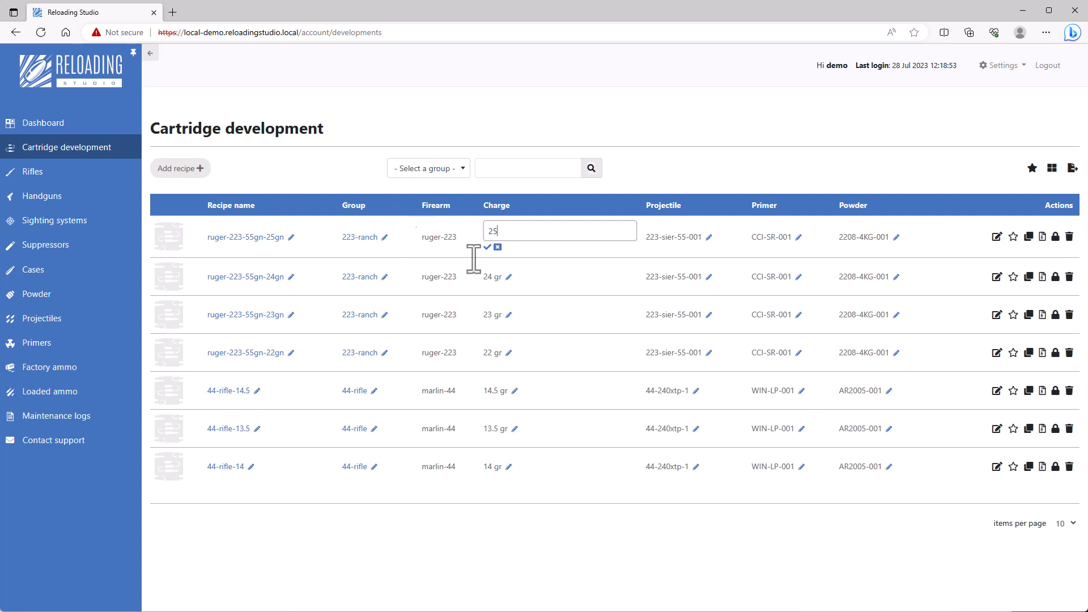
pyautogui.click(488, 247)
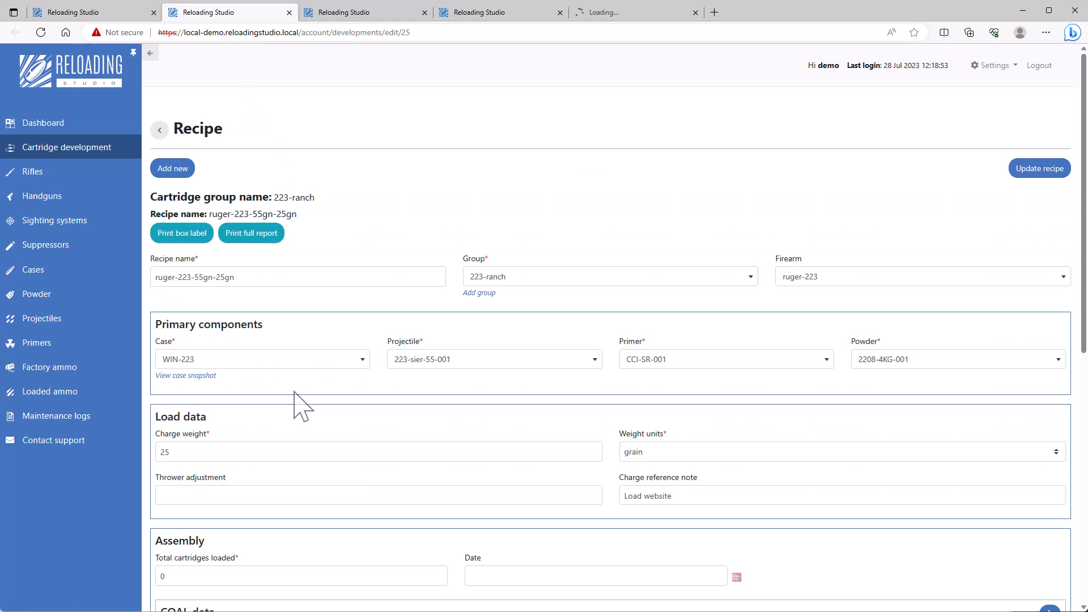
# Step: Close the three extra recipe tabs, keeping only the Cartridge development list
pyautogui.scroll(-3)
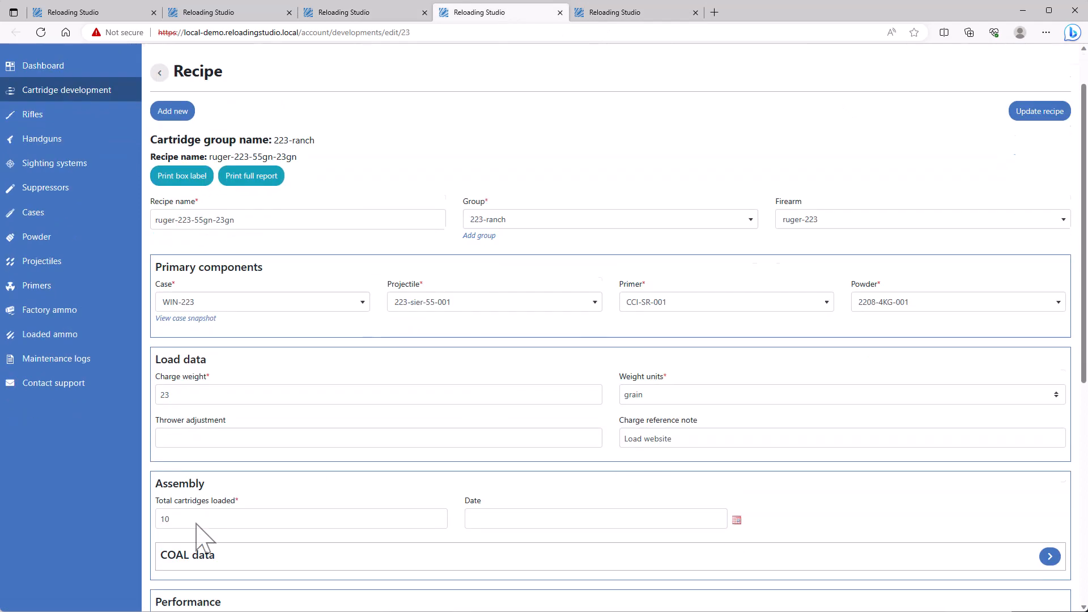
pyautogui.click(634, 12)
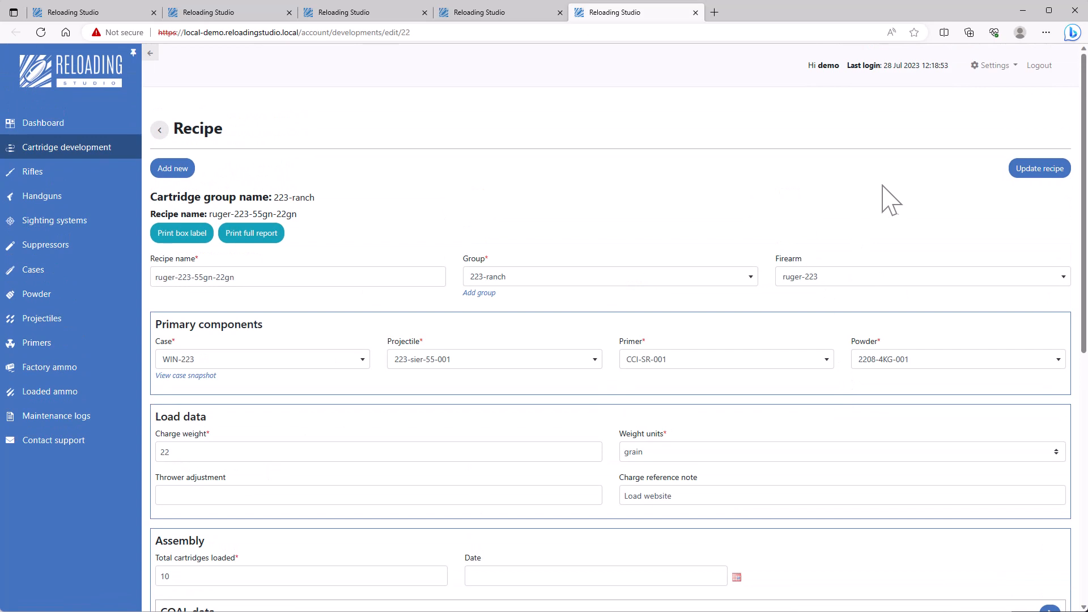
pyautogui.click(423, 12)
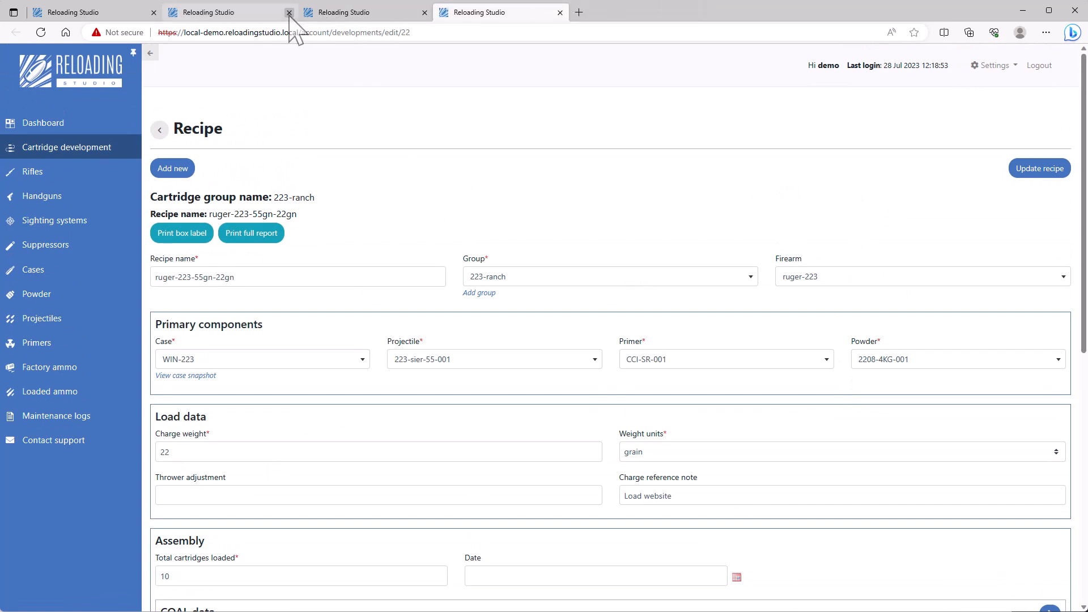
pyautogui.click(290, 12)
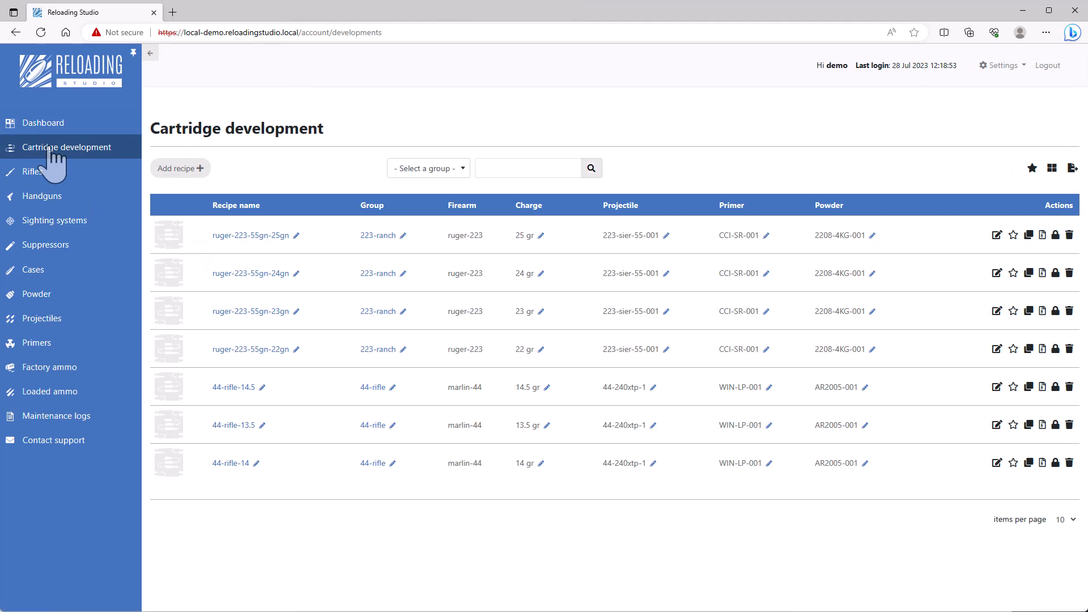
pyautogui.moveTo(251, 349)
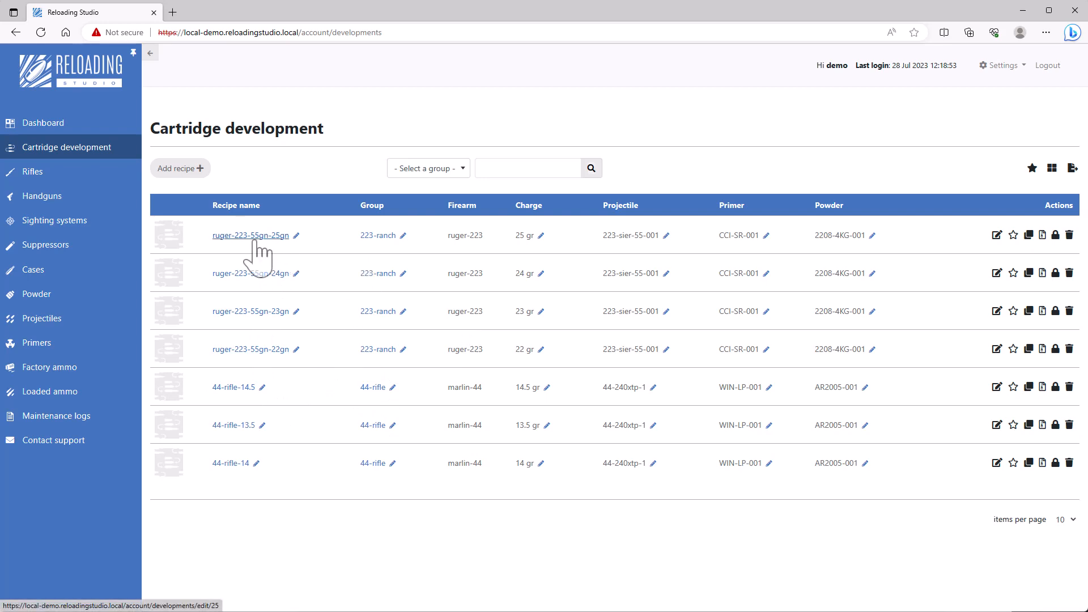
# Step: Open ruger-223-55gn-25gn from the Cartridge development table to view its details
pyautogui.click(251, 235)
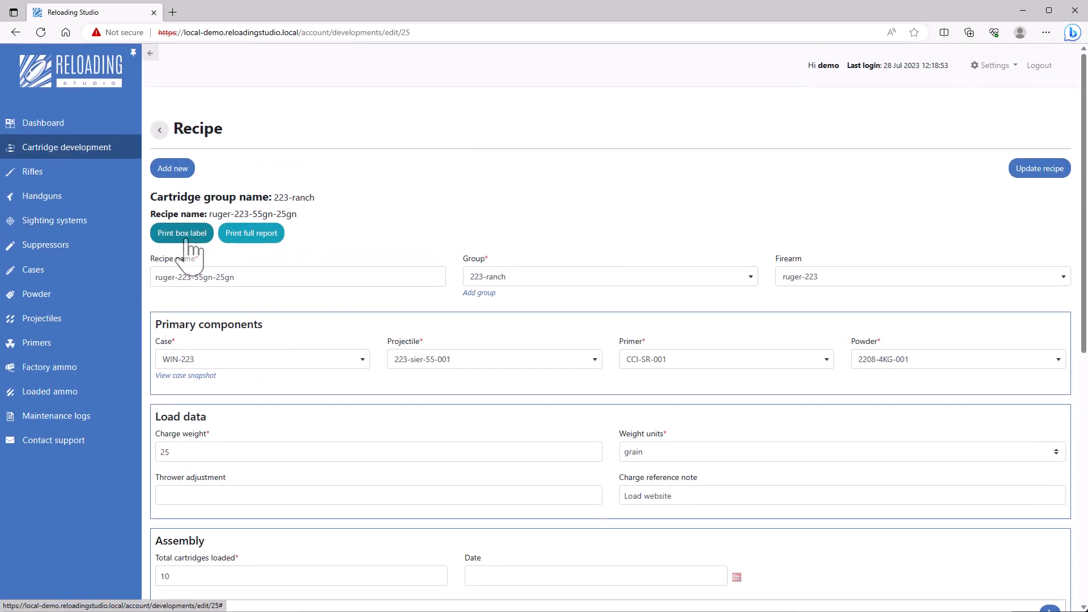
pyautogui.click(180, 232)
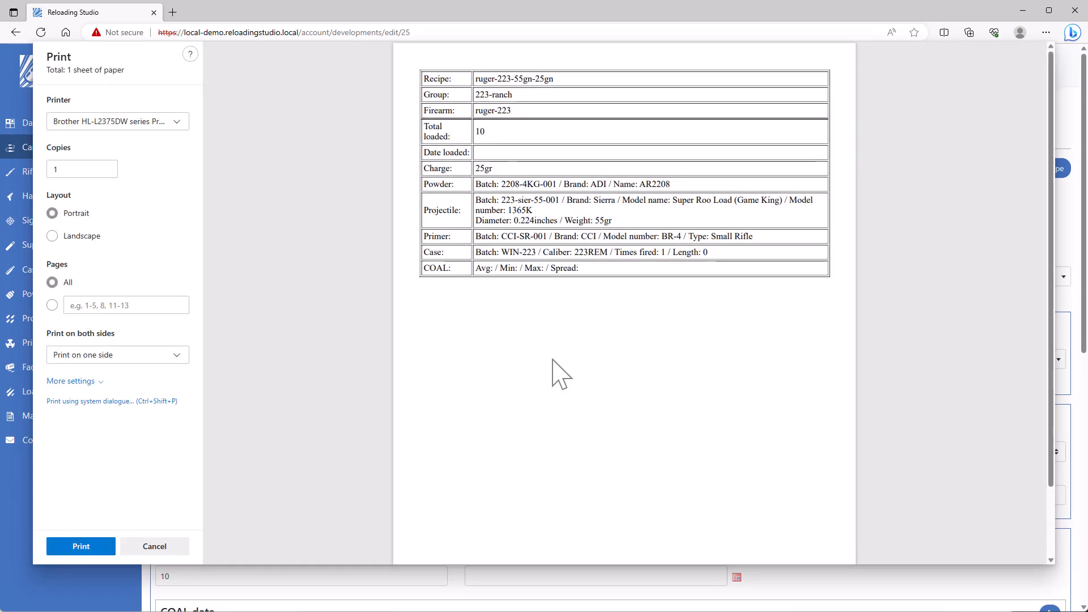
pyautogui.moveTo(305, 306)
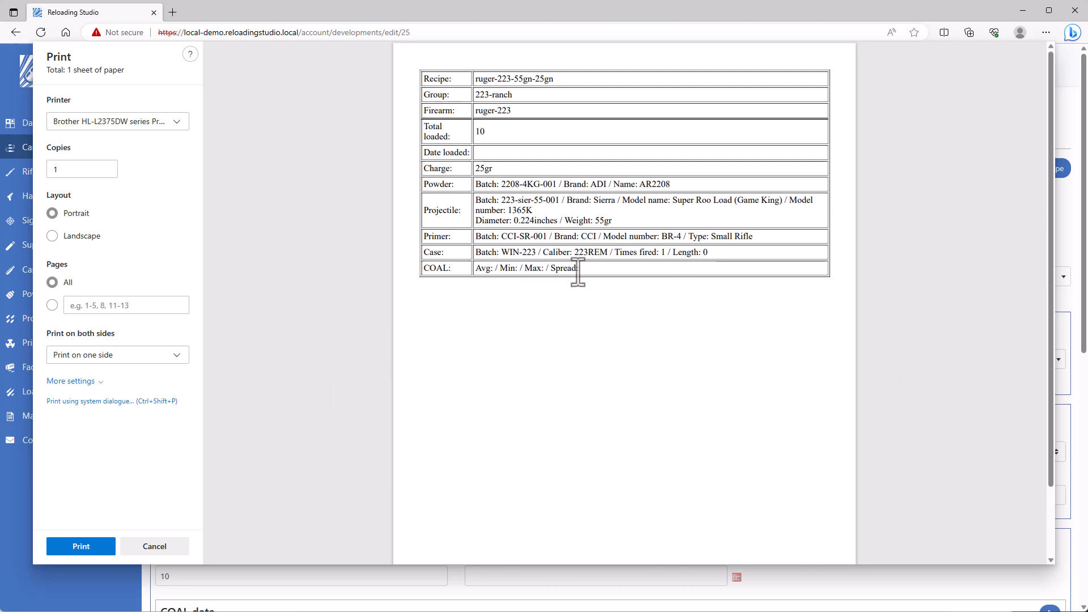
pyautogui.click(154, 547)
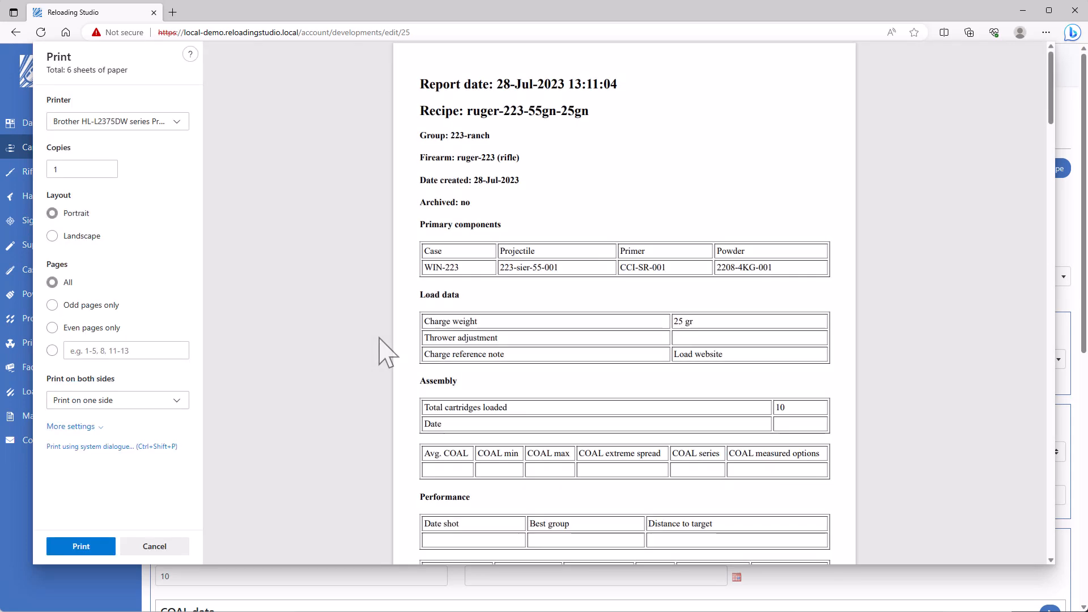
pyautogui.scroll(-3)
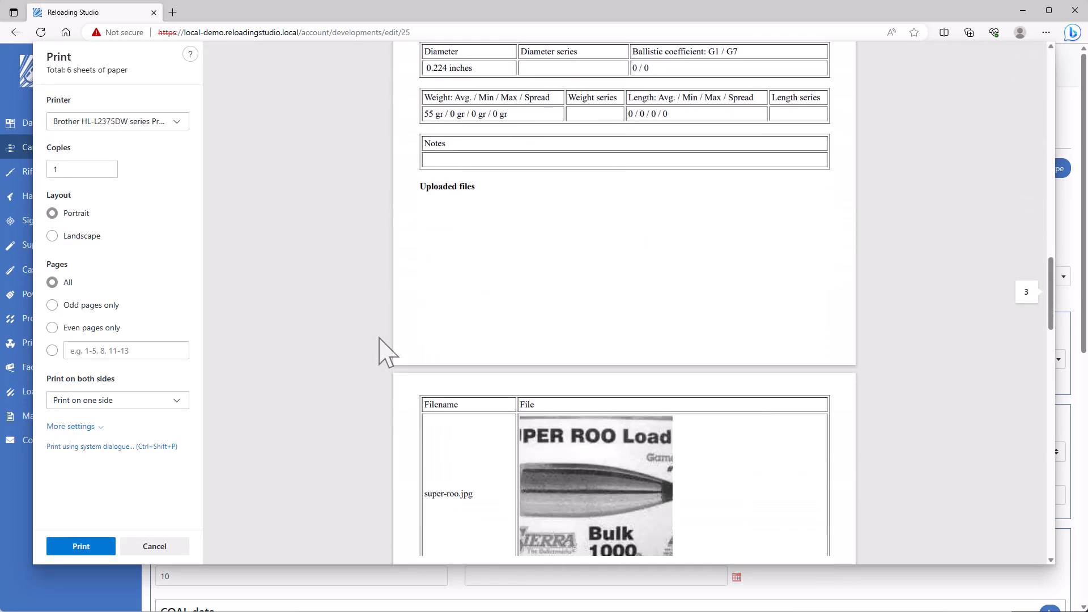
pyautogui.scroll(-3)
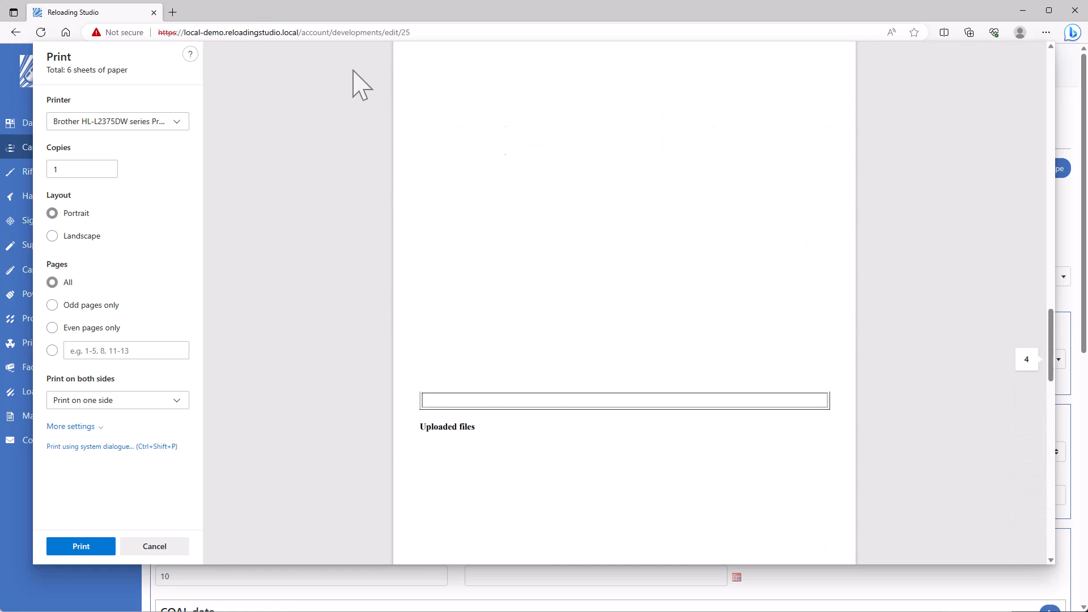
pyautogui.click(154, 547)
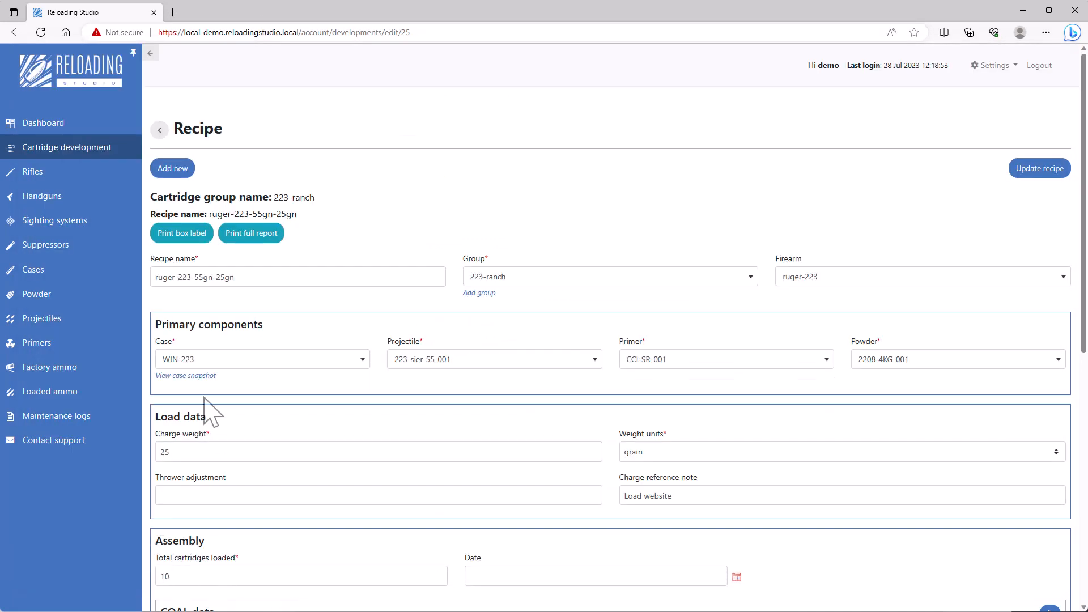
# Step: Review powder and projectile inventory usage, then go back to Cartridge development
pyautogui.click(37, 294)
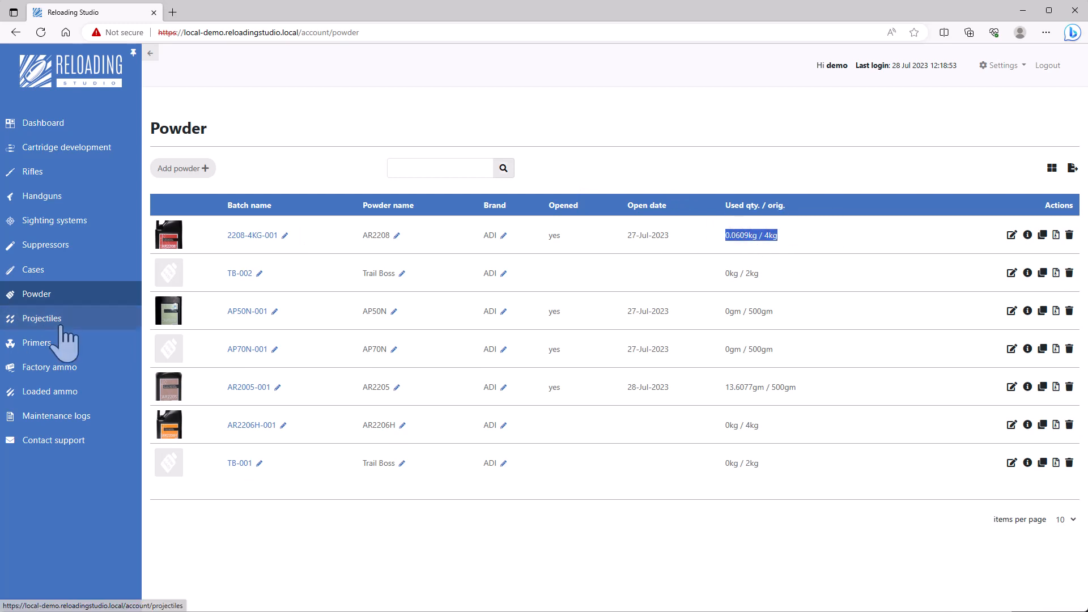
pyautogui.click(42, 318)
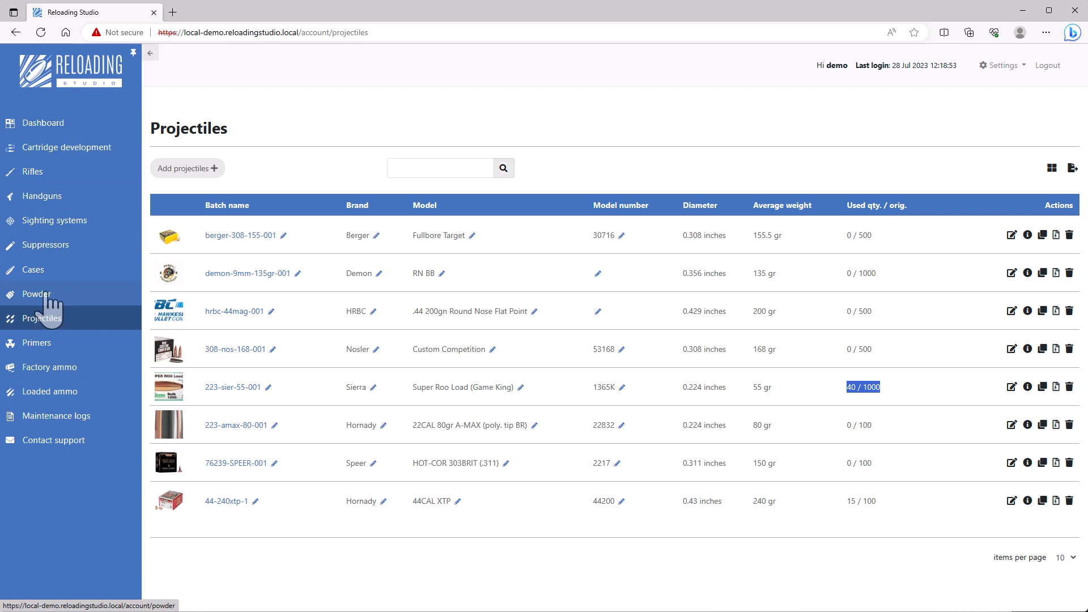
pyautogui.click(67, 146)
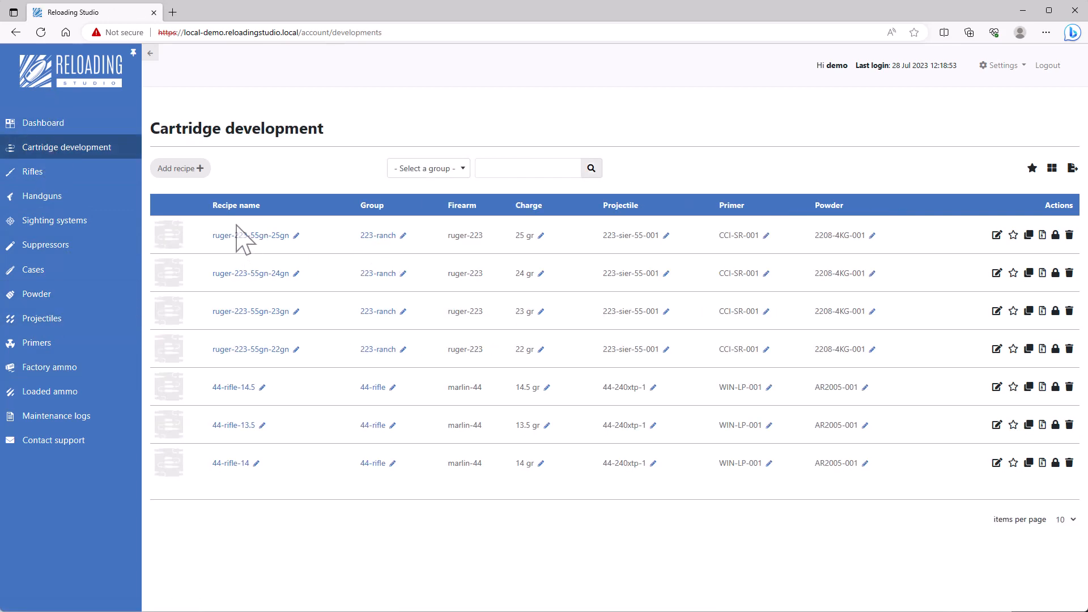
pyautogui.moveTo(399, 263)
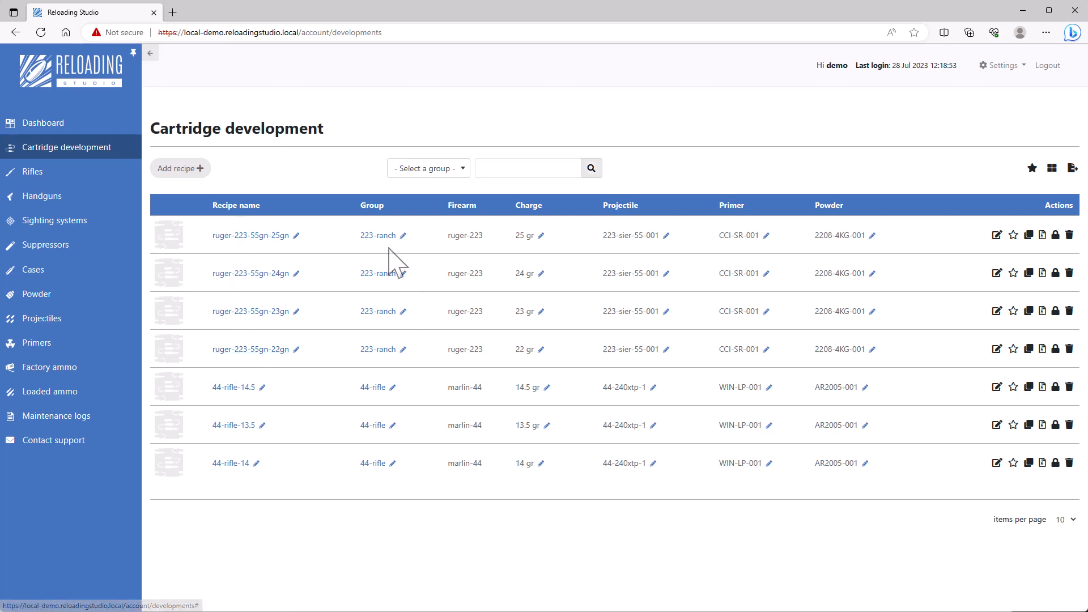
# Step: Open the 223-ranch group to list only its four ruger-223 recipes (22–25 gr)
pyautogui.click(379, 235)
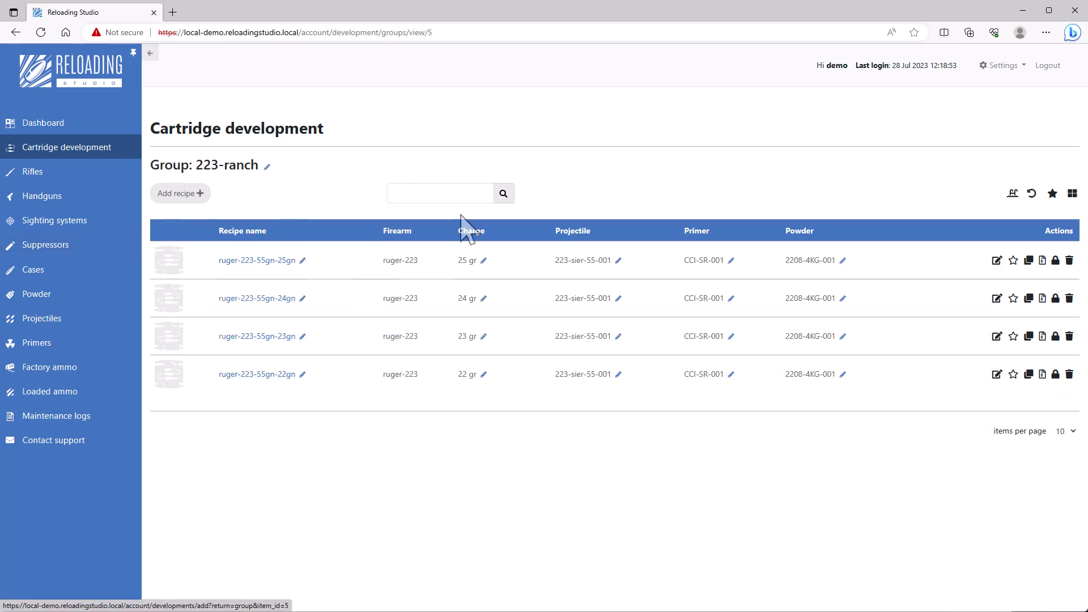
pyautogui.moveTo(1031, 193)
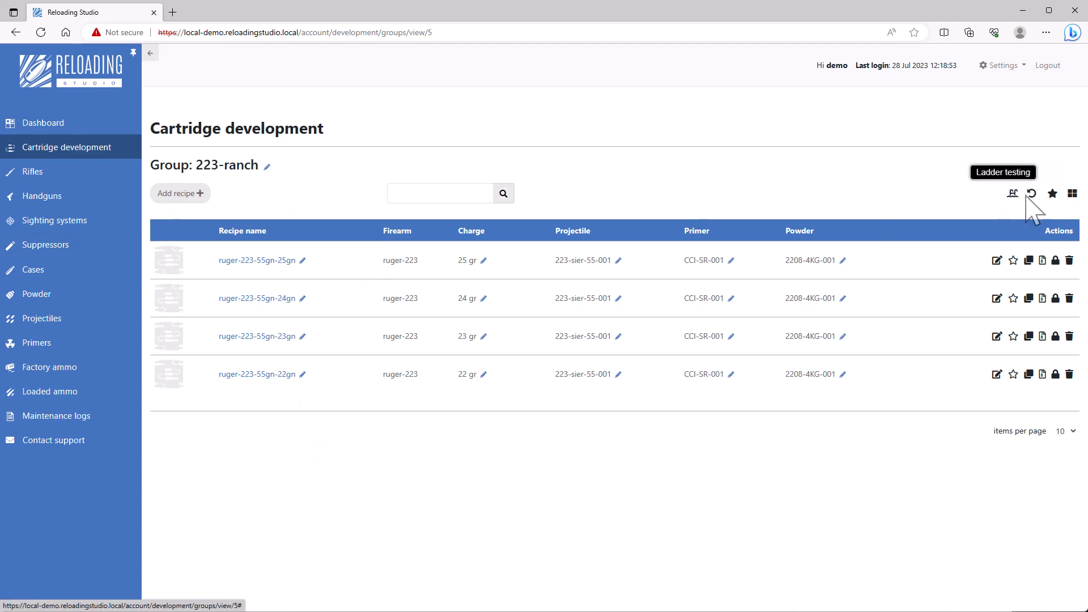
pyautogui.moveTo(1013, 194)
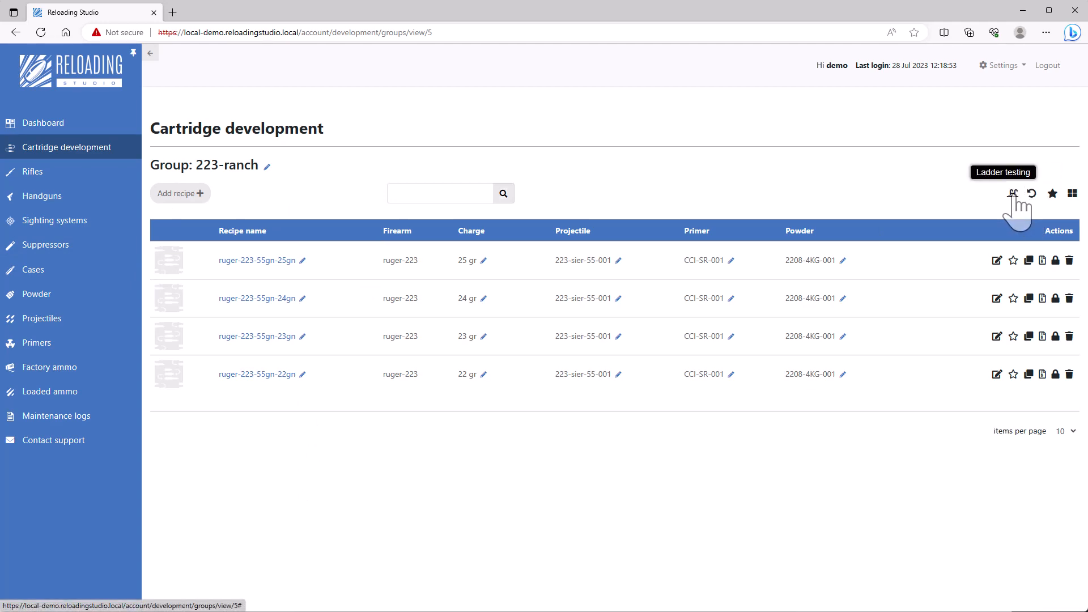
# Step: Generate a powder ladder test for 223-ranch using base recipe ruger-223-55gn-22gn
pyautogui.click(1013, 194)
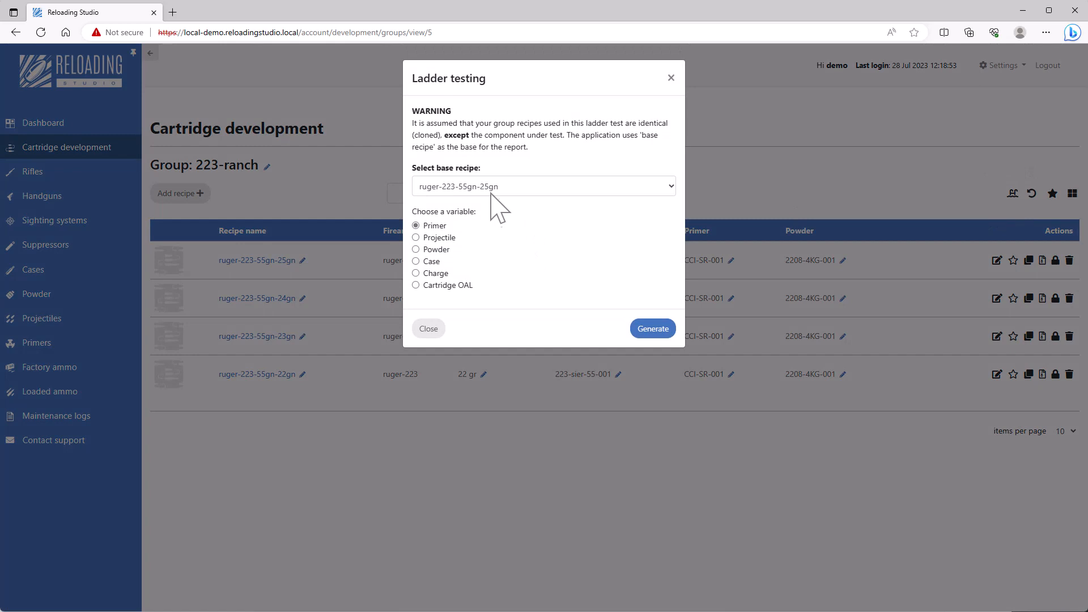
pyautogui.click(544, 185)
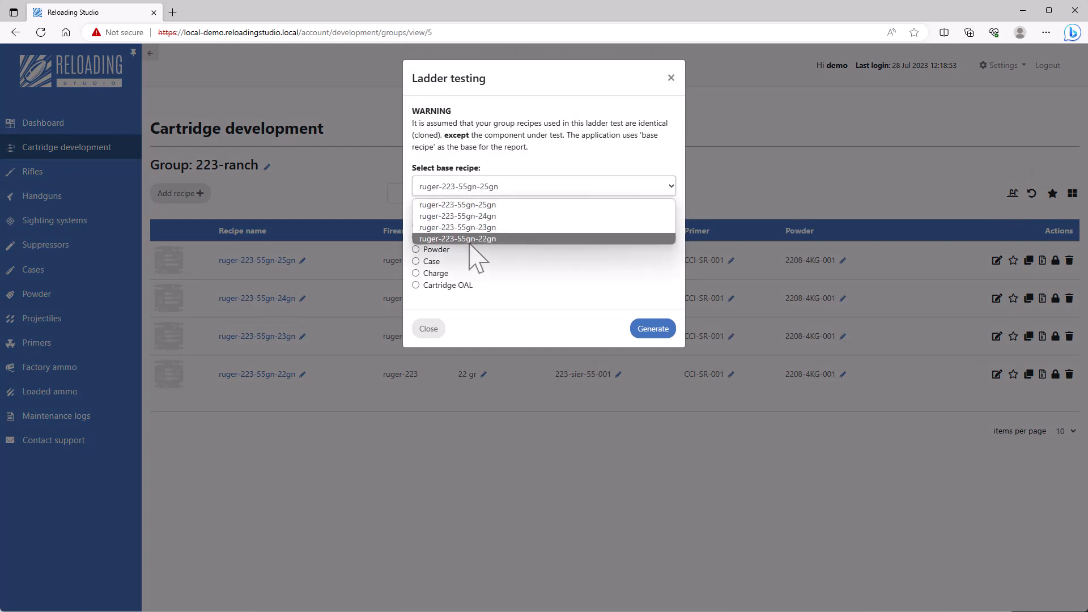
pyautogui.click(457, 238)
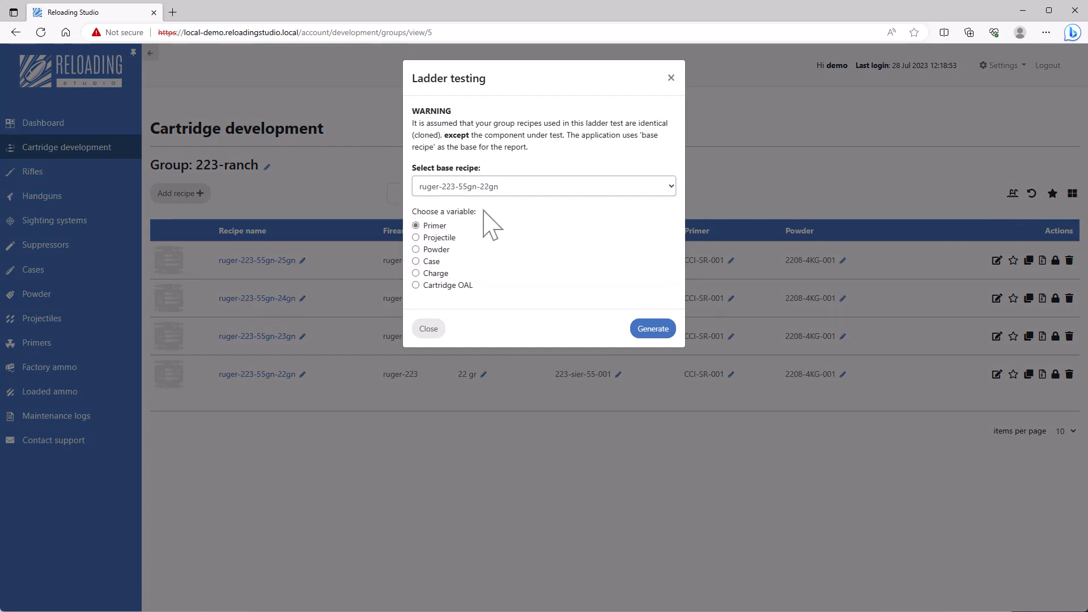
pyautogui.moveTo(520, 260)
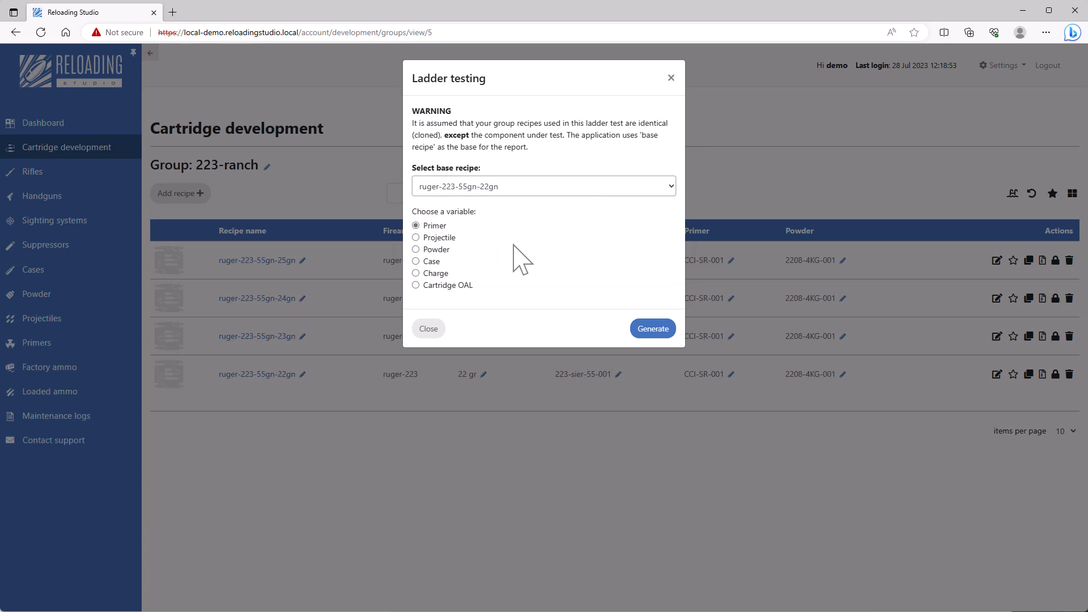
pyautogui.moveTo(437, 271)
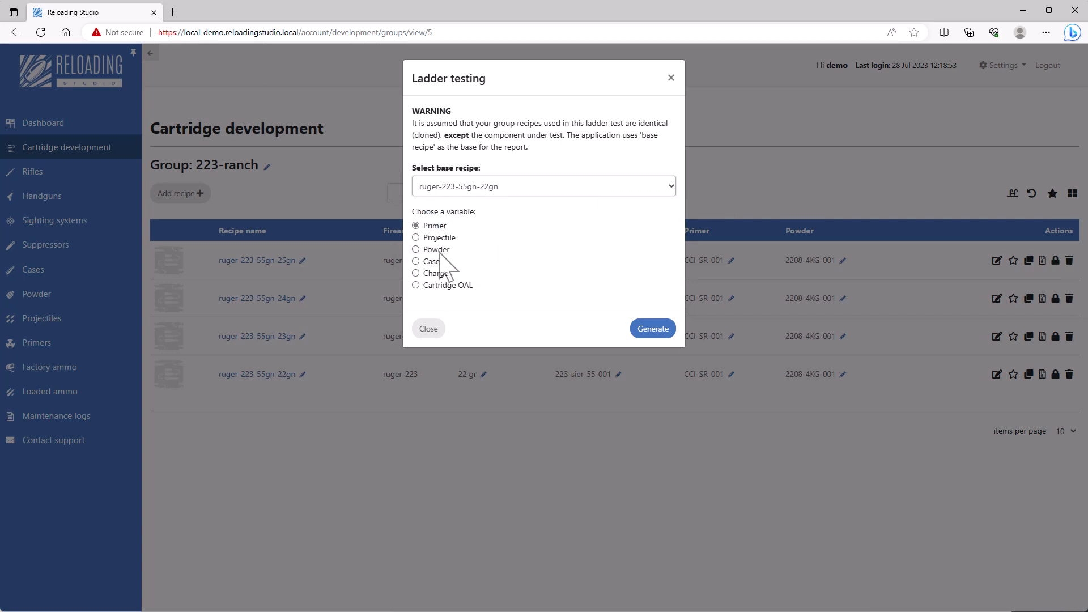
pyautogui.click(415, 250)
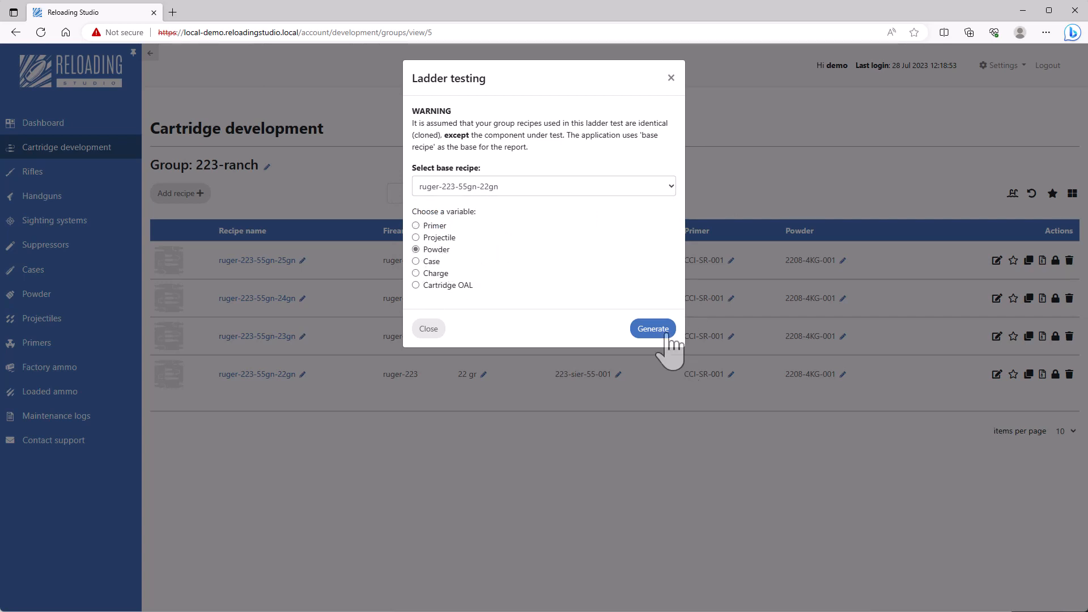
pyautogui.click(652, 328)
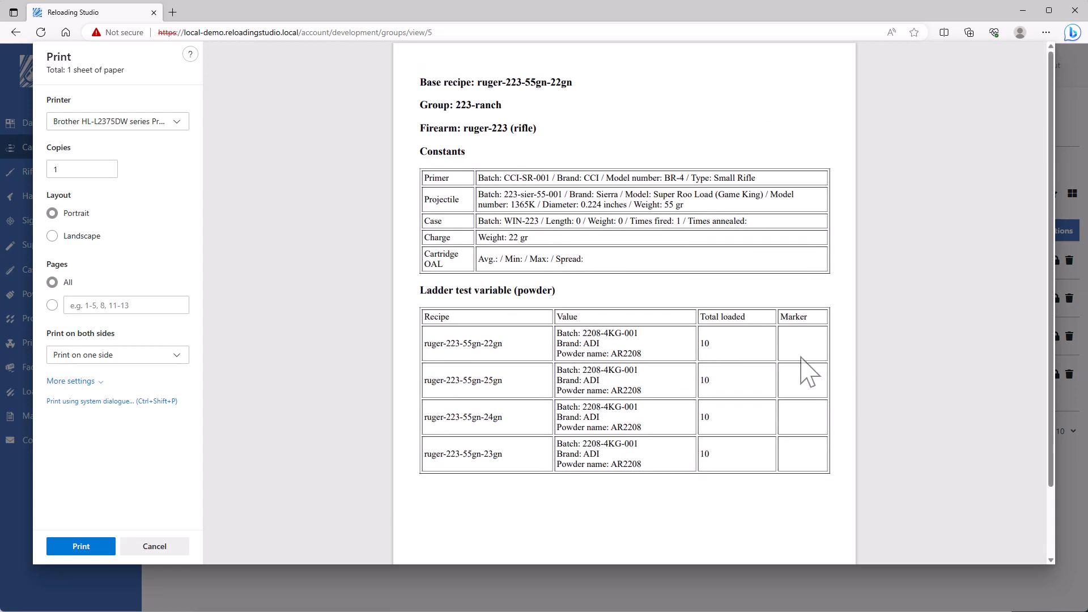
pyautogui.moveTo(803, 365)
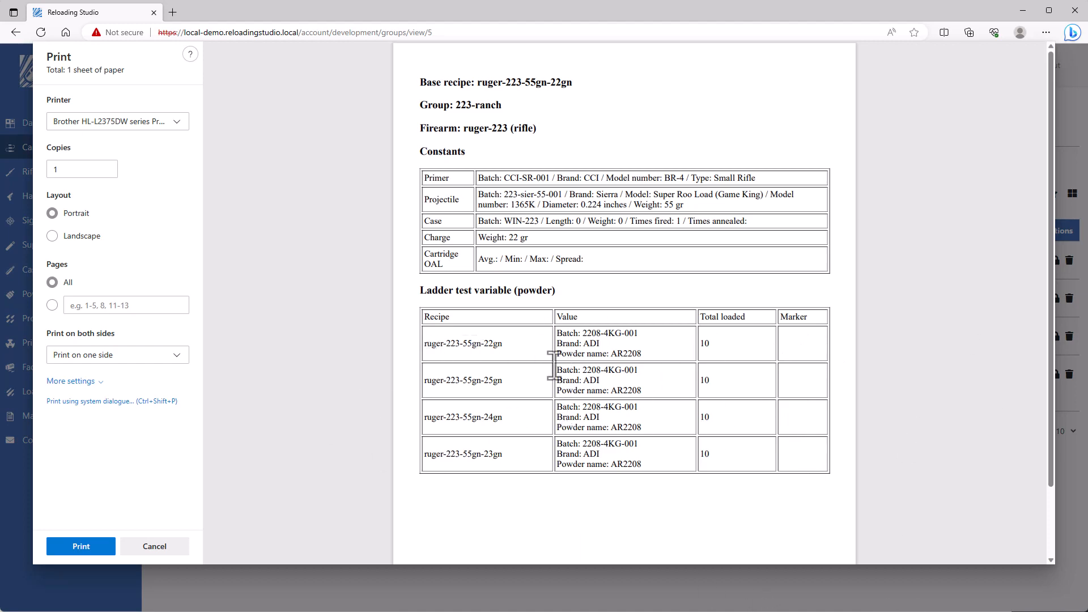
pyautogui.moveTo(441, 347)
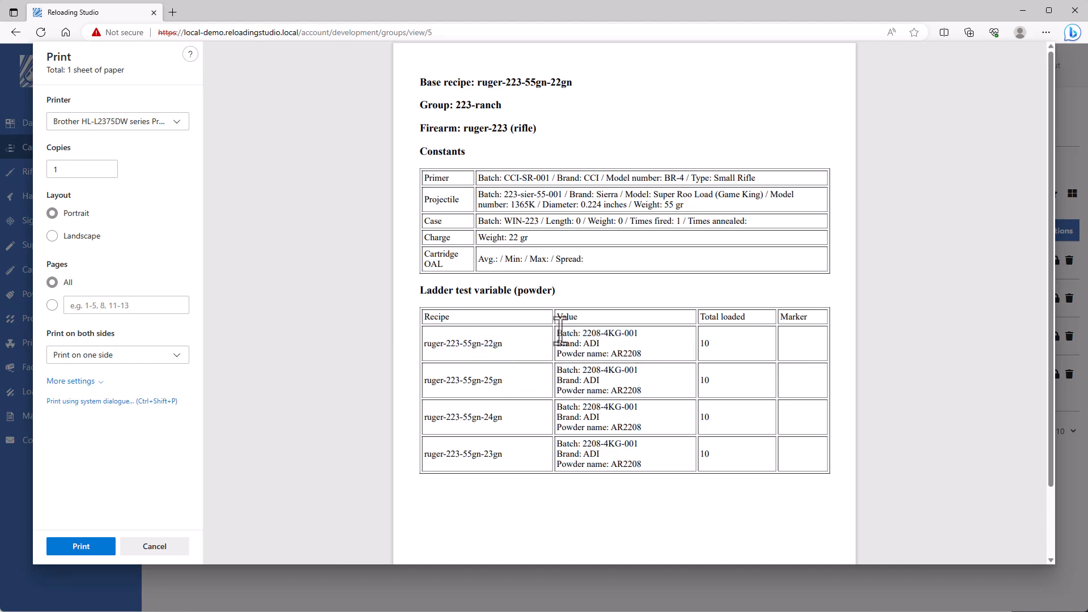
pyautogui.moveTo(645, 354)
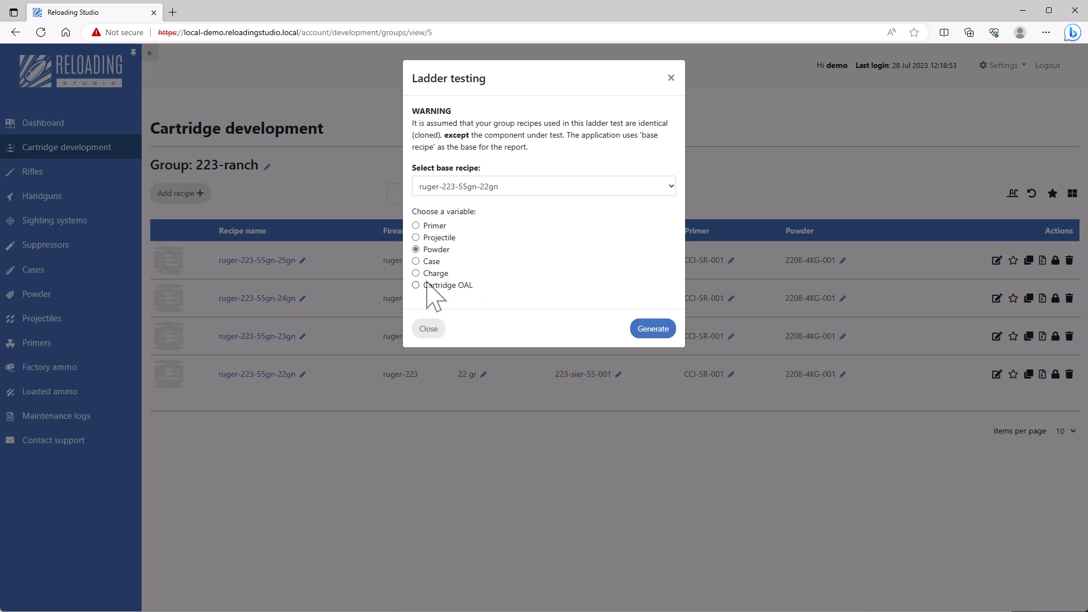
pyautogui.moveTo(434, 291)
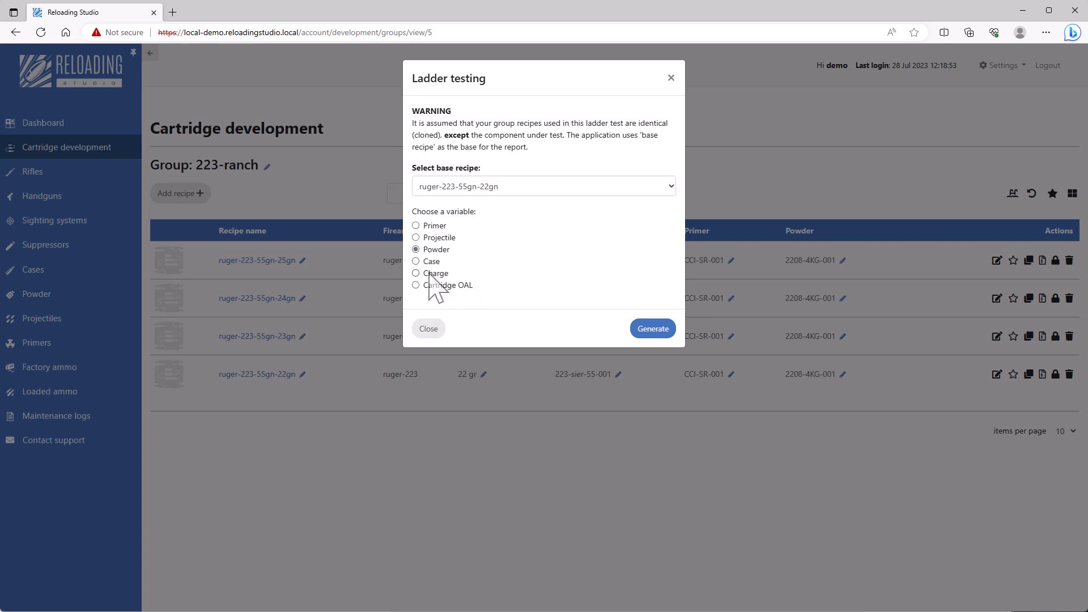
# Step: Preview a charge ladder-test report with 22–25 gr weights, then close ladder testing
pyautogui.click(415, 272)
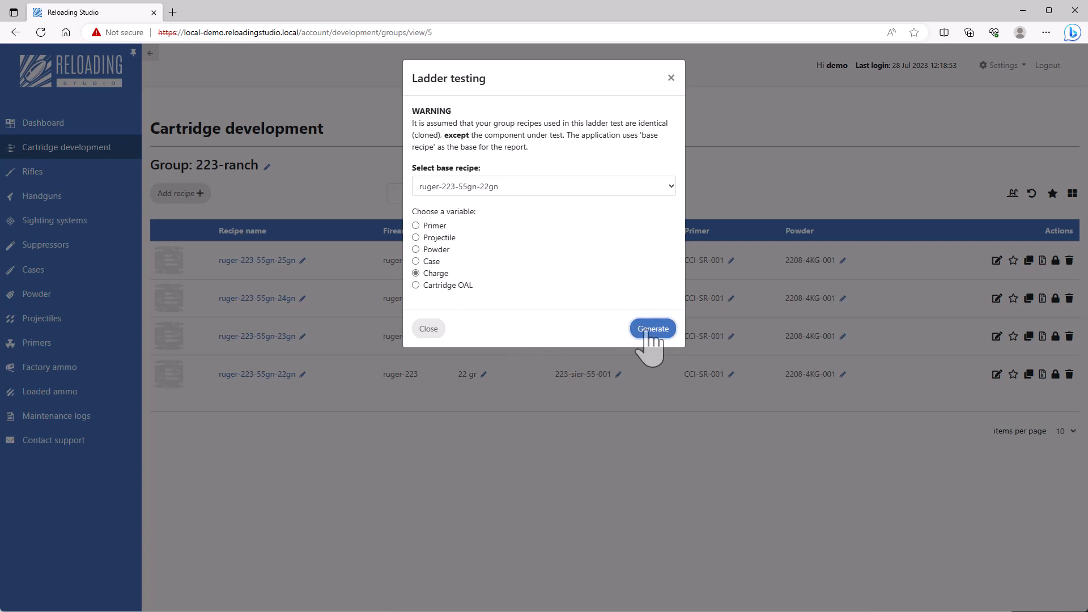
pyautogui.click(651, 328)
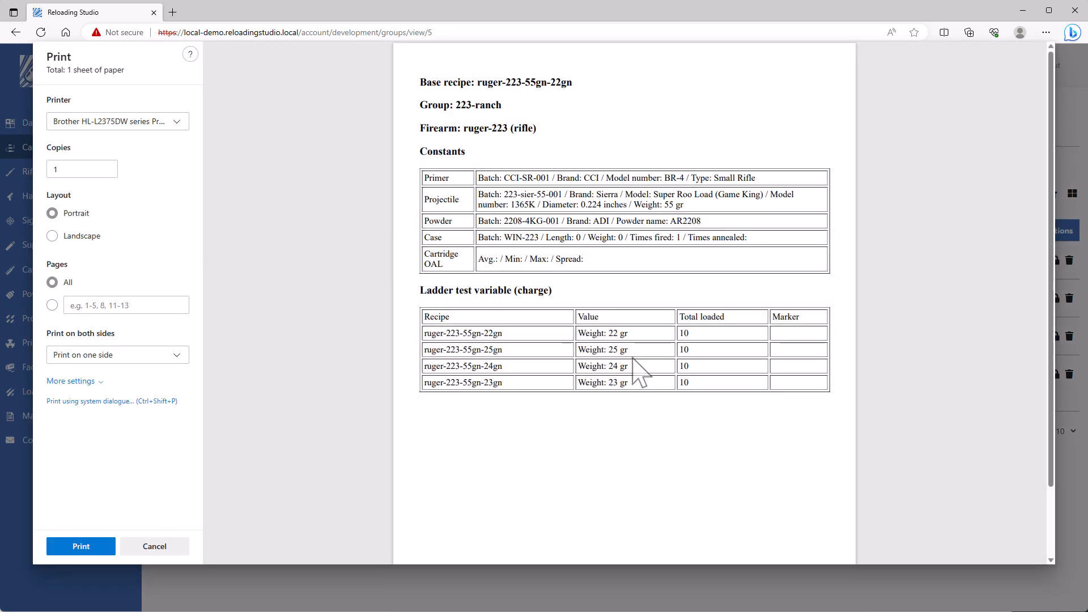
pyautogui.moveTo(826, 354)
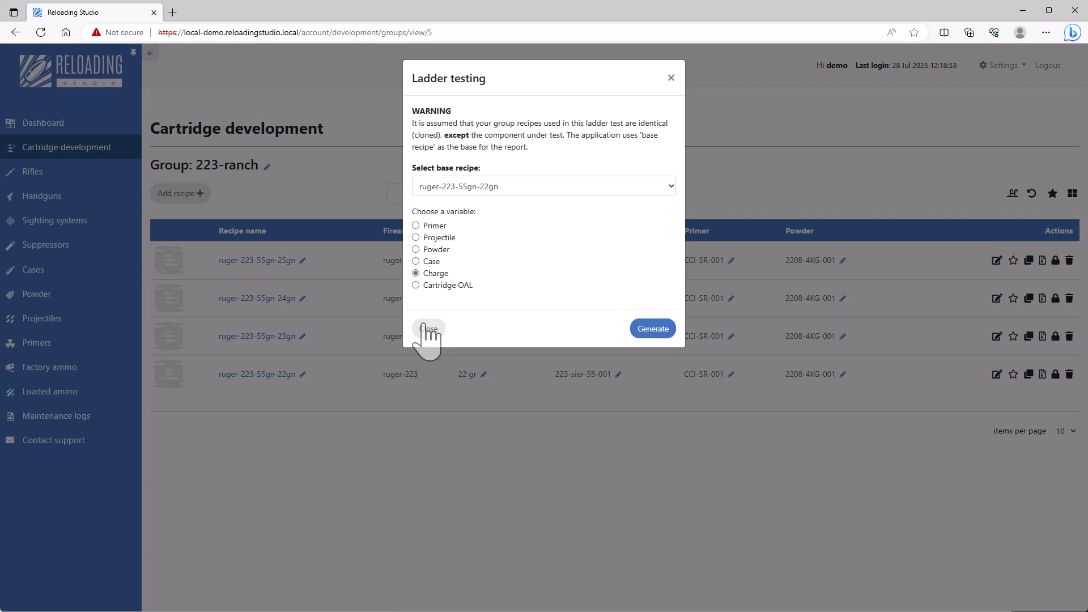
pyautogui.click(429, 328)
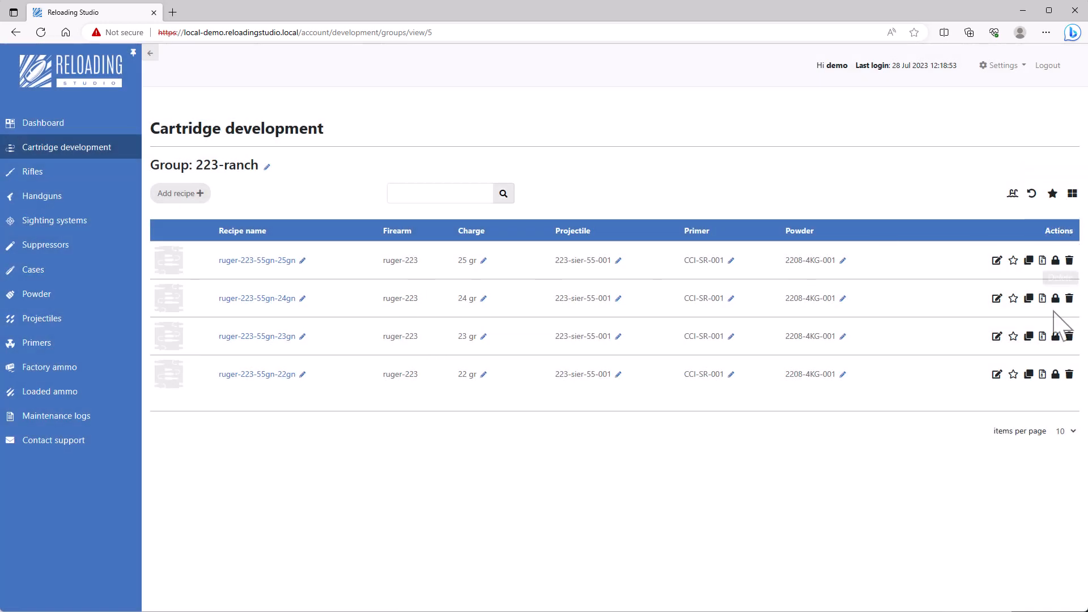
pyautogui.moveTo(1029, 299)
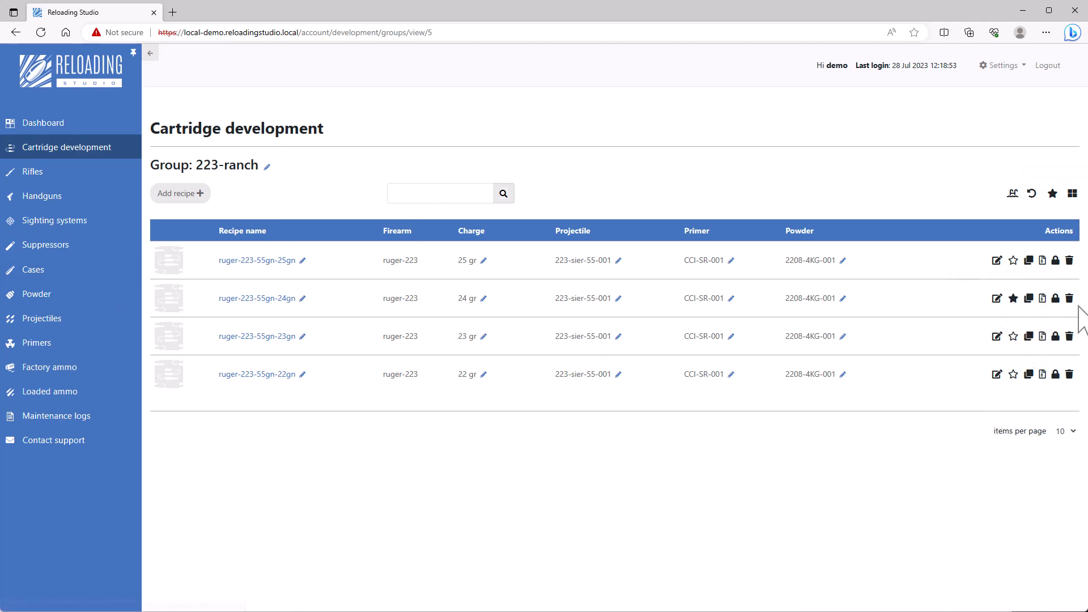
# Step: Lock recipe ruger-223-55gn-24gn and show the full seven-recipe cartridge development list
pyautogui.click(1054, 297)
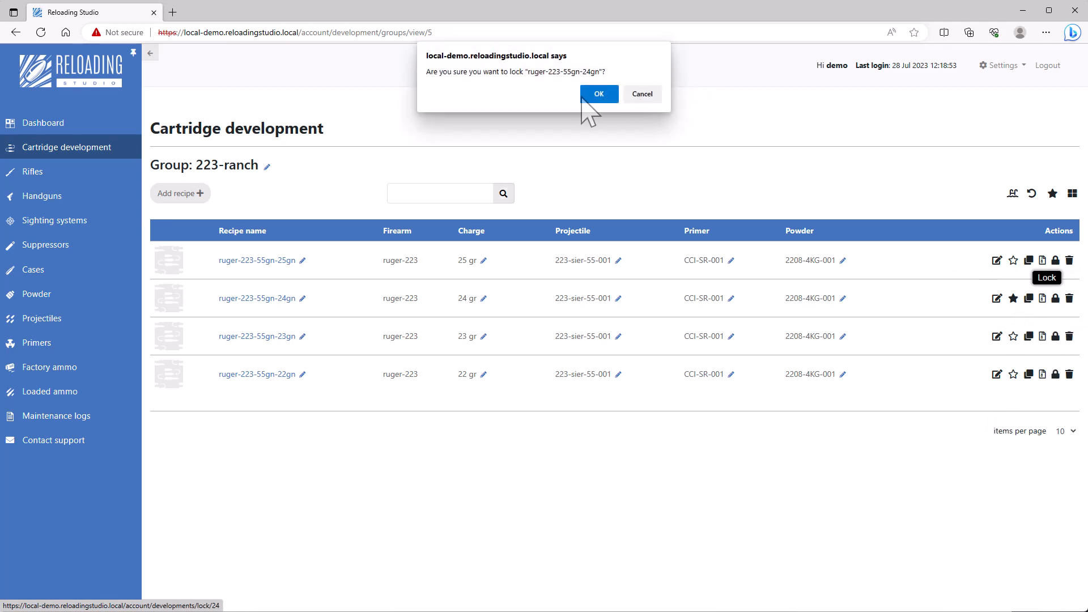
pyautogui.click(598, 93)
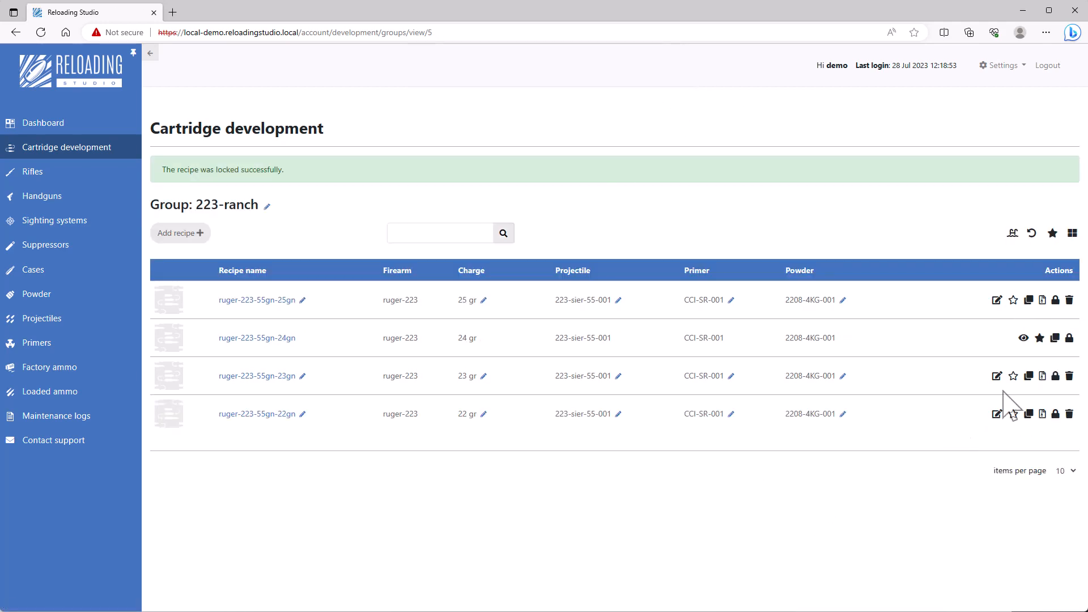
pyautogui.moveTo(1069, 338)
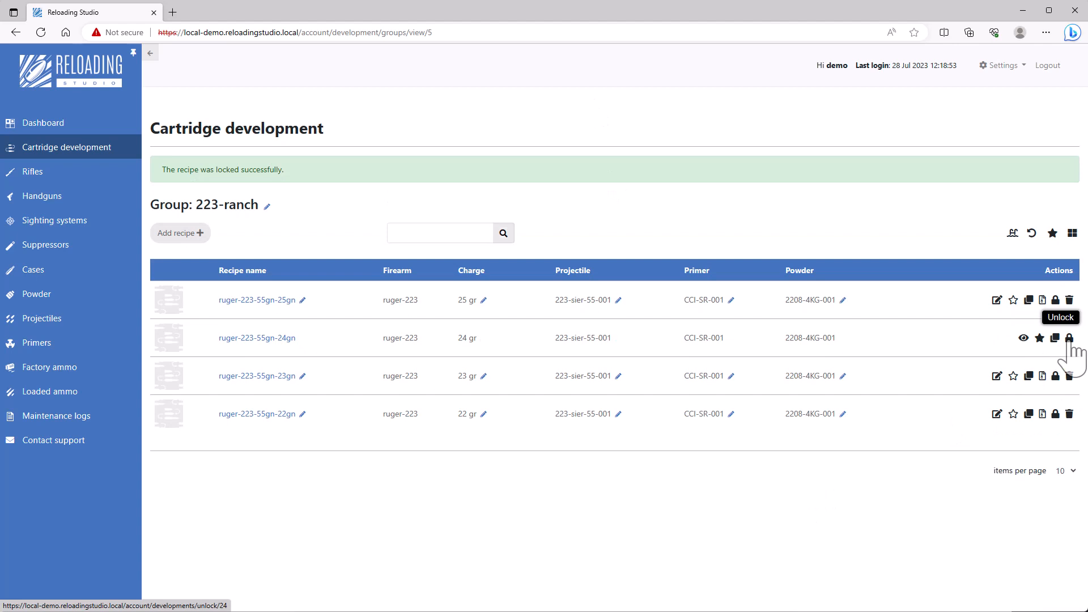
pyautogui.moveTo(1069, 337)
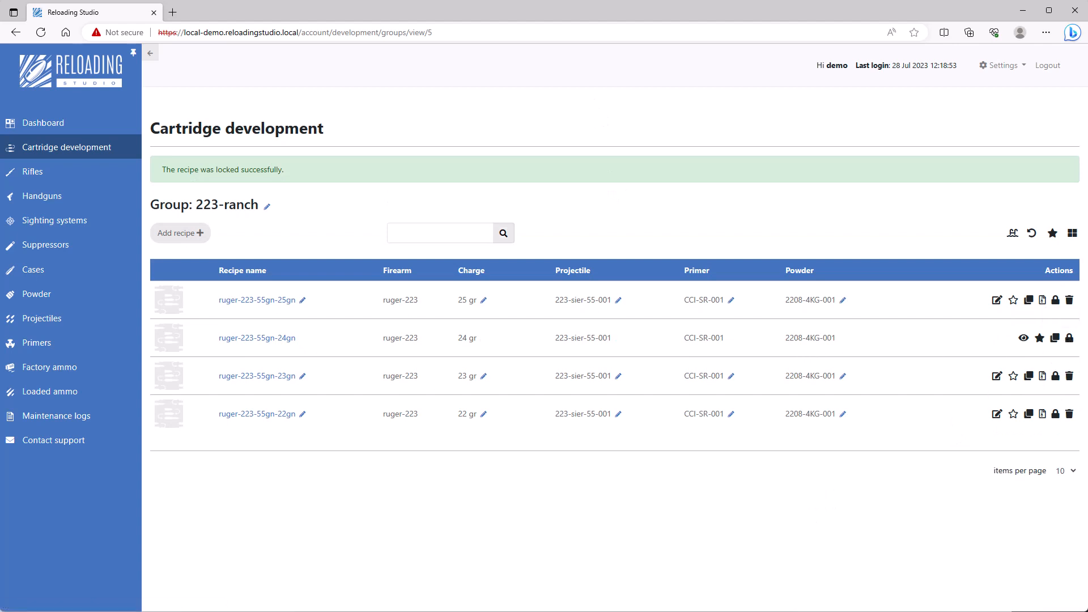
pyautogui.moveTo(1072, 232)
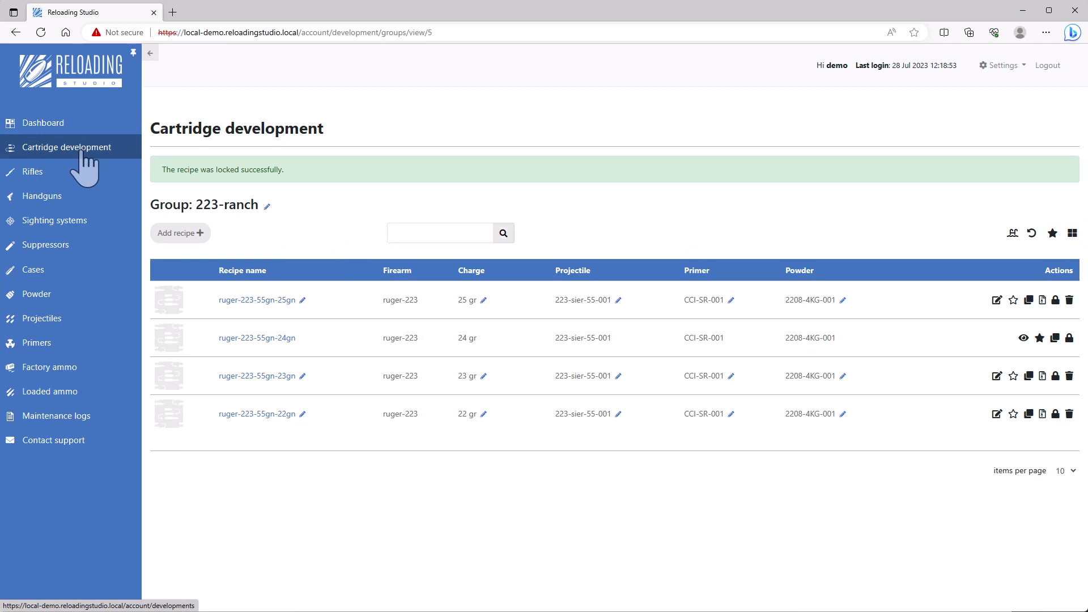
pyautogui.click(68, 147)
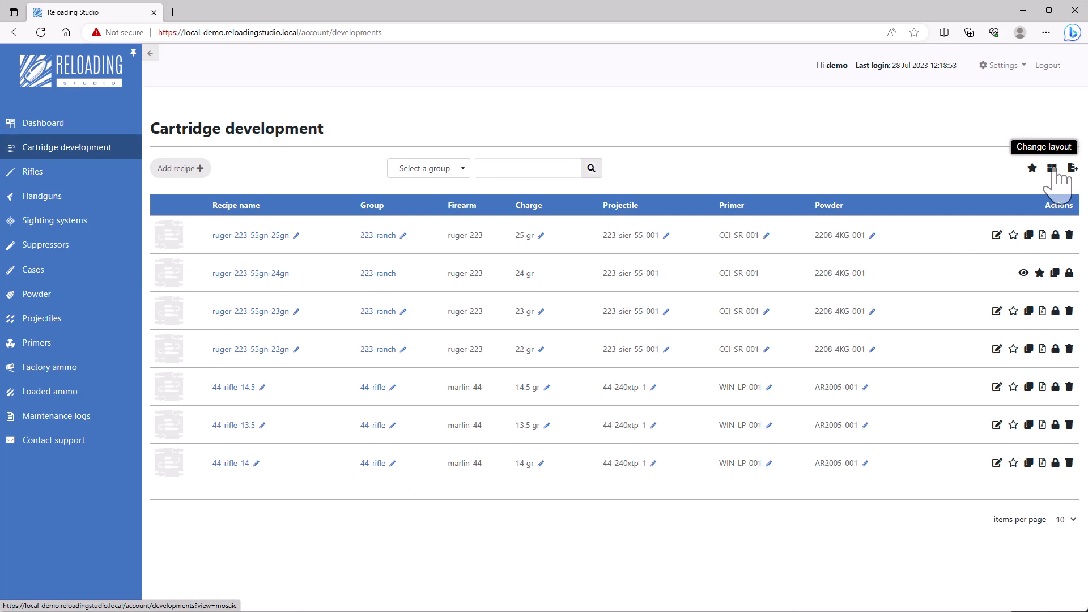
# Step: Switch to the mosaic card layout and open the 223-ranch group's four recipes
pyautogui.click(1052, 167)
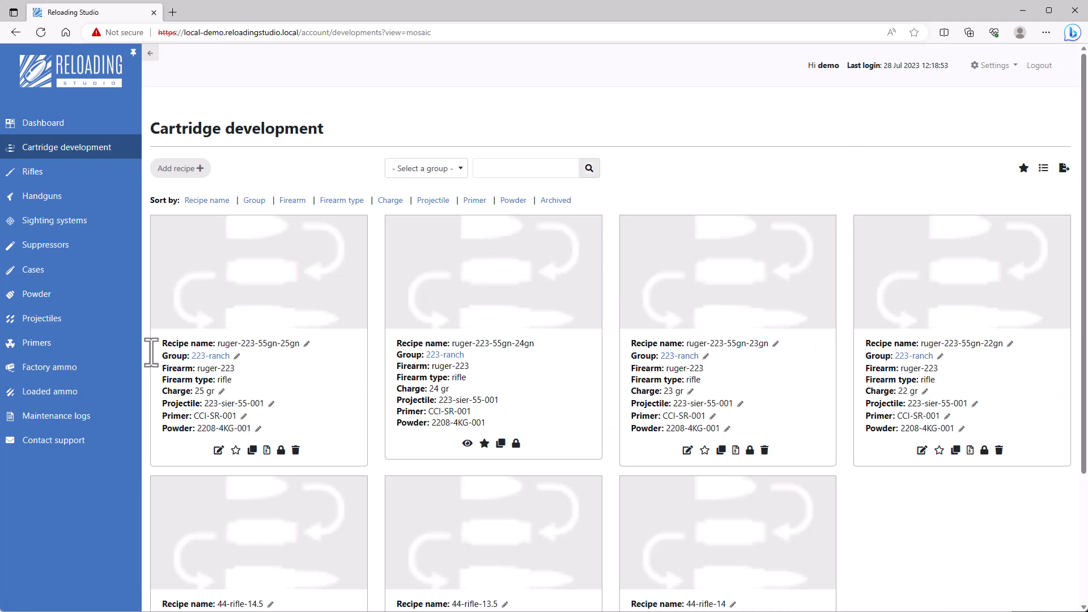
pyautogui.click(211, 356)
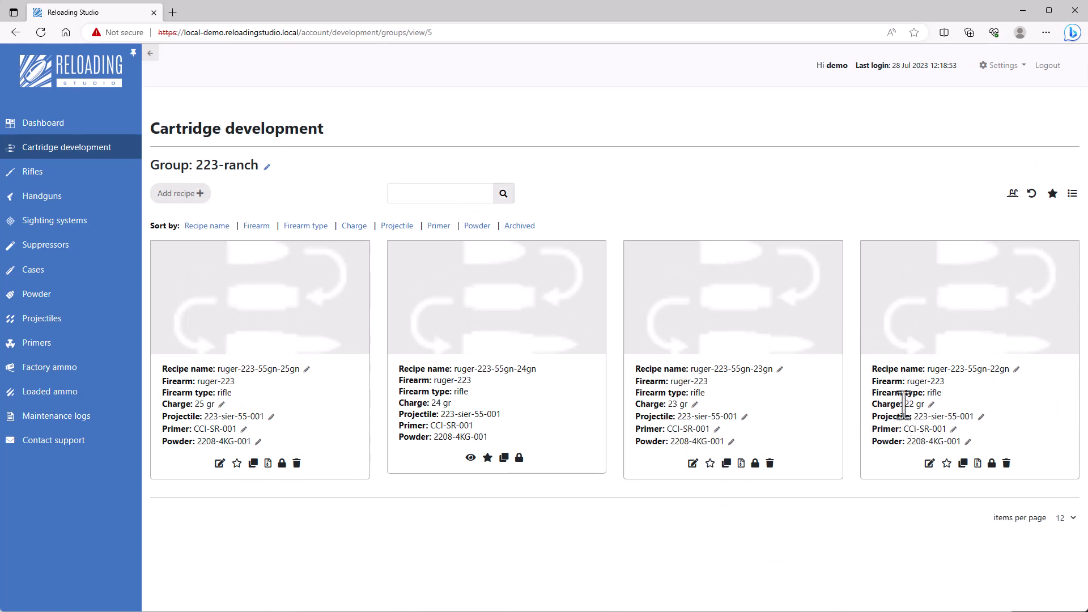
# Step: Edit recipe ruger-223-55gn-22gn and set its shot date to 28 July 2023
pyautogui.doubleClick(910, 404)
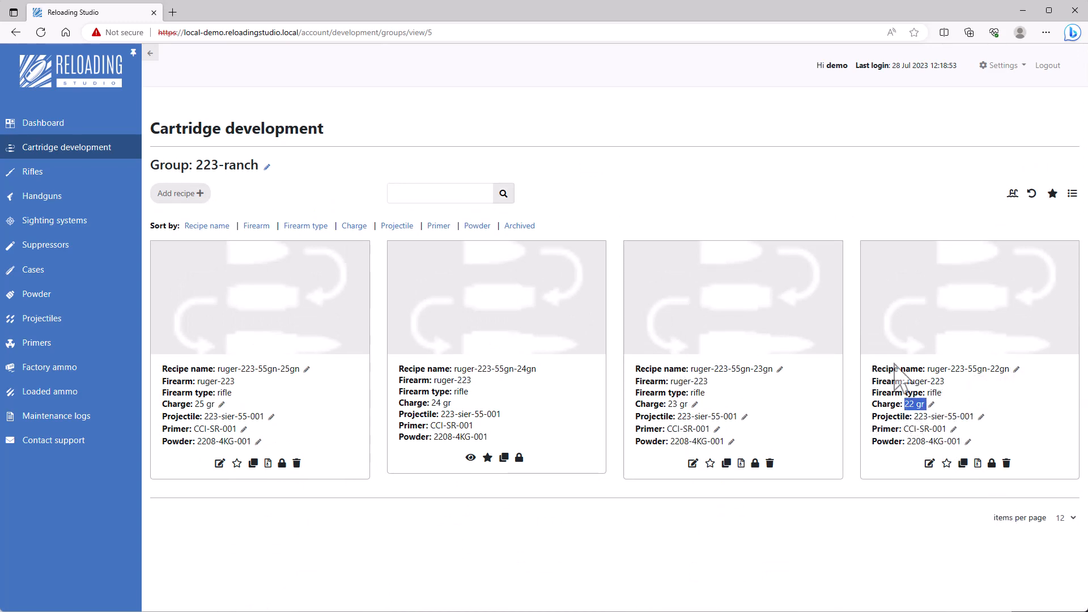
pyautogui.click(930, 463)
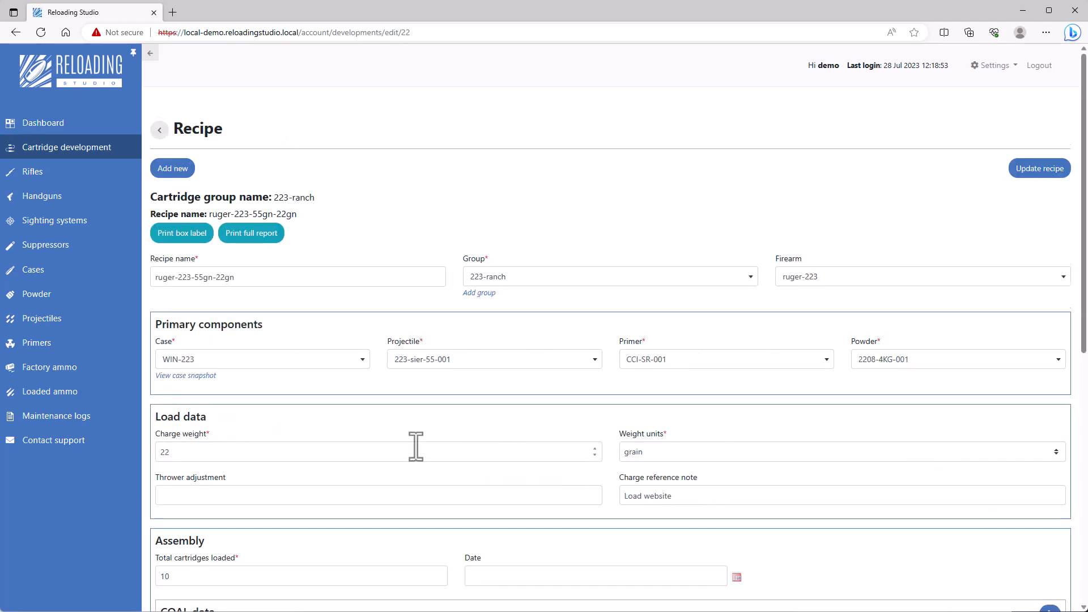
pyautogui.scroll(-3)
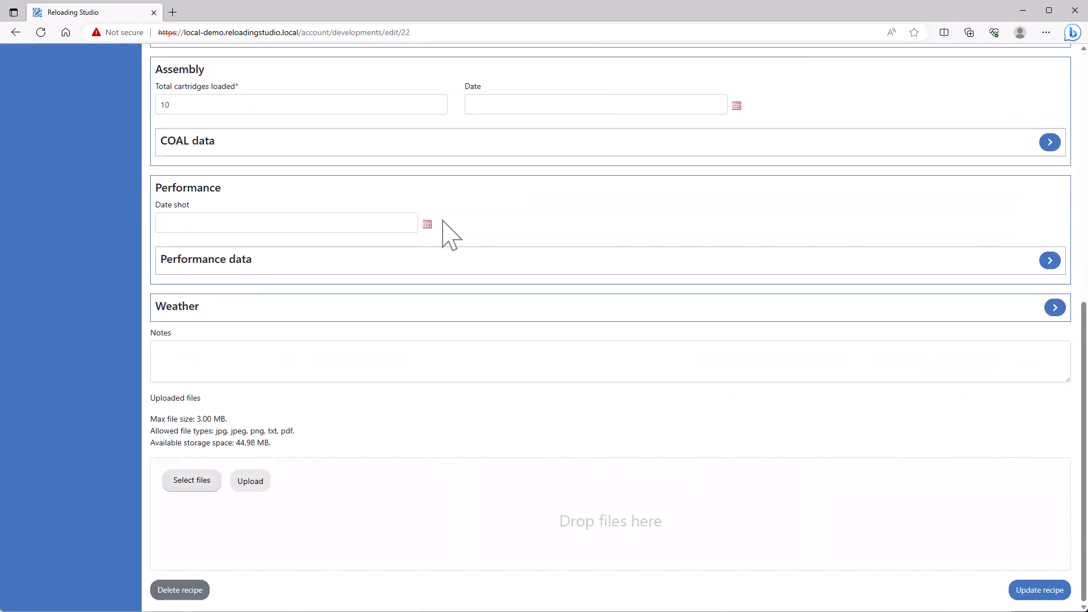
pyautogui.click(427, 224)
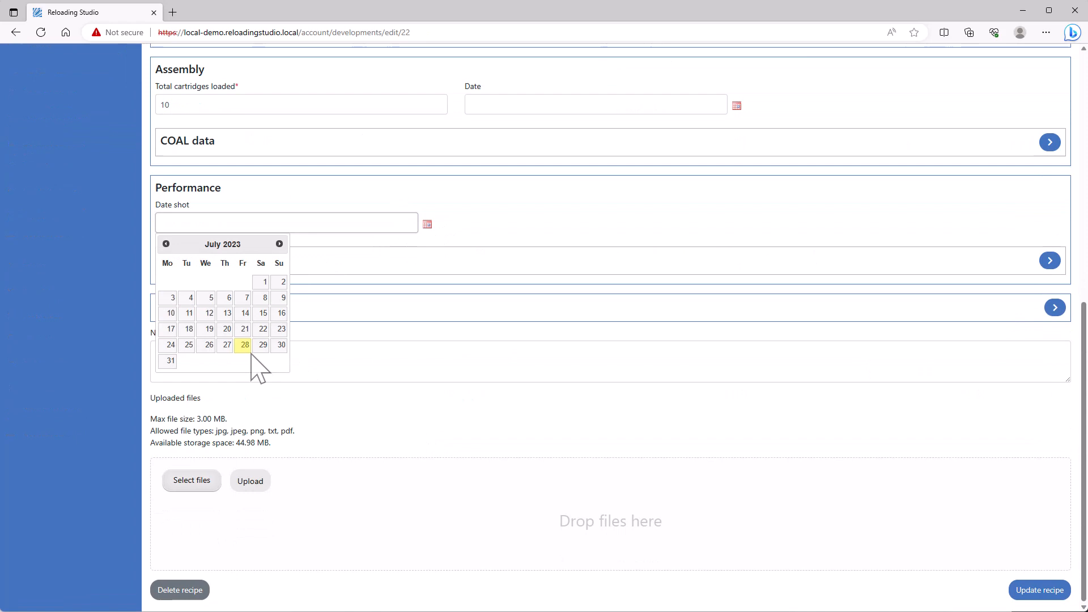
pyautogui.click(245, 345)
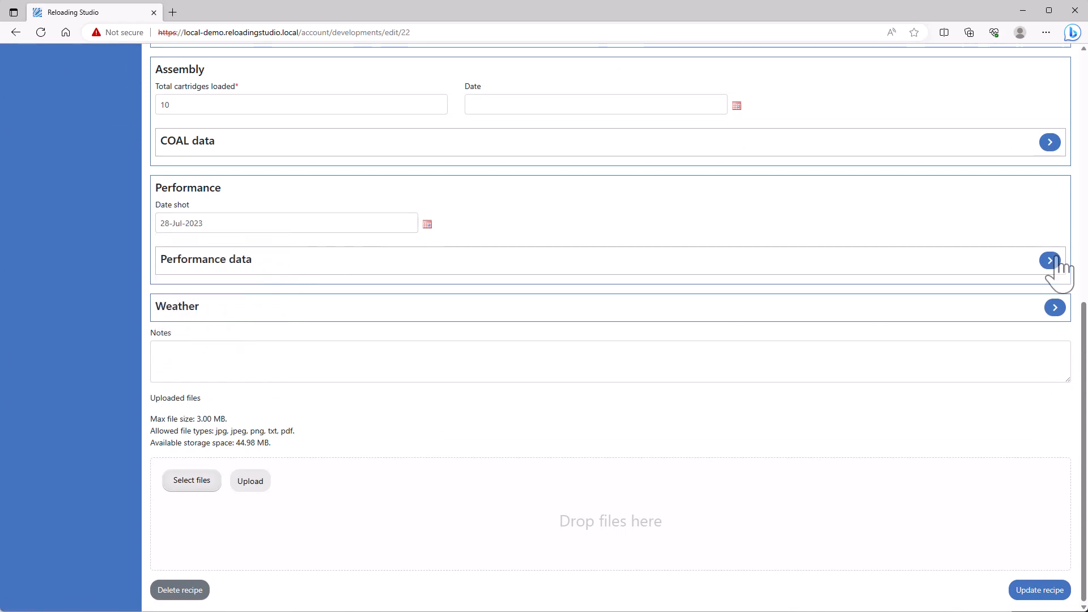
# Step: Record a 1-inch best group at 100 yards in Performance data
pyautogui.click(1049, 260)
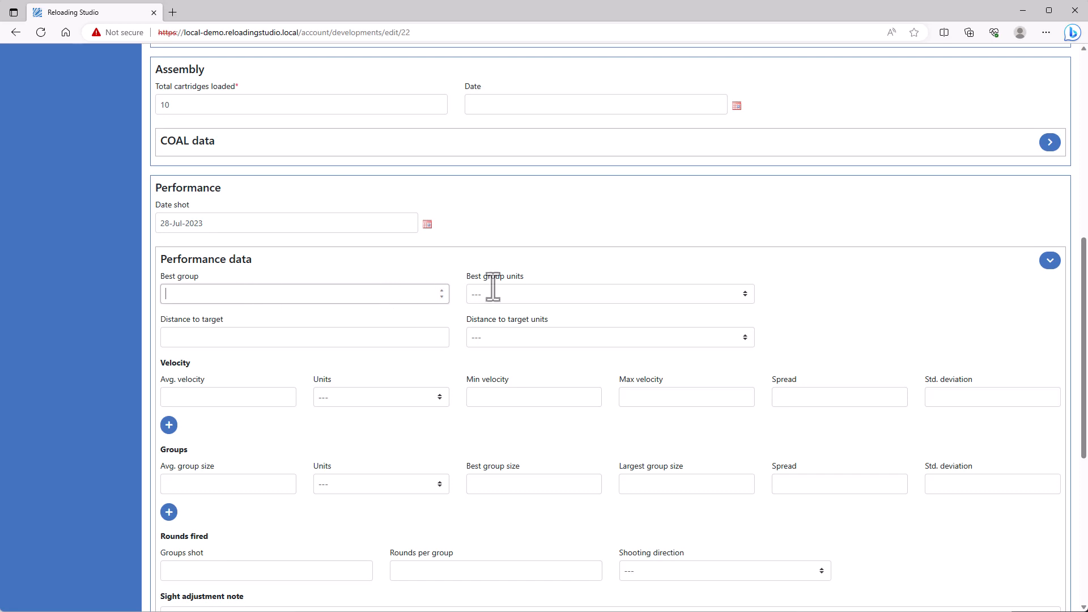
pyautogui.write('1')
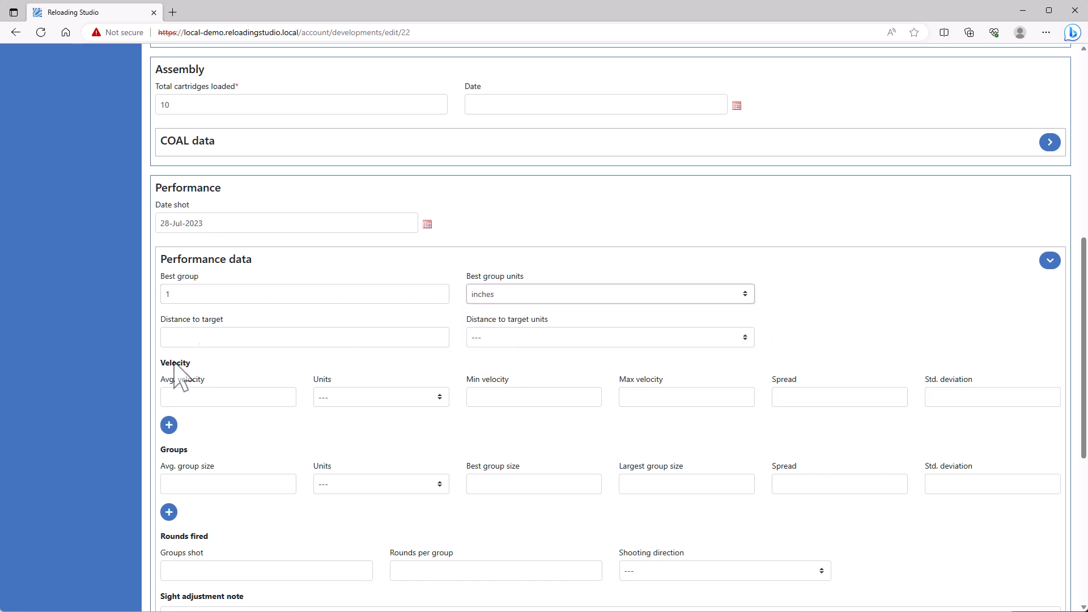
pyautogui.write('100')
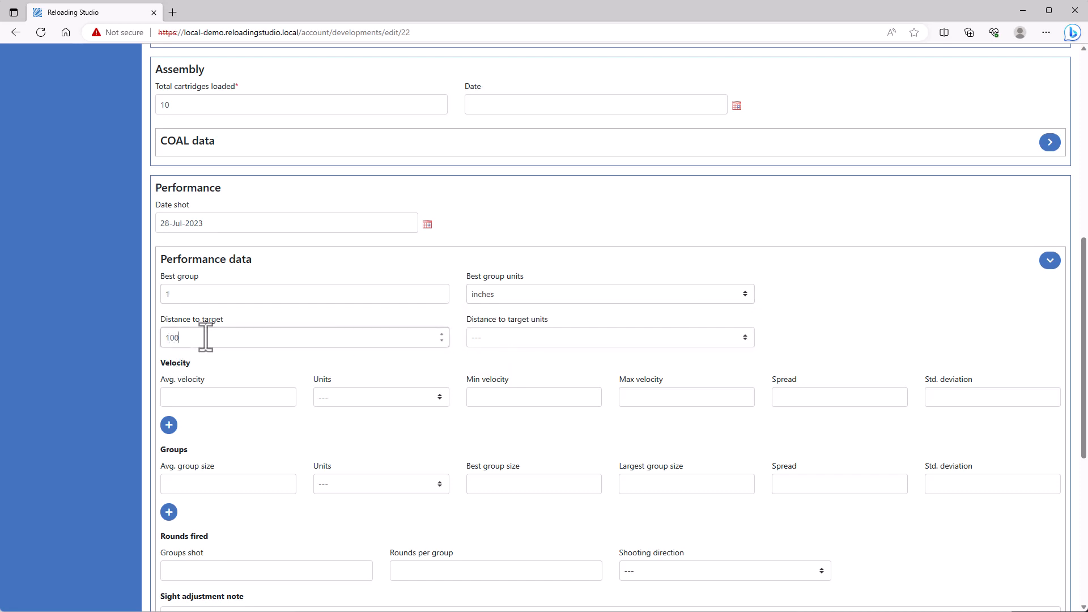
pyautogui.click(608, 338)
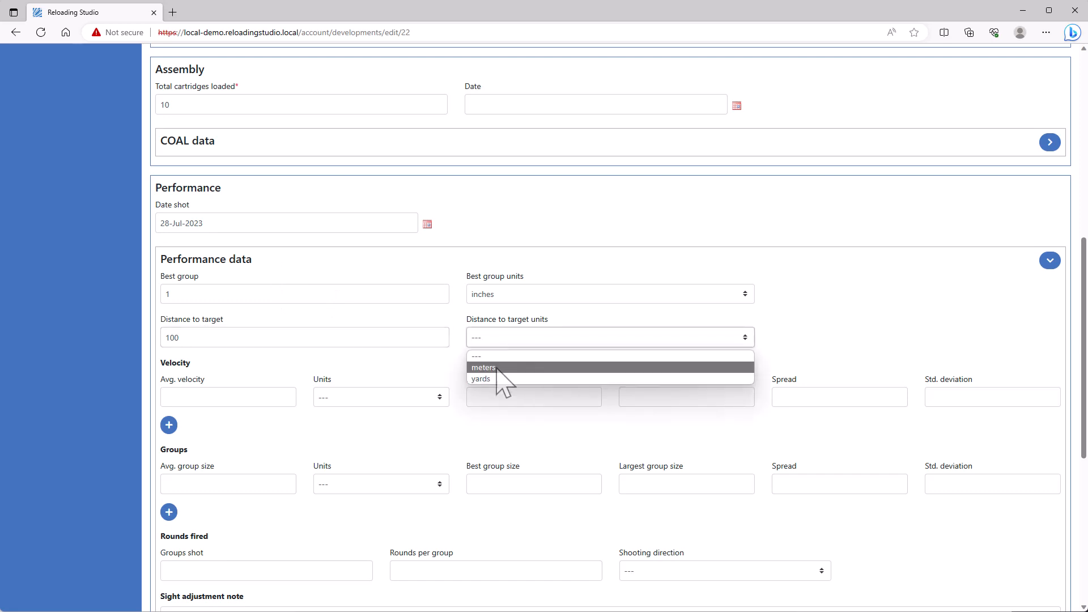
pyautogui.click(480, 379)
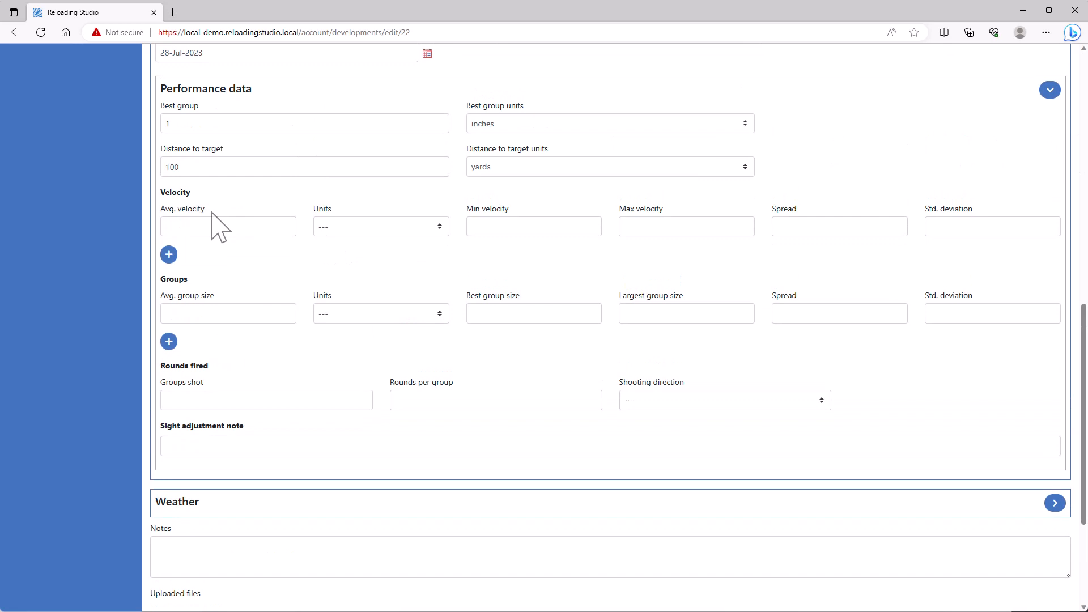
# Step: Record a velocity reading, 2 groups of 5 rounds shot South, and a '2 click up' sight note
pyautogui.click(169, 254)
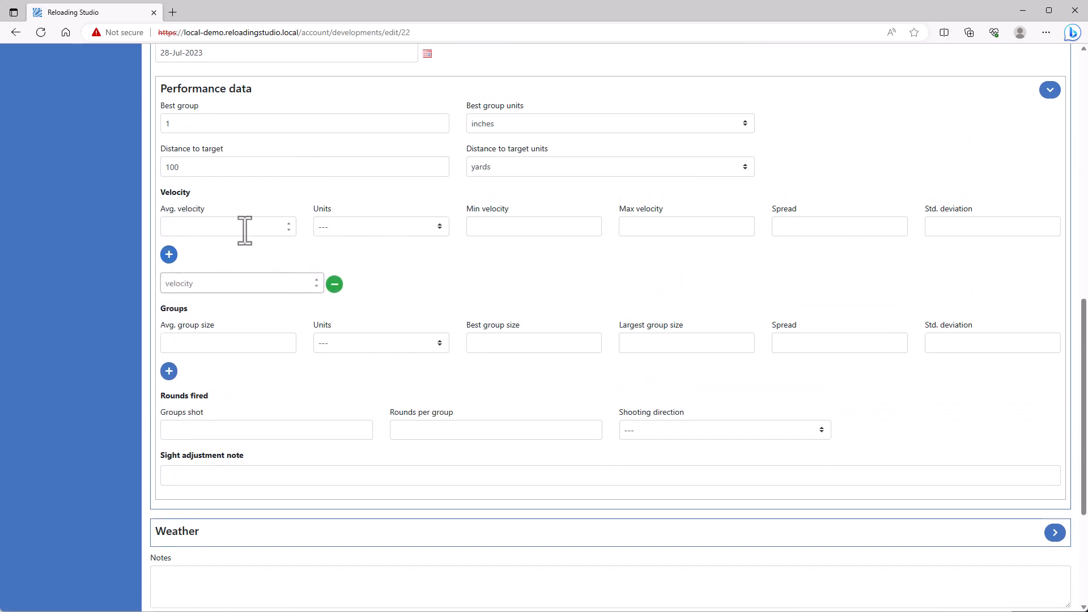
pyautogui.write('1234')
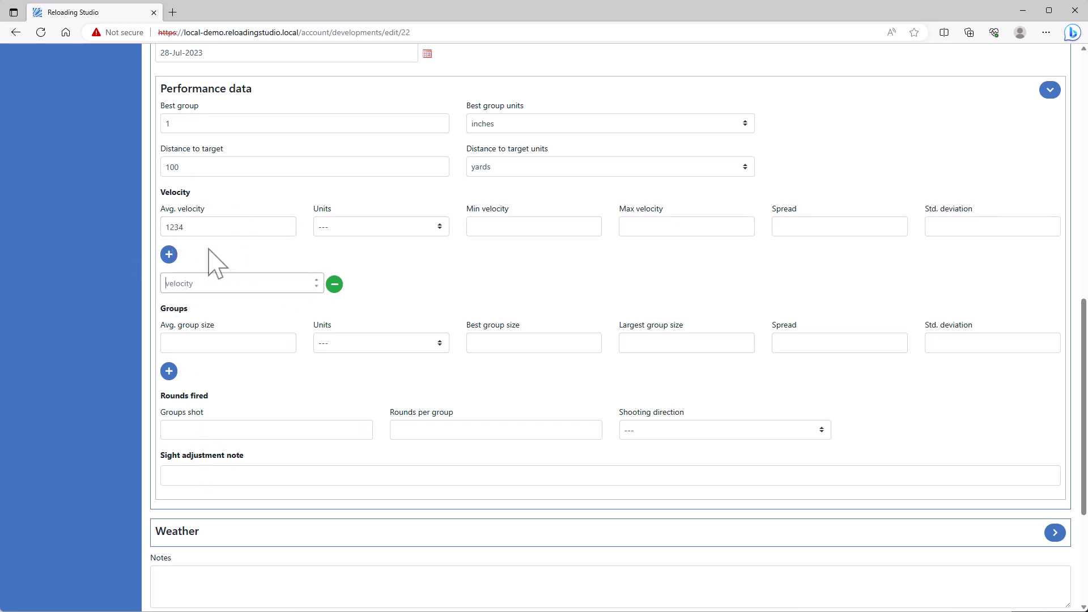
pyautogui.click(167, 254)
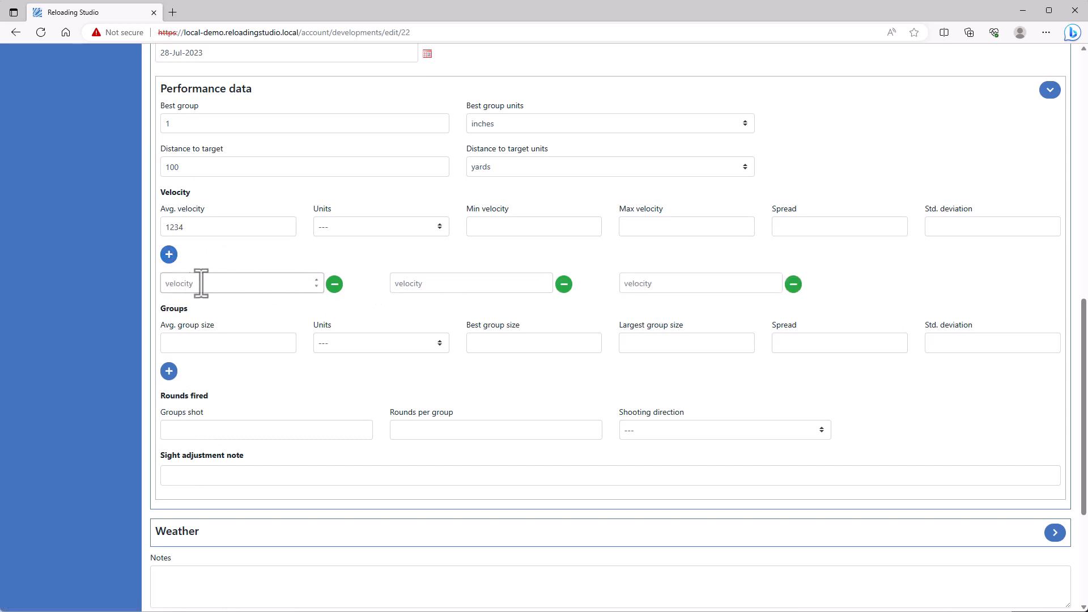
pyautogui.moveTo(3, 235)
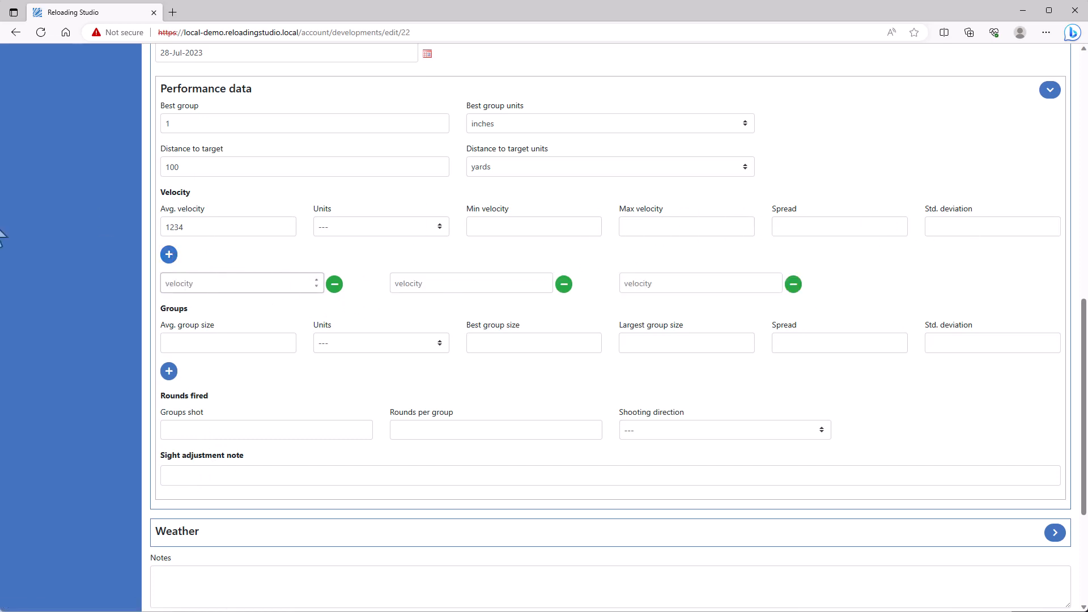
pyautogui.moveTo(201, 347)
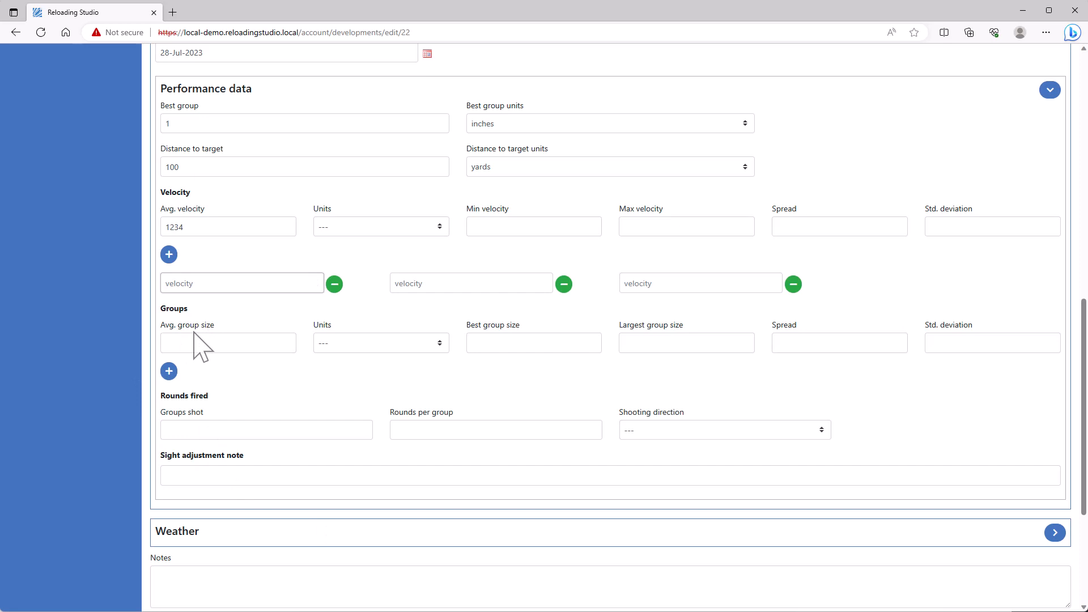
pyautogui.write('2')
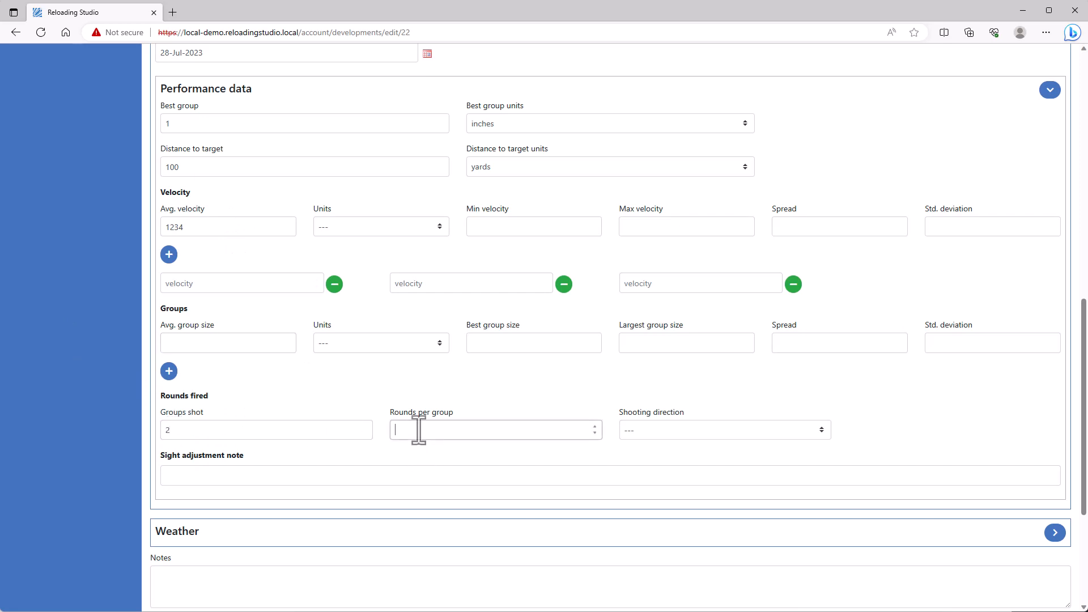
pyautogui.click(724, 430)
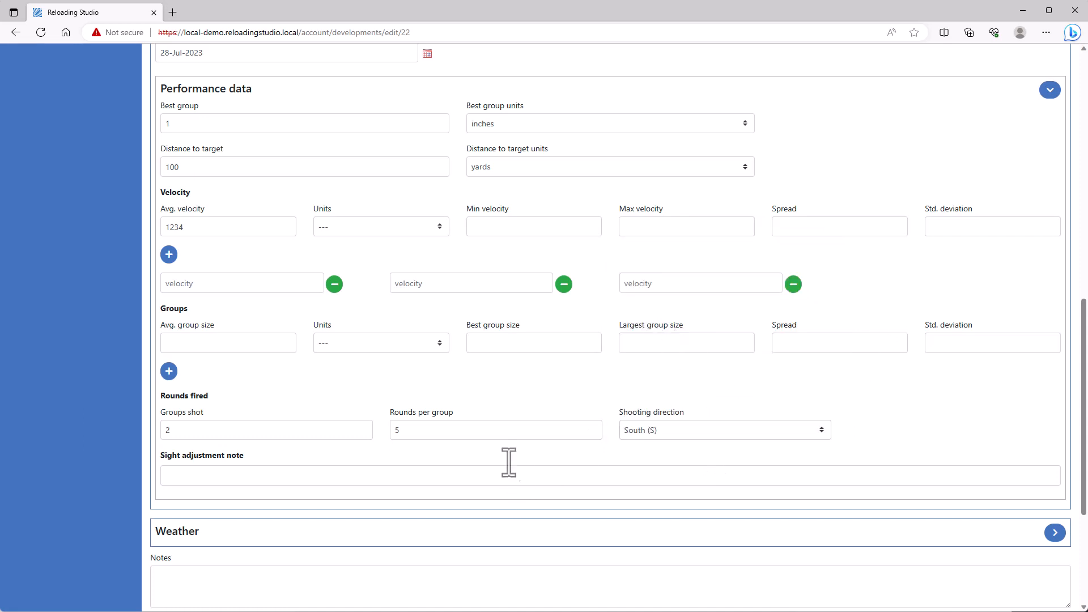
pyautogui.scroll(-3)
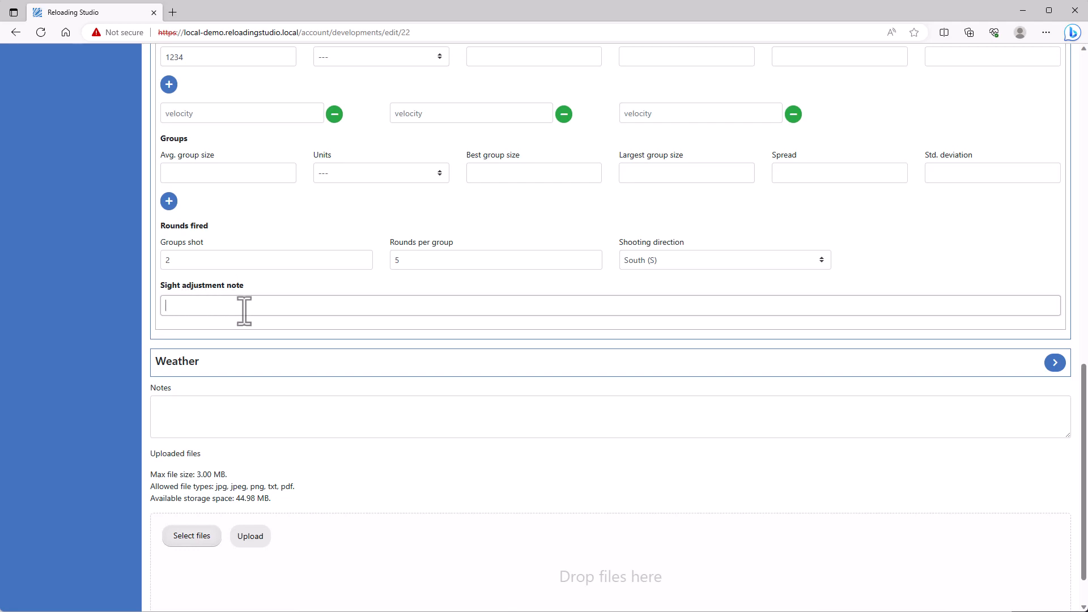
pyautogui.write('2 click up')
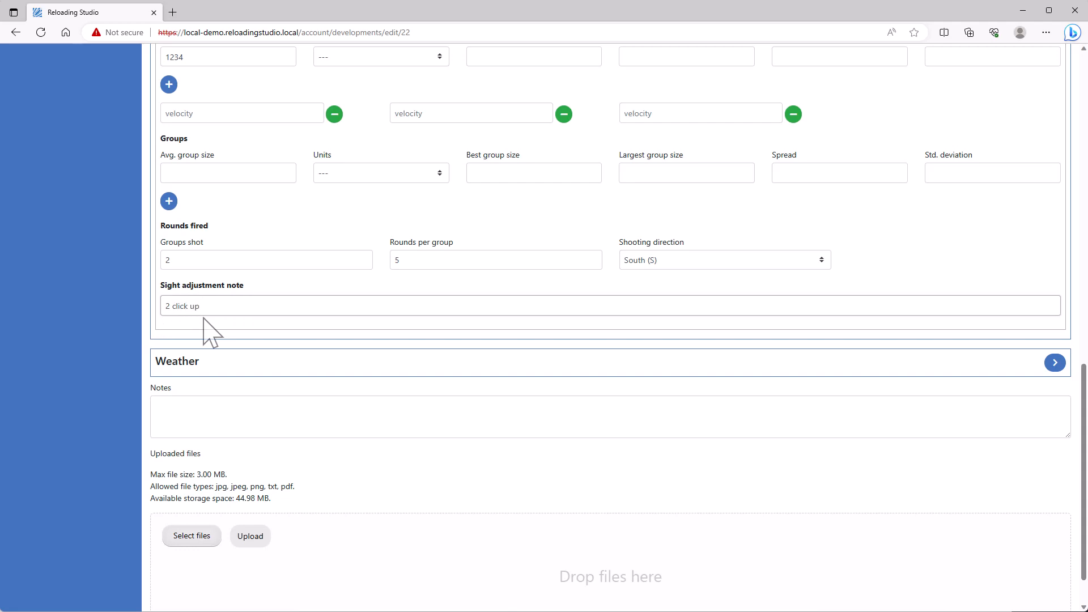
# Step: Add notes 'shot well, see targets attached', upload lab.png, and update the recipe
pyautogui.click(1055, 363)
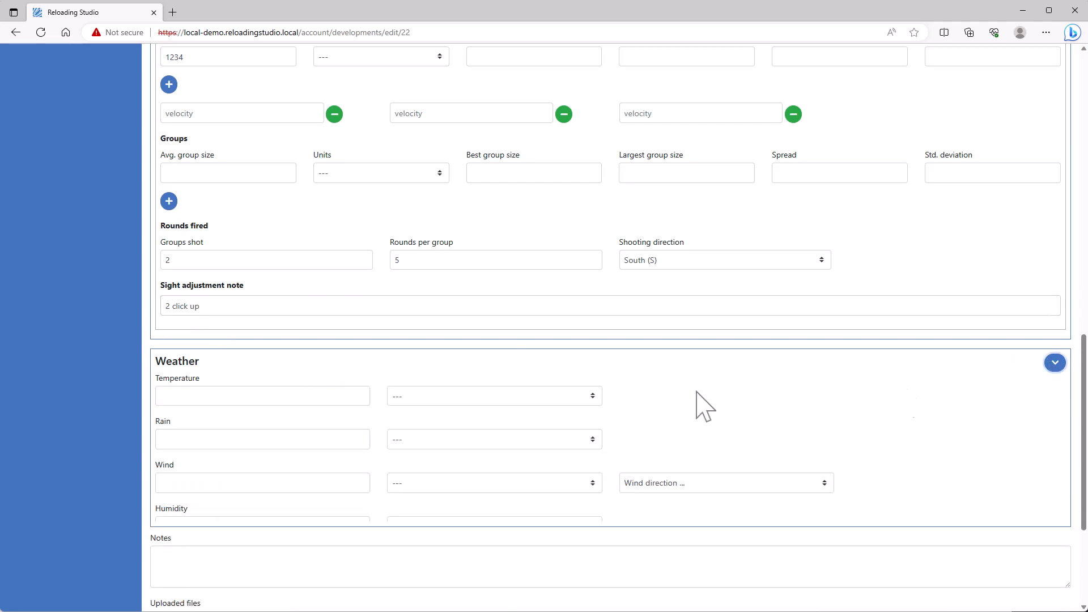
pyautogui.scroll(-3)
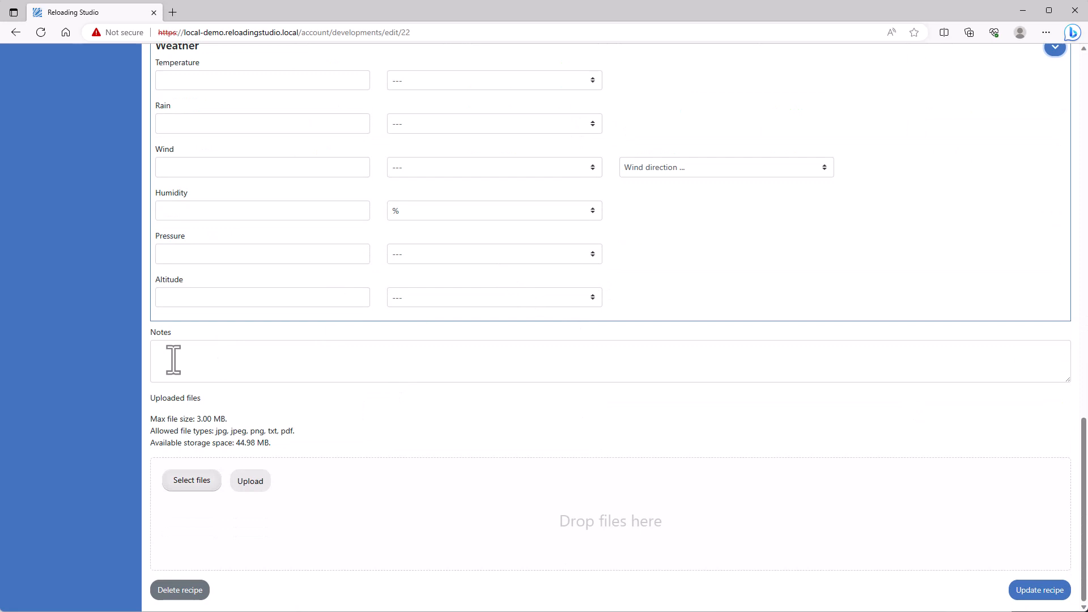
pyautogui.write('she')
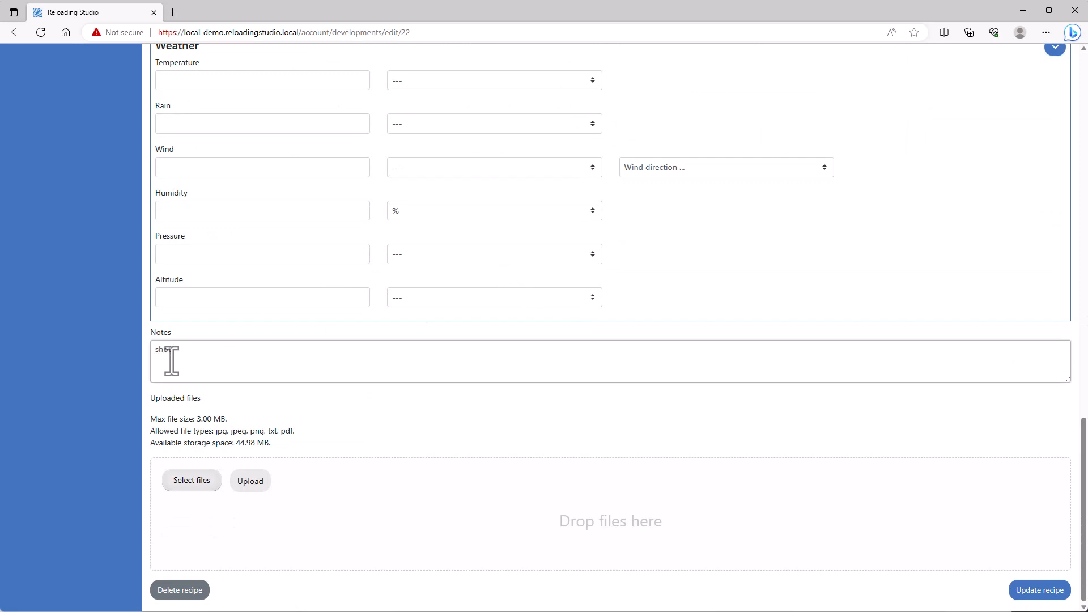
pyautogui.write('well, see')
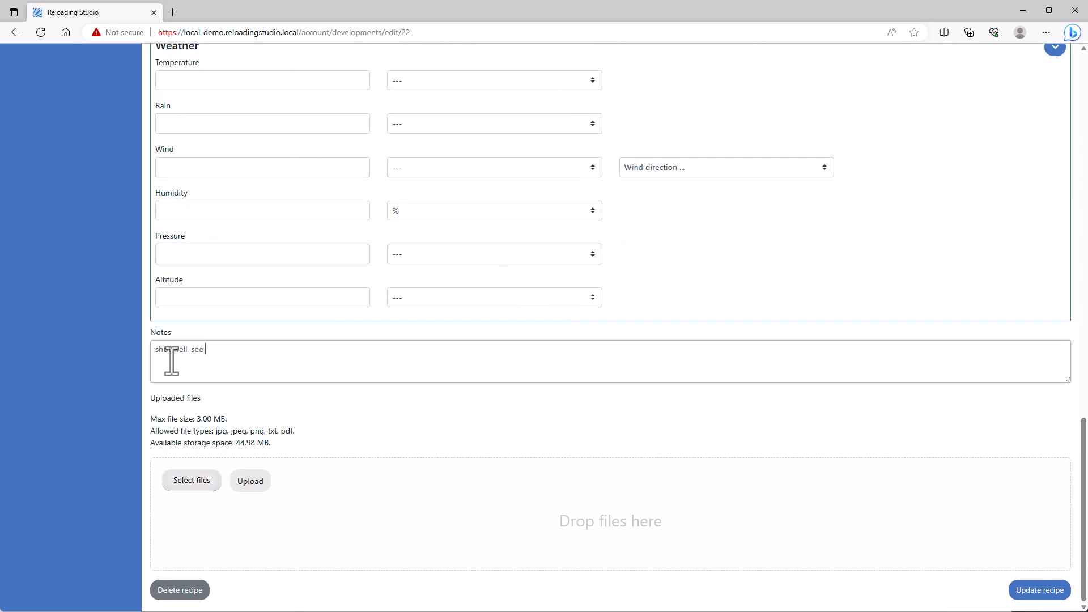
pyautogui.write('targets attache')
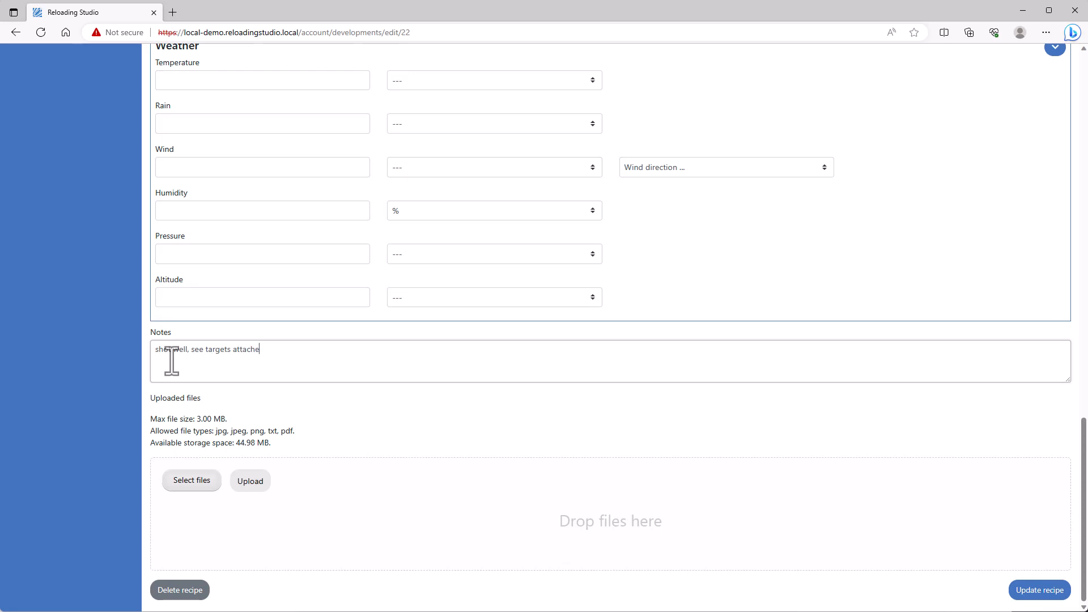
pyautogui.write('d')
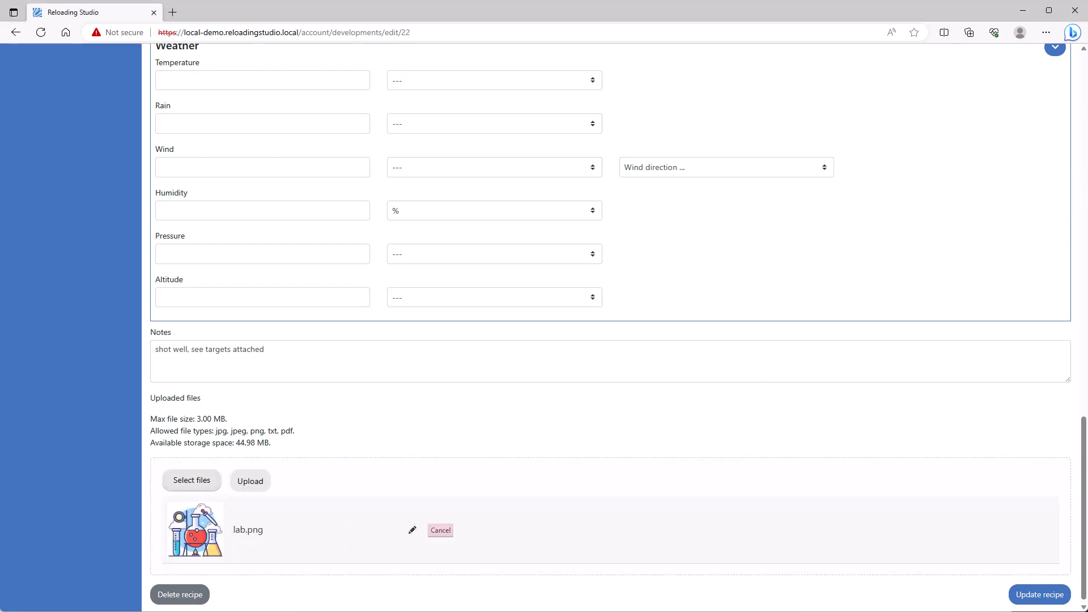
pyautogui.moveTo(251, 481)
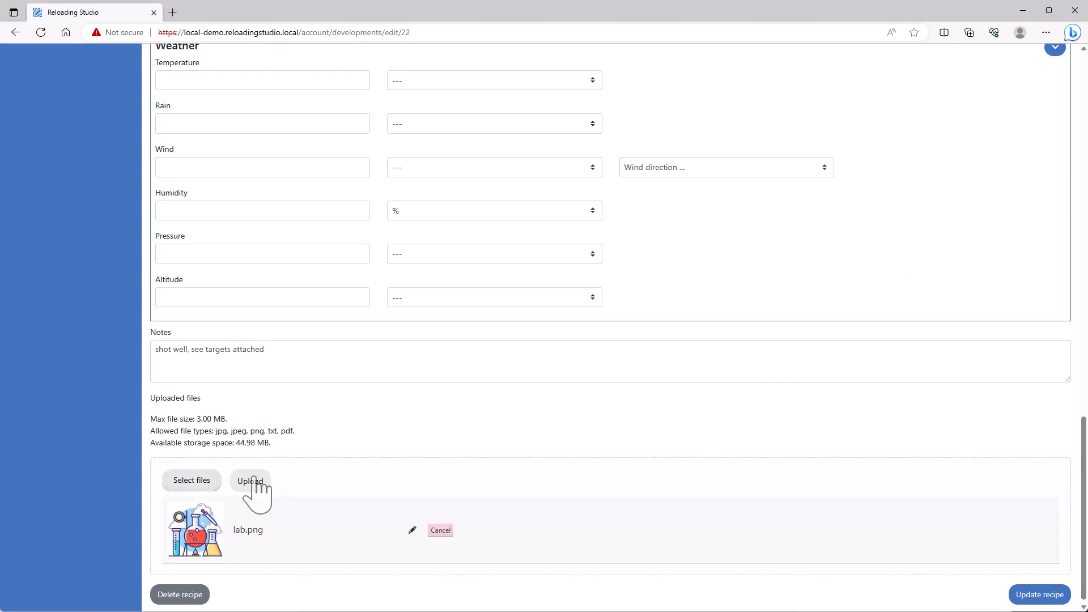
pyautogui.click(249, 480)
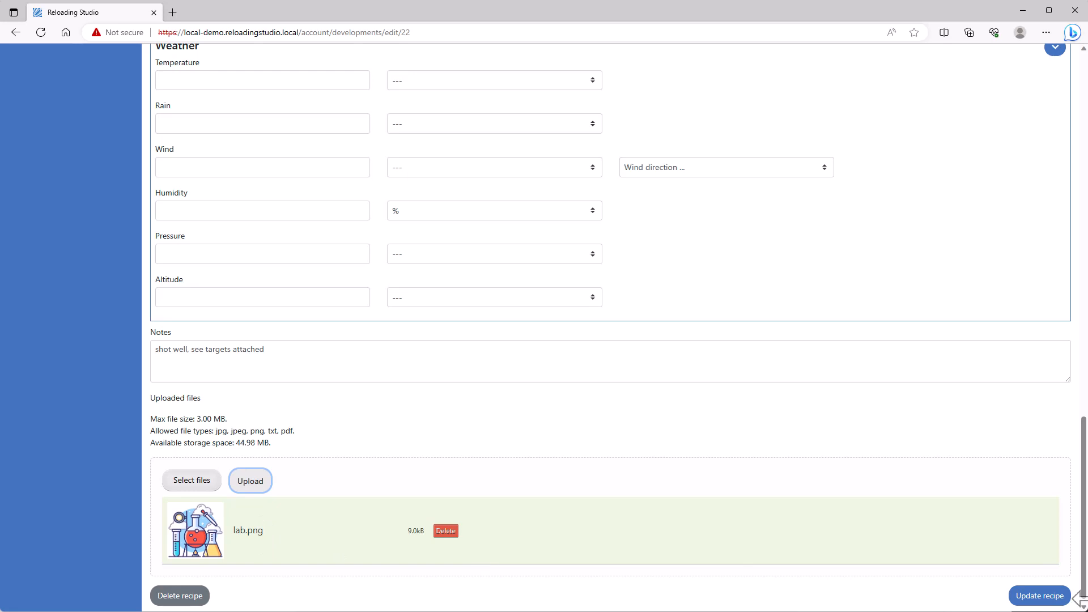
pyautogui.click(1039, 596)
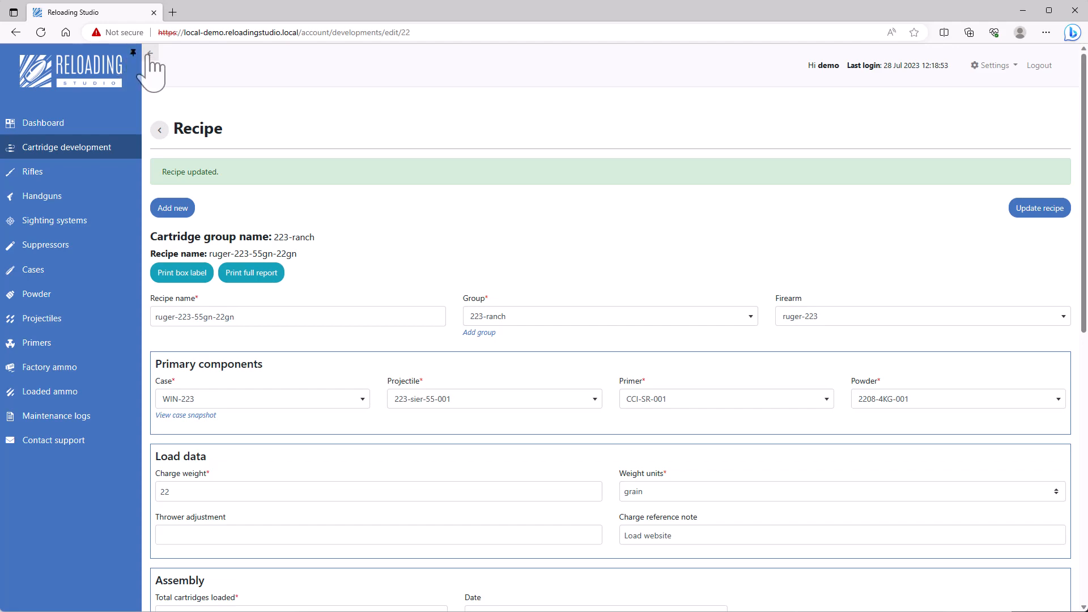
# Step: Return to Cartridge development and switch the recipes from cards to table rows
pyautogui.scroll(-3)
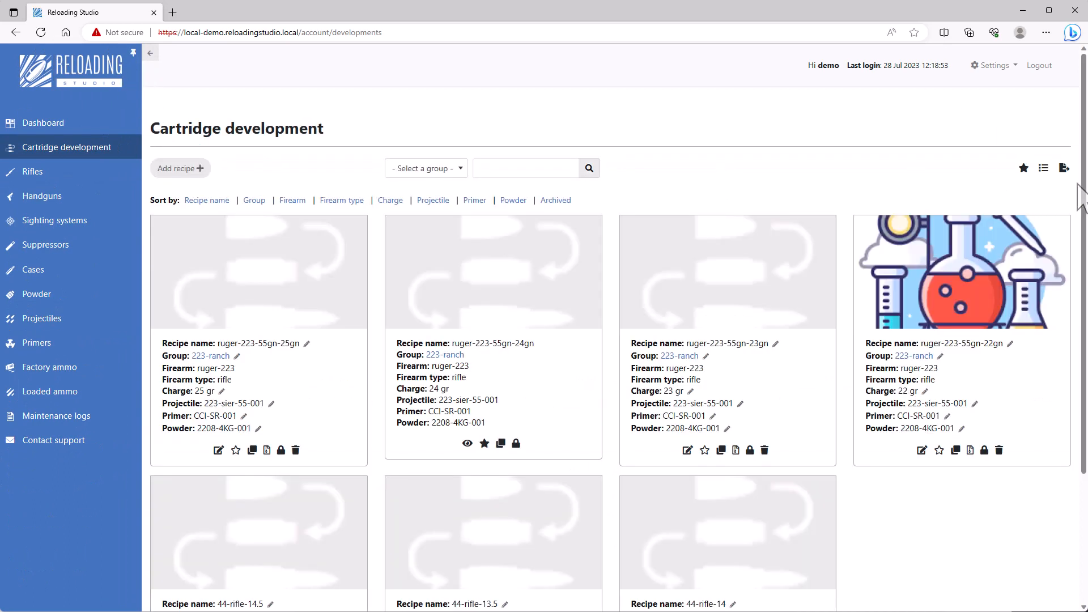
pyautogui.moveTo(1043, 168)
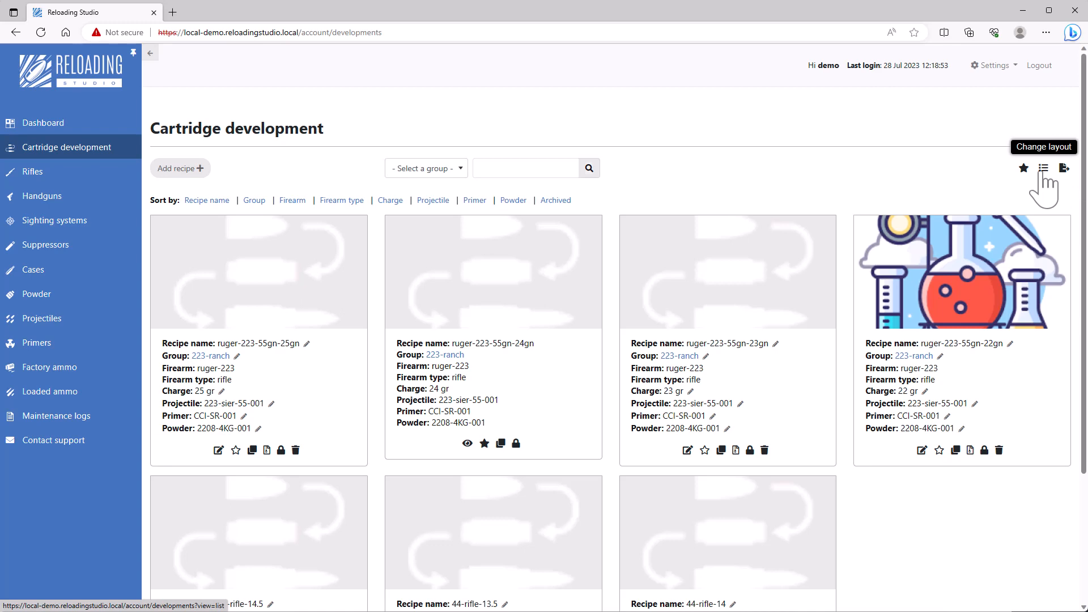
pyautogui.click(1043, 168)
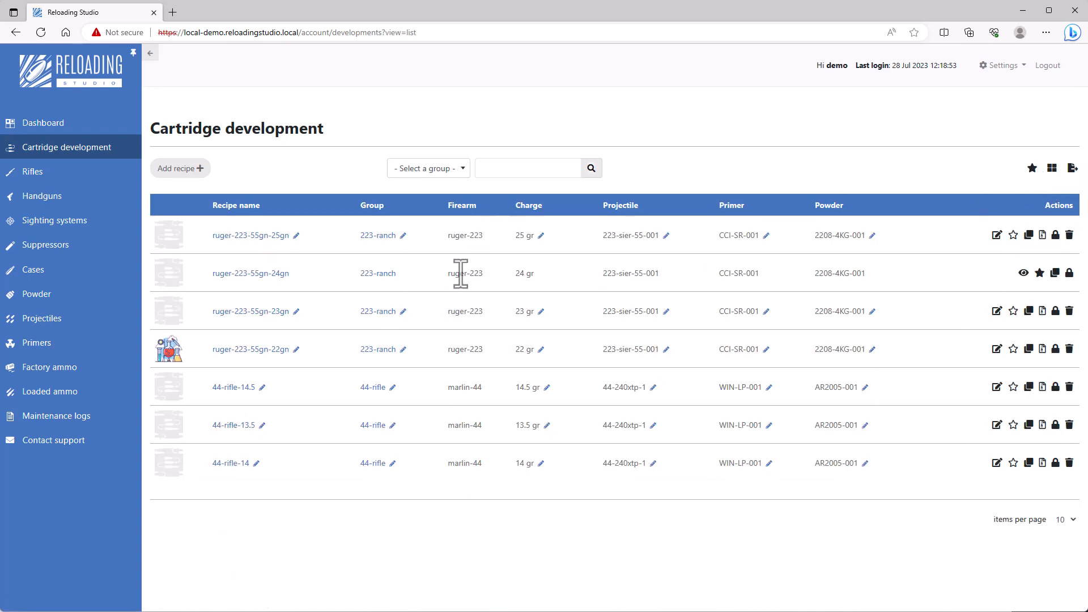
pyautogui.moveTo(459, 284)
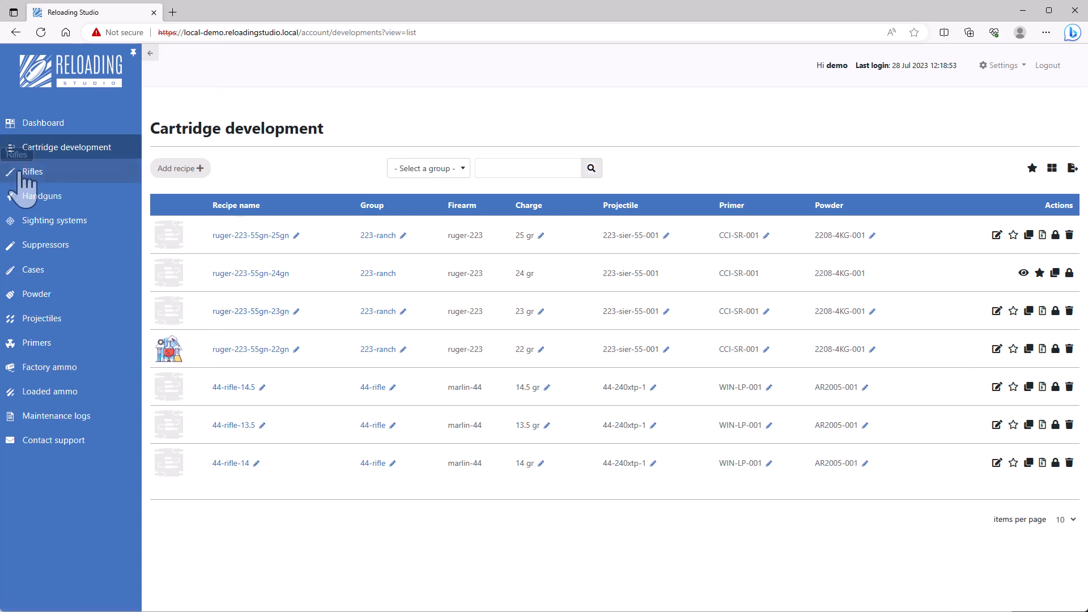
# Step: Check ruger-223's 60 rounds fired in Rifles, then view the Cases inventory
pyautogui.click(33, 171)
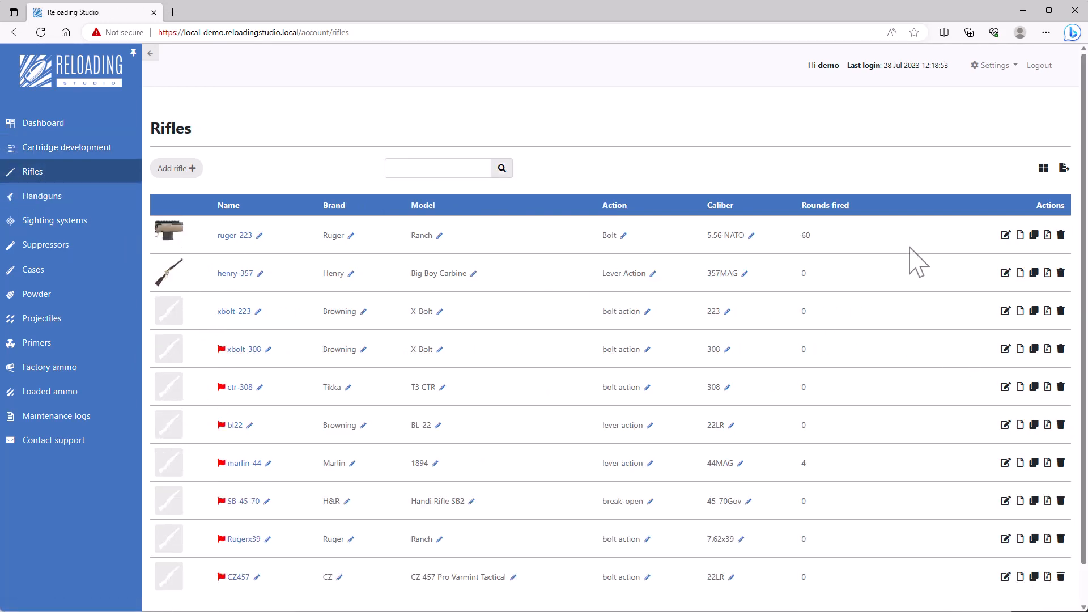
pyautogui.doubleClick(805, 235)
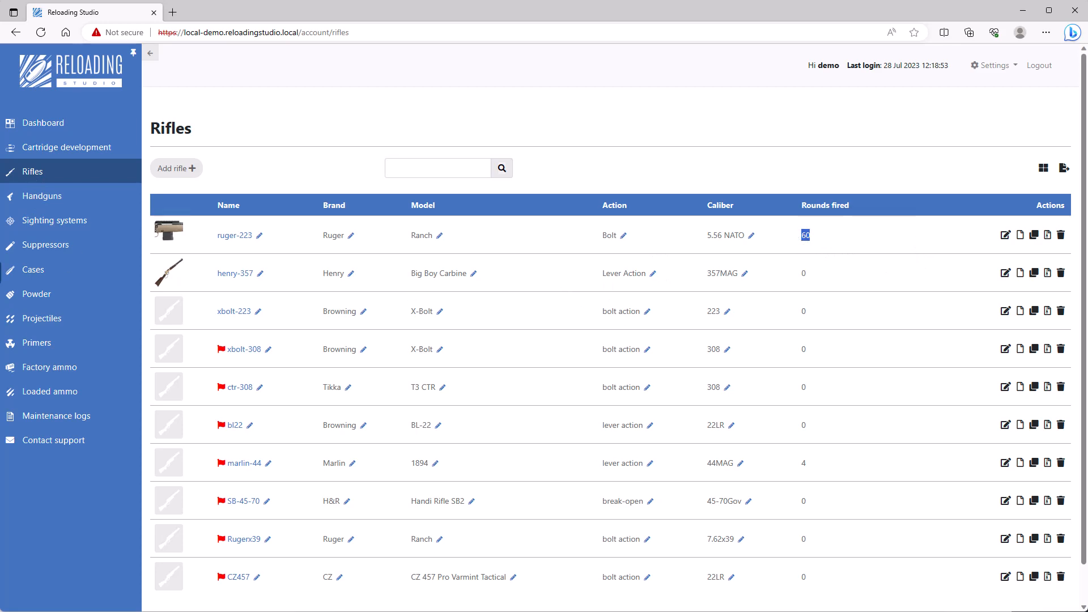
pyautogui.moveTo(35, 269)
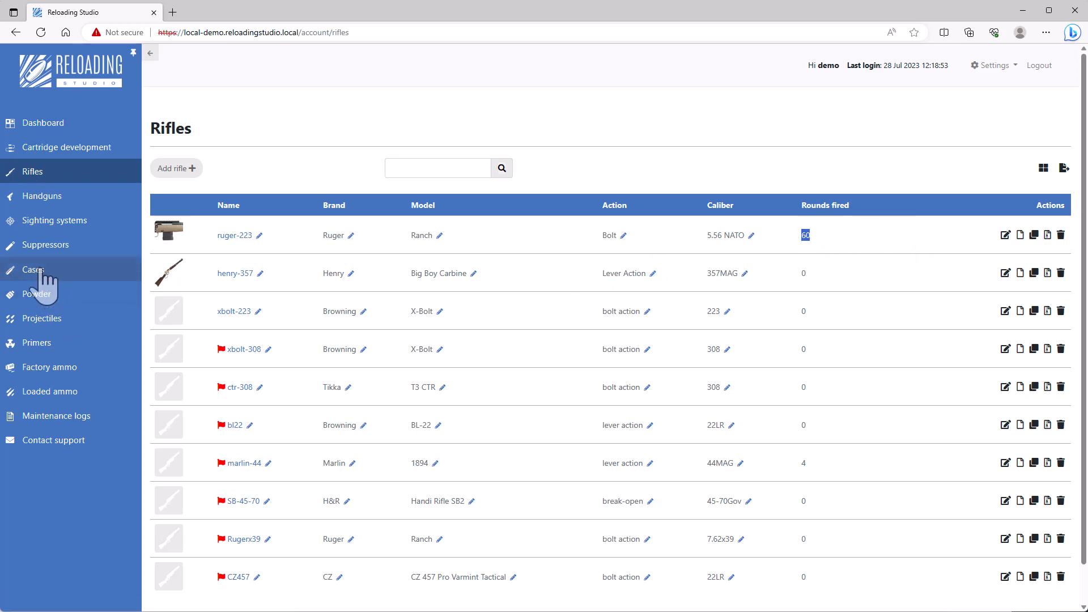
pyautogui.click(33, 270)
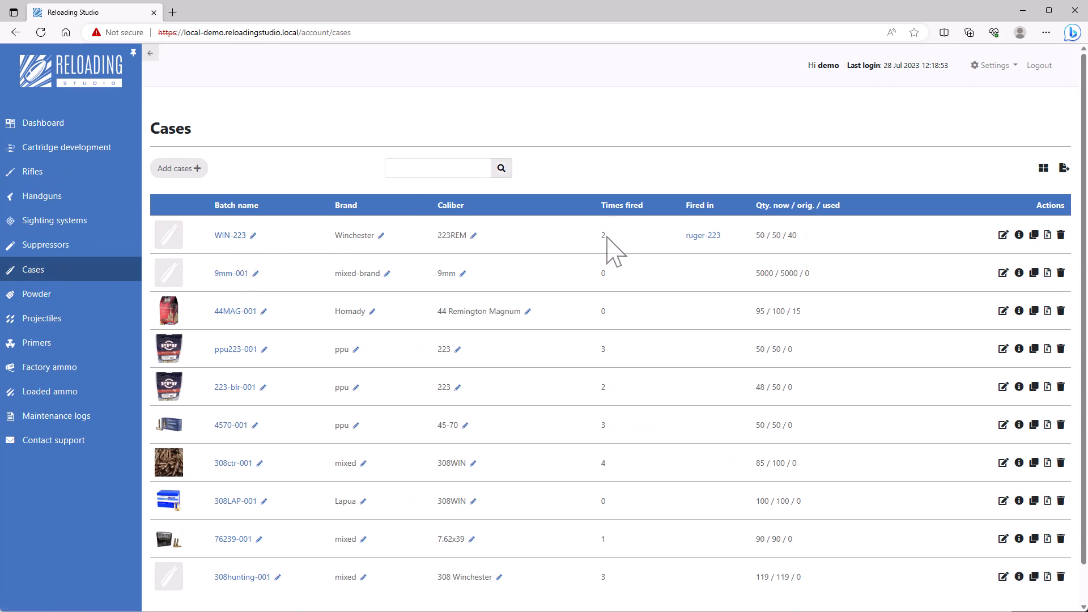
pyautogui.doubleClick(602, 235)
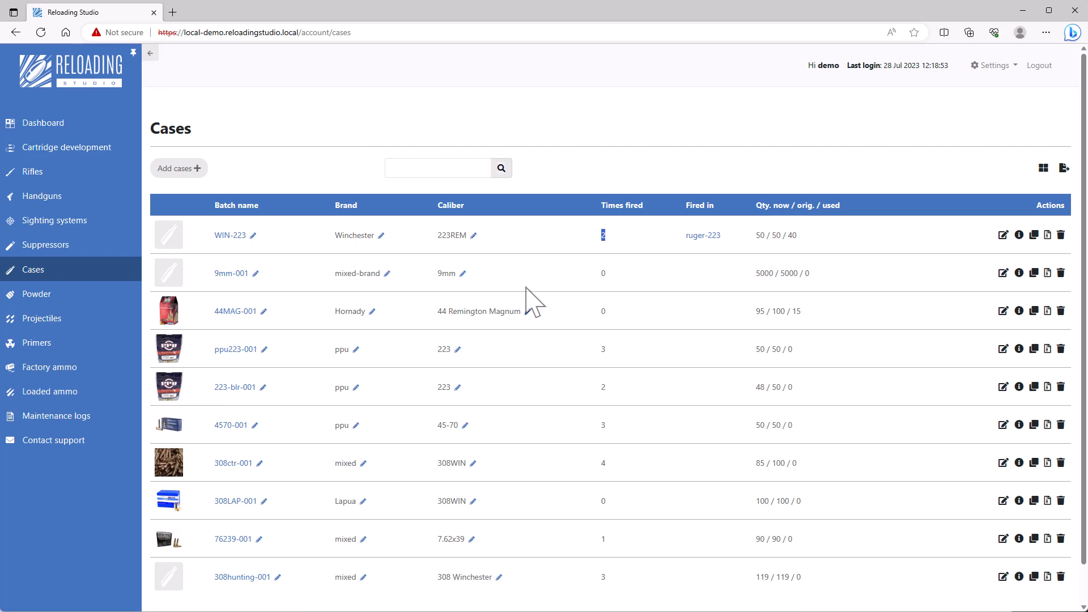
pyautogui.moveTo(565, 384)
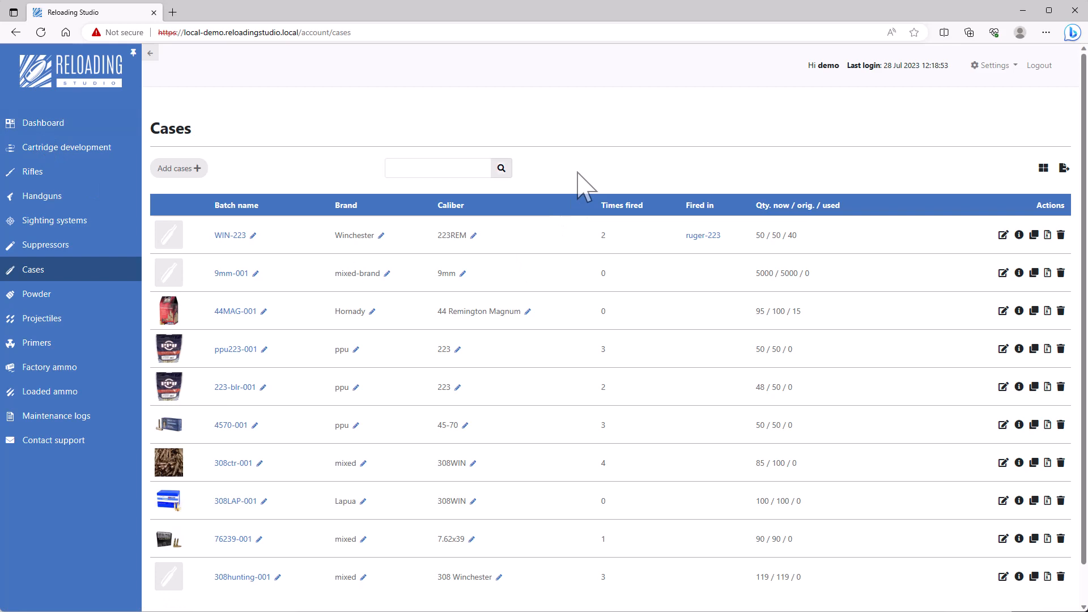
pyautogui.moveTo(607, 229)
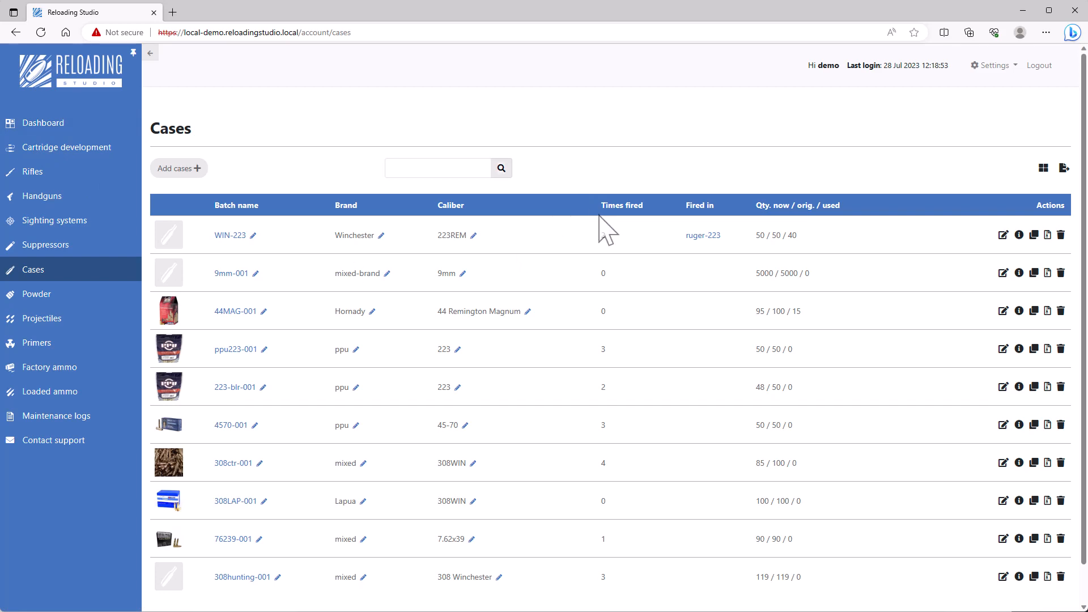
pyautogui.moveTo(605, 236)
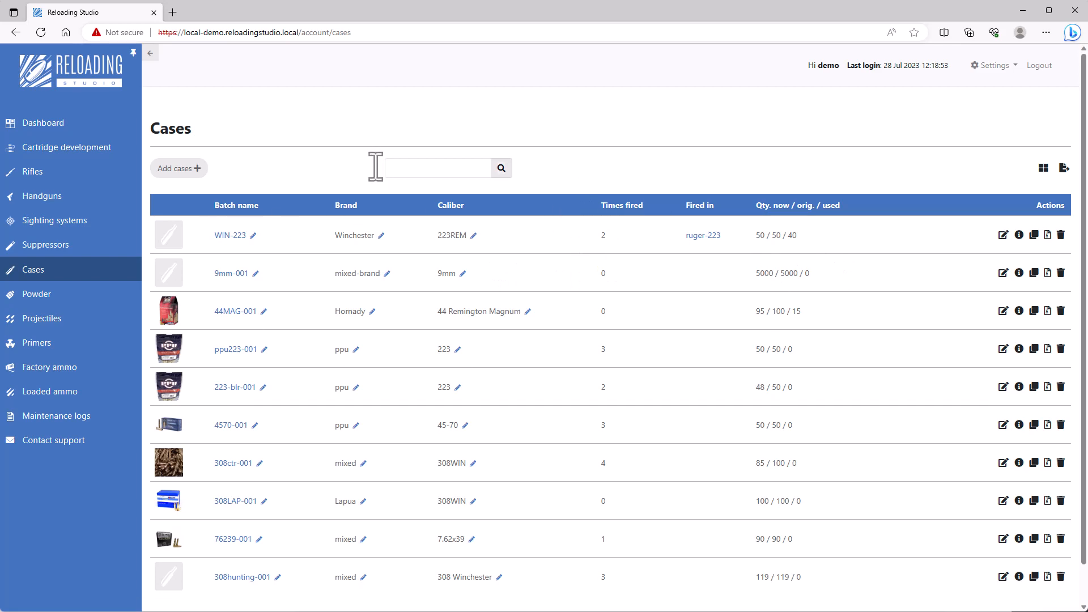
pyautogui.moveTo(337, 295)
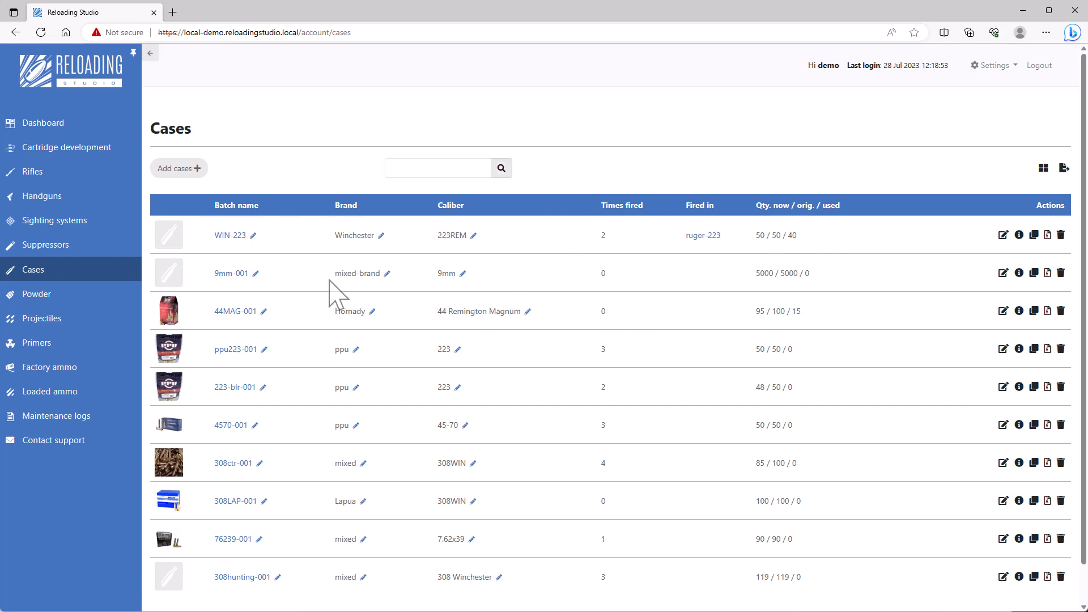